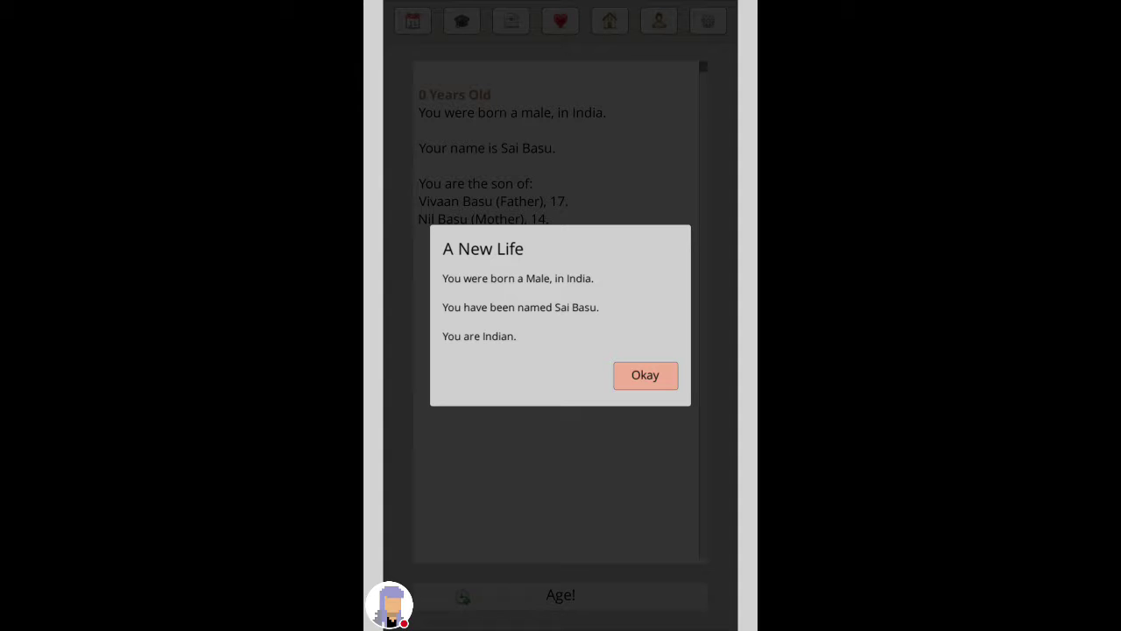
# Step: Dismiss the A New Life announcement and age the newborn through his early years
pyautogui.click(644, 375)
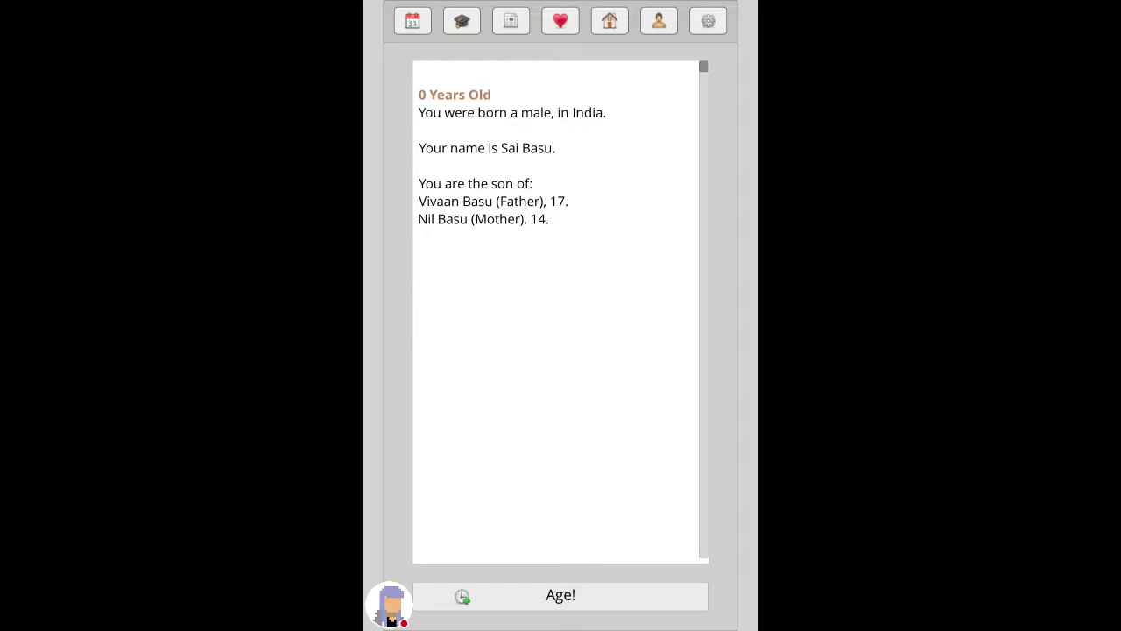
pyautogui.click(561, 596)
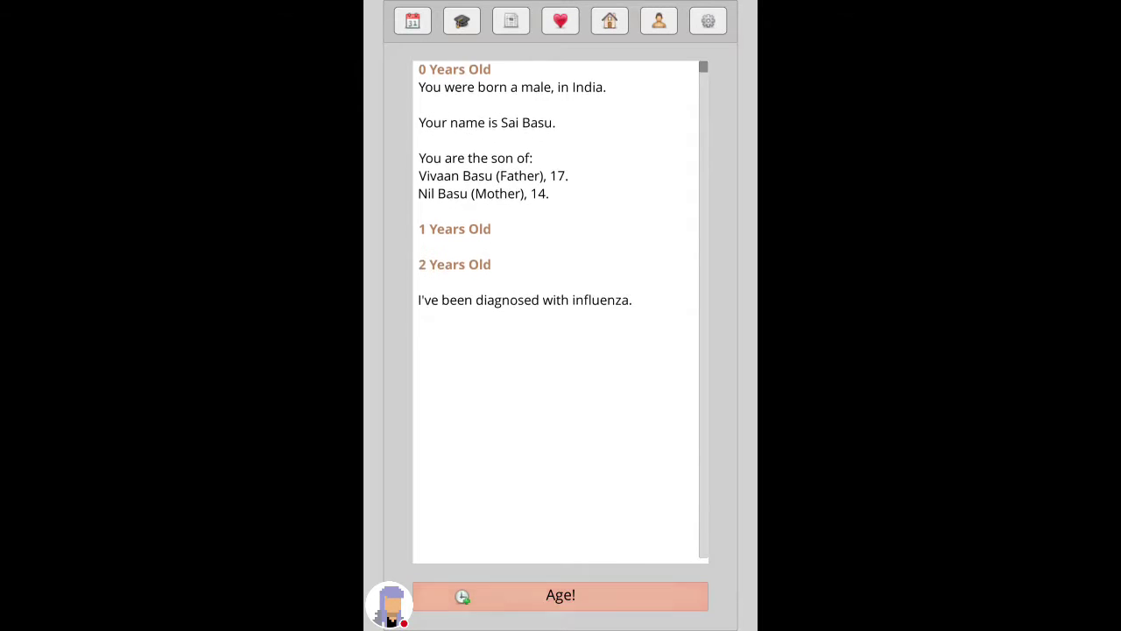
pyautogui.click(561, 595)
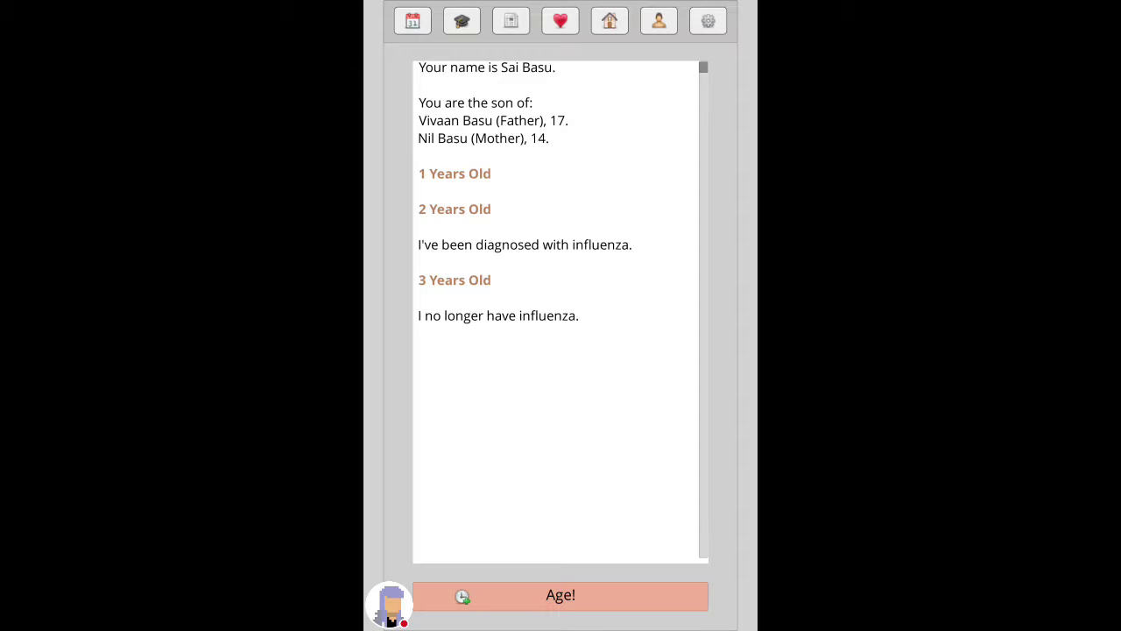
pyautogui.click(561, 596)
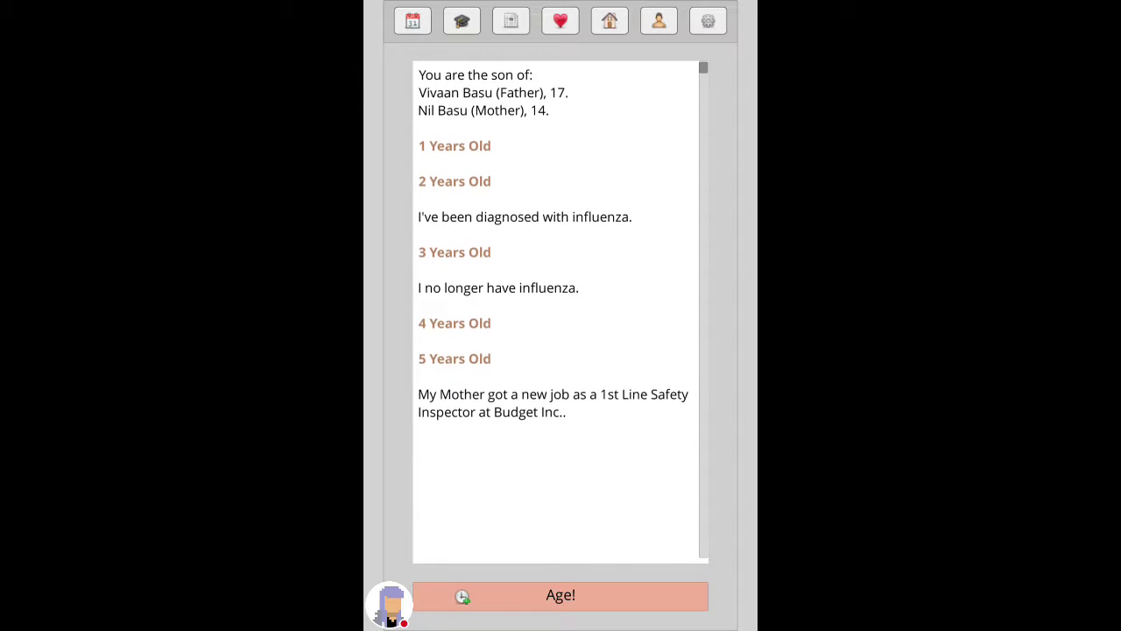
pyautogui.scroll(-3)
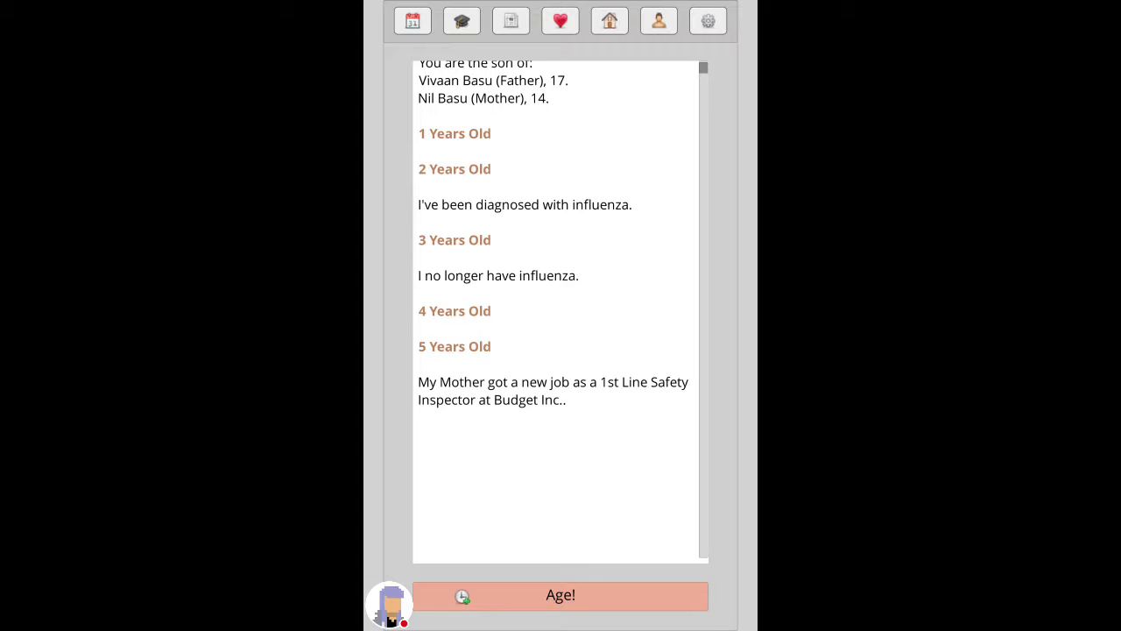
pyautogui.click(560, 595)
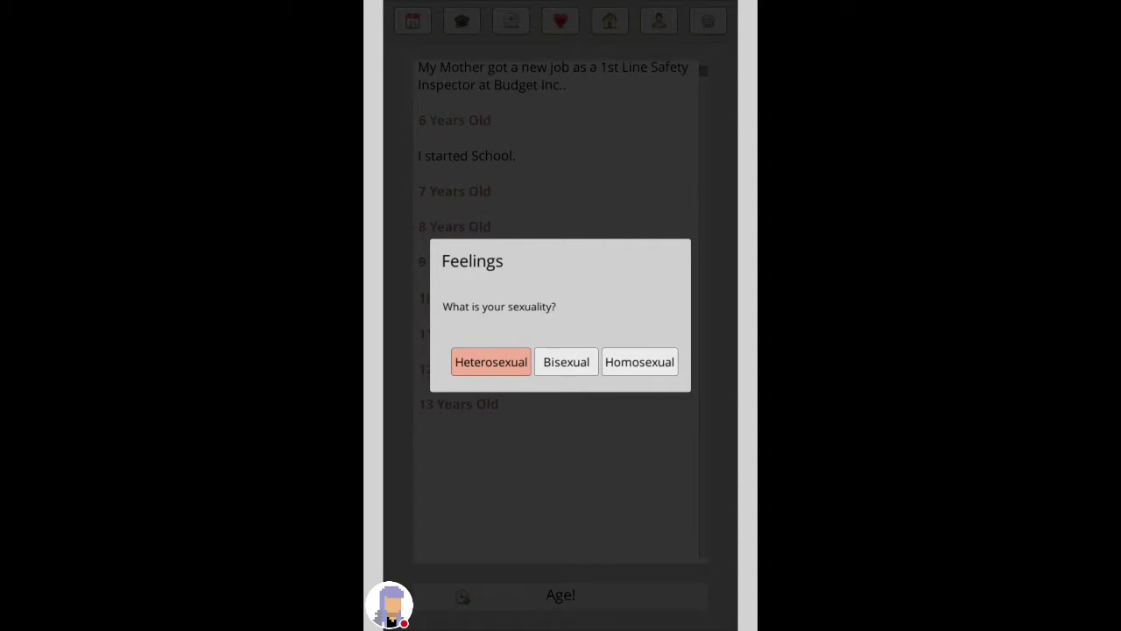
# Step: Declare him heterosexual, age to 16, answer the driving test offer and agree to college
pyautogui.click(490, 361)
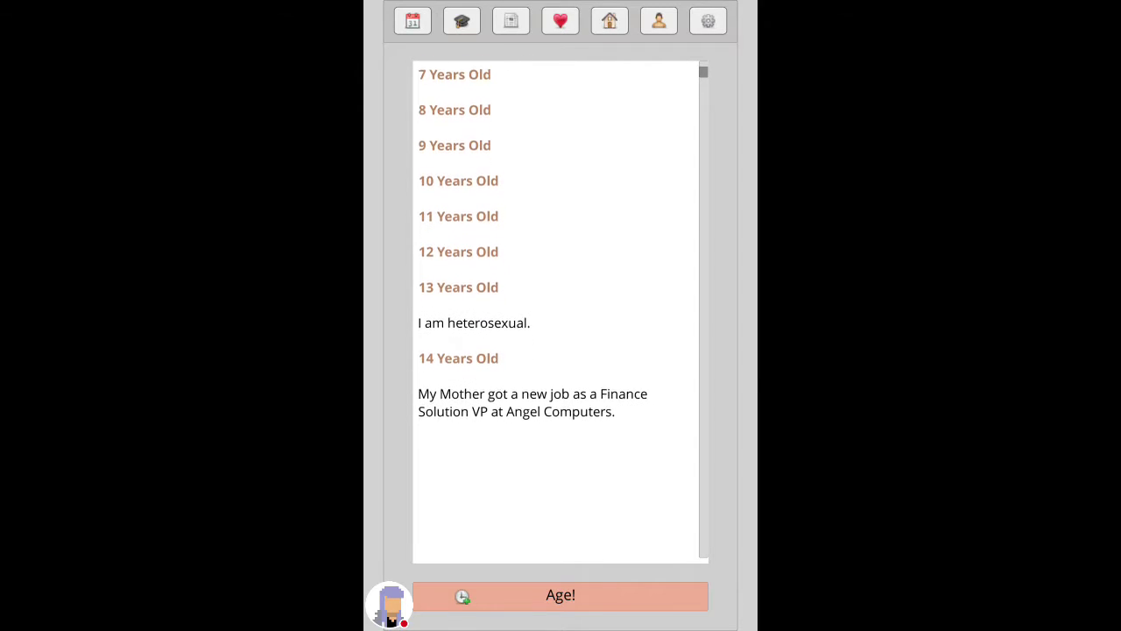
pyautogui.scroll(-3)
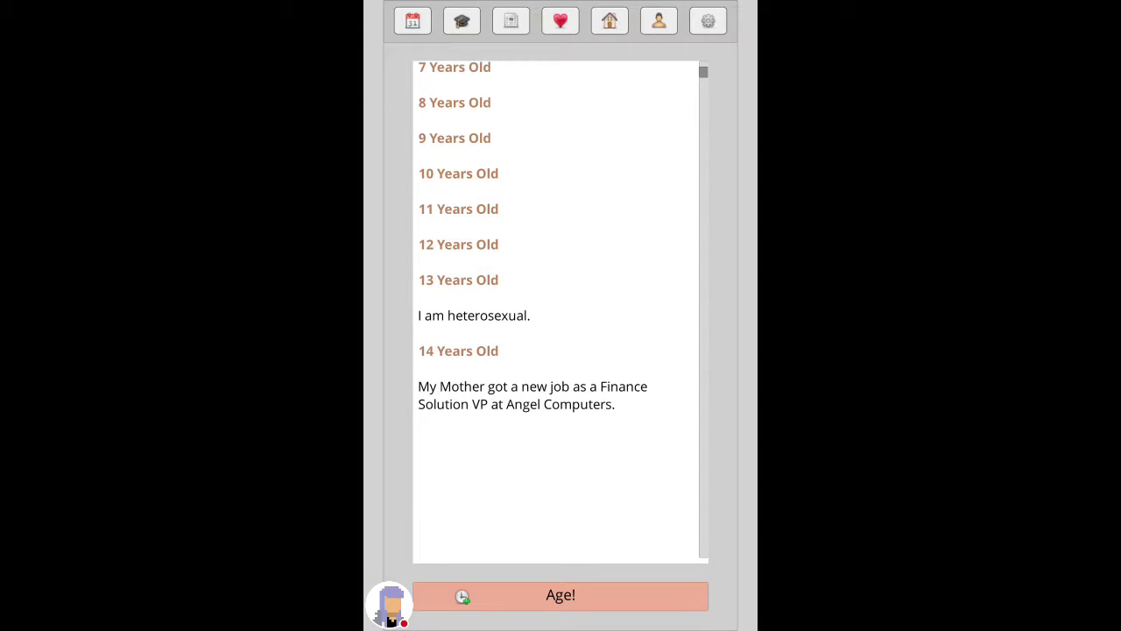
pyautogui.click(561, 596)
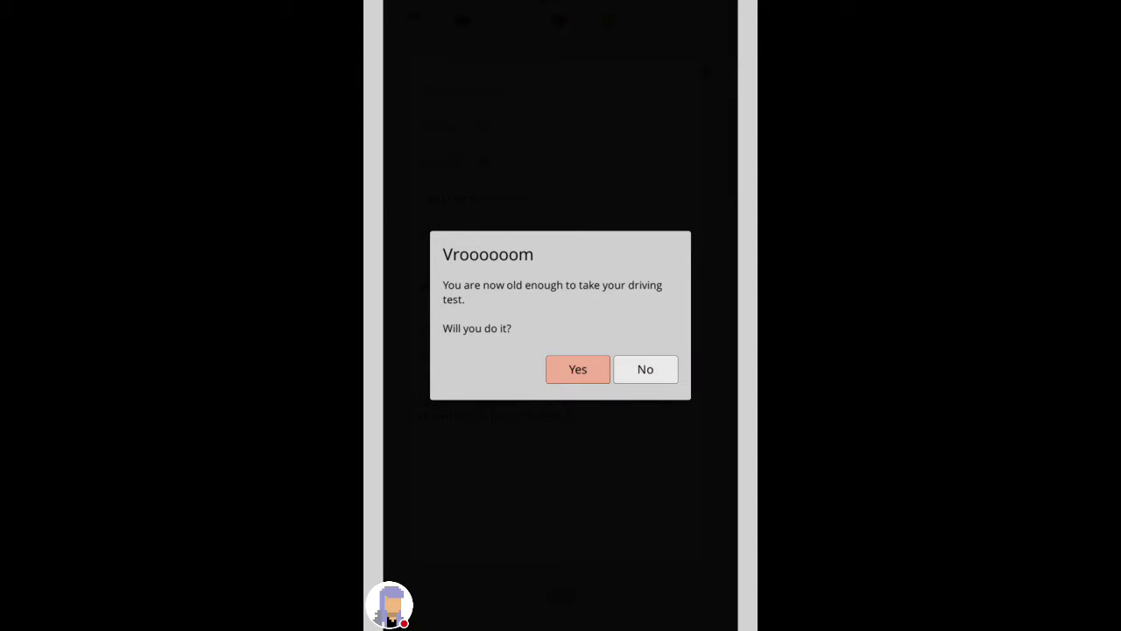
pyautogui.click(578, 368)
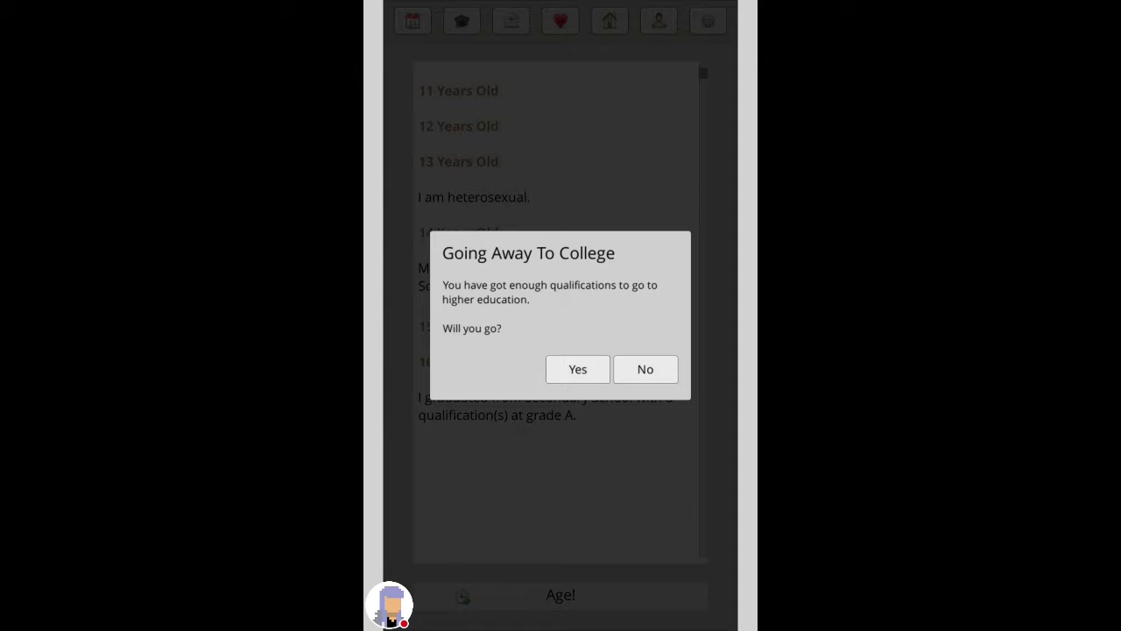
pyautogui.click(578, 367)
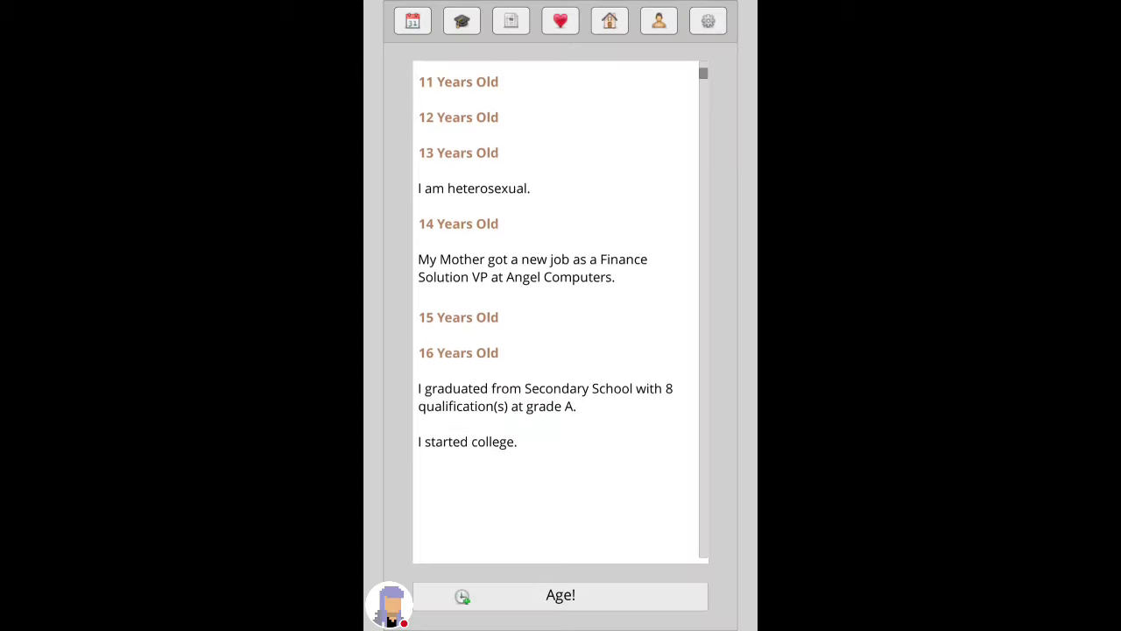
pyautogui.scroll(-3)
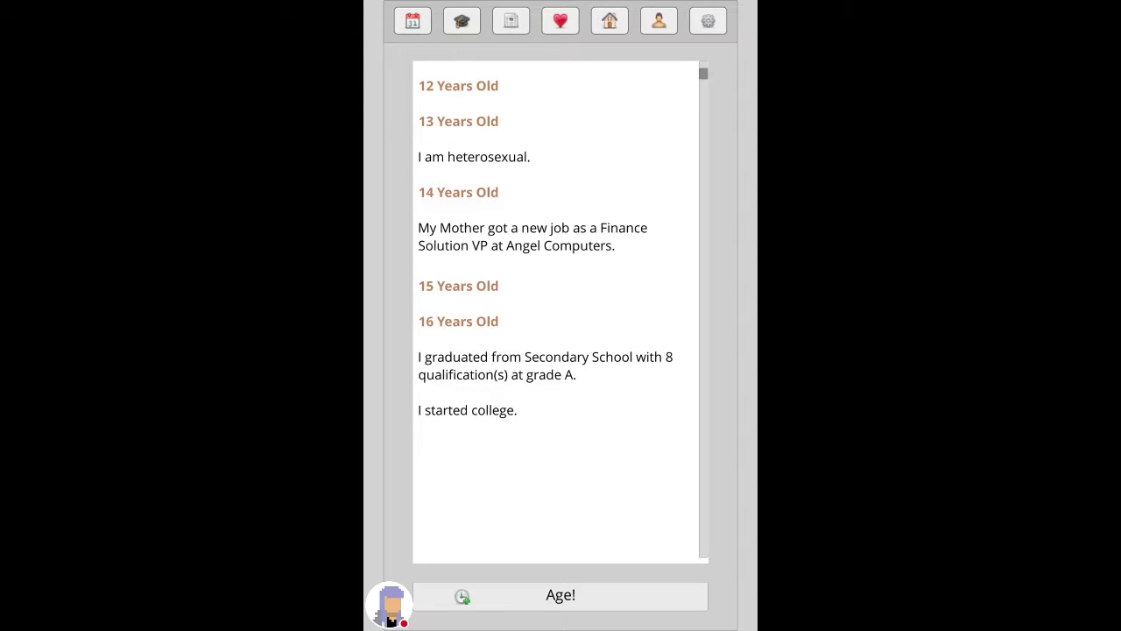
# Step: Review his stats, partner, job and finance pages, then age him to 17
pyautogui.click(659, 21)
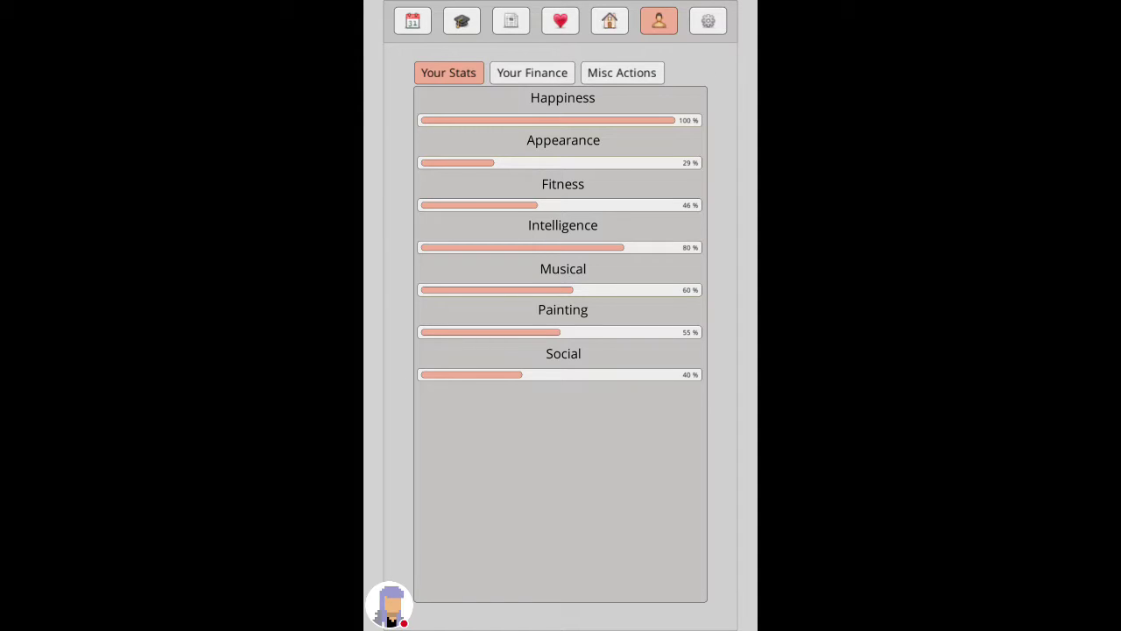
pyautogui.click(560, 21)
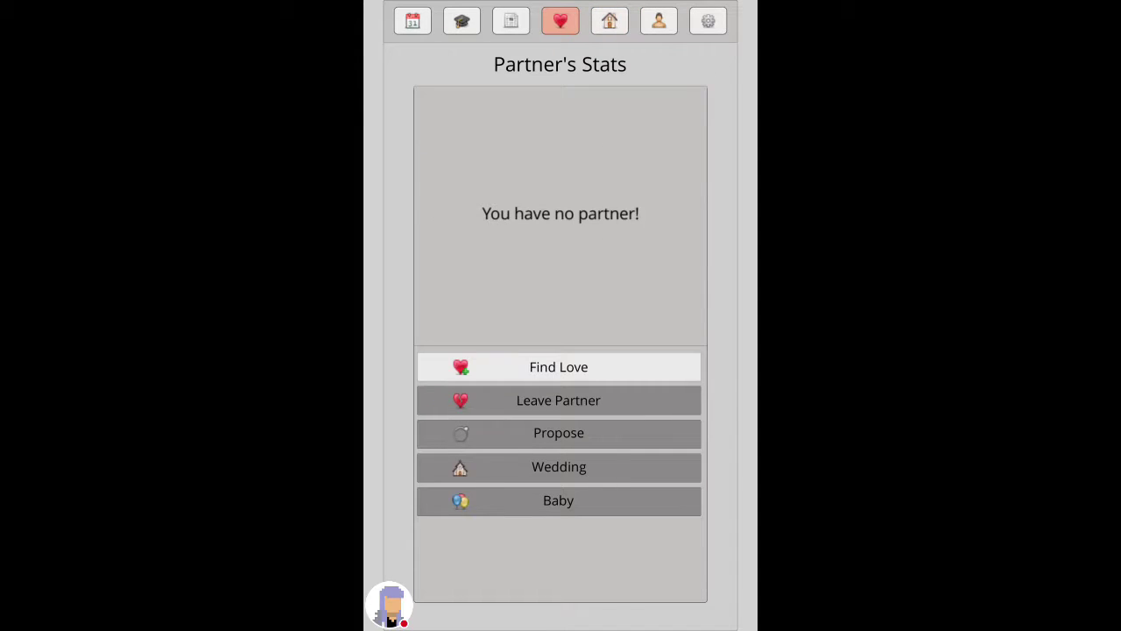
pyautogui.click(512, 21)
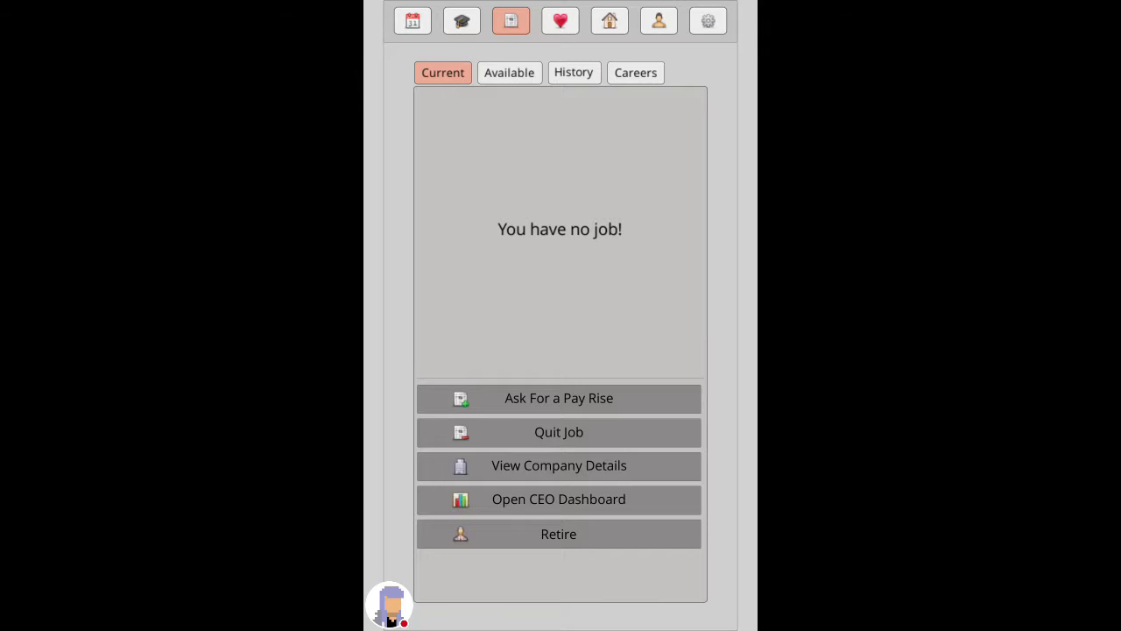
pyautogui.click(511, 21)
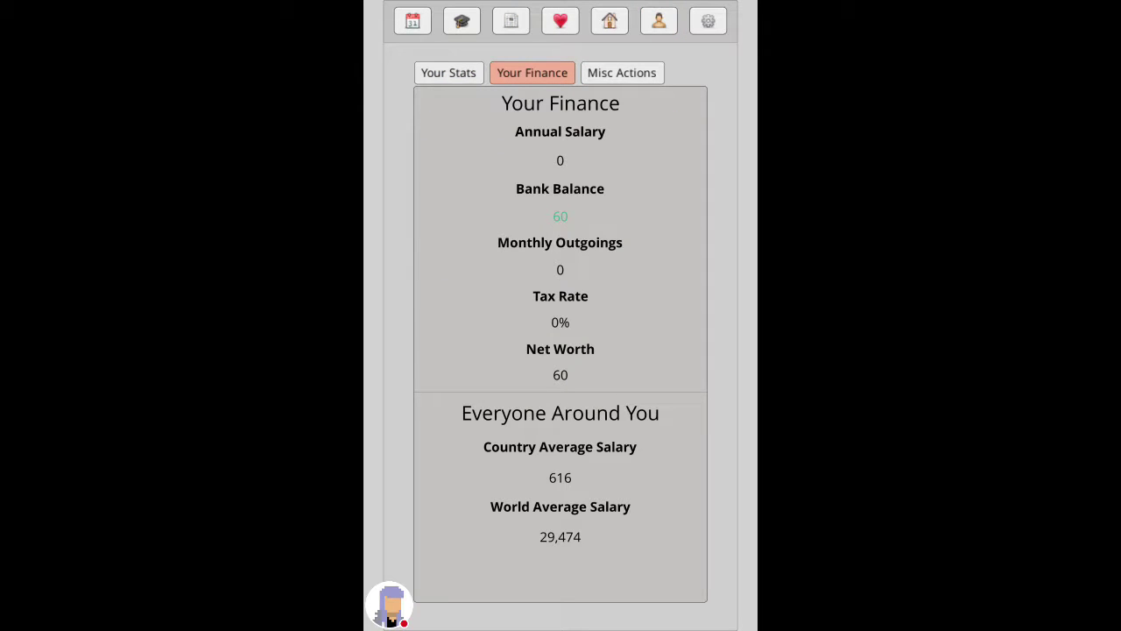
pyautogui.click(462, 21)
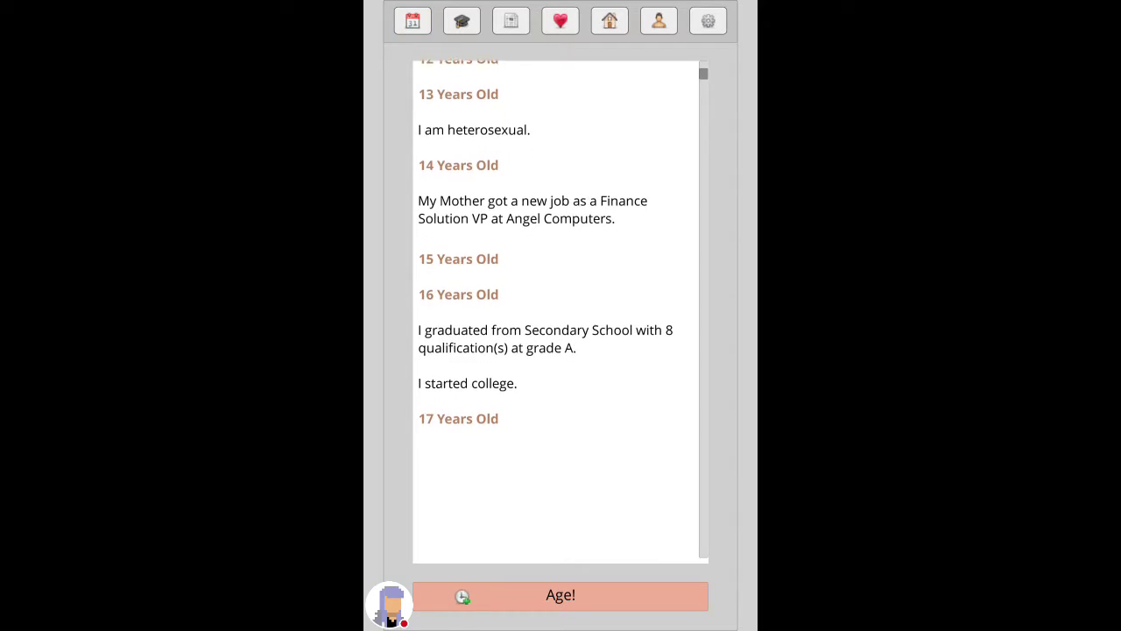
# Step: Age on, date the girl he met, go to university for Paramedic Science despite a failed driving test
pyautogui.click(561, 595)
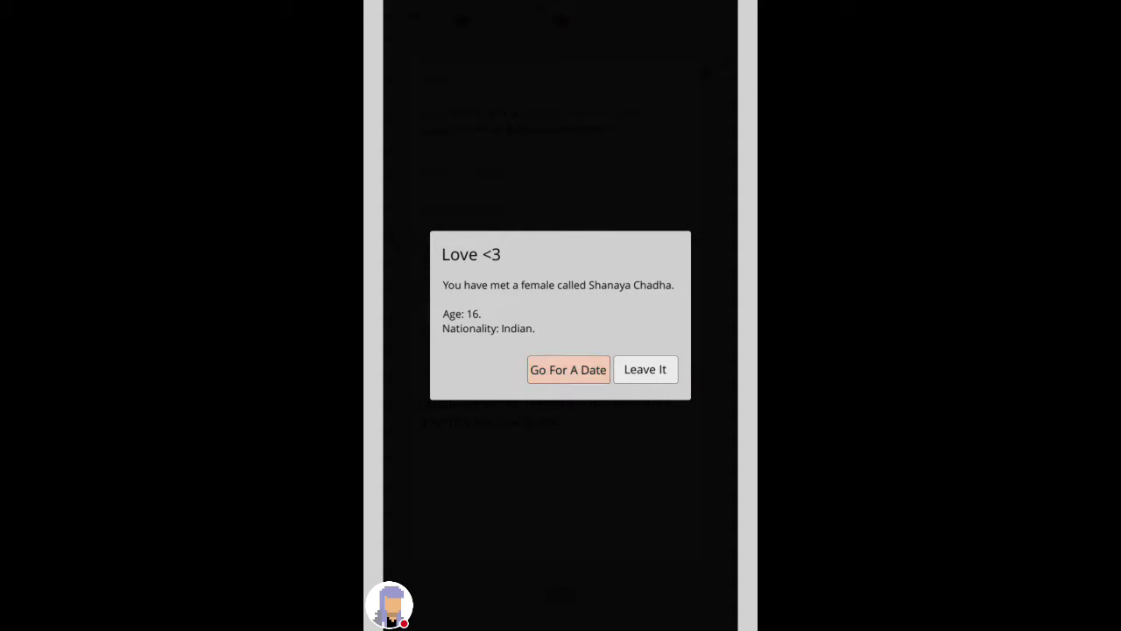
pyautogui.click(568, 368)
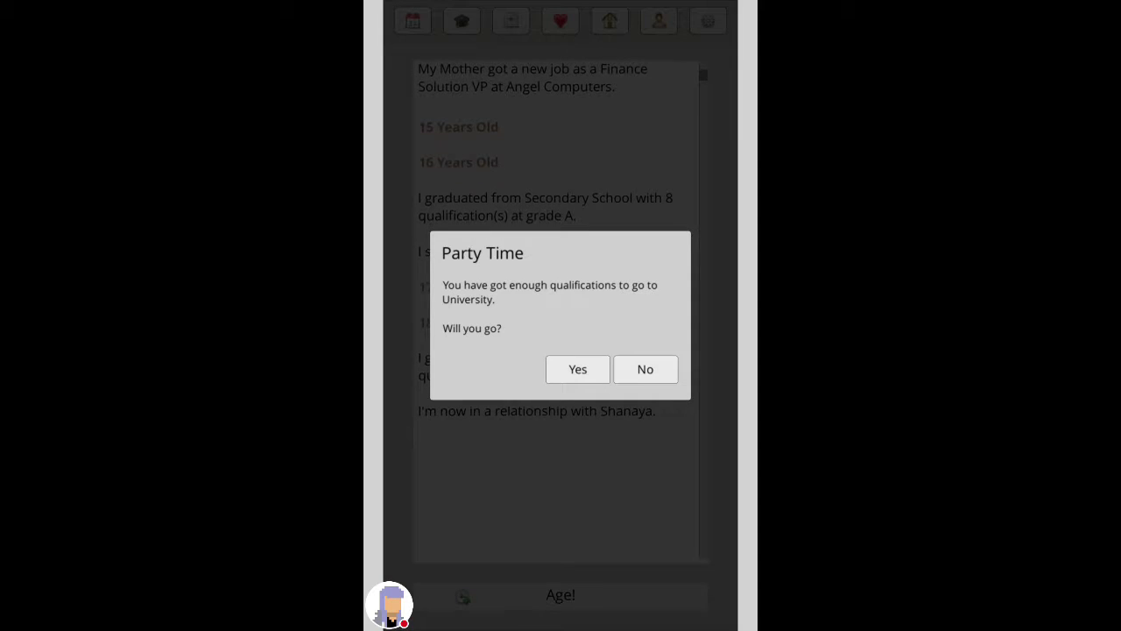
pyautogui.click(578, 368)
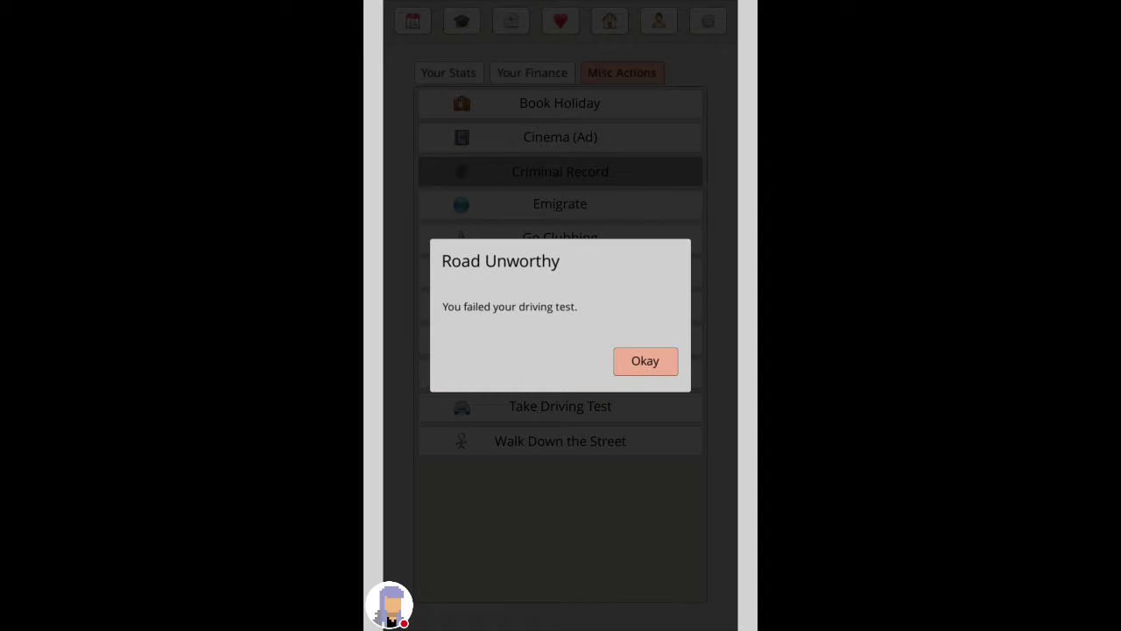
pyautogui.click(644, 361)
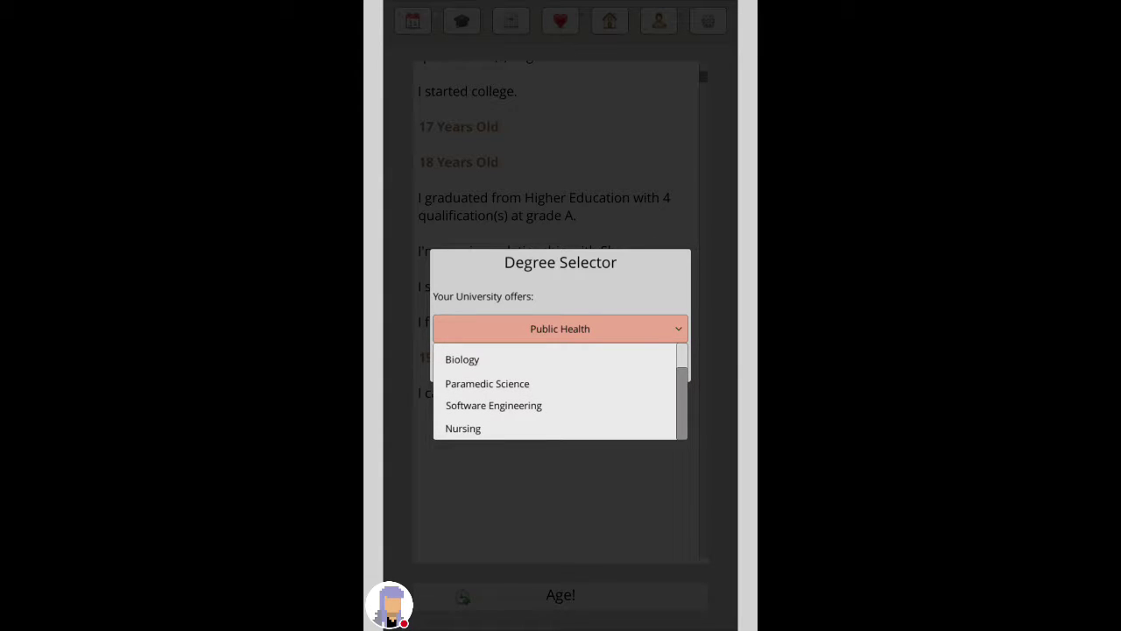
pyautogui.click(487, 382)
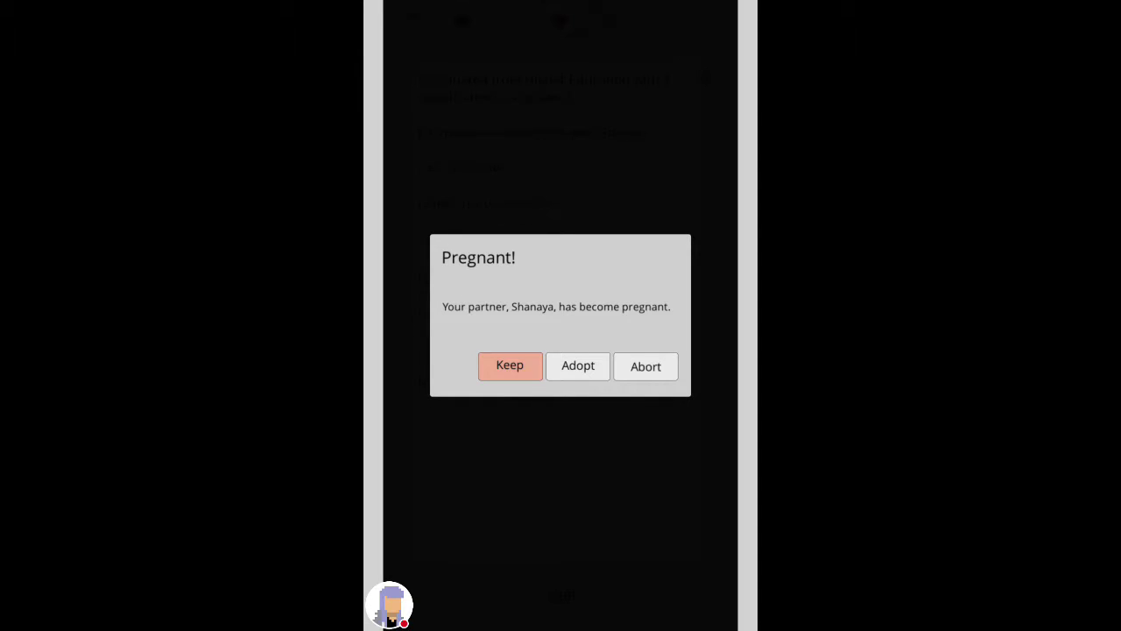
# Step: Keep Shanaya's baby, turn down vaping, and browse the available jobs before returning to the log
pyautogui.click(508, 366)
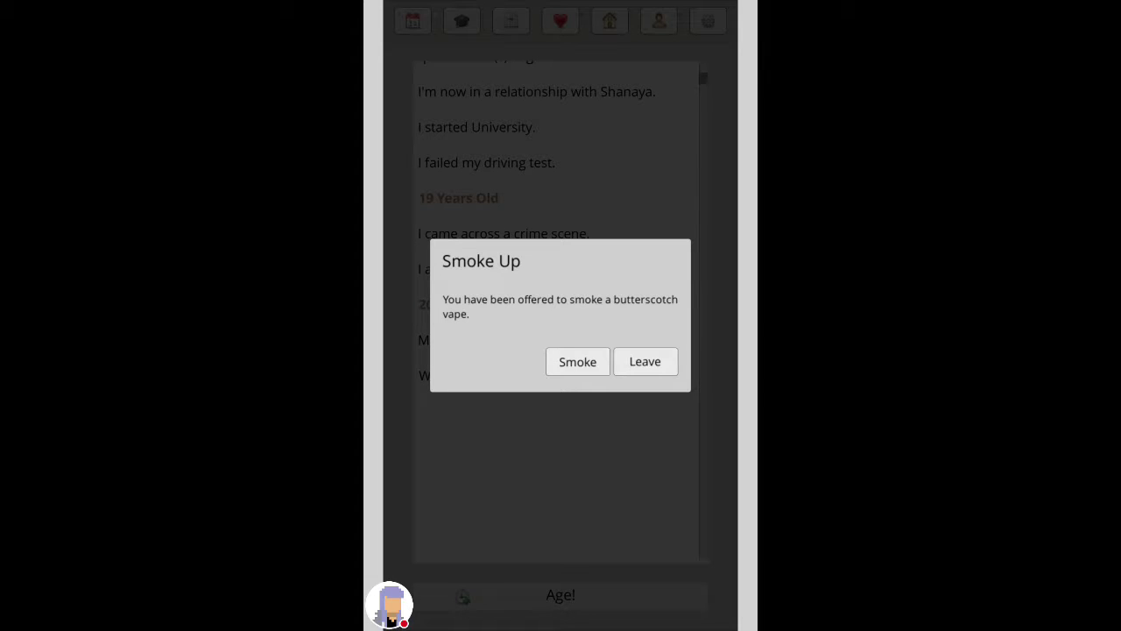
pyautogui.click(645, 361)
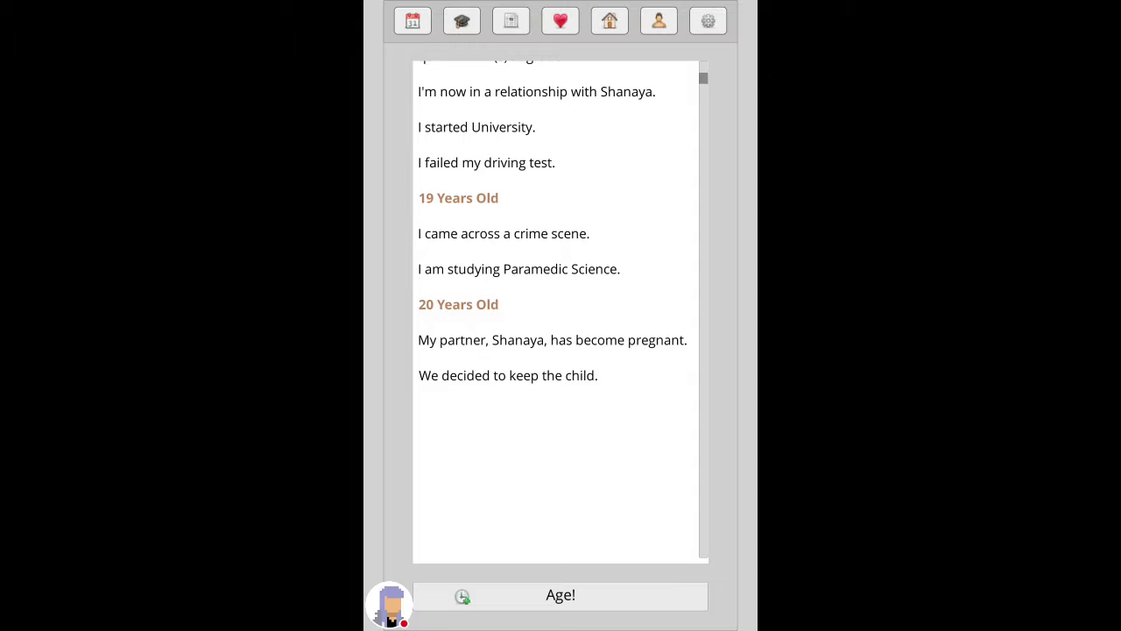
pyautogui.click(511, 21)
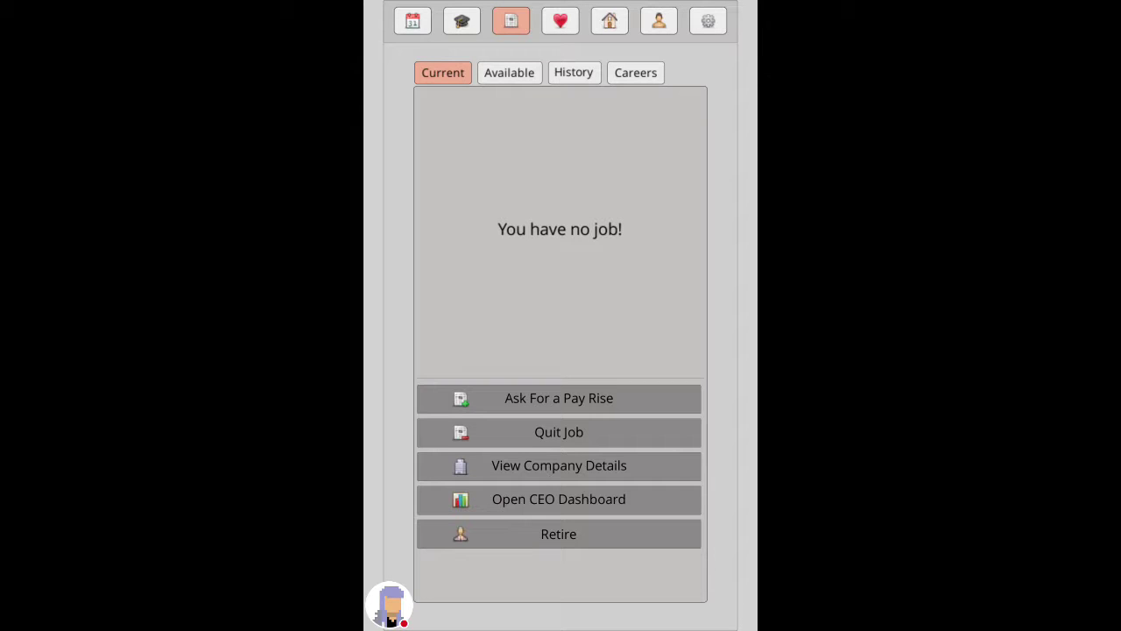
pyautogui.click(508, 72)
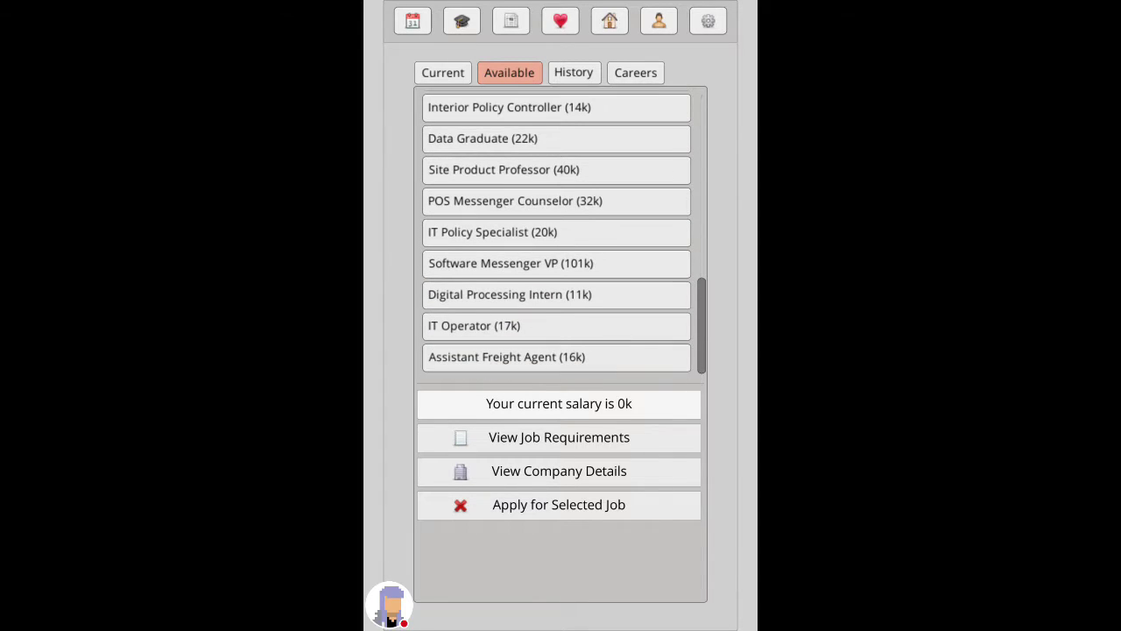
pyautogui.click(411, 21)
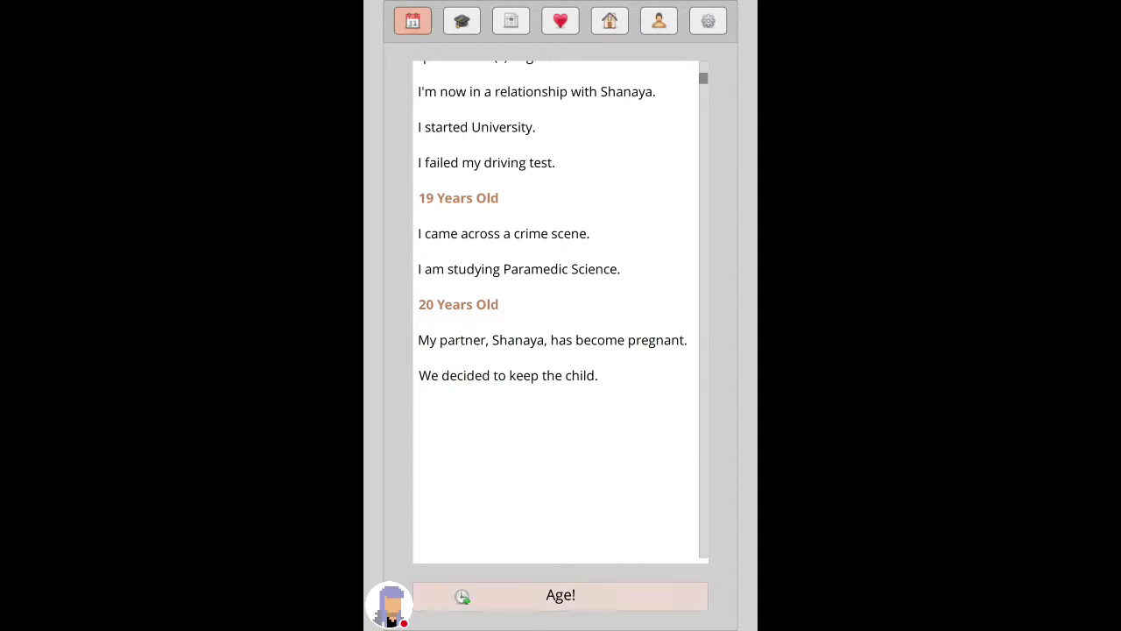
# Step: Age to 21 and name the newborn son Krish
pyautogui.click(560, 595)
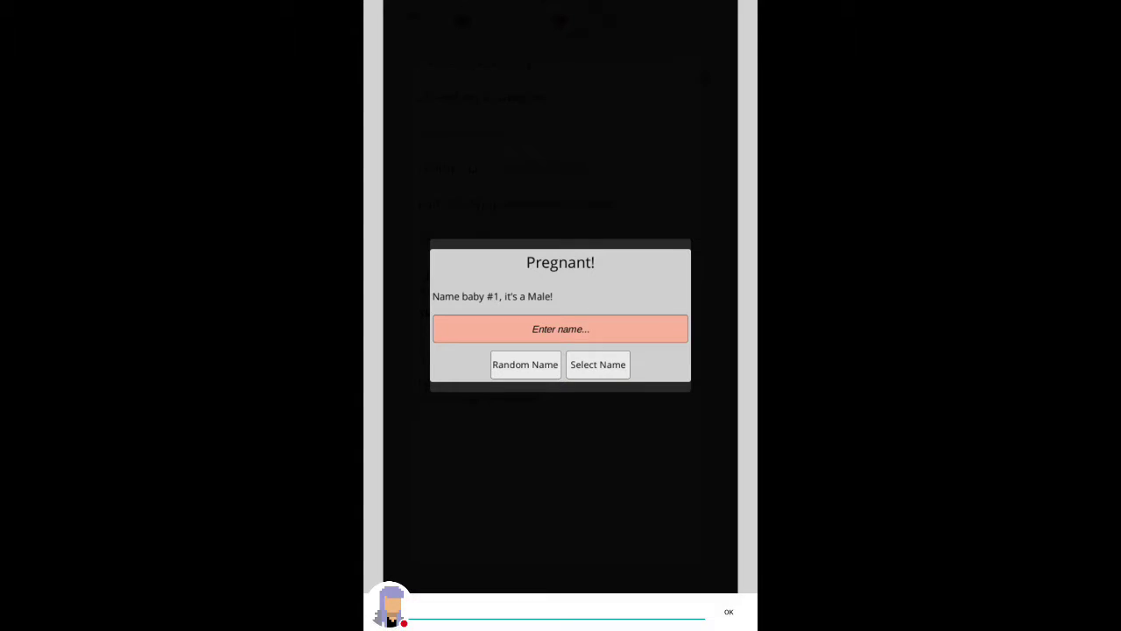
pyautogui.click(560, 329)
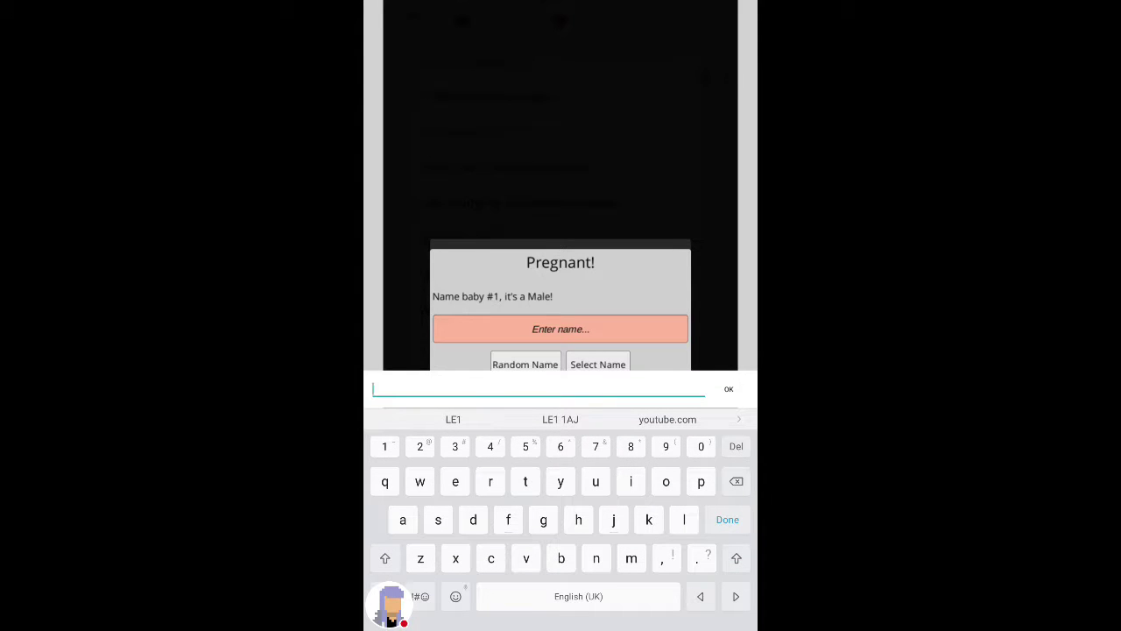
pyautogui.write('K')
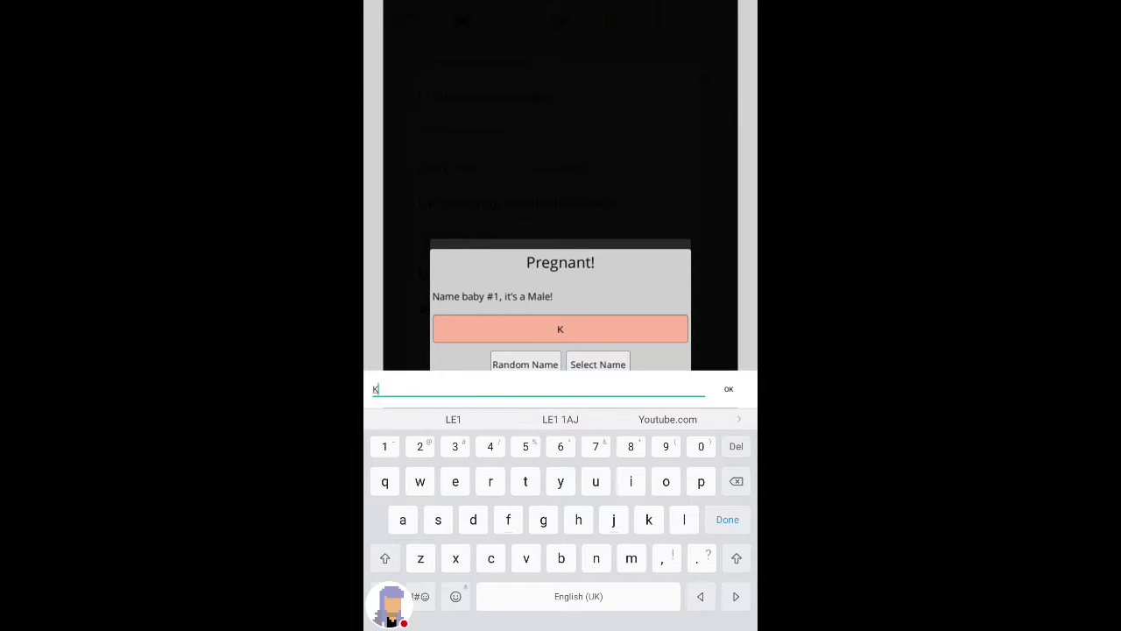
pyautogui.write('ri')
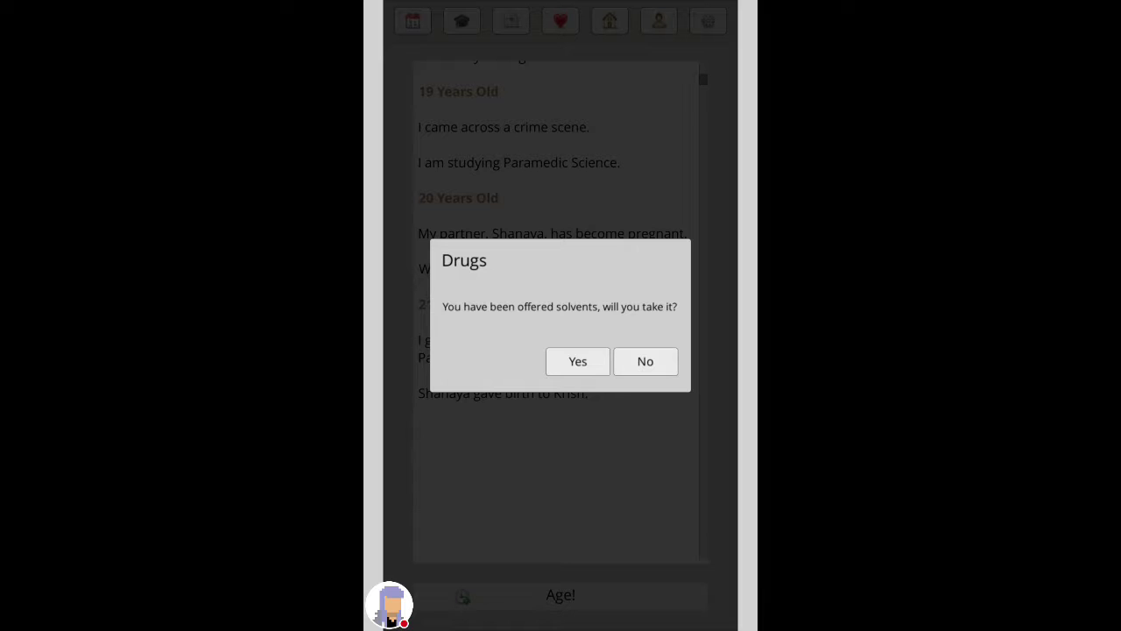
# Step: Answer the solvents offer, age to 23 and apply for a listed job paying 27k
pyautogui.click(645, 361)
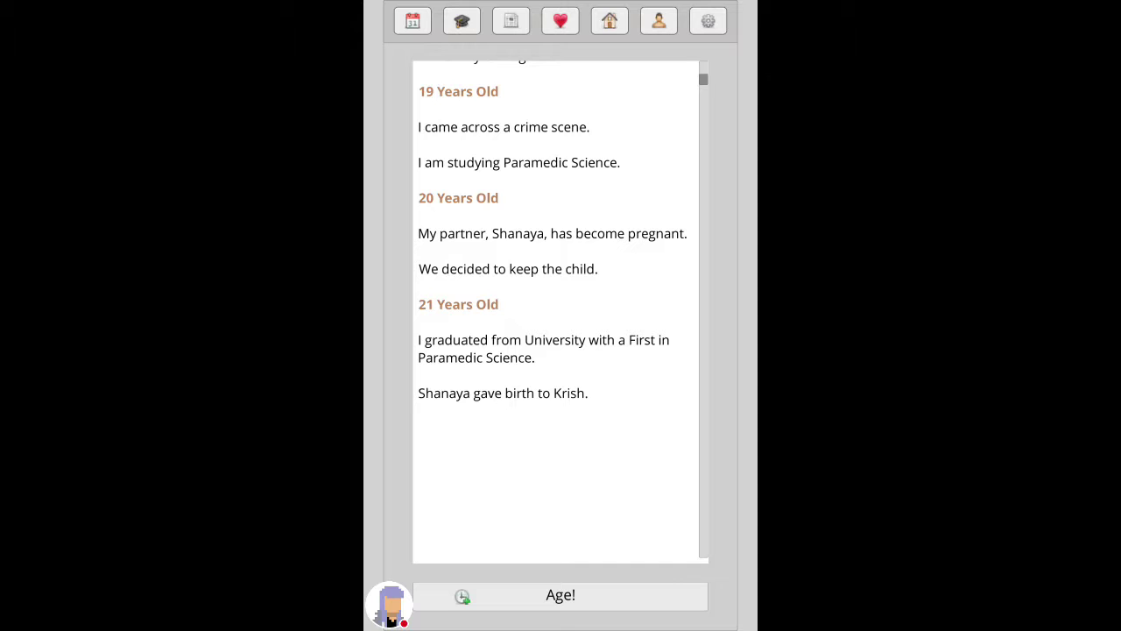
pyautogui.click(561, 596)
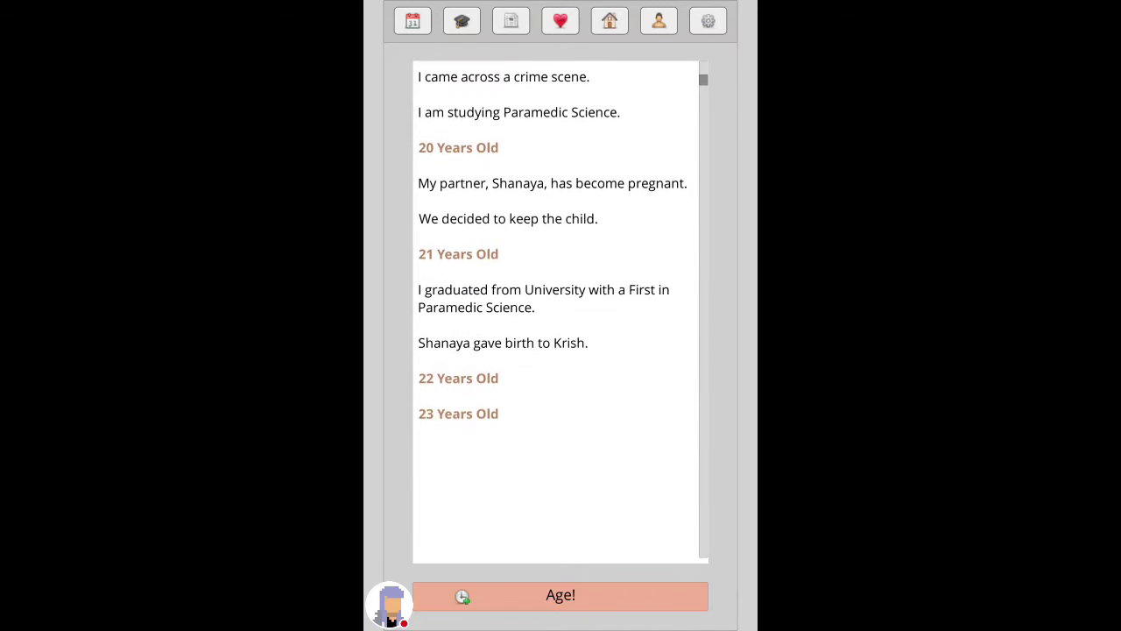
pyautogui.click(512, 21)
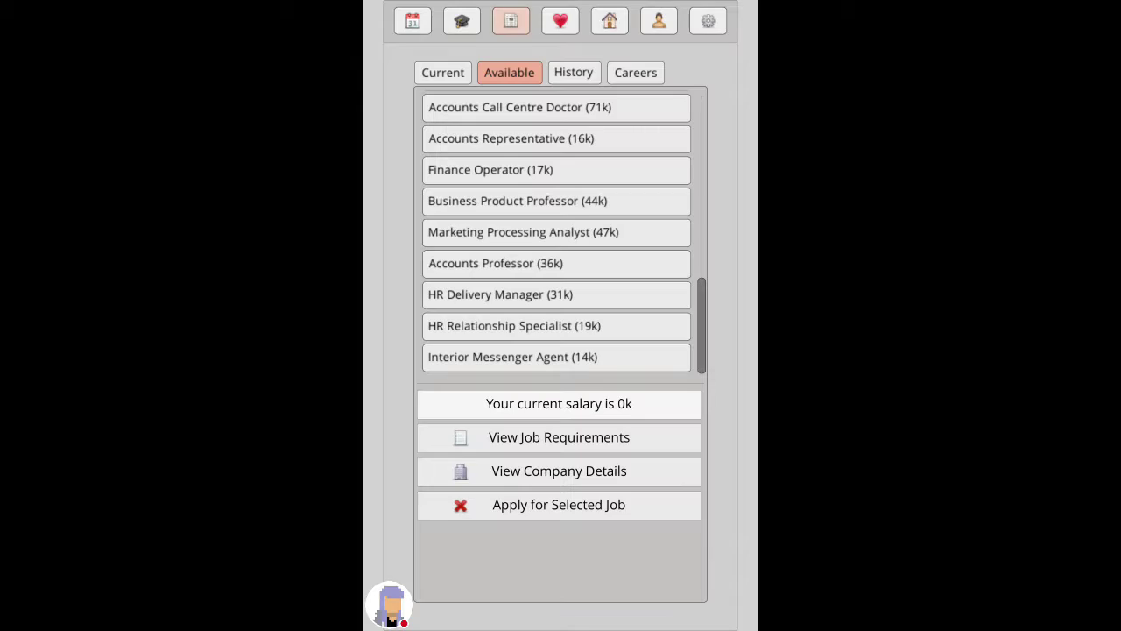
pyautogui.click(557, 324)
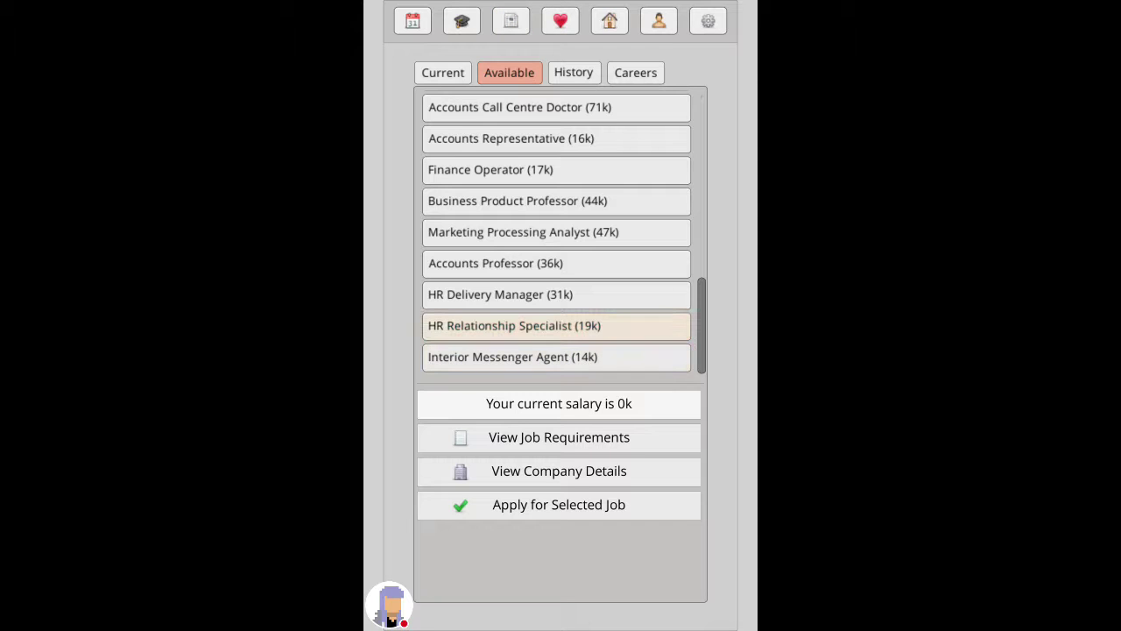
pyautogui.click(557, 231)
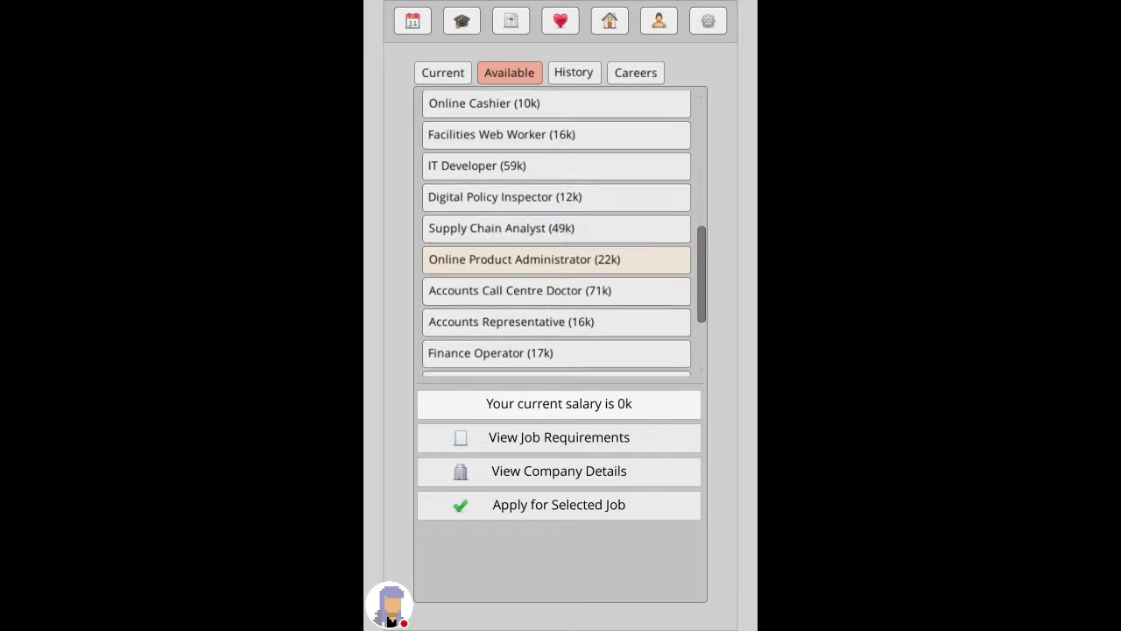
pyautogui.click(557, 172)
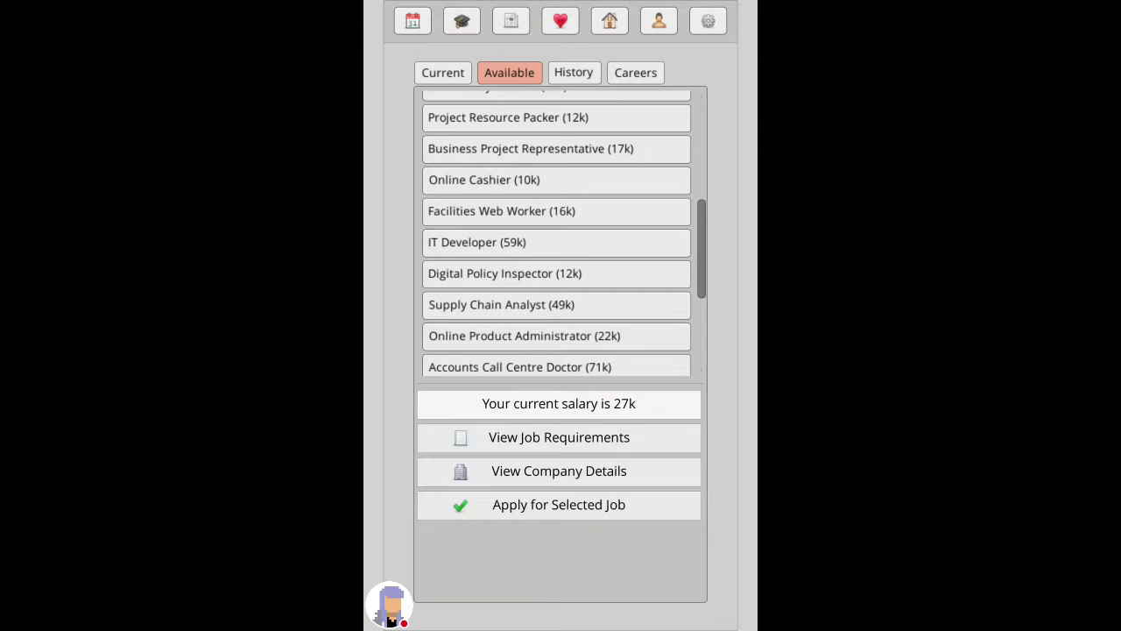
# Step: Age to 30 past a workplace drug test, then review Misc Actions, finances and personal stats
pyautogui.click(412, 21)
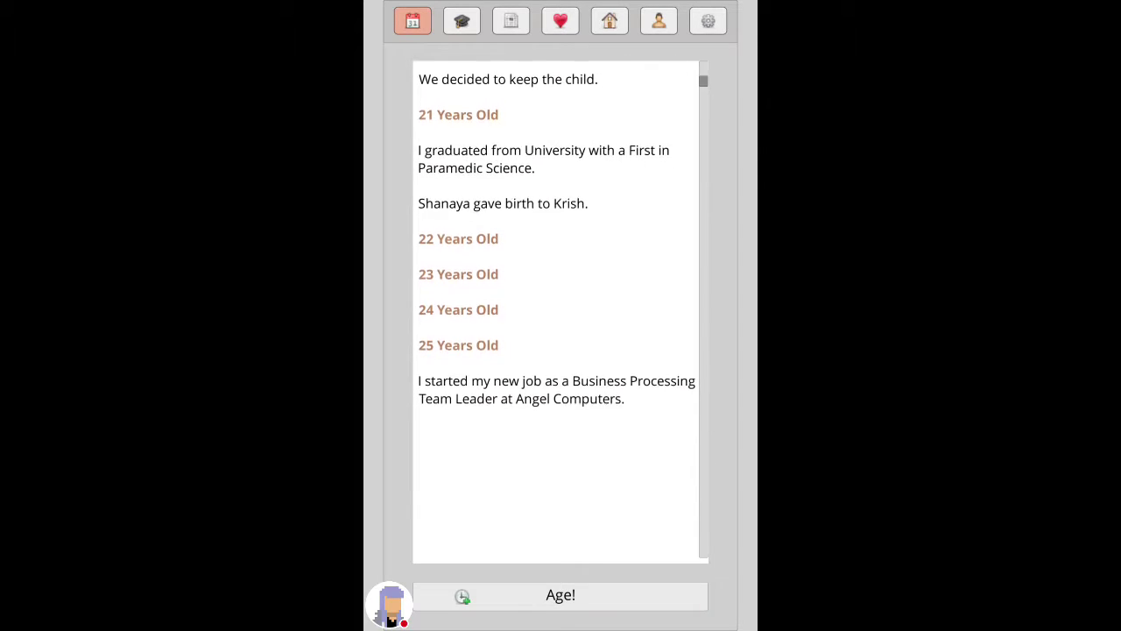
pyautogui.click(561, 596)
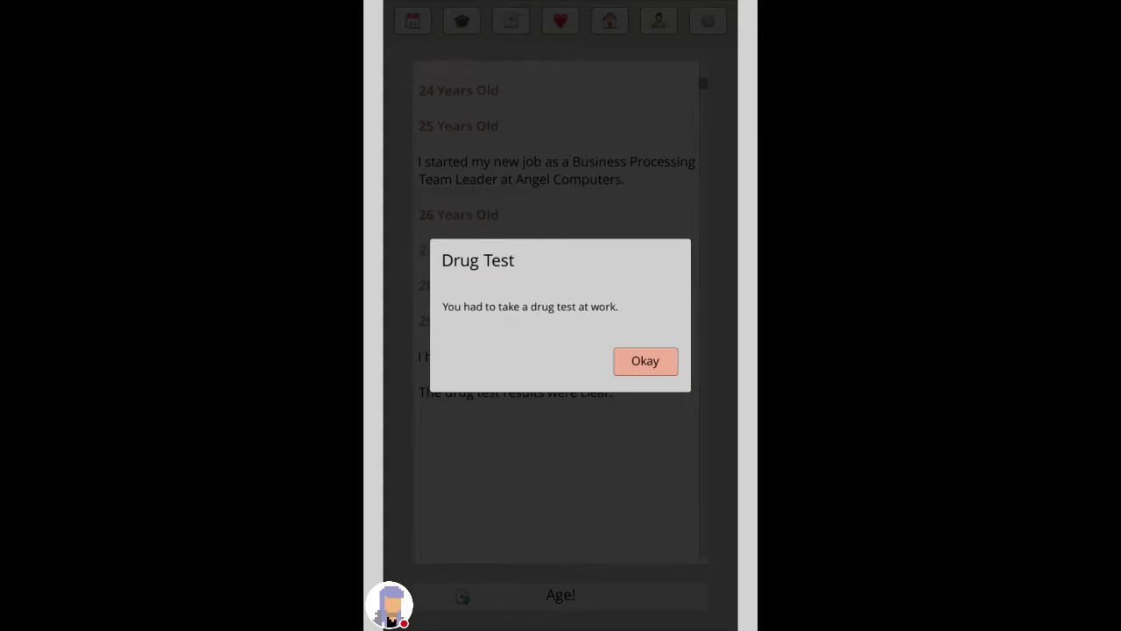
pyautogui.click(645, 361)
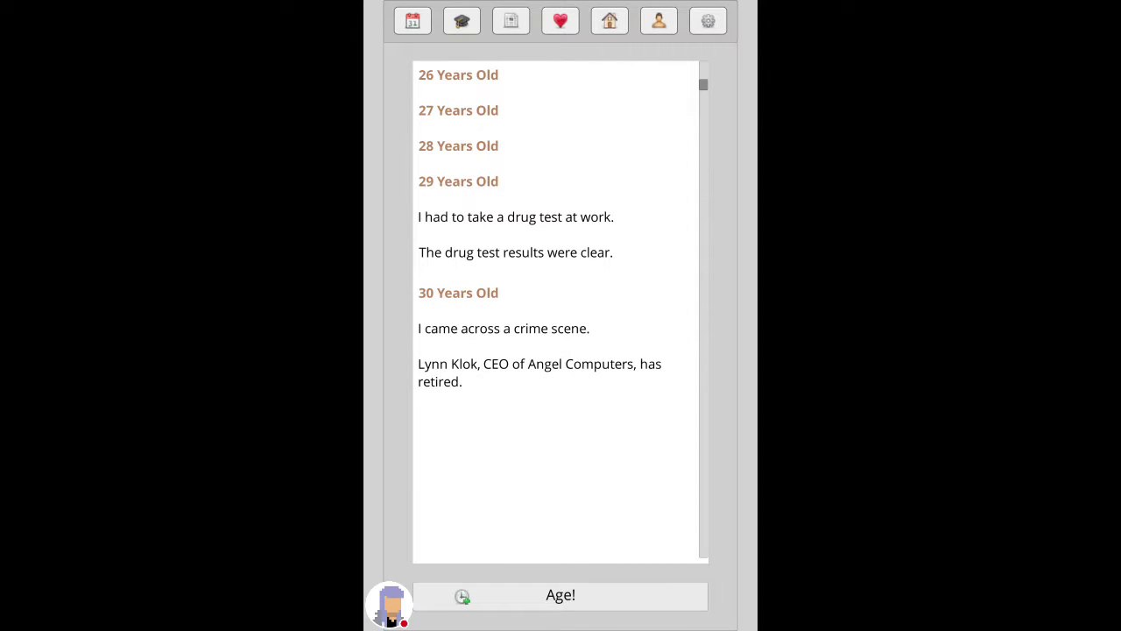
pyautogui.click(659, 21)
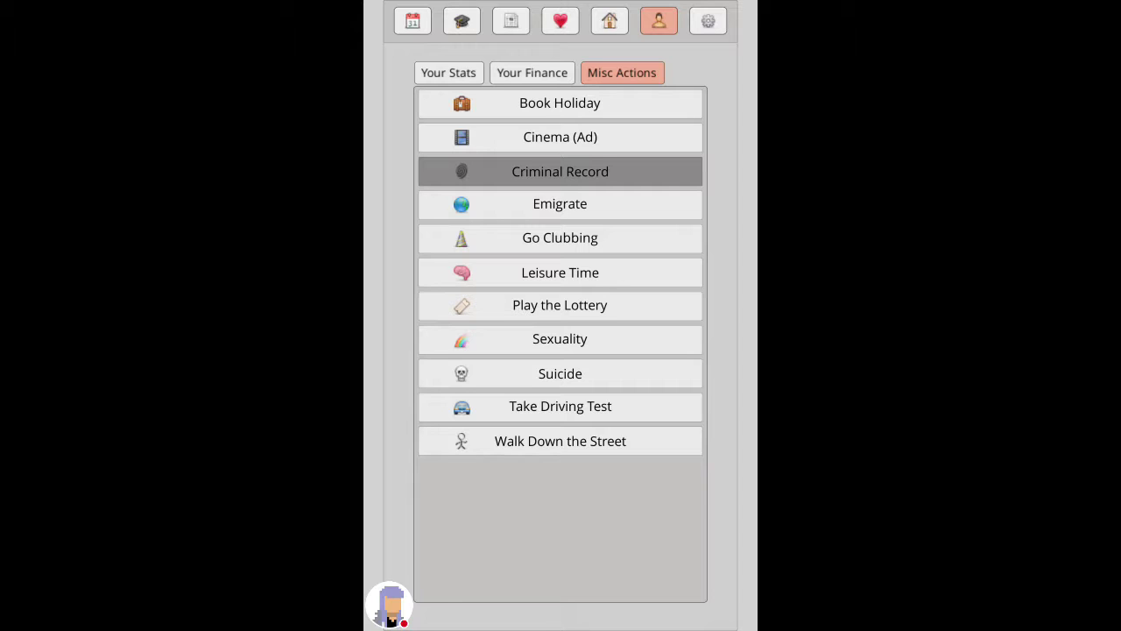
pyautogui.moveTo(560, 406)
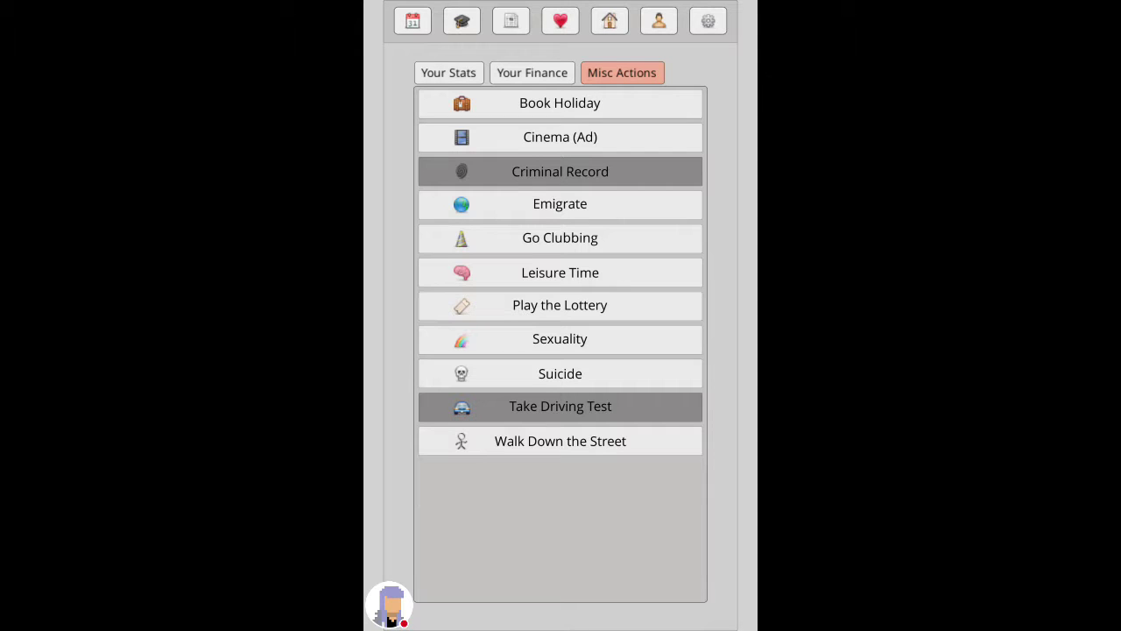
pyautogui.click(532, 73)
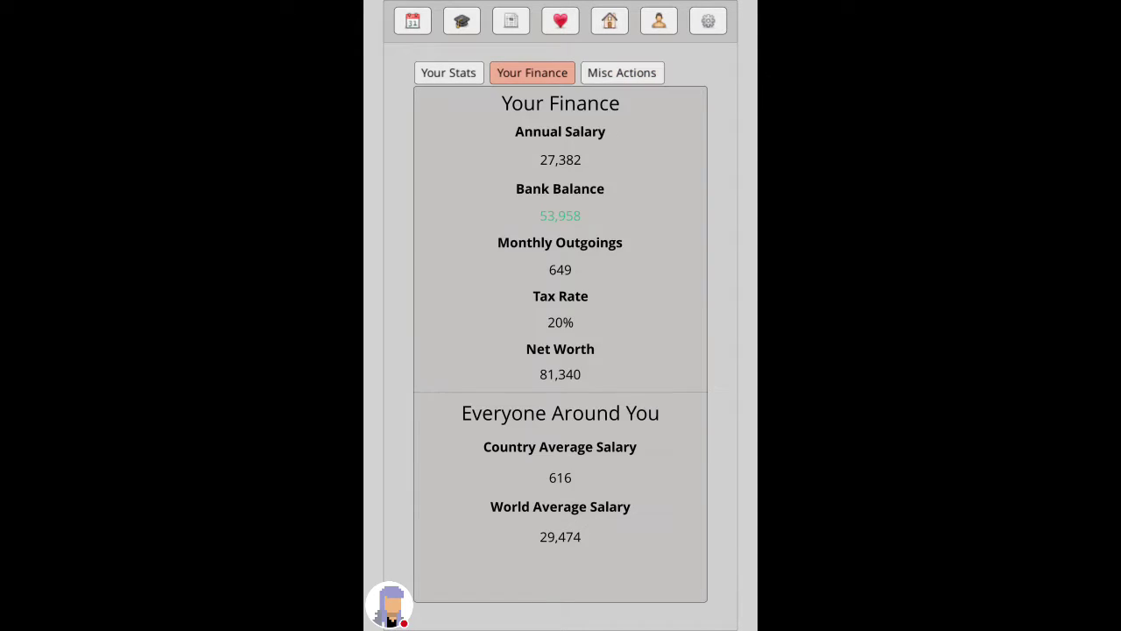
pyautogui.click(448, 72)
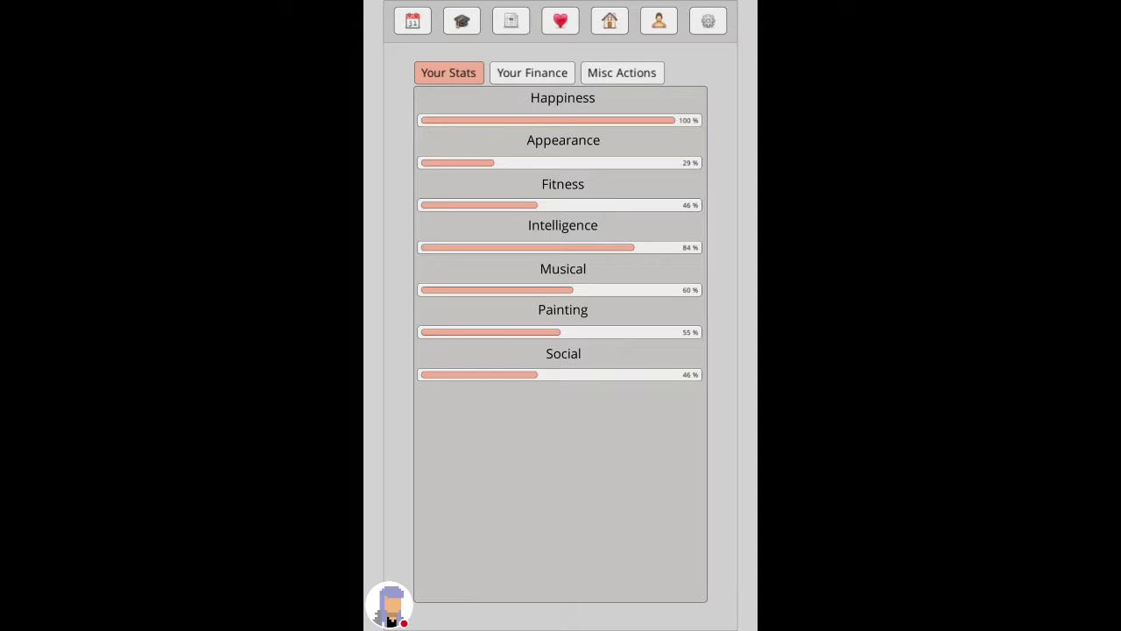
# Step: Propose to Shanaya and choose Indonesia as the honeymoon destination
pyautogui.click(561, 21)
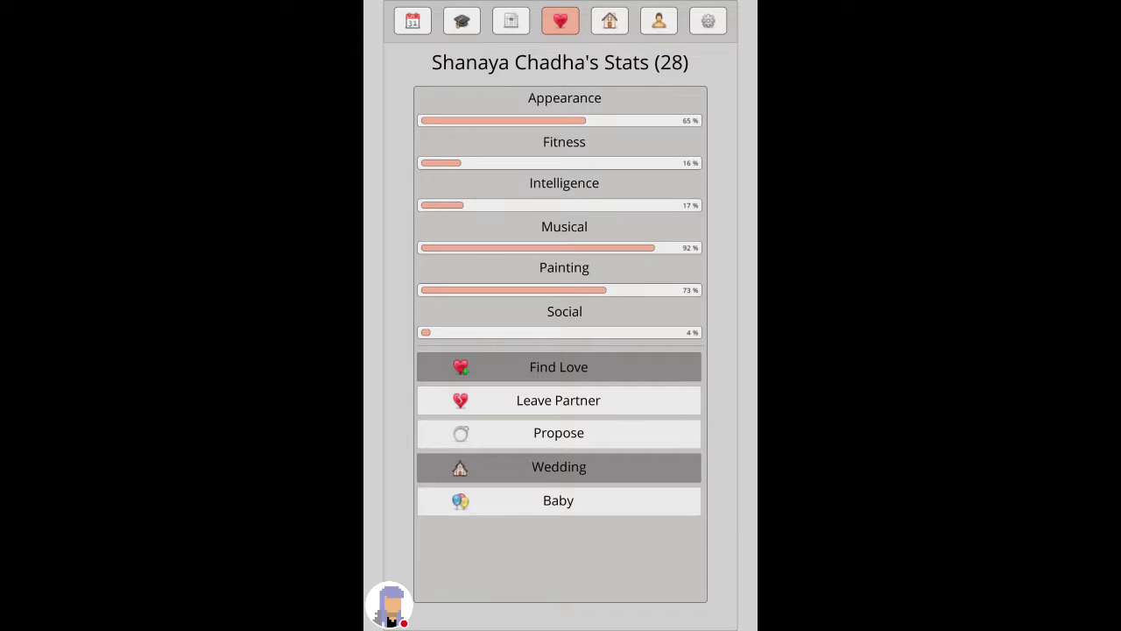
pyautogui.click(557, 431)
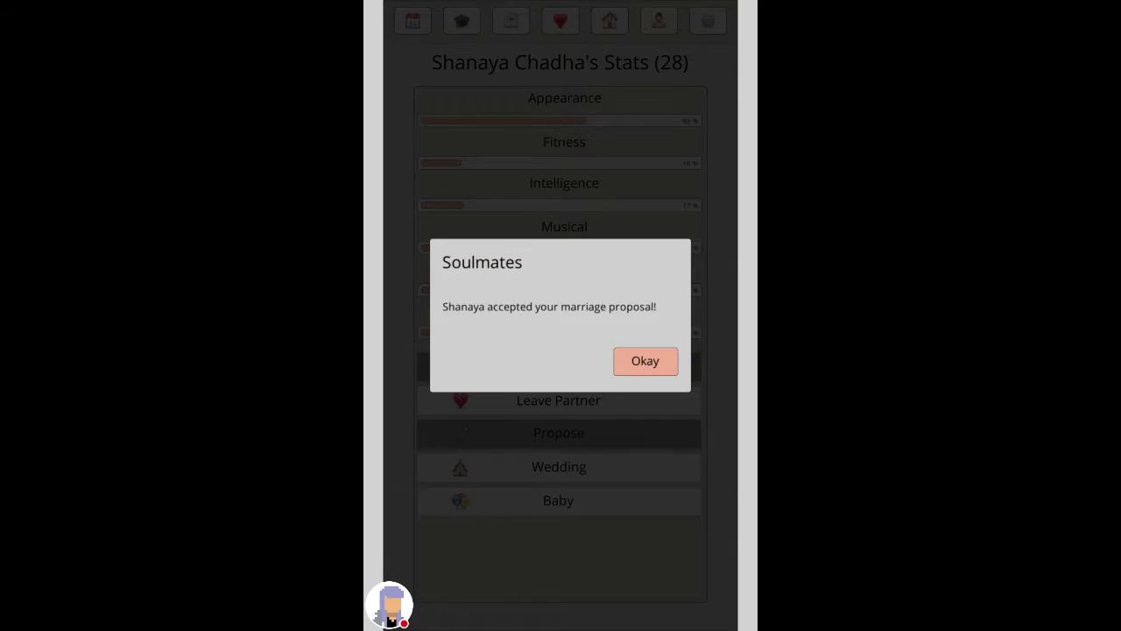
pyautogui.click(644, 361)
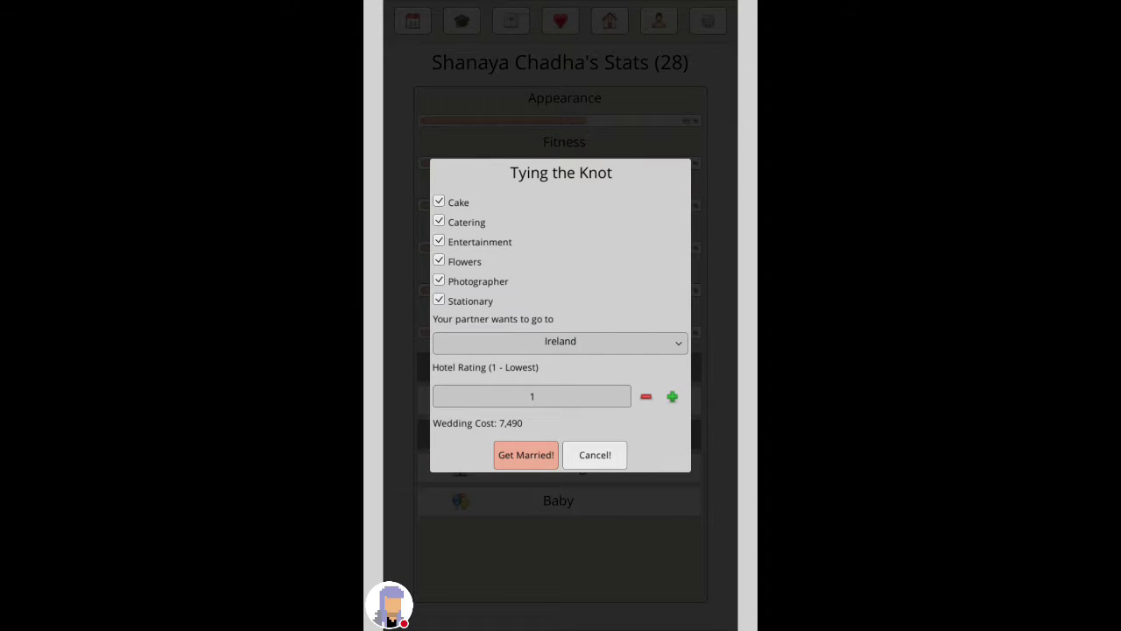
pyautogui.click(561, 342)
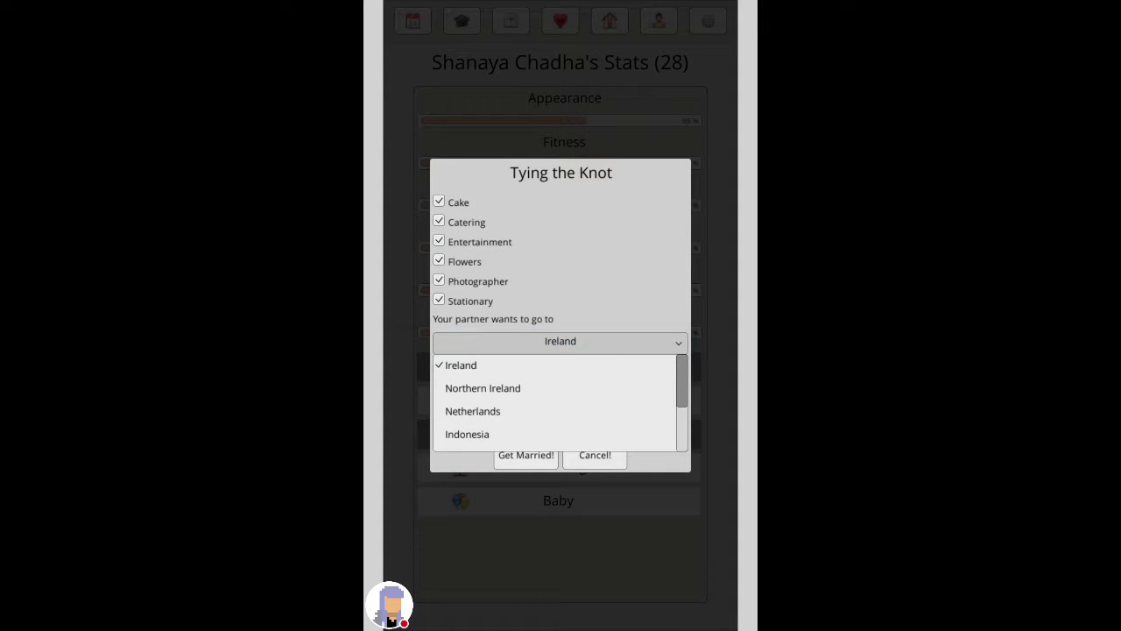
pyautogui.click(466, 434)
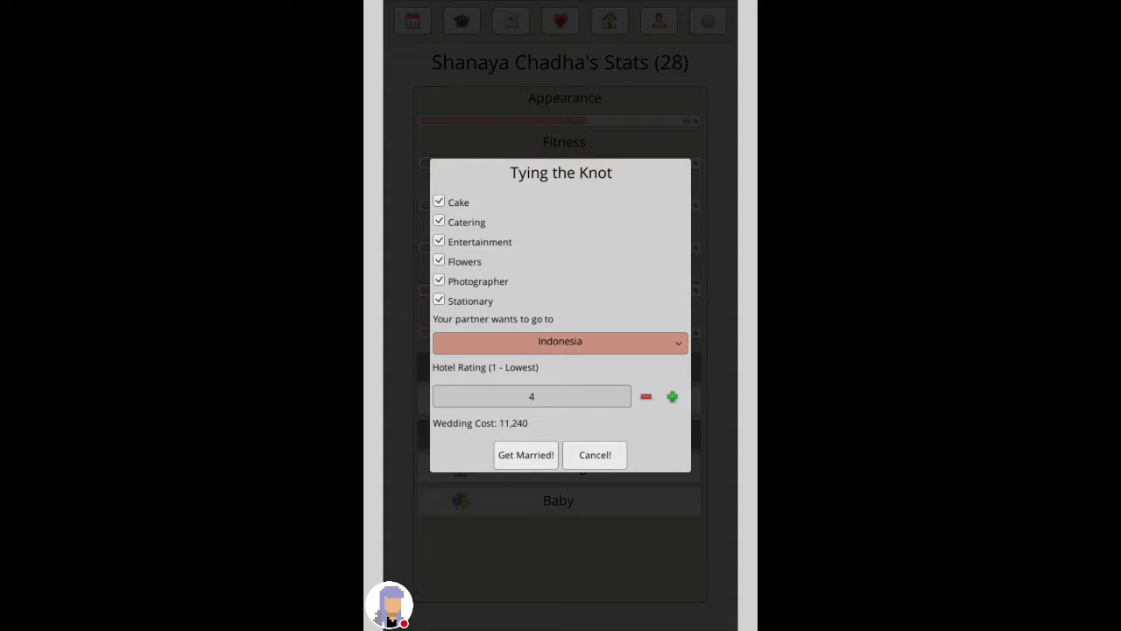
# Step: Marry with a 5-star hotel for 12,490, then fail an attempt at a baby
pyautogui.click(672, 396)
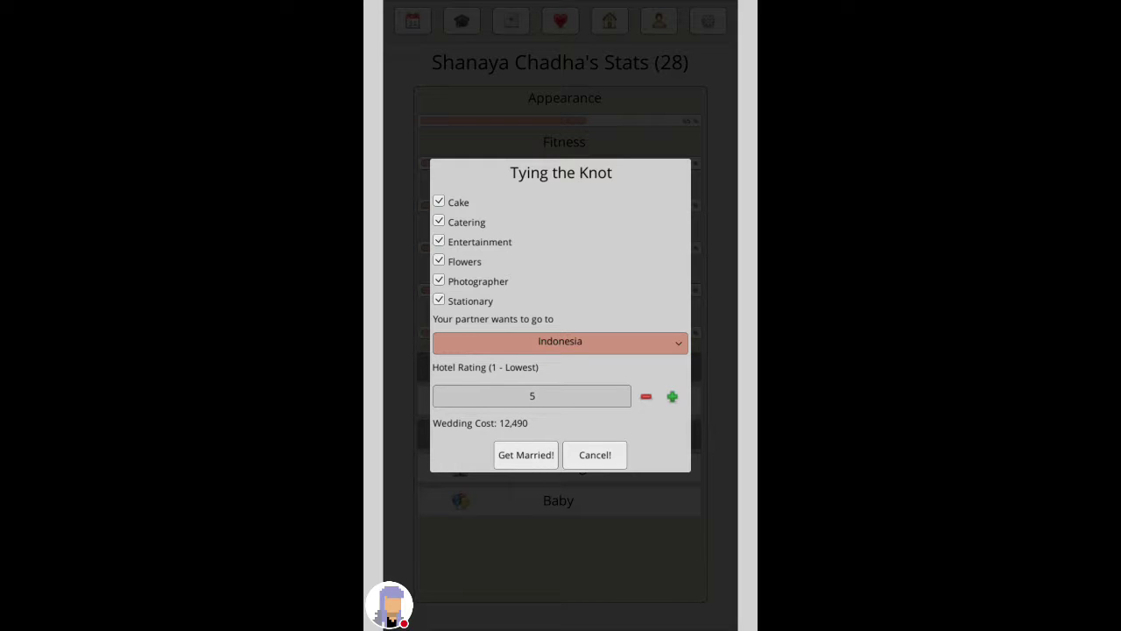
pyautogui.click(526, 456)
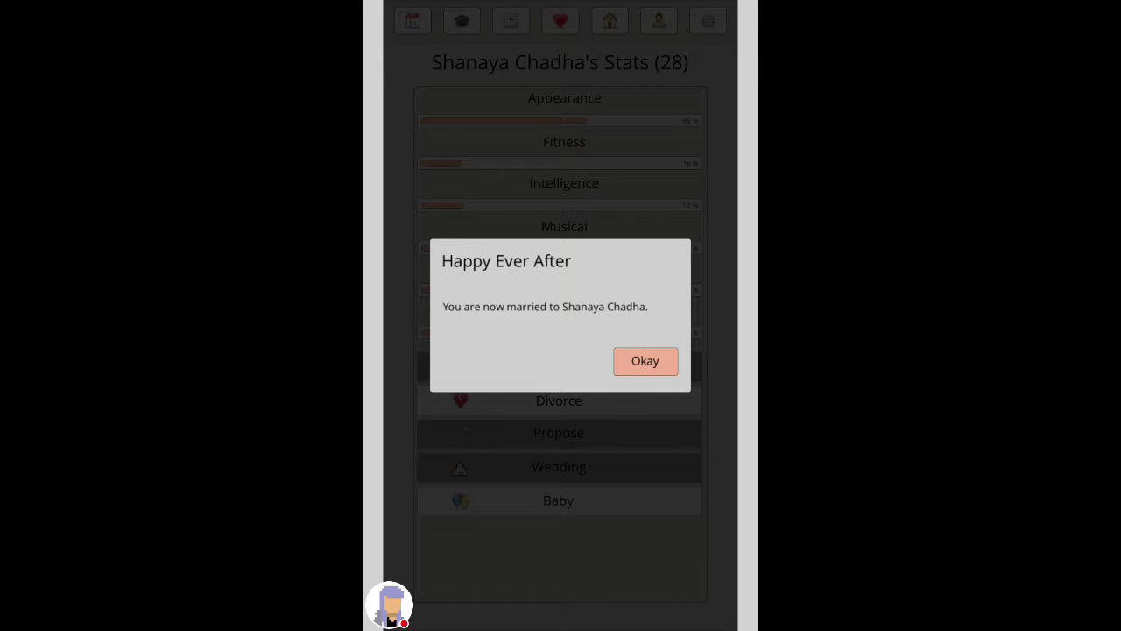
pyautogui.click(645, 361)
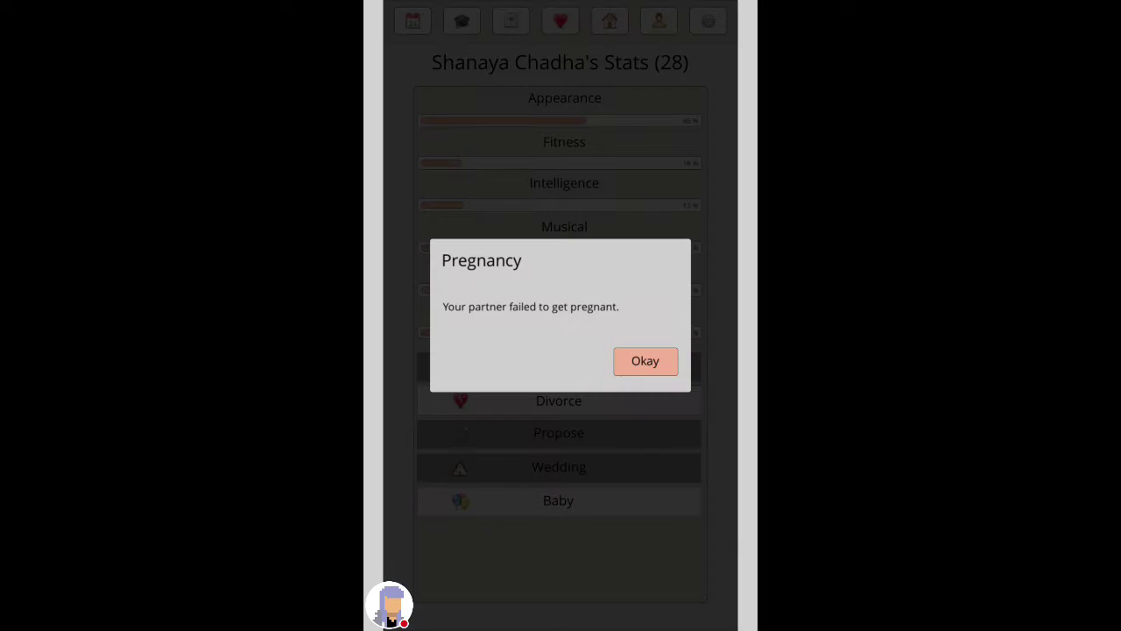
pyautogui.click(644, 361)
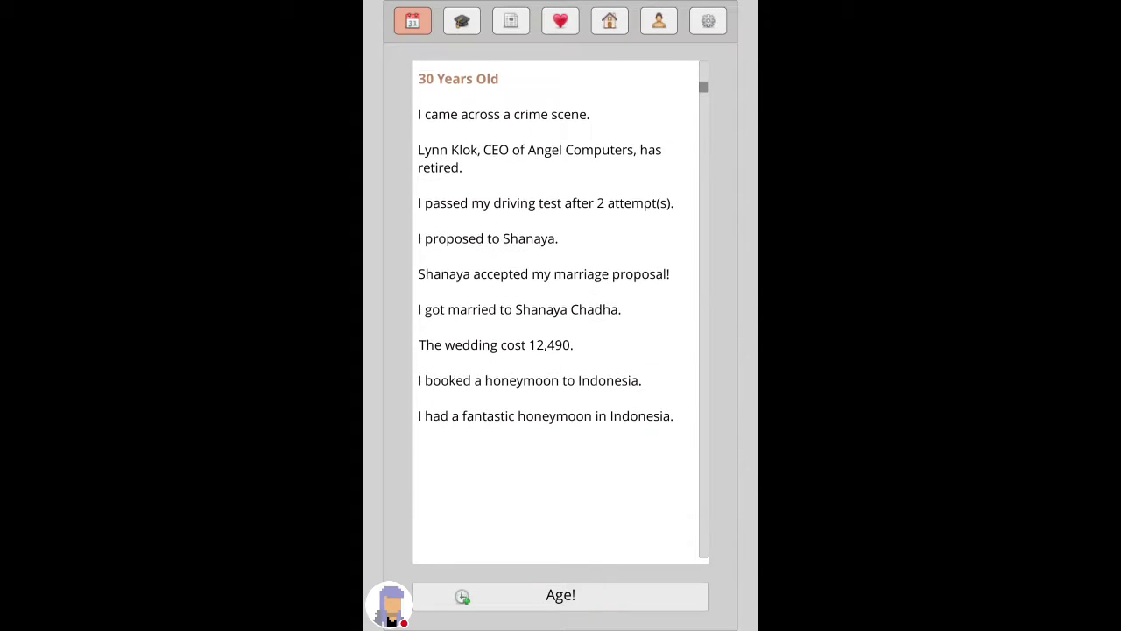
# Step: Age forward and try twice for a baby with Shanaya without success
pyautogui.click(560, 595)
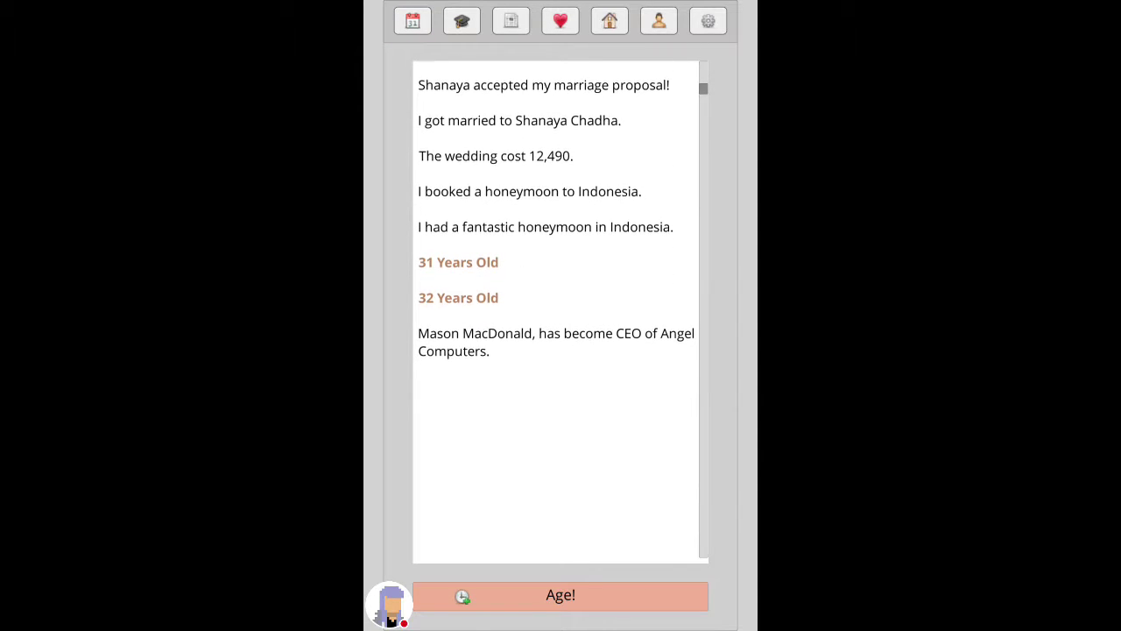
pyautogui.click(561, 596)
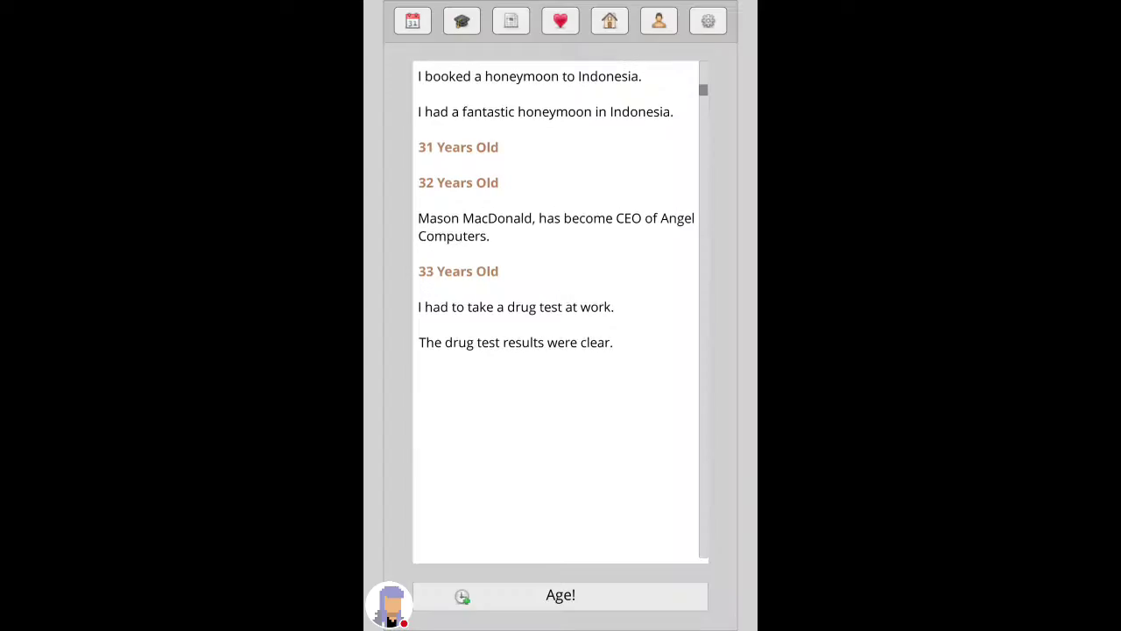
pyautogui.scroll(-3)
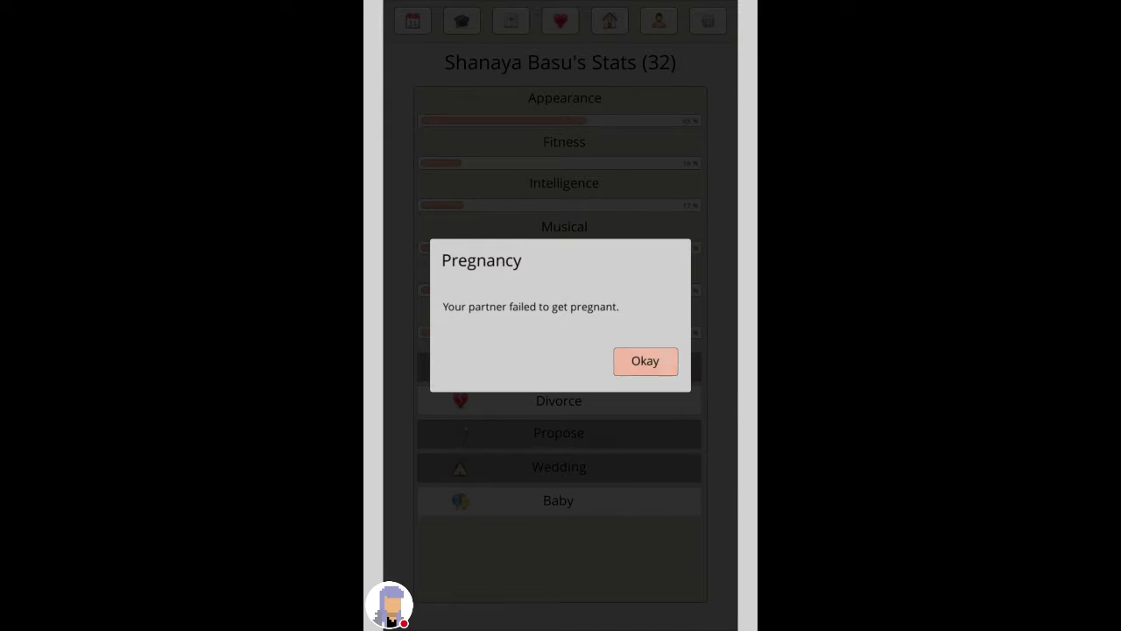
pyautogui.click(645, 361)
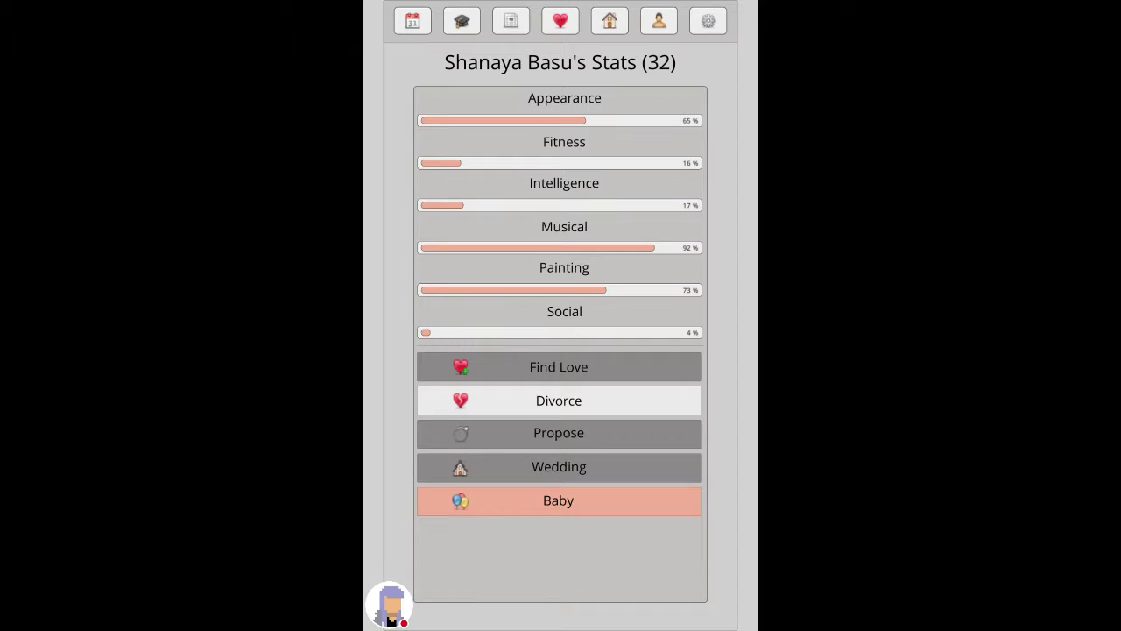
pyautogui.click(557, 501)
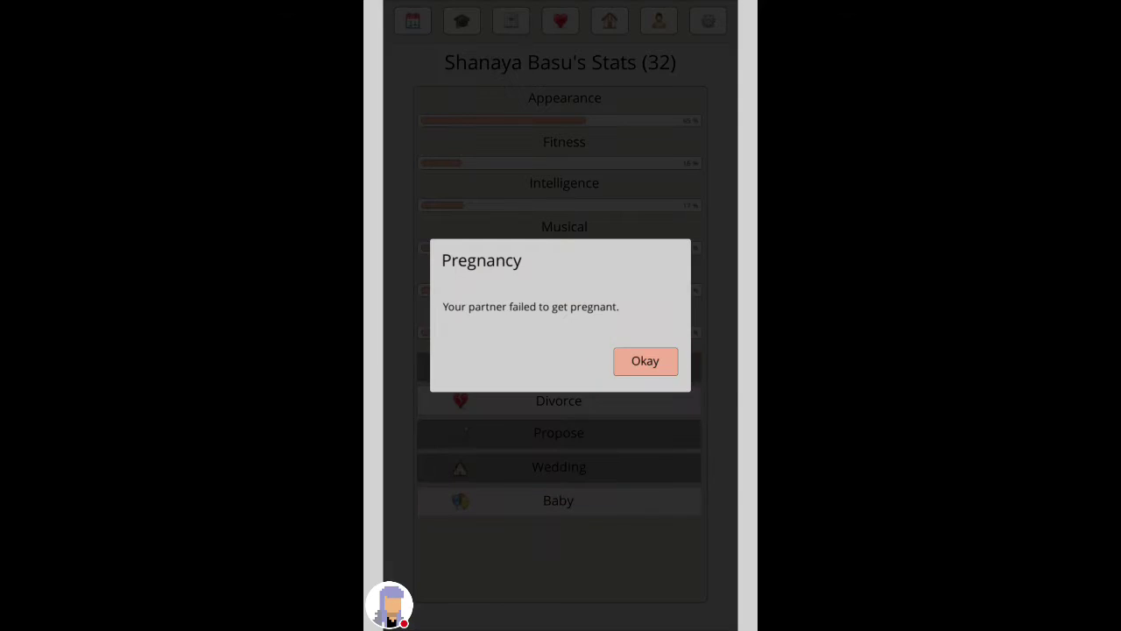
pyautogui.click(645, 361)
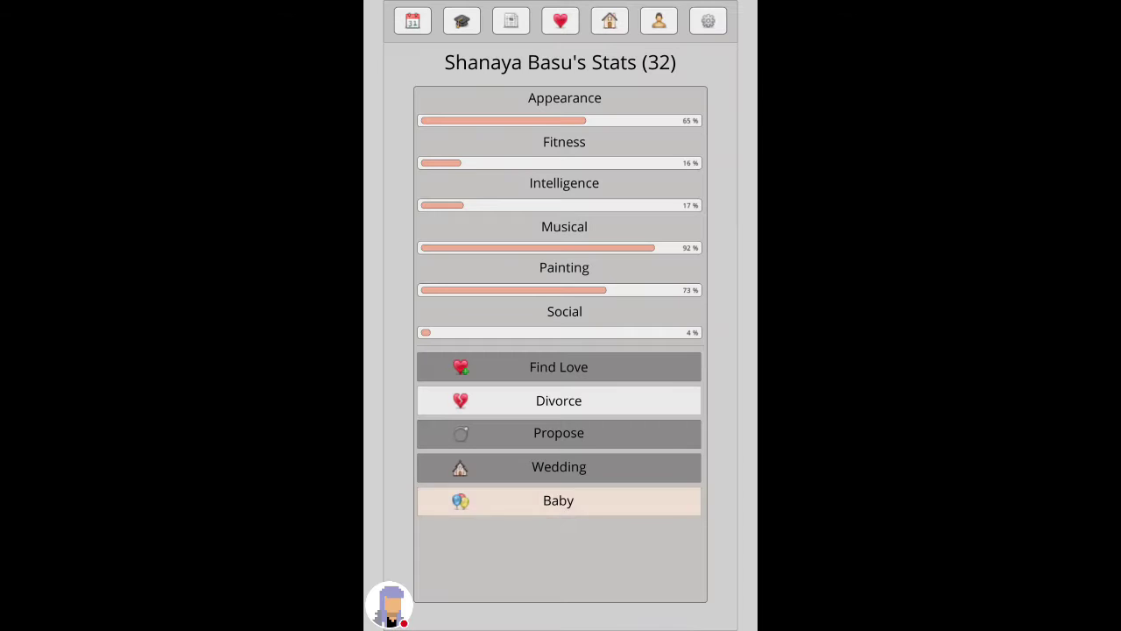
pyautogui.click(557, 501)
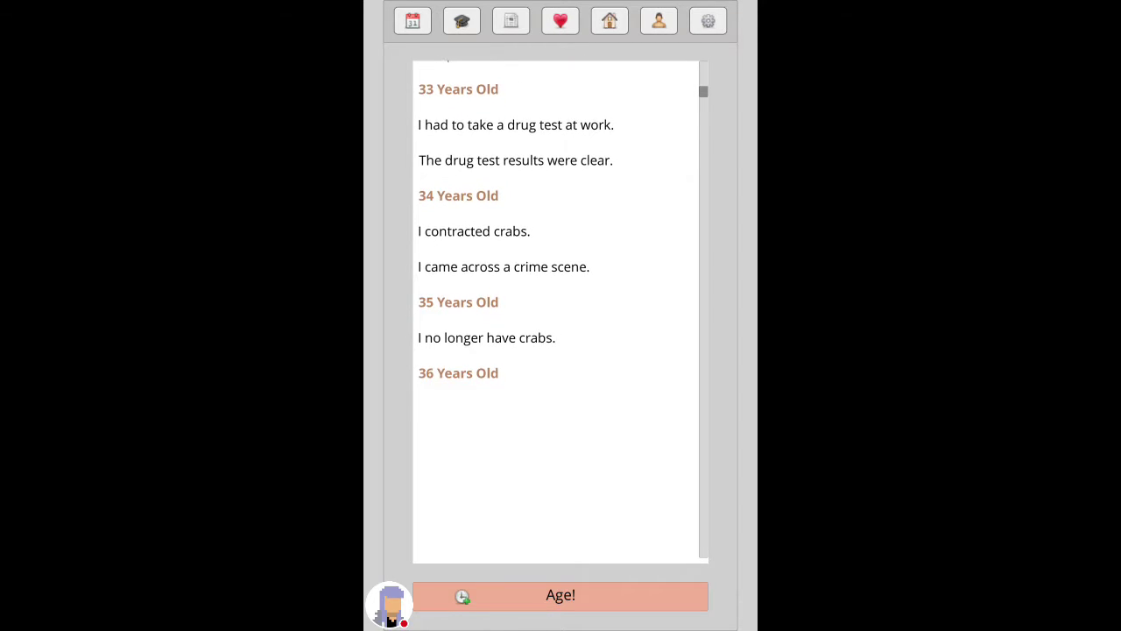
# Step: Accept the LSD offer, age to 42 with another failed pregnancy attempt along the way
pyautogui.click(560, 596)
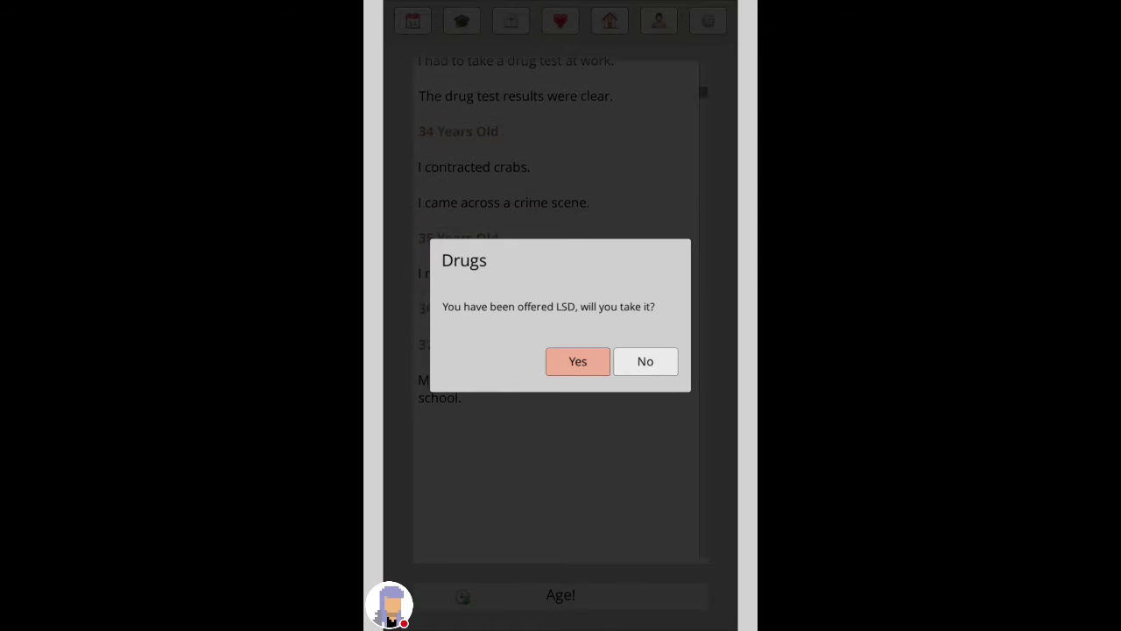
pyautogui.click(578, 360)
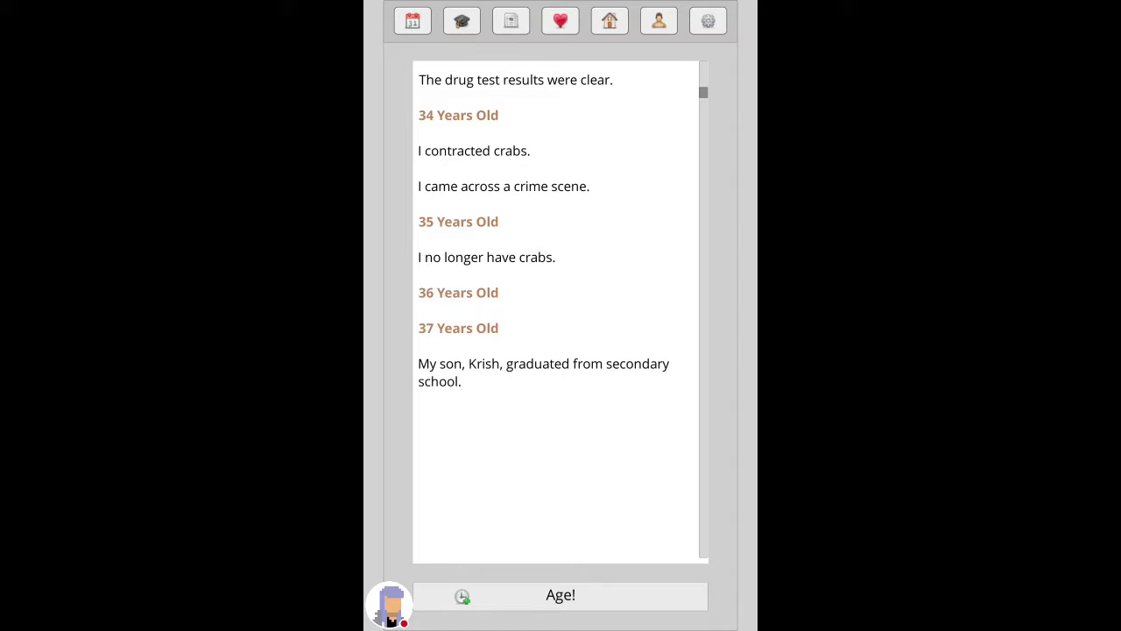
pyautogui.click(561, 596)
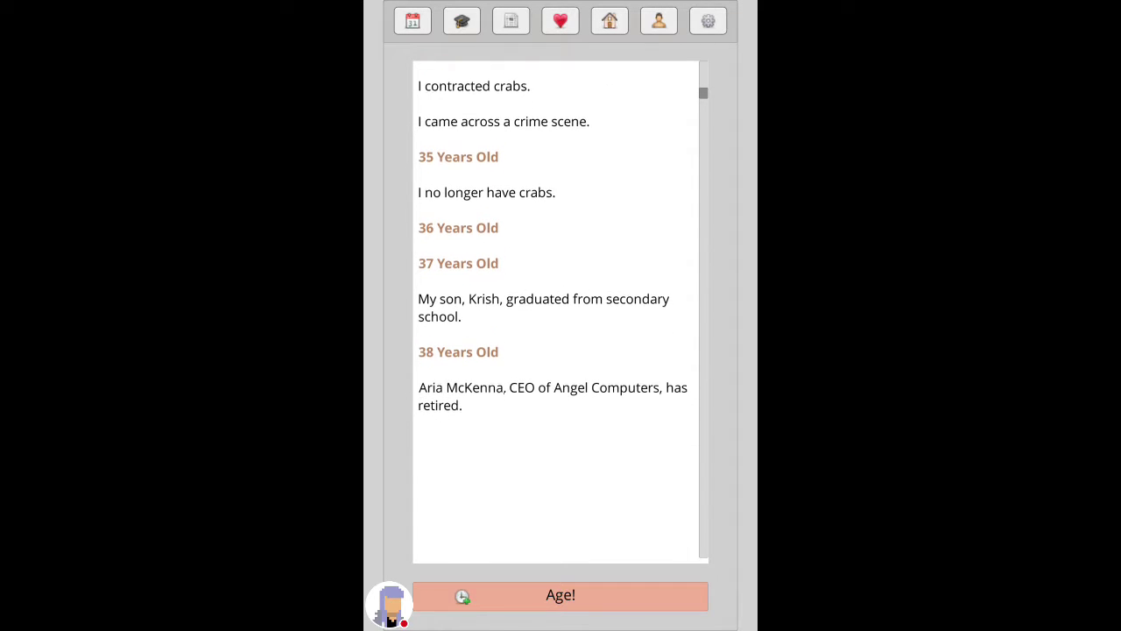
pyautogui.click(561, 21)
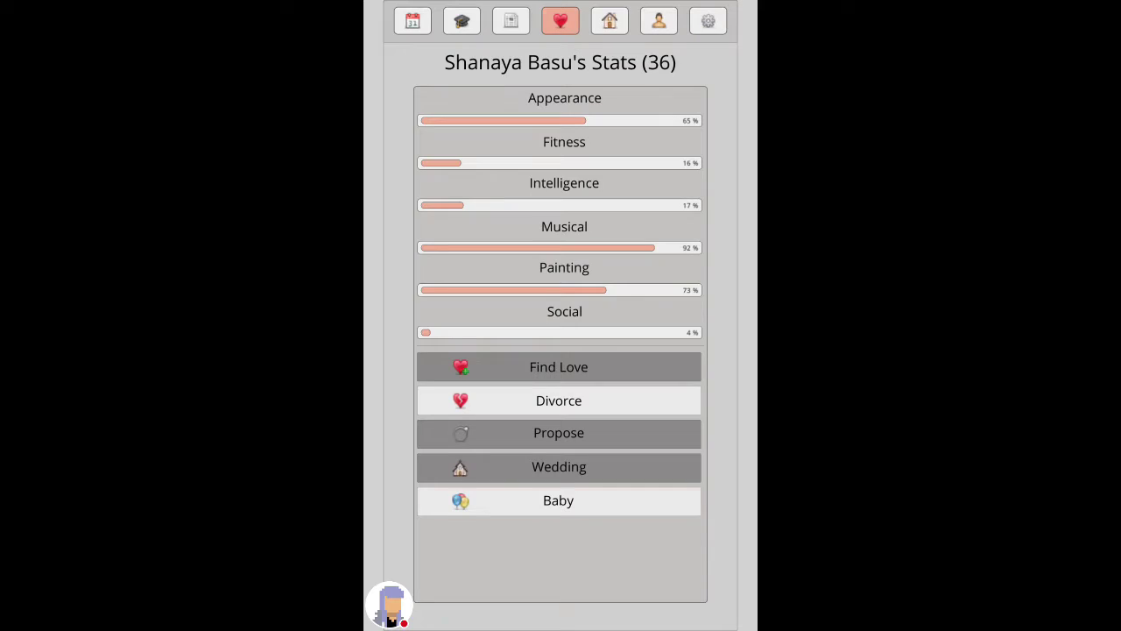
pyautogui.click(558, 501)
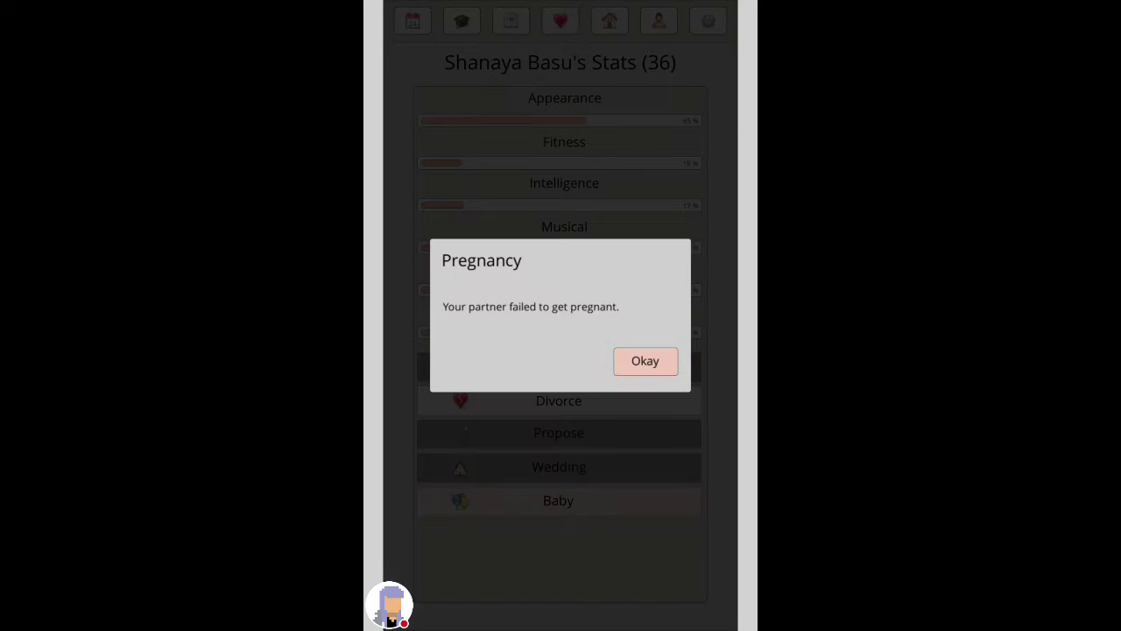
pyautogui.click(645, 361)
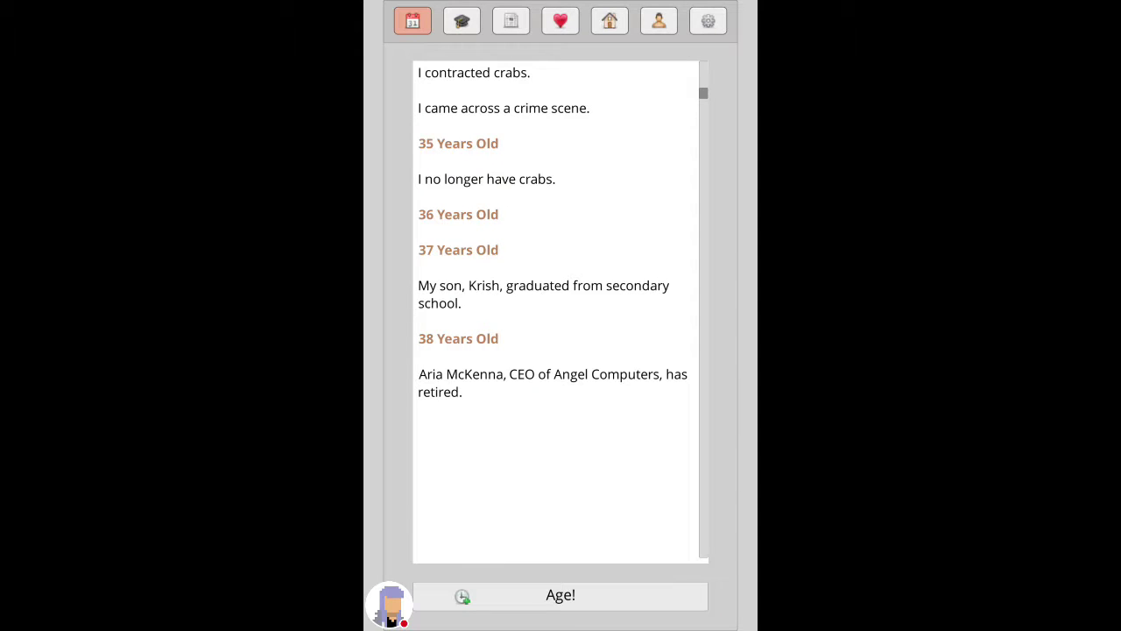
pyautogui.click(560, 595)
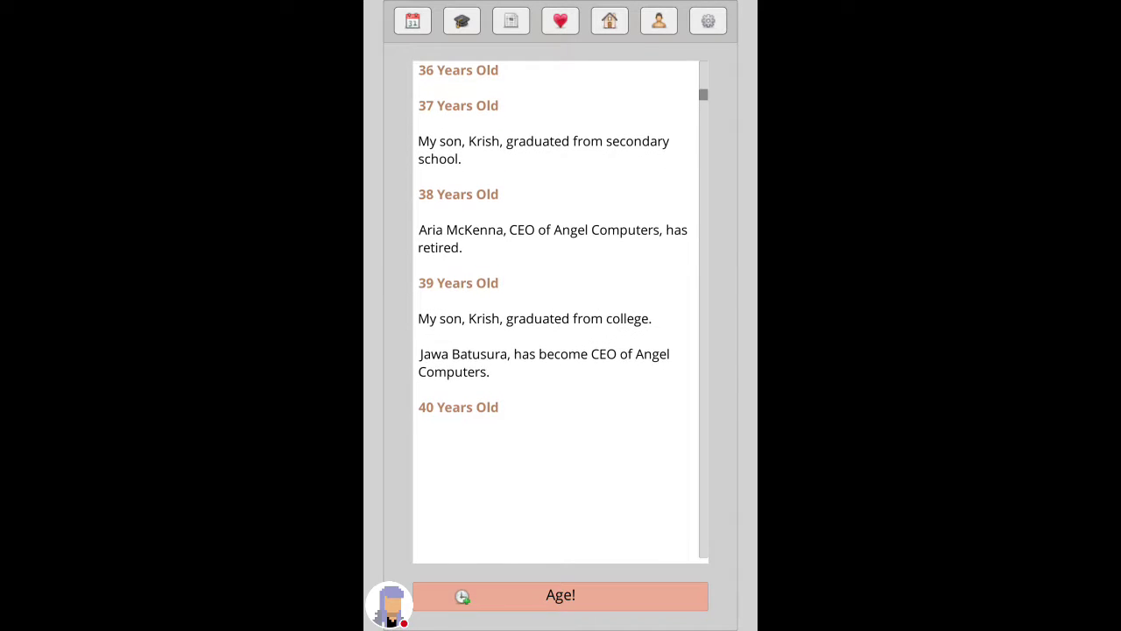
pyautogui.scroll(-3)
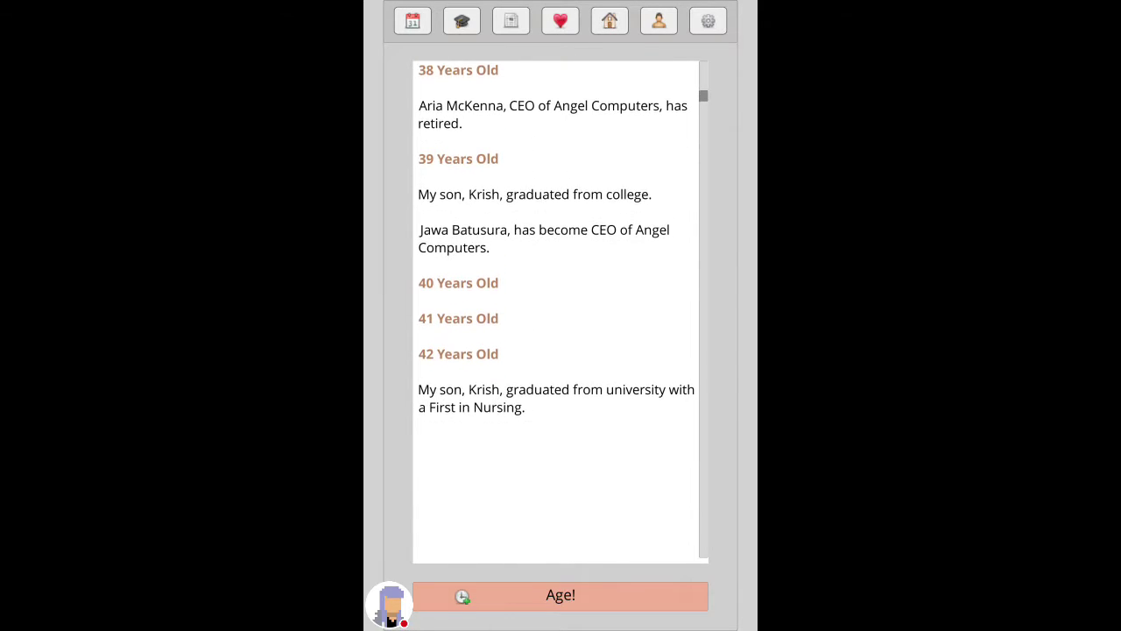
# Step: Buy an apartment for 175,228 from the House Market, check stats and return to the log
pyautogui.click(610, 21)
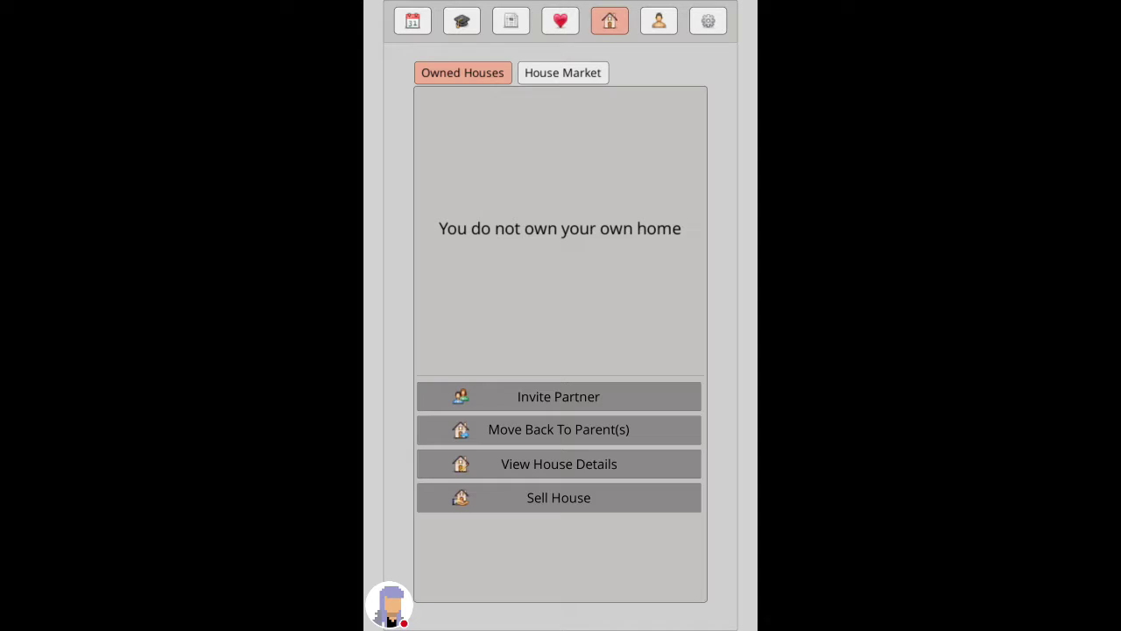
pyautogui.click(563, 74)
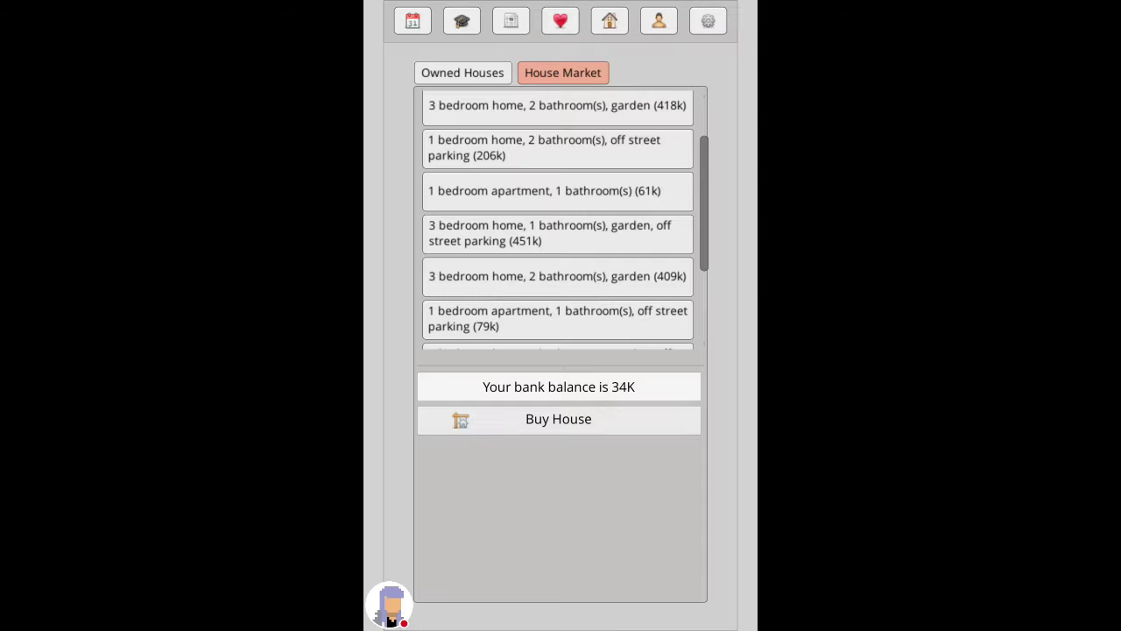
pyautogui.click(658, 21)
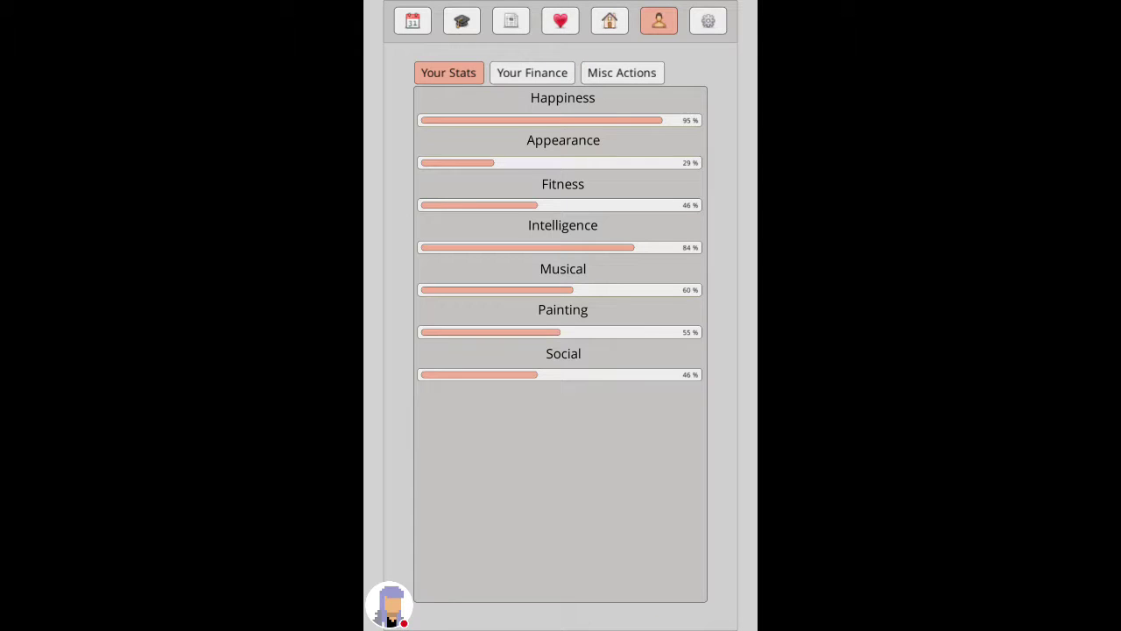
pyautogui.click(609, 21)
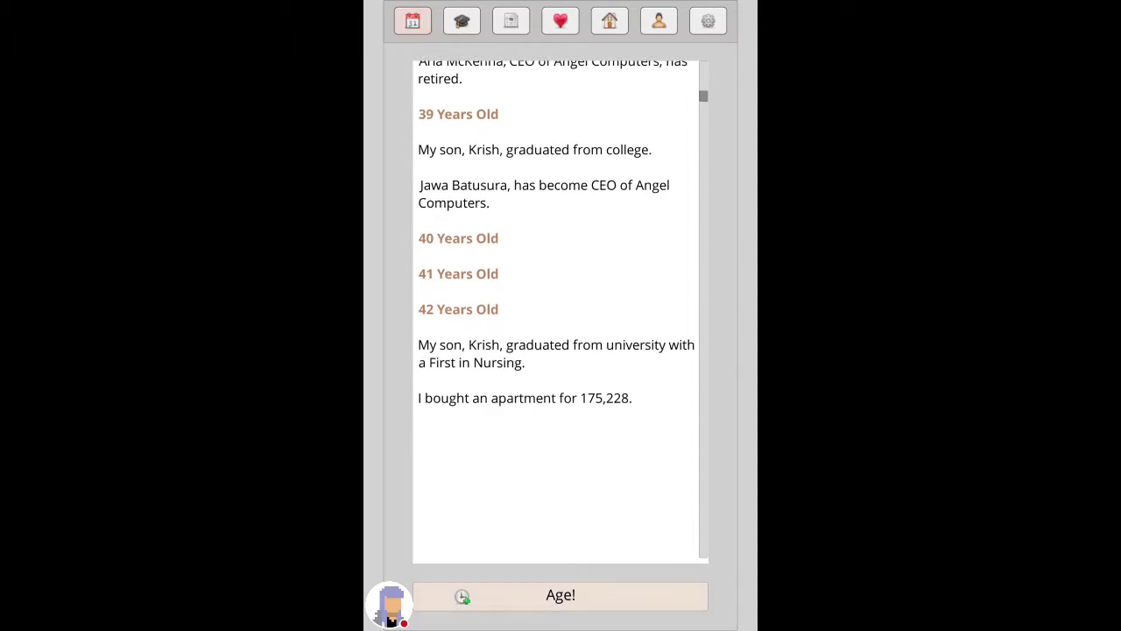
# Step: Live through Shanaya's divorce, date Myra Arya, and see a pregnancy attempt and proposal fail
pyautogui.click(560, 596)
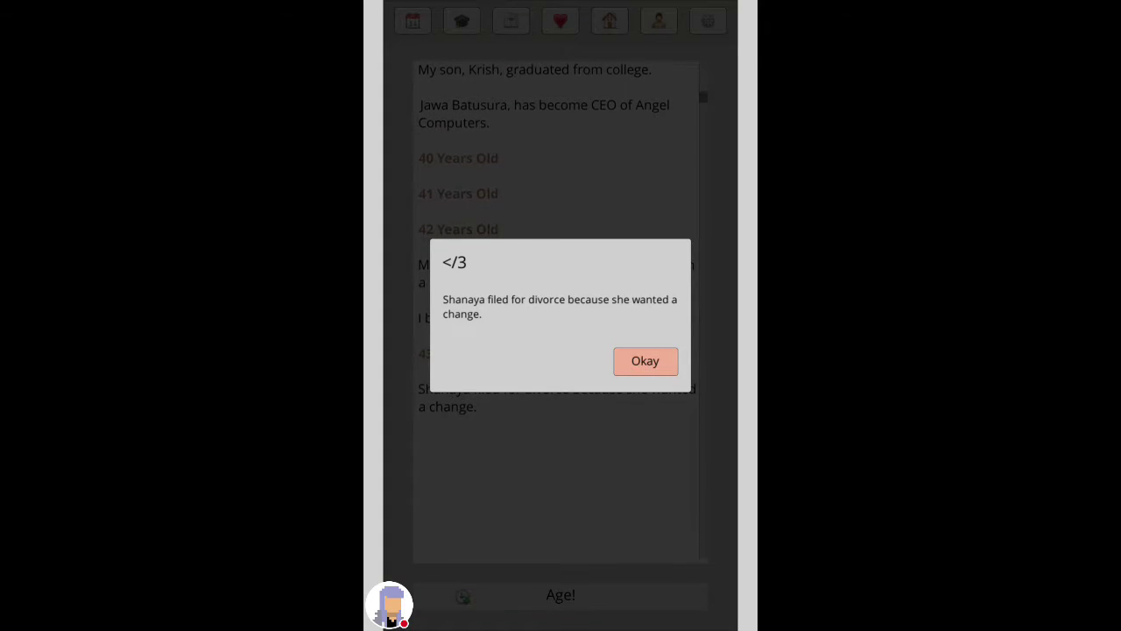
pyautogui.click(644, 361)
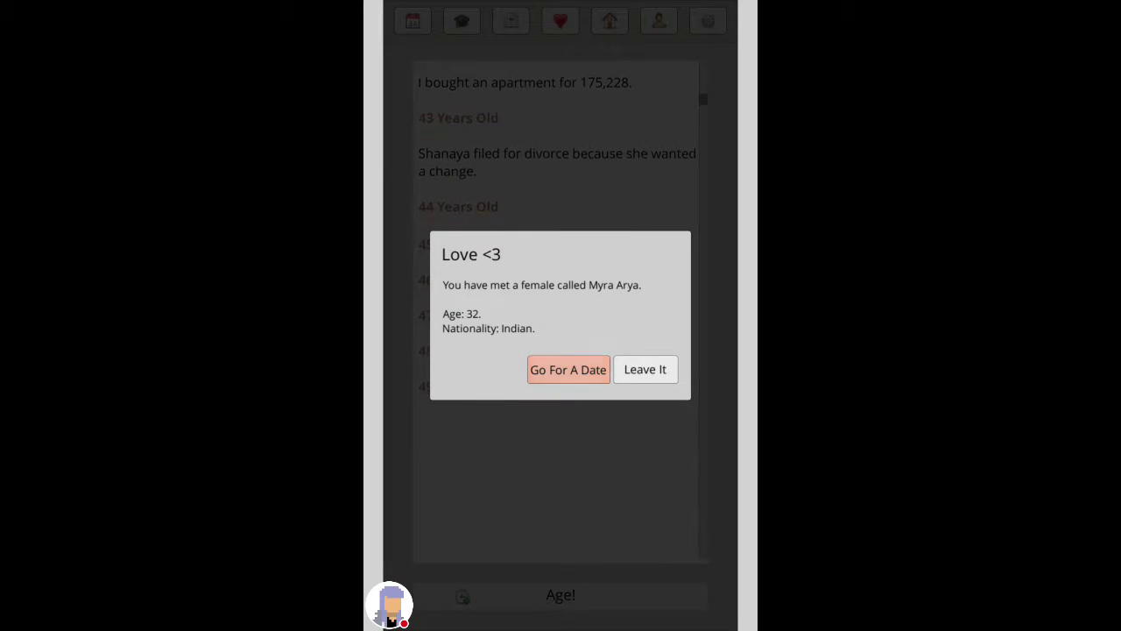
pyautogui.click(568, 368)
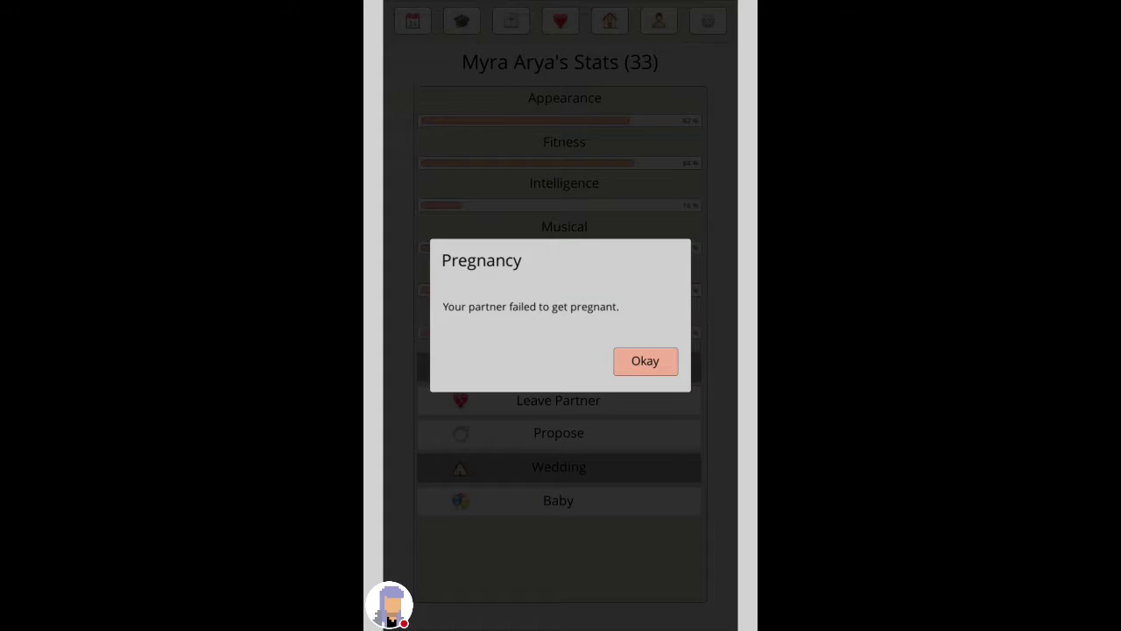
pyautogui.click(645, 360)
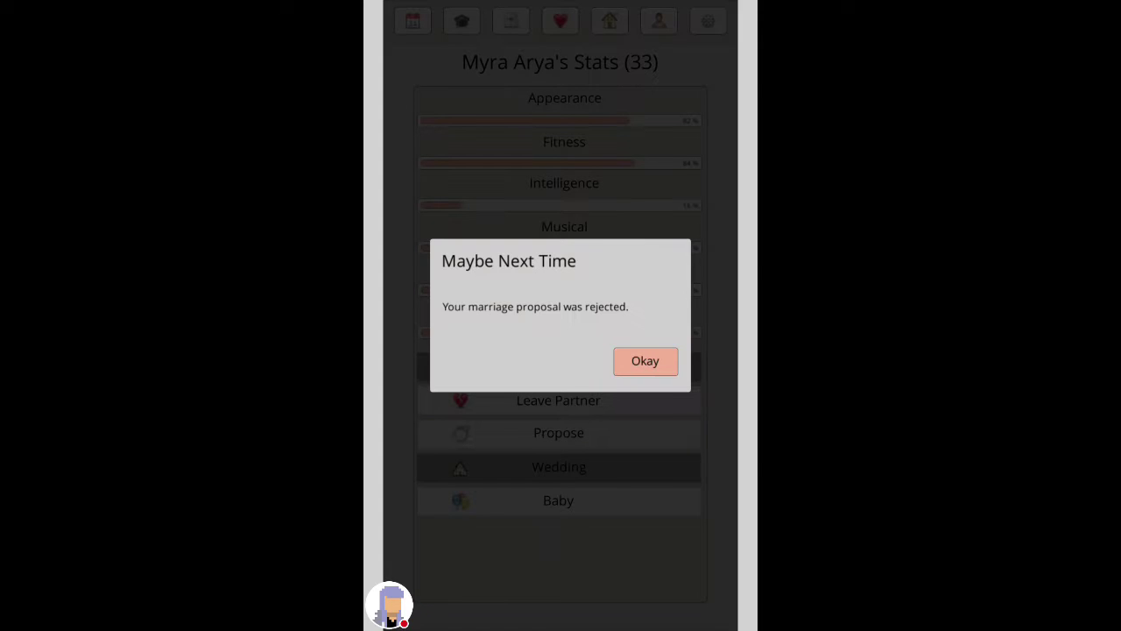
pyautogui.click(645, 361)
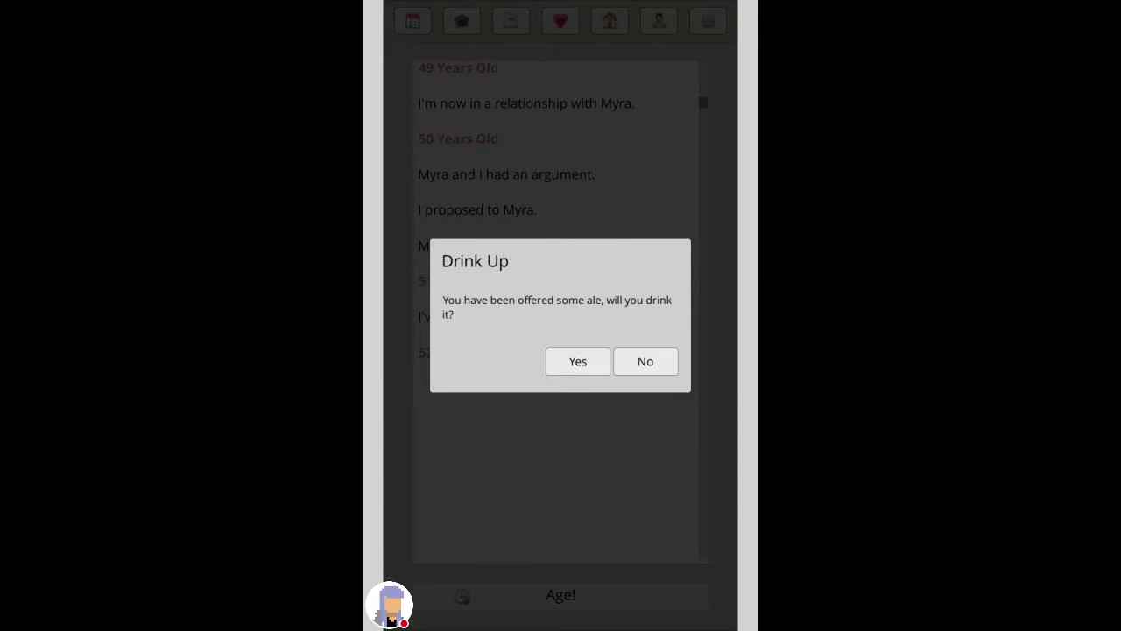
# Step: Answer the ale offer, hand the found purse to police, keep Myra's baby and get rejected again
pyautogui.click(578, 361)
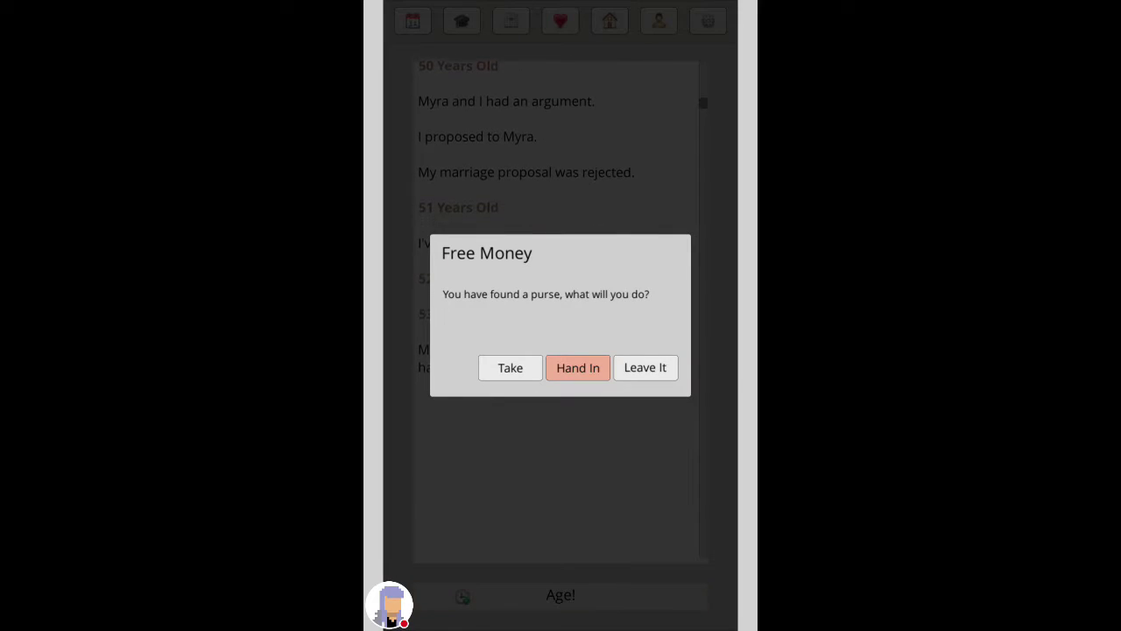
pyautogui.click(578, 368)
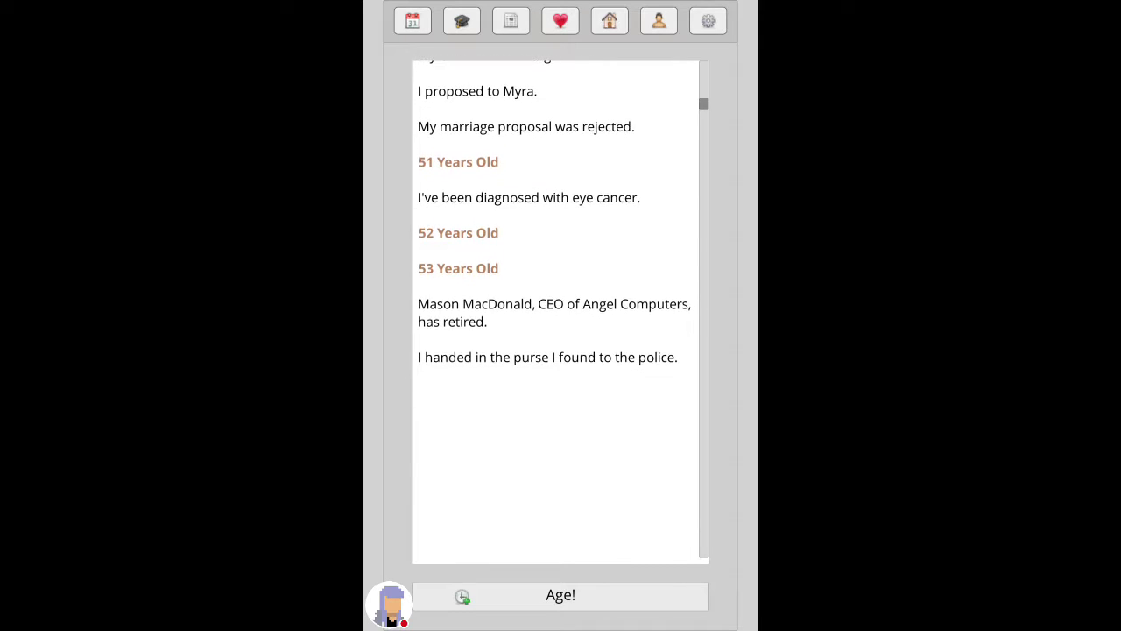
pyautogui.click(561, 21)
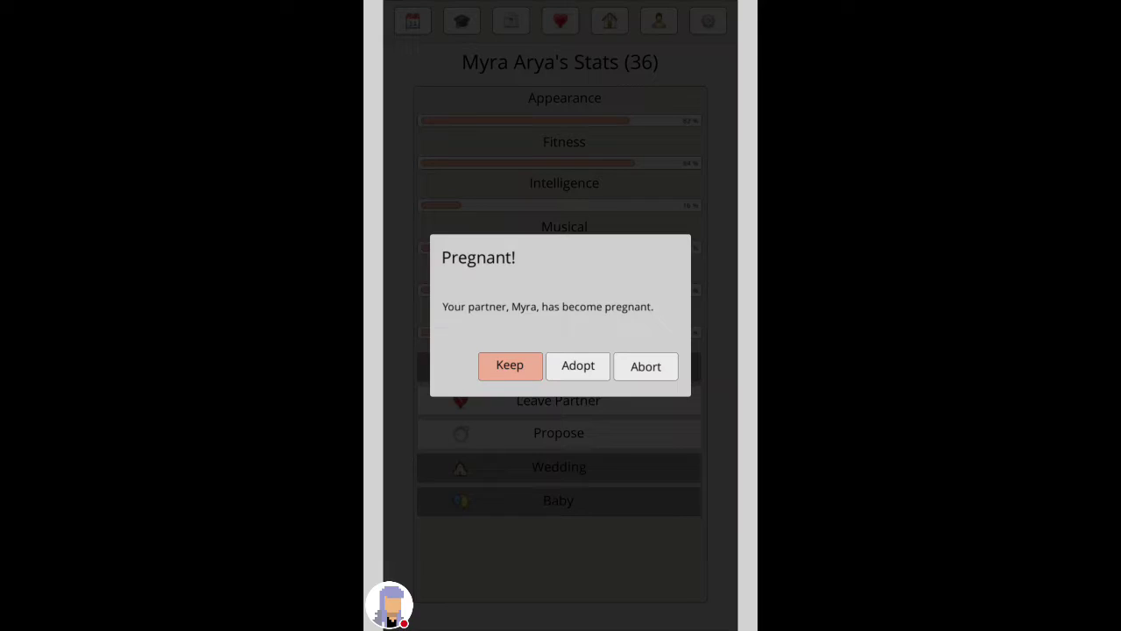
pyautogui.click(508, 366)
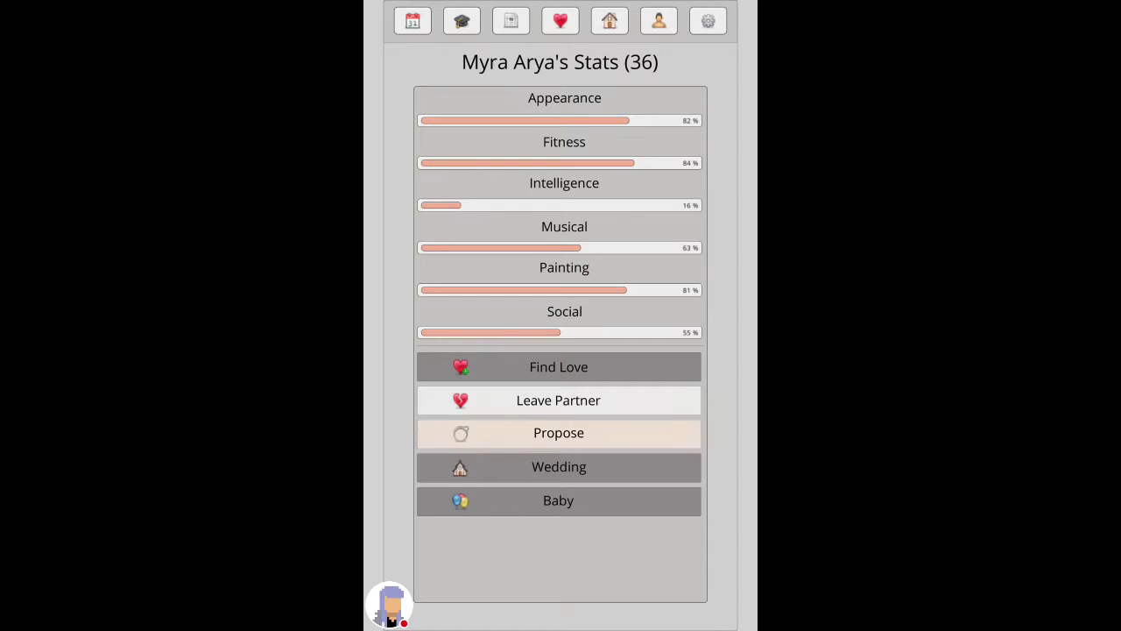
pyautogui.click(557, 431)
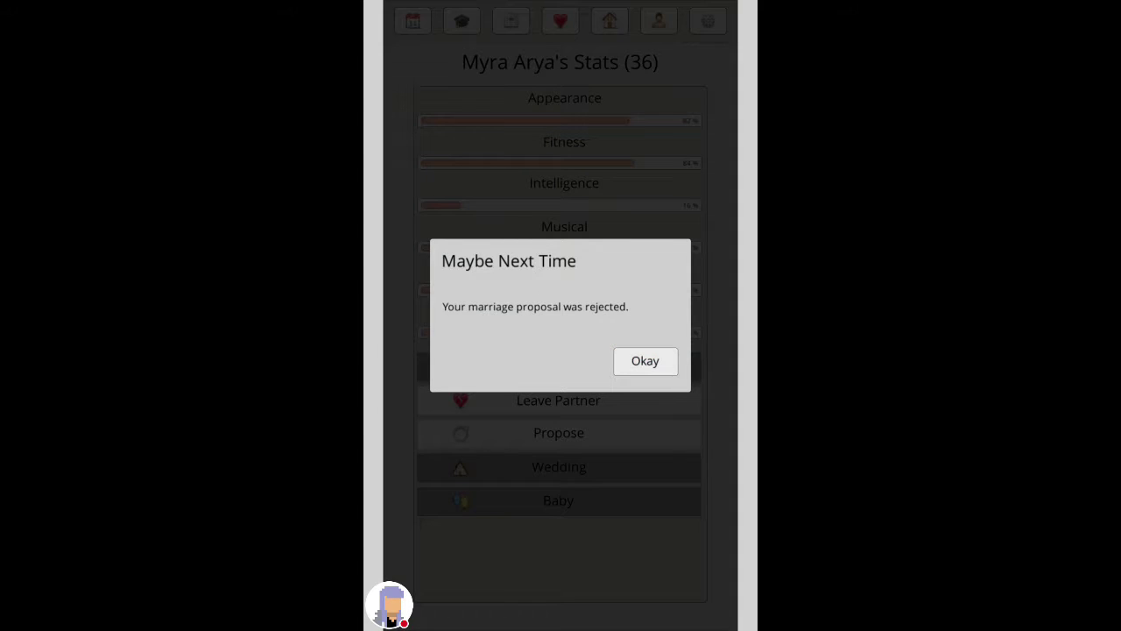
pyautogui.click(645, 361)
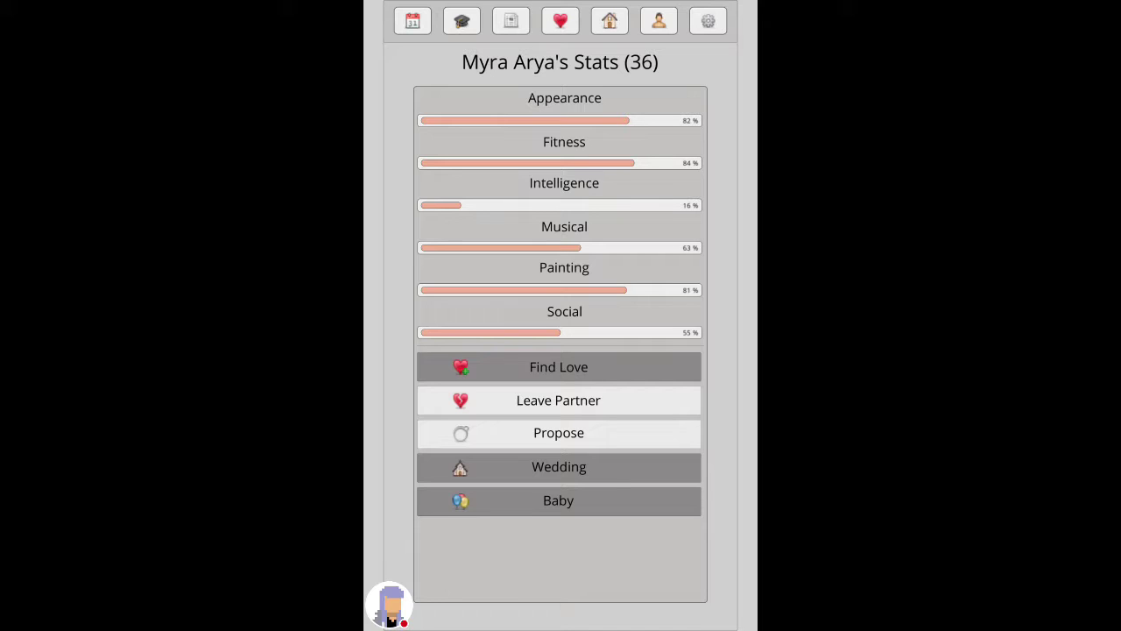
pyautogui.click(412, 21)
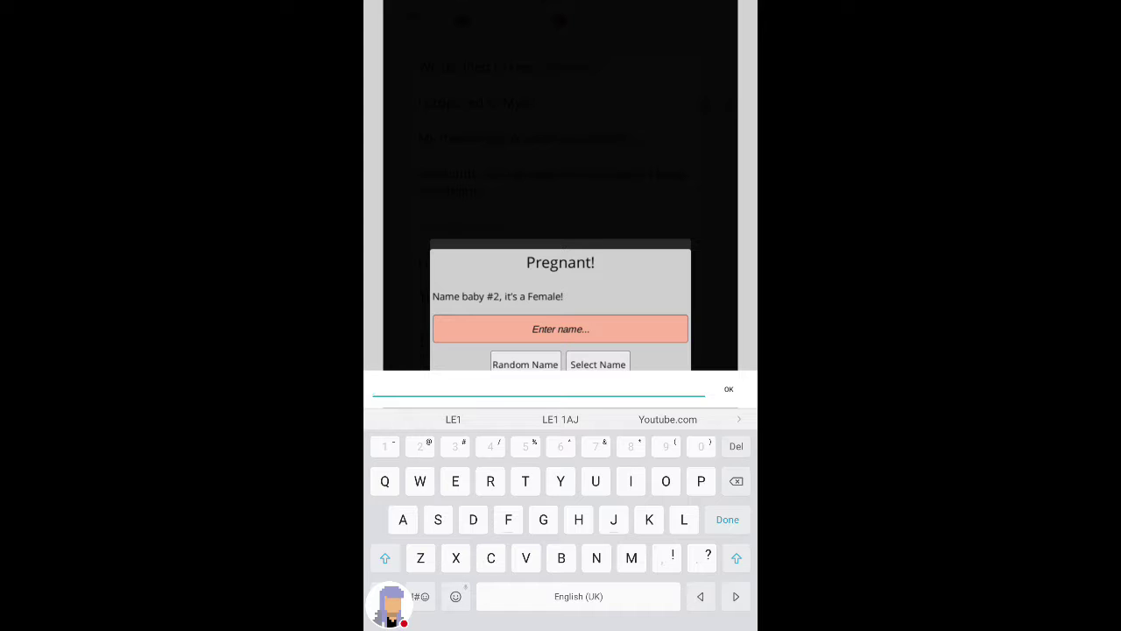
# Step: Start entering the name Myra for the new baby girl
pyautogui.click(631, 558)
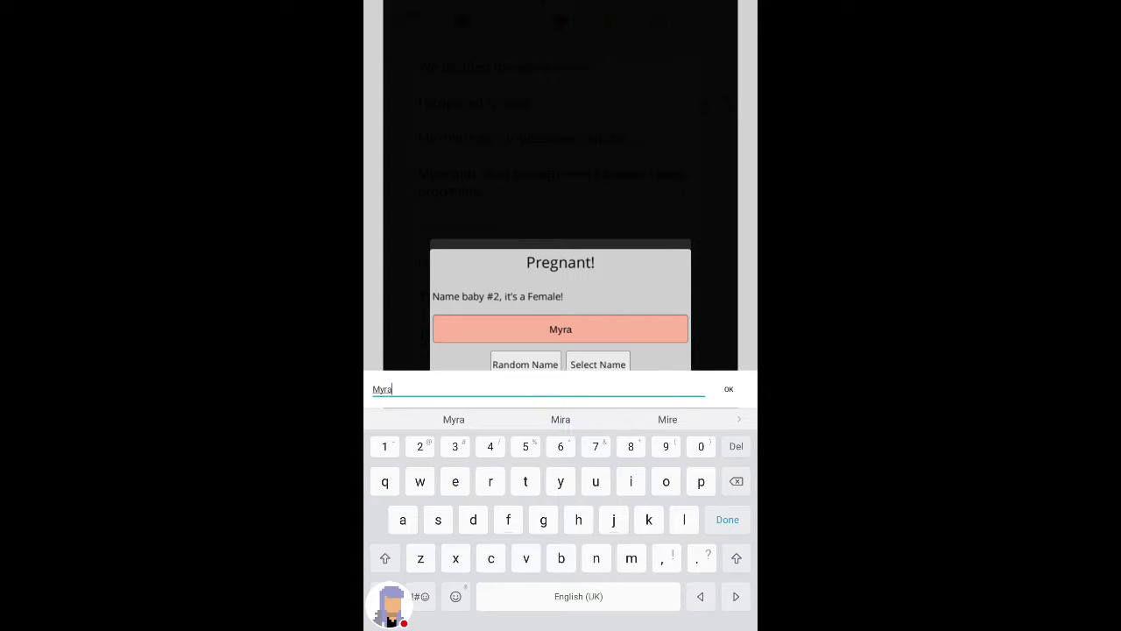
# Step: Confirm Myra as the baby's name, dismiss the drug test notices and check own stats
pyautogui.click(729, 389)
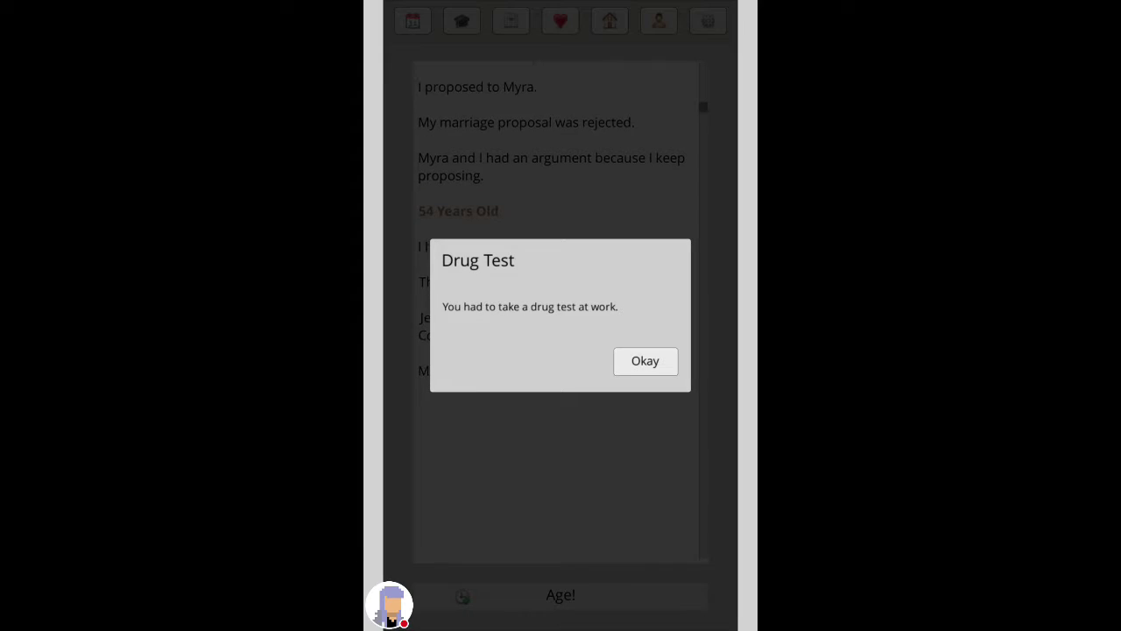
pyautogui.click(645, 361)
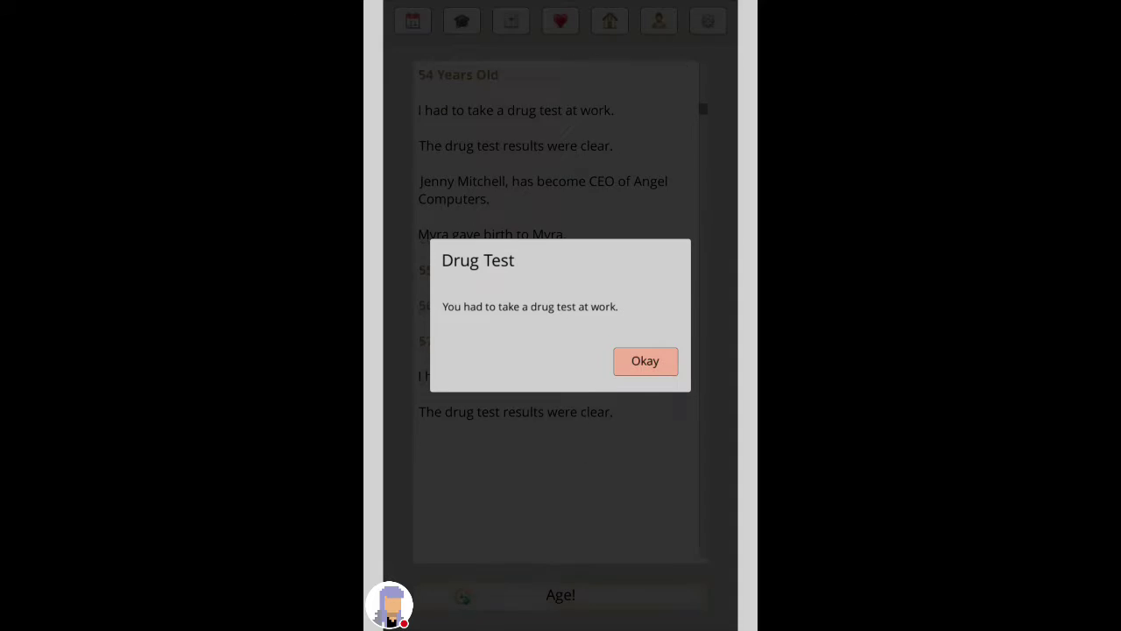
pyautogui.click(644, 361)
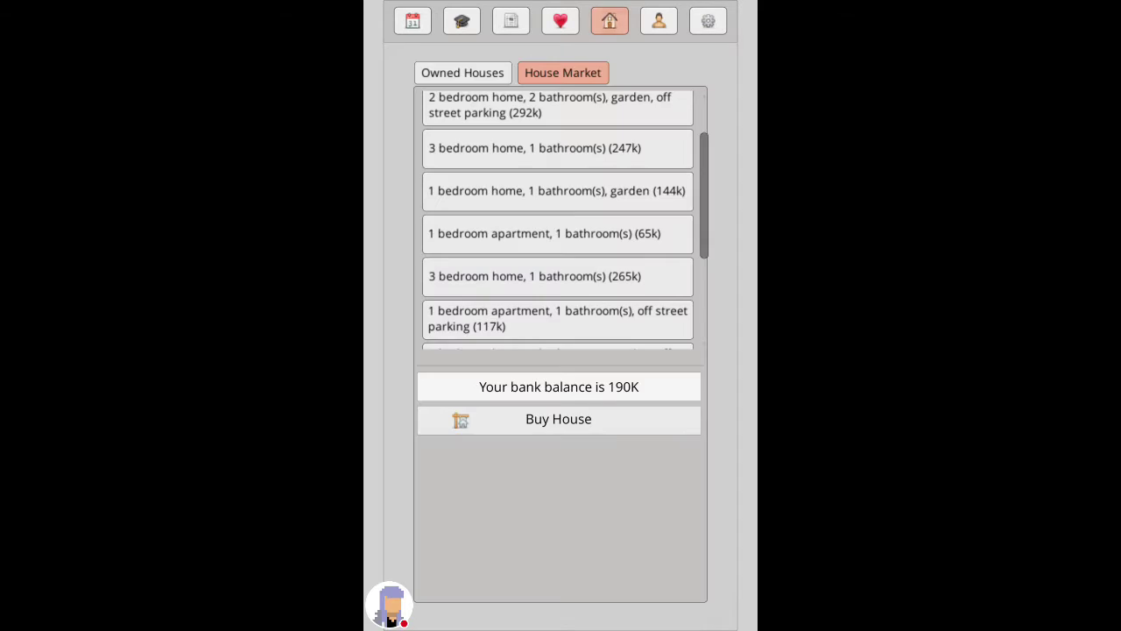
pyautogui.click(659, 21)
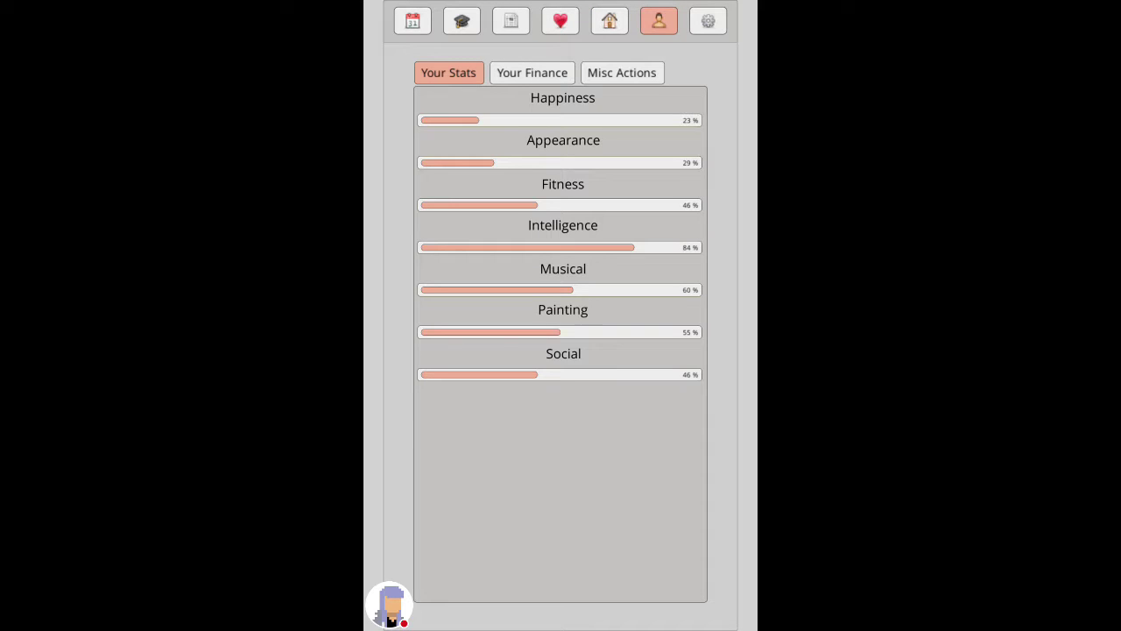
# Step: Play the lottery (lost), browse leisure memberships and view the financial summary
pyautogui.click(621, 71)
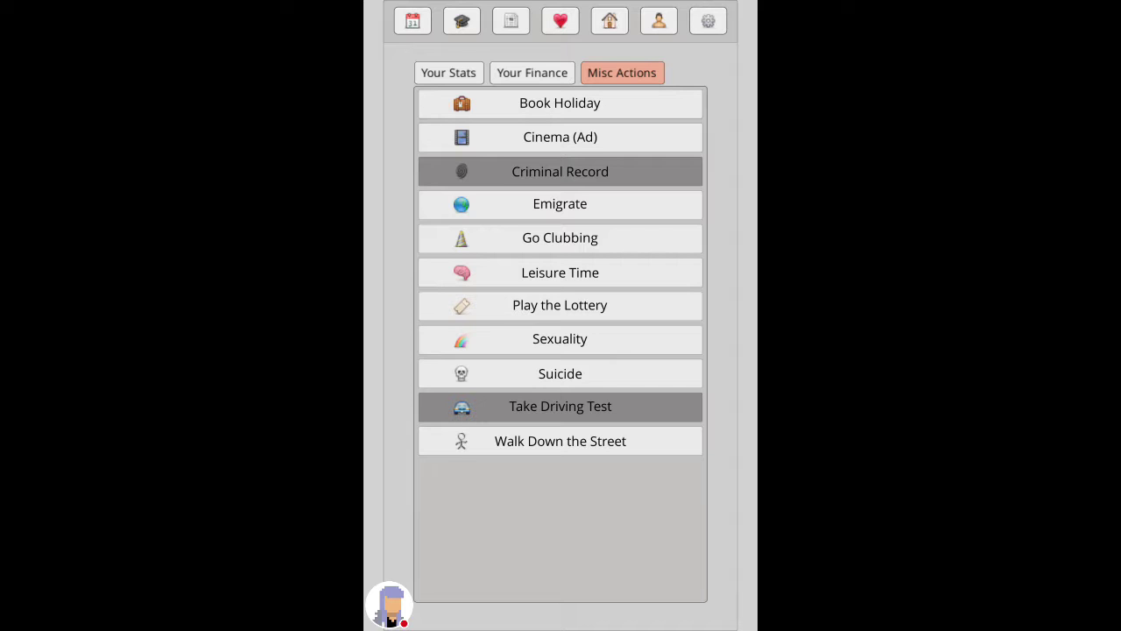
pyautogui.click(560, 304)
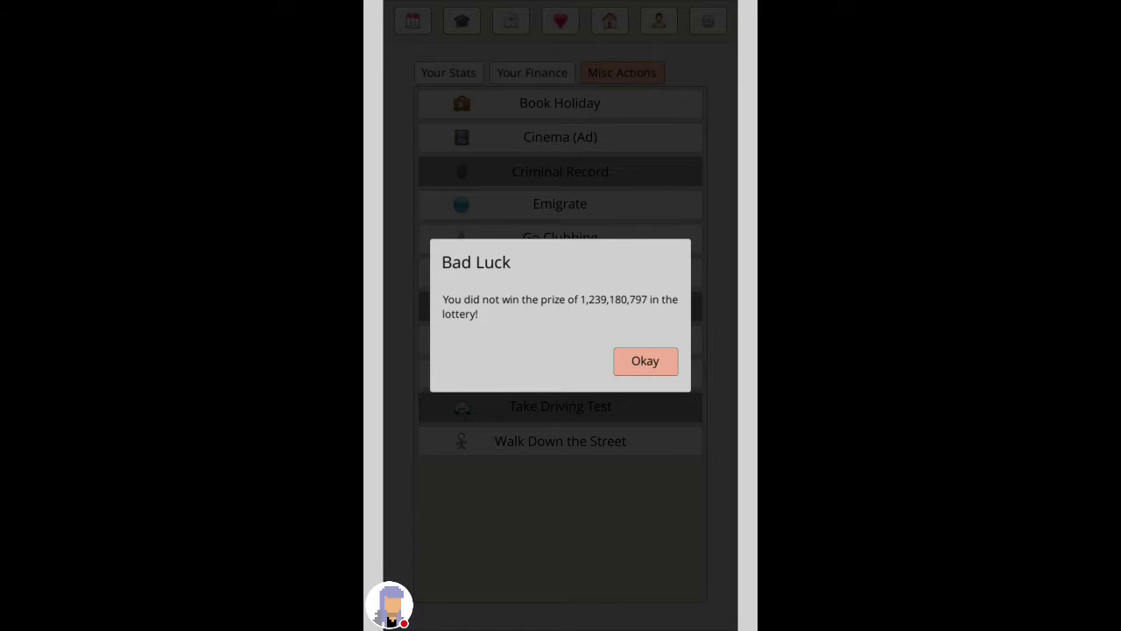
pyautogui.click(645, 361)
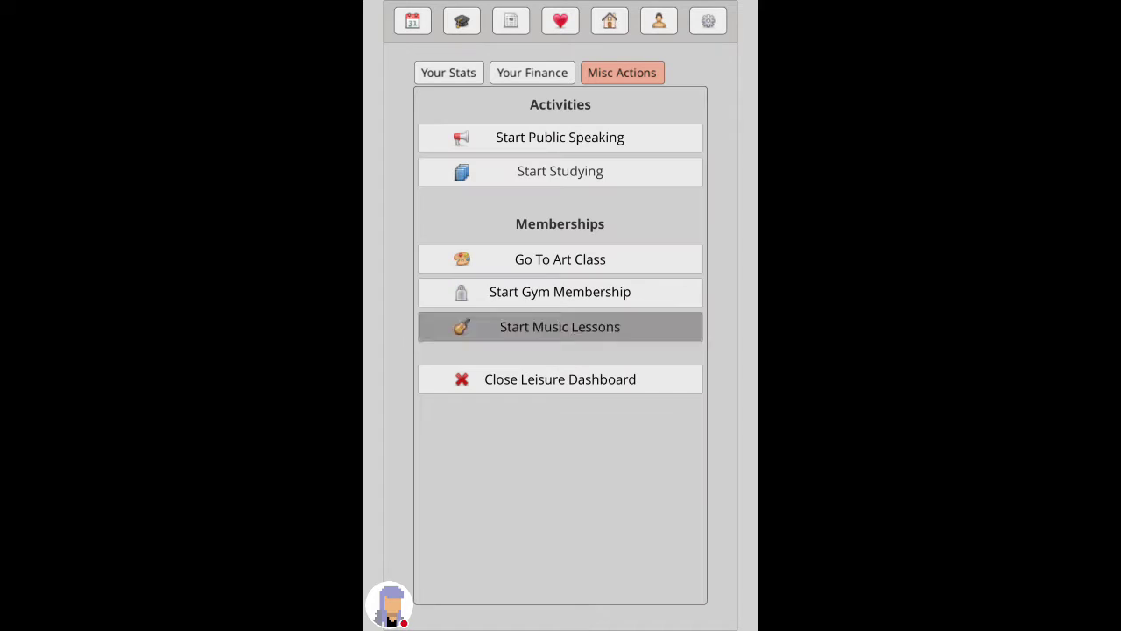
pyautogui.click(561, 291)
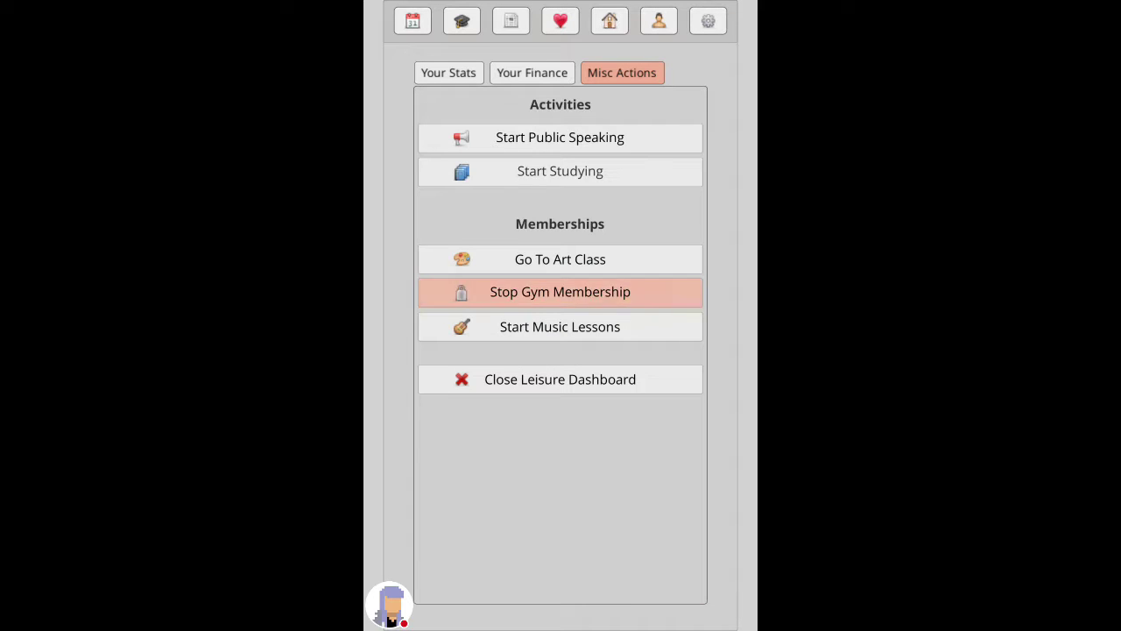
pyautogui.click(533, 72)
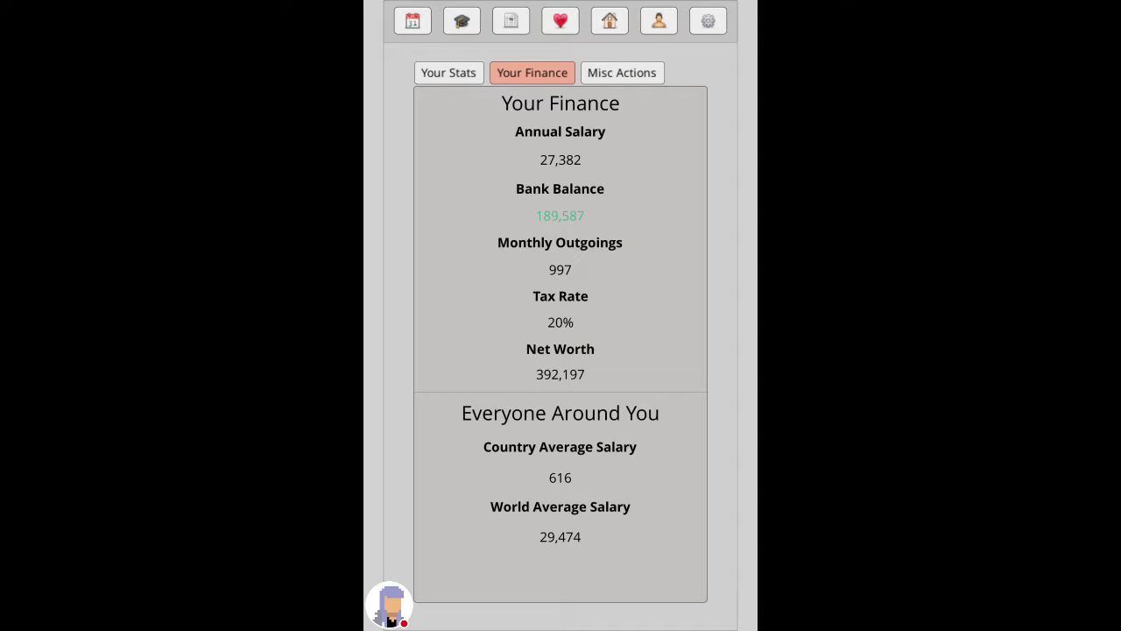
# Step: Propose marriage to Myra, have her accept, and review own stats
pyautogui.click(448, 72)
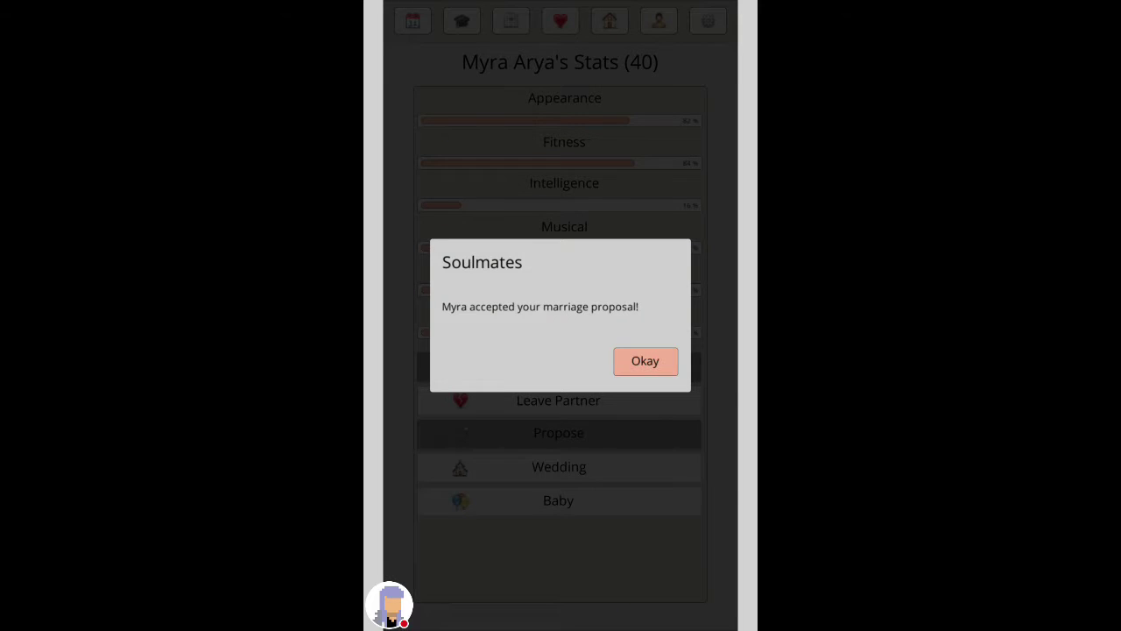
pyautogui.click(645, 361)
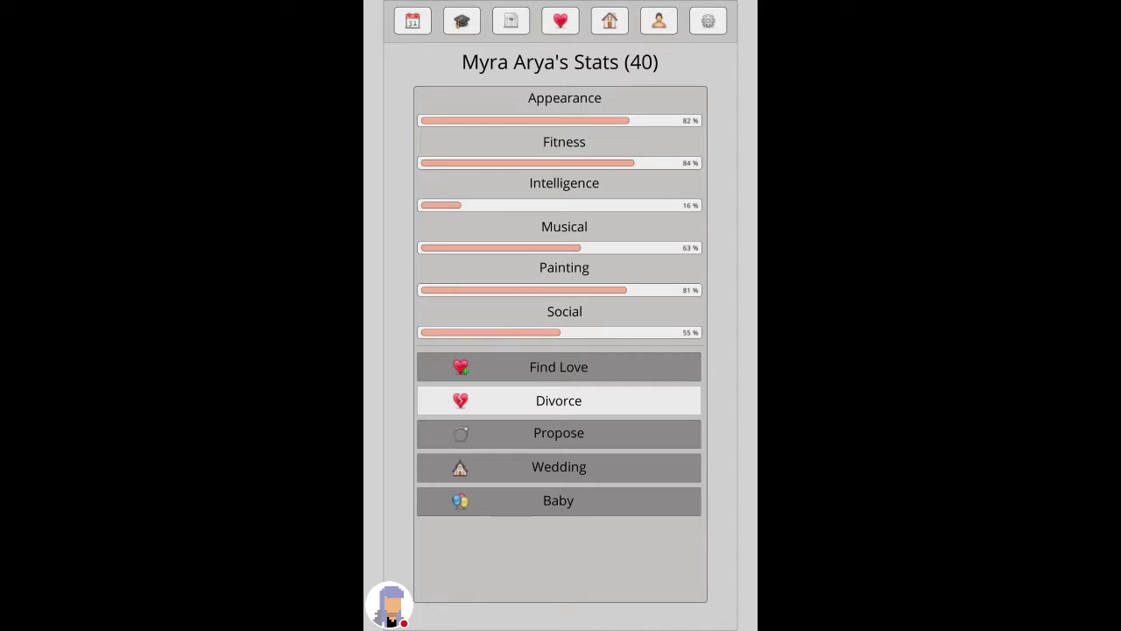
pyautogui.click(658, 21)
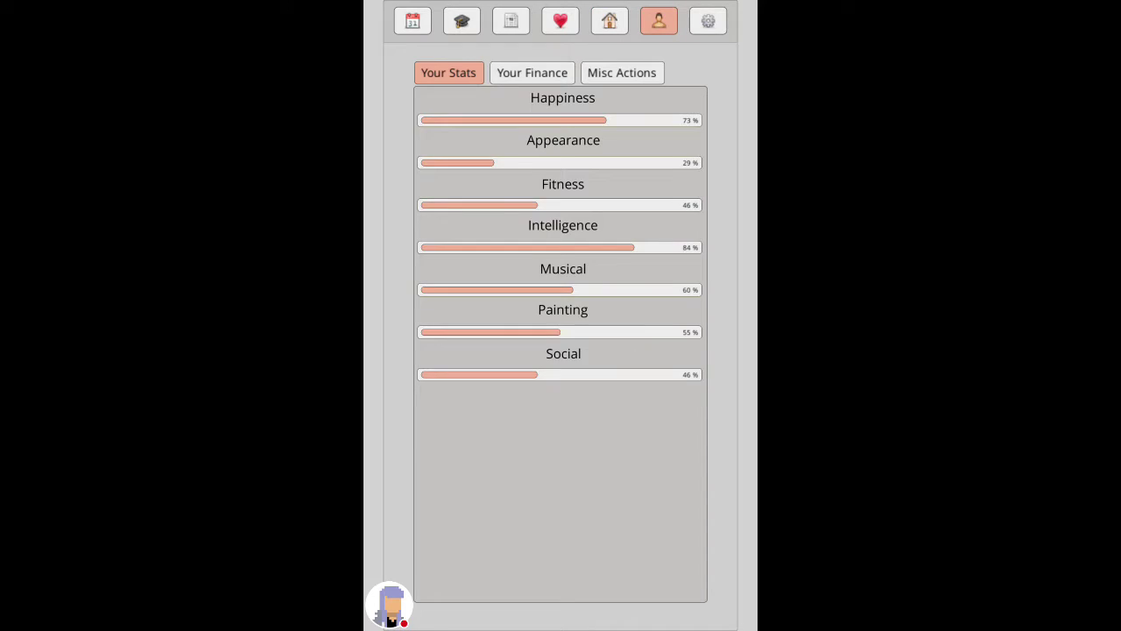
# Step: Emigrate to another country, quitting the current job
pyautogui.click(620, 72)
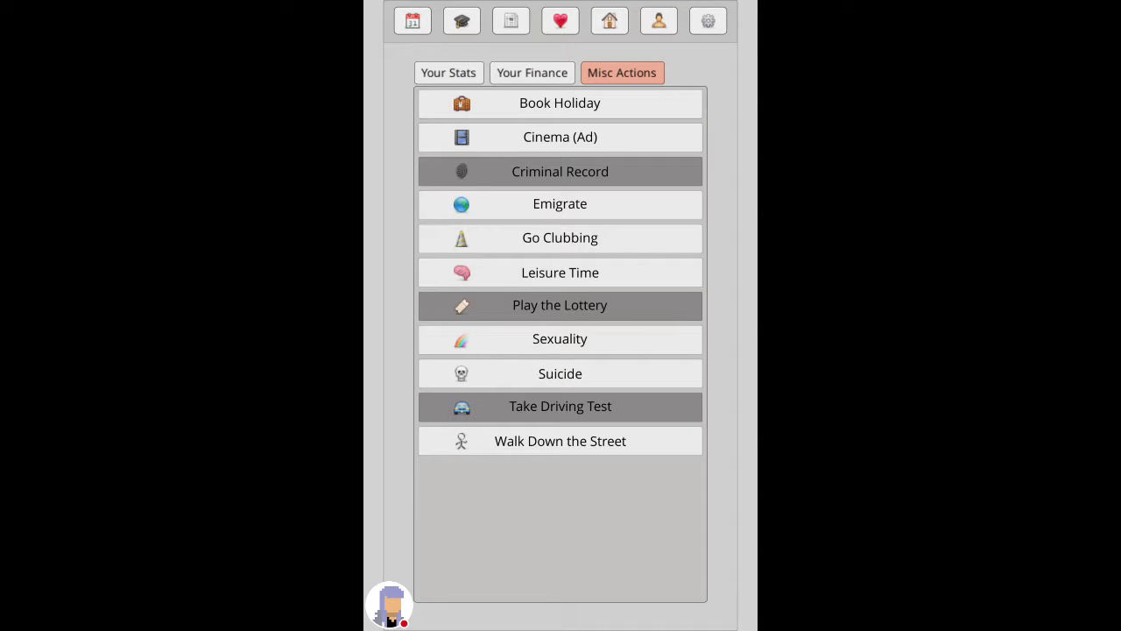
pyautogui.click(561, 203)
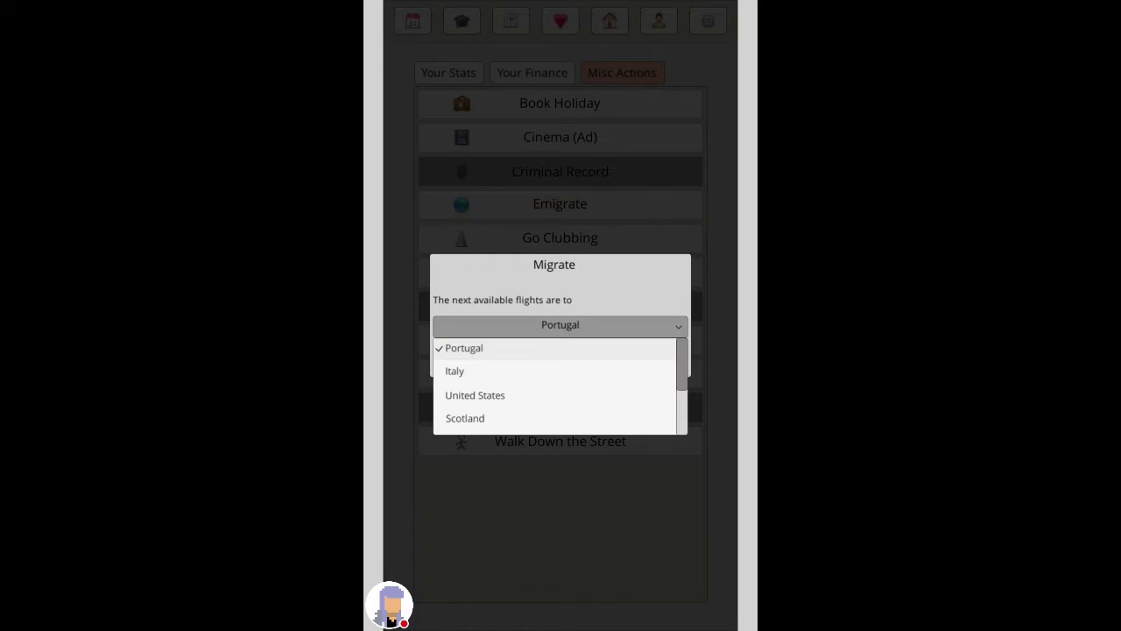
pyautogui.scroll(-3)
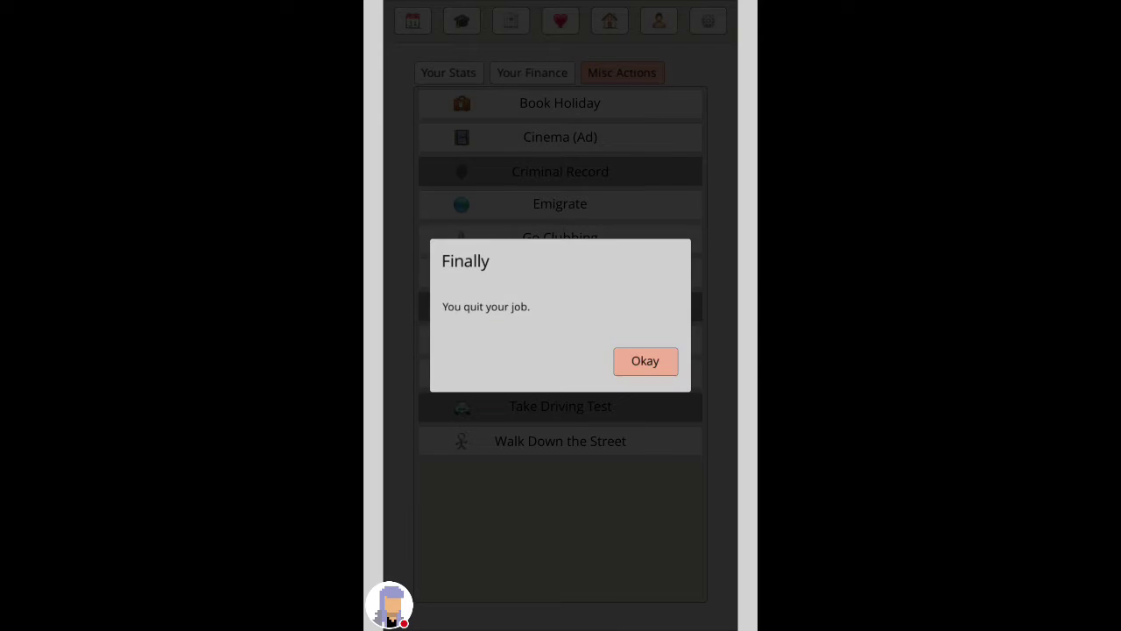
pyautogui.click(644, 361)
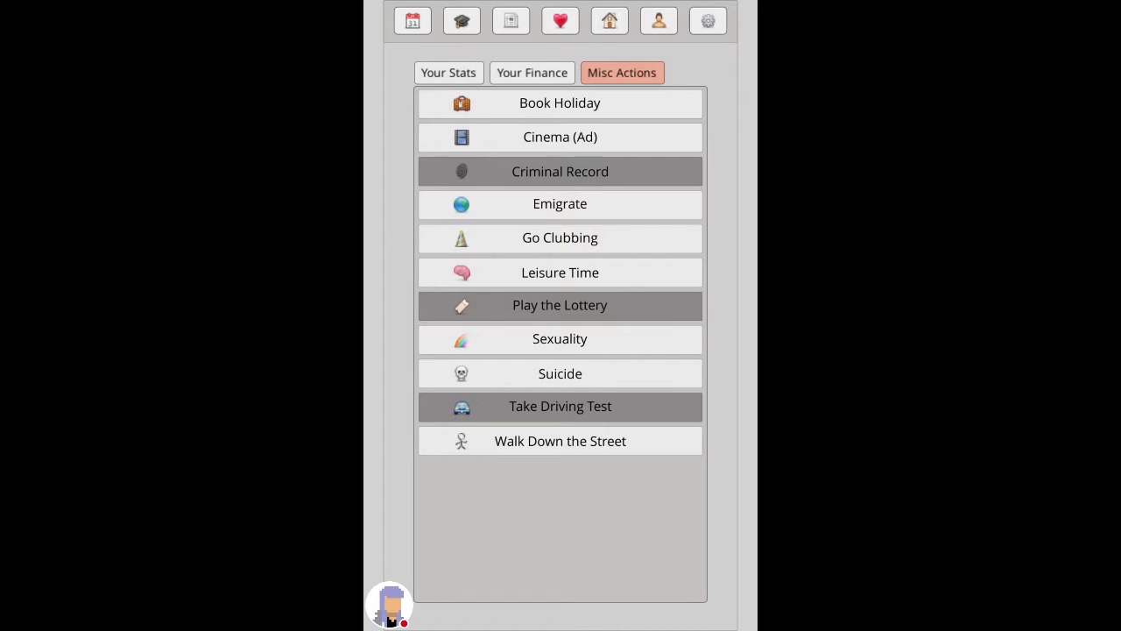
# Step: Buy the one-bedroom apartment for 99,372 from the house market
pyautogui.click(610, 21)
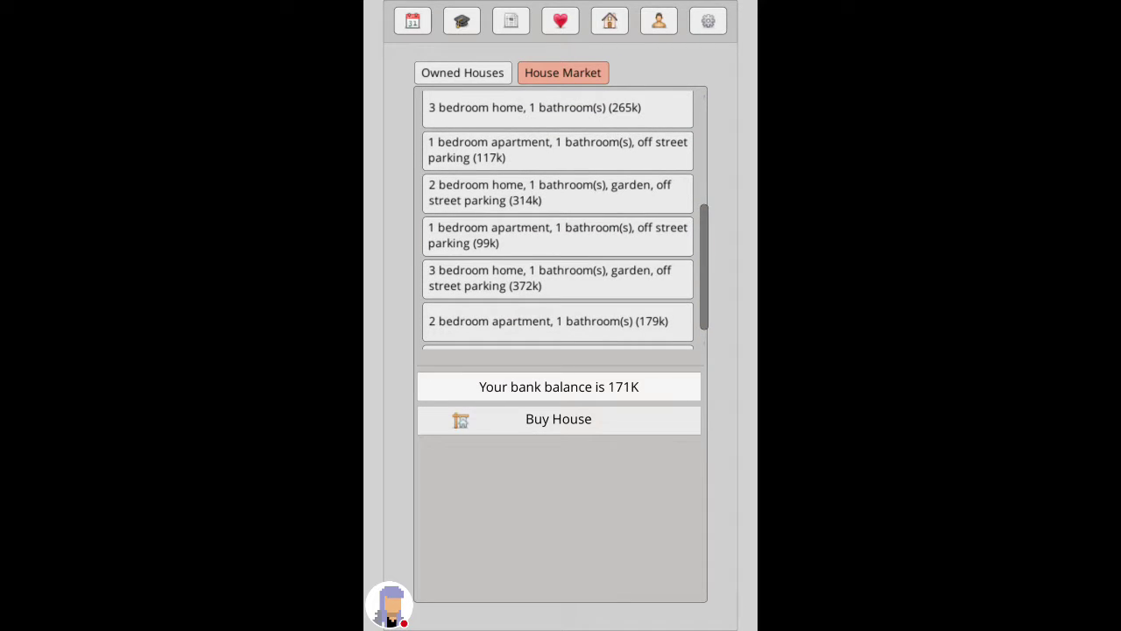
pyautogui.click(557, 419)
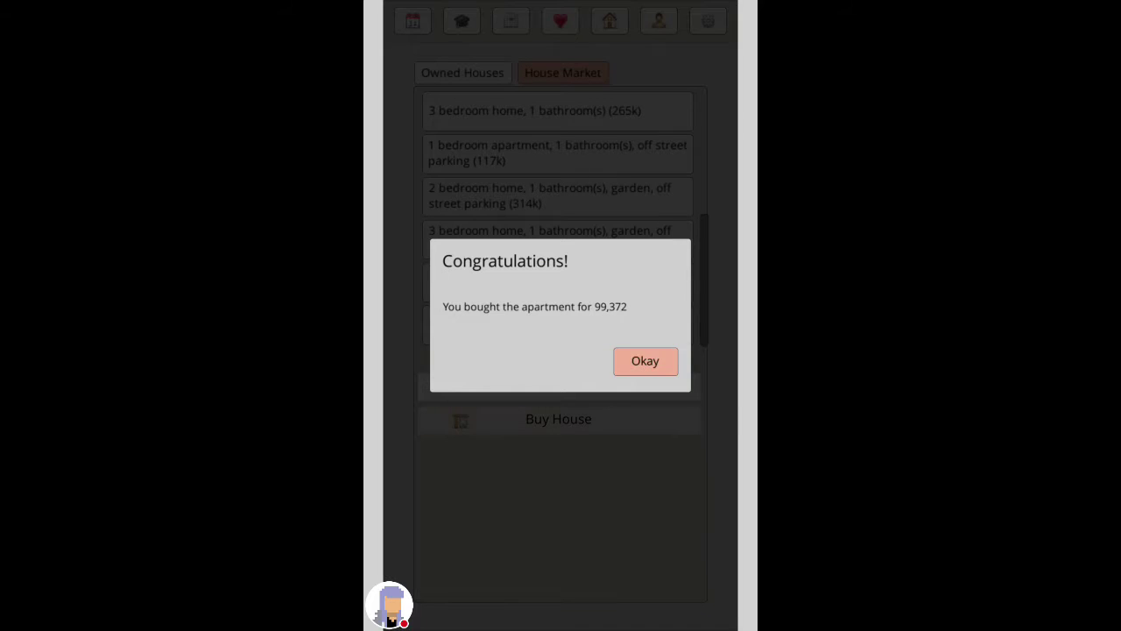
pyautogui.click(645, 361)
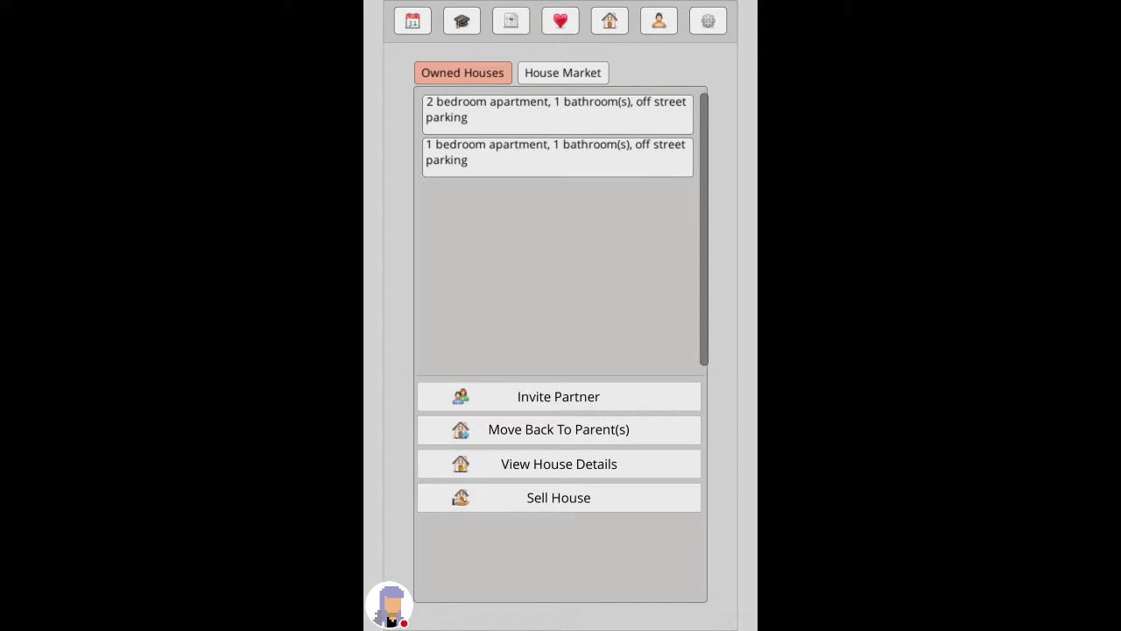
# Step: Sell the two-bedroom apartment and have Myra move in
pyautogui.click(557, 109)
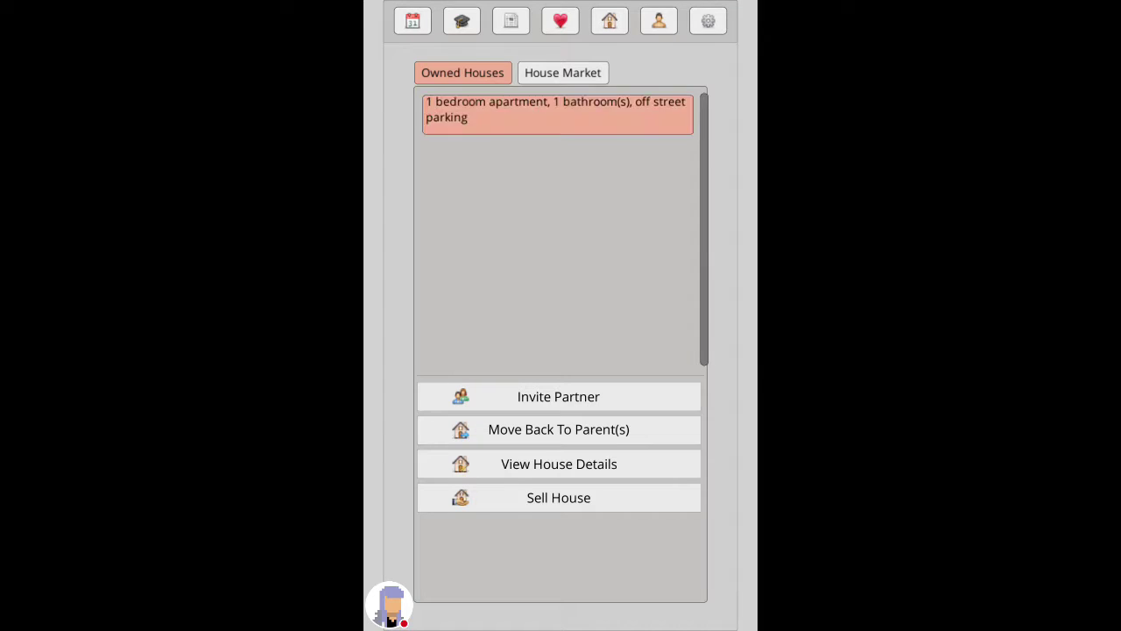
pyautogui.click(557, 396)
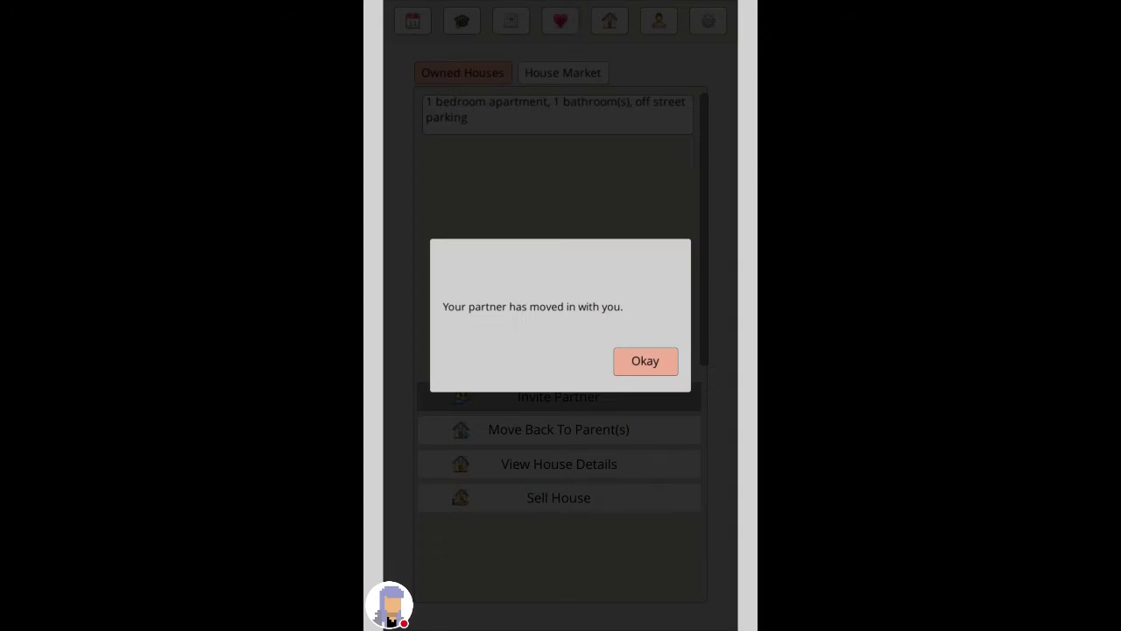
pyautogui.click(644, 361)
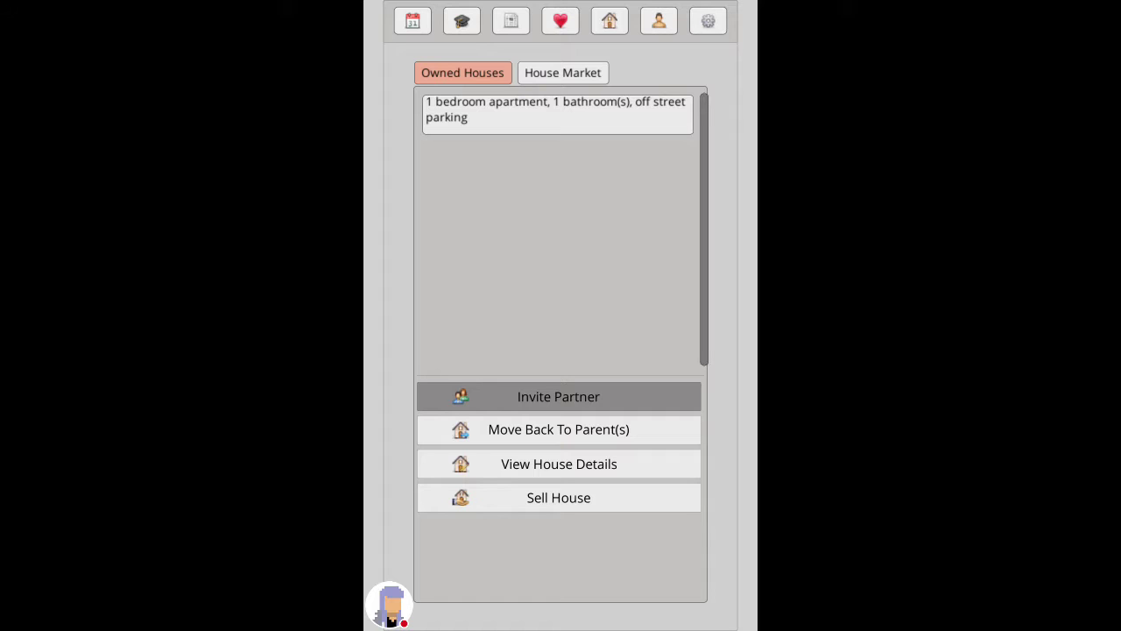
# Step: Go back to university and confirm the chosen degree
pyautogui.click(463, 21)
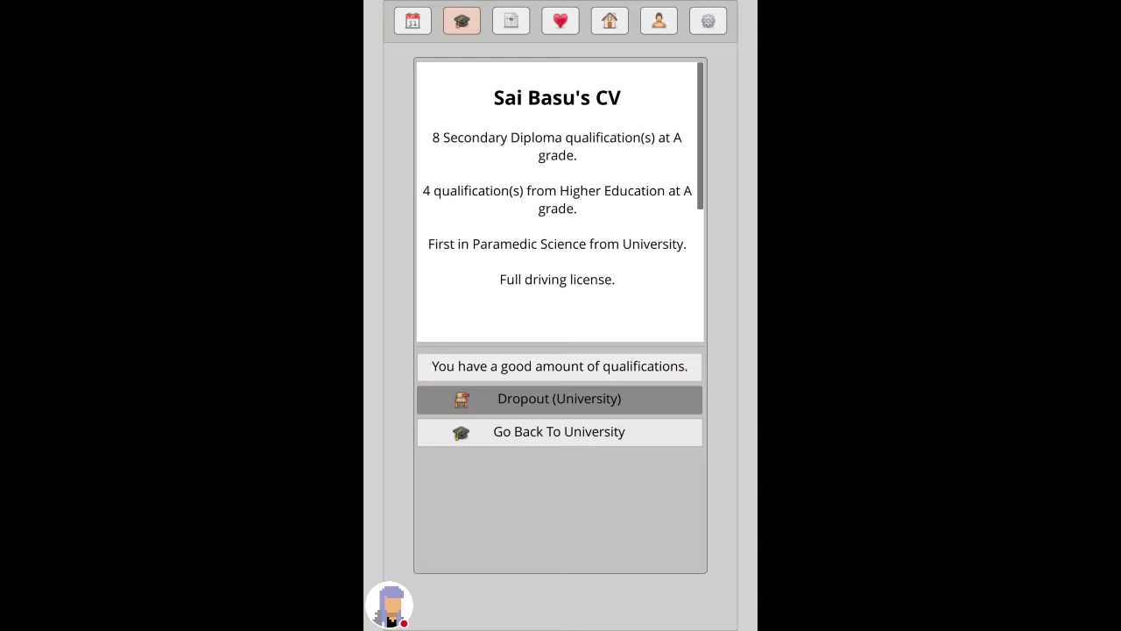
pyautogui.click(463, 21)
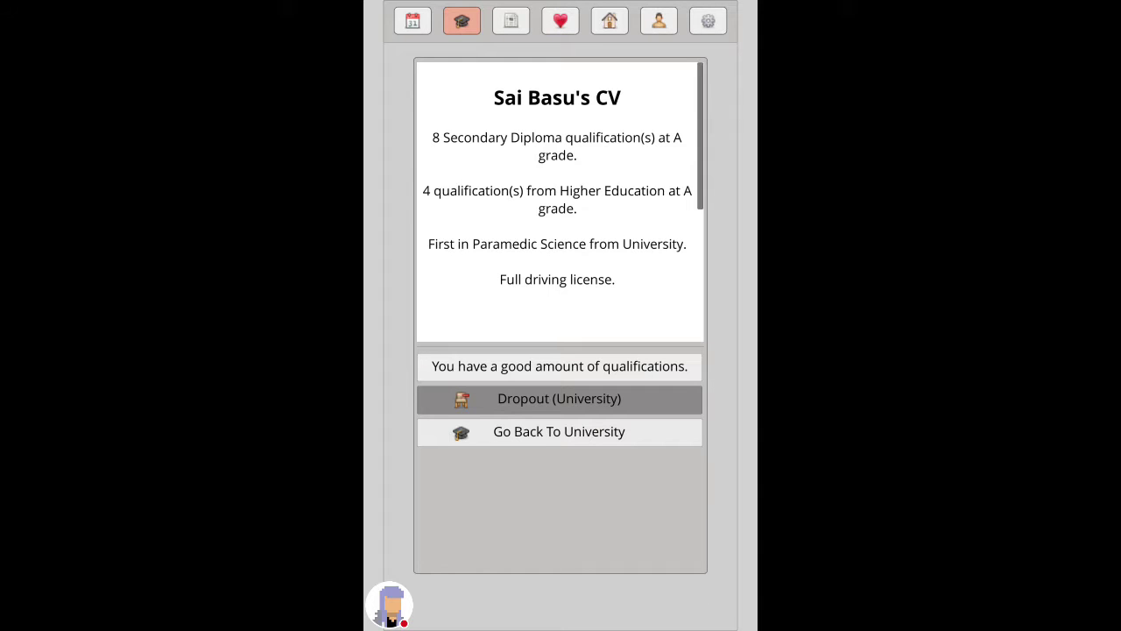
pyautogui.click(559, 431)
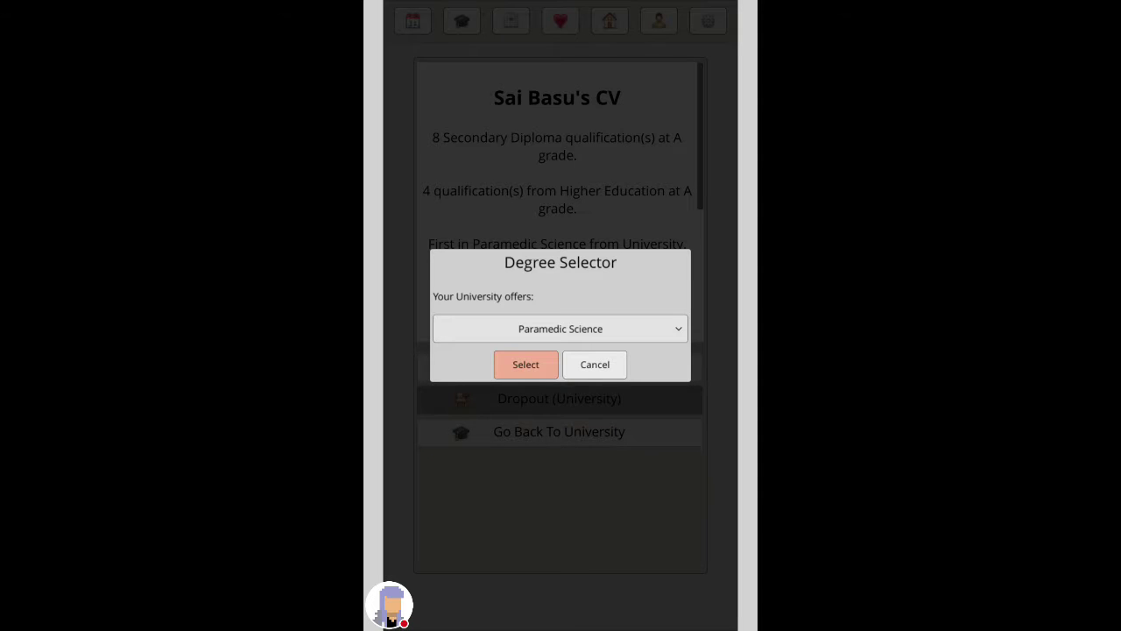
pyautogui.click(560, 327)
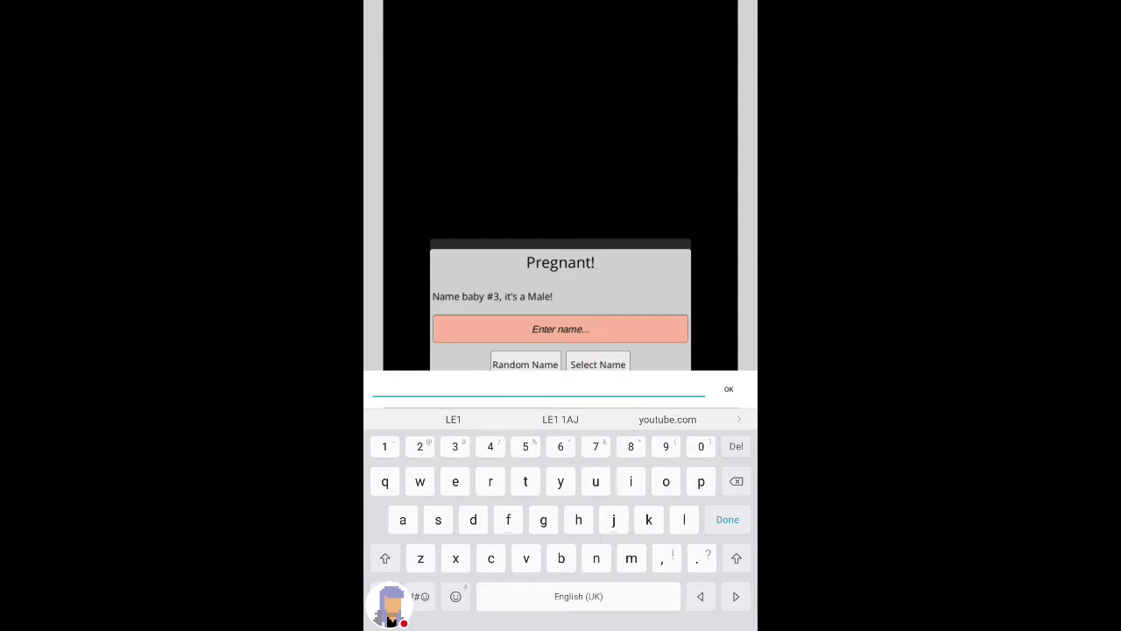
# Step: Name the new baby Django, decline the cigarette and age Sai until he dies at 60
pyautogui.click(385, 557)
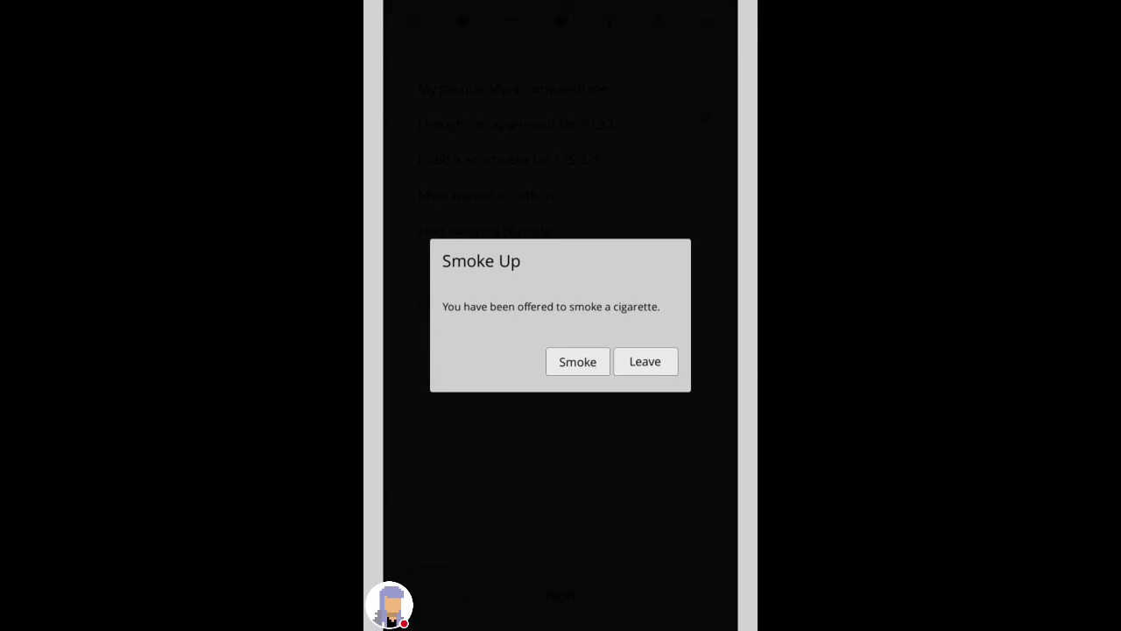
pyautogui.click(644, 361)
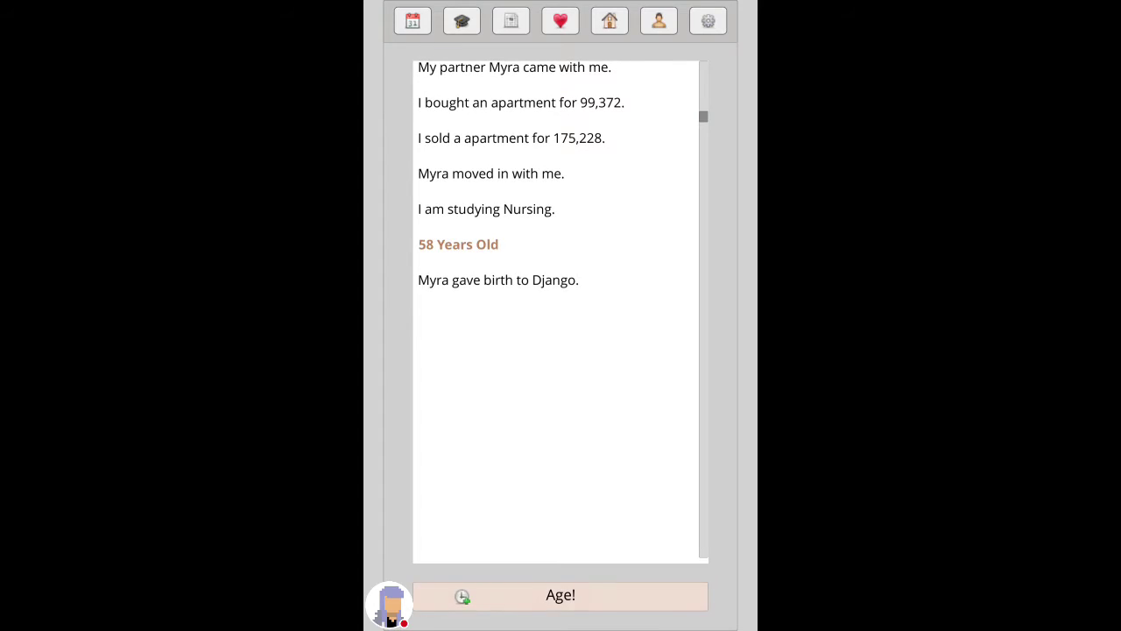
pyautogui.click(561, 595)
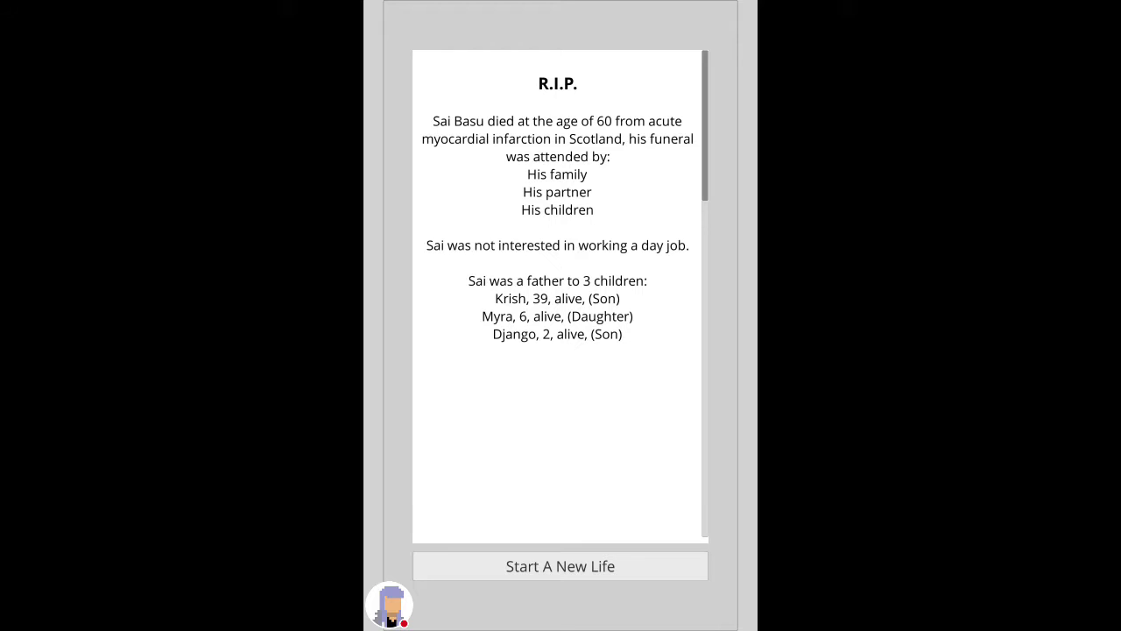
# Step: Start a new life after Sai's death and age the child through the early years
pyautogui.click(561, 565)
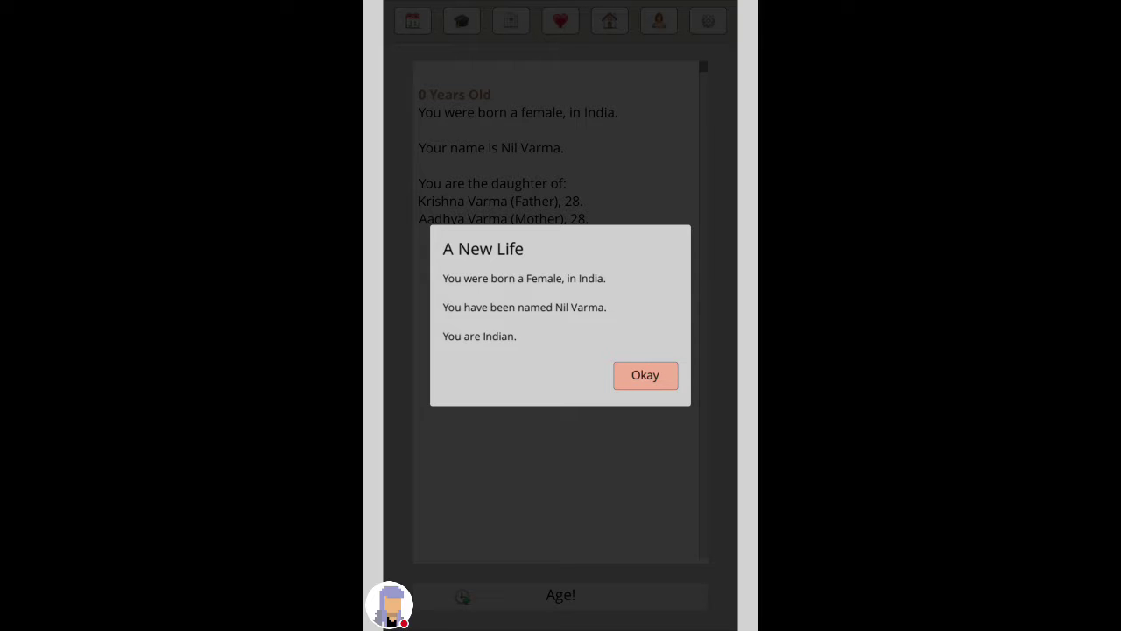
pyautogui.click(645, 375)
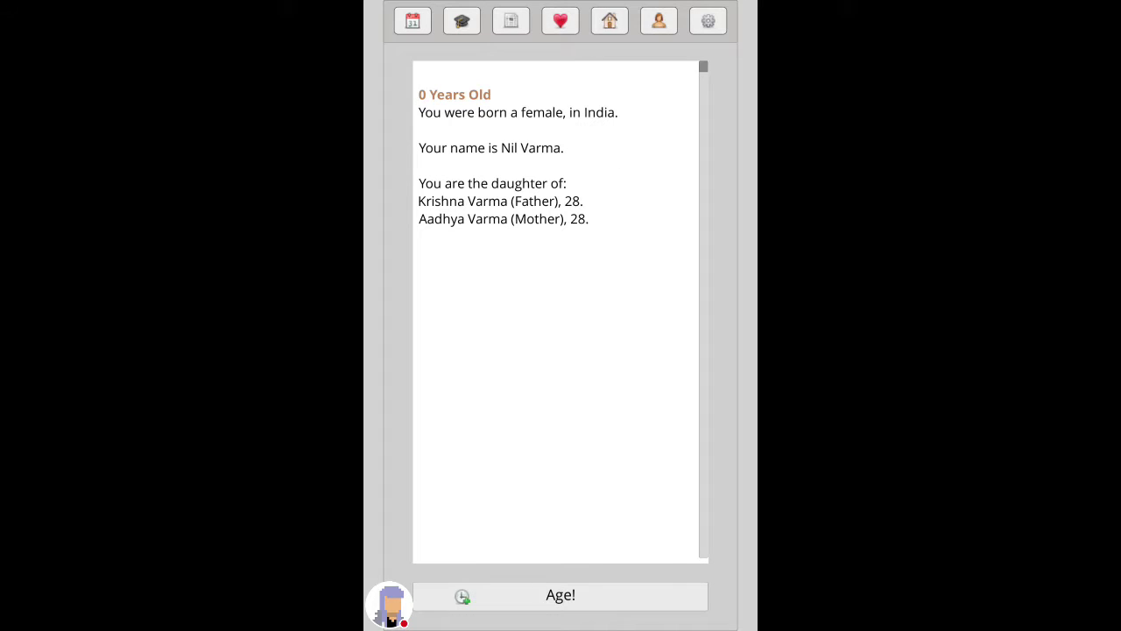
pyautogui.click(561, 596)
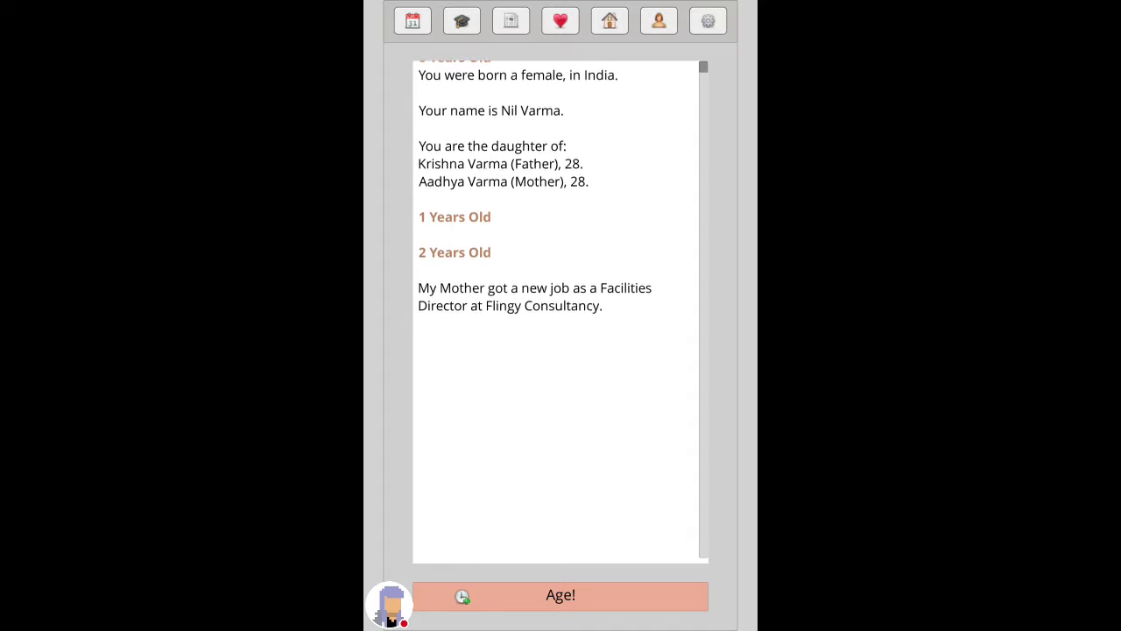
pyautogui.click(561, 595)
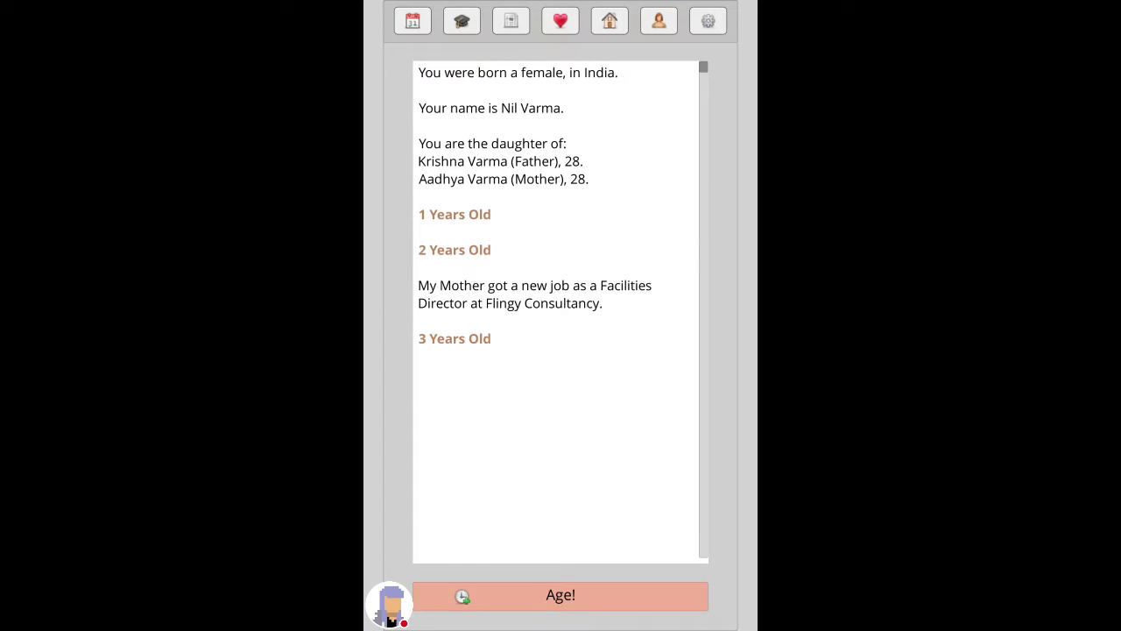
pyautogui.click(560, 596)
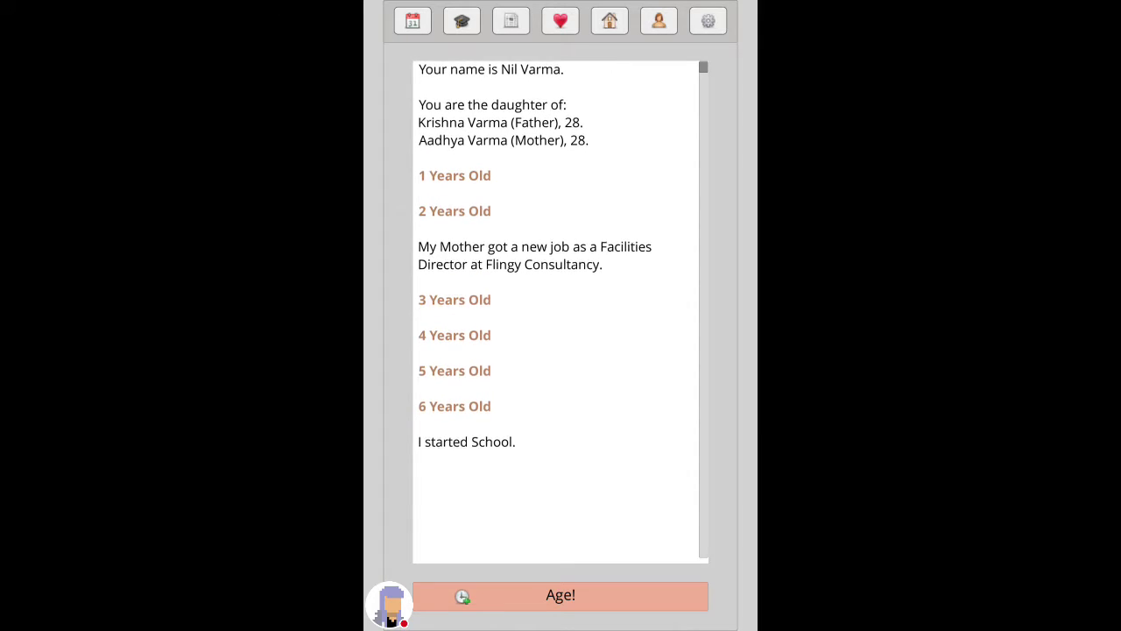
pyautogui.click(560, 596)
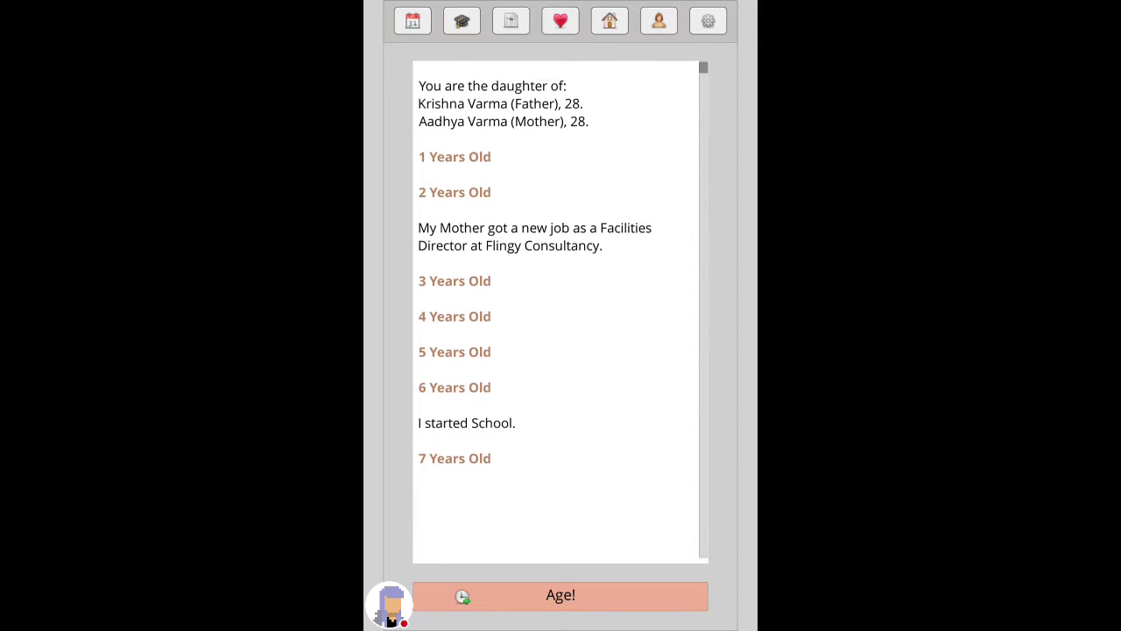
pyautogui.click(561, 595)
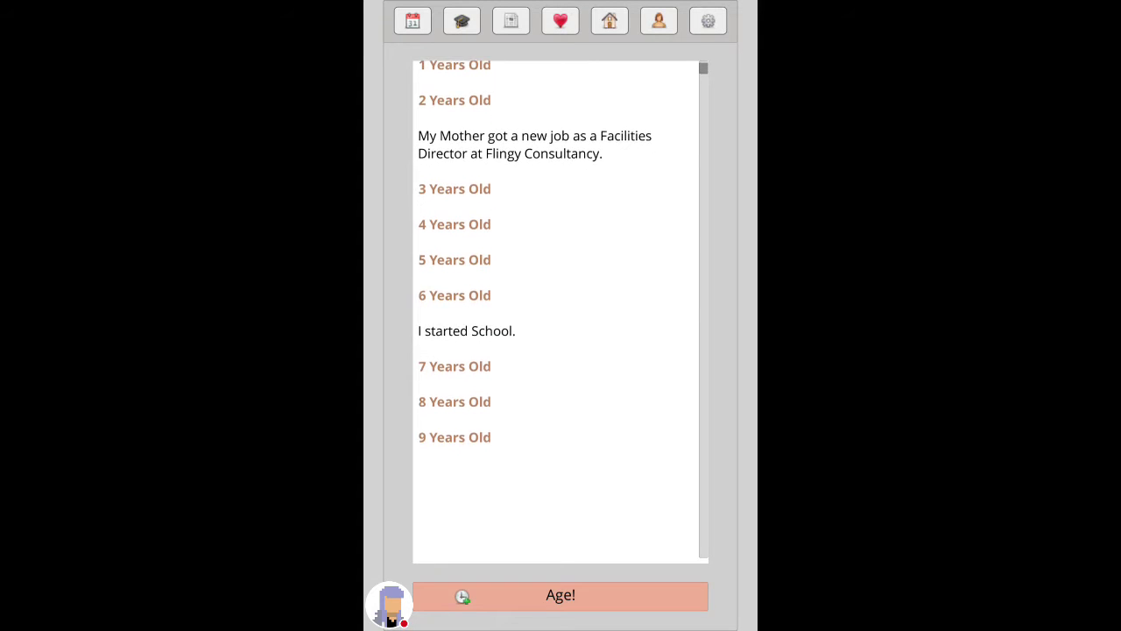
# Step: Keep aging, accept going away to college, declare bisexual and accept the university place
pyautogui.scroll(-3)
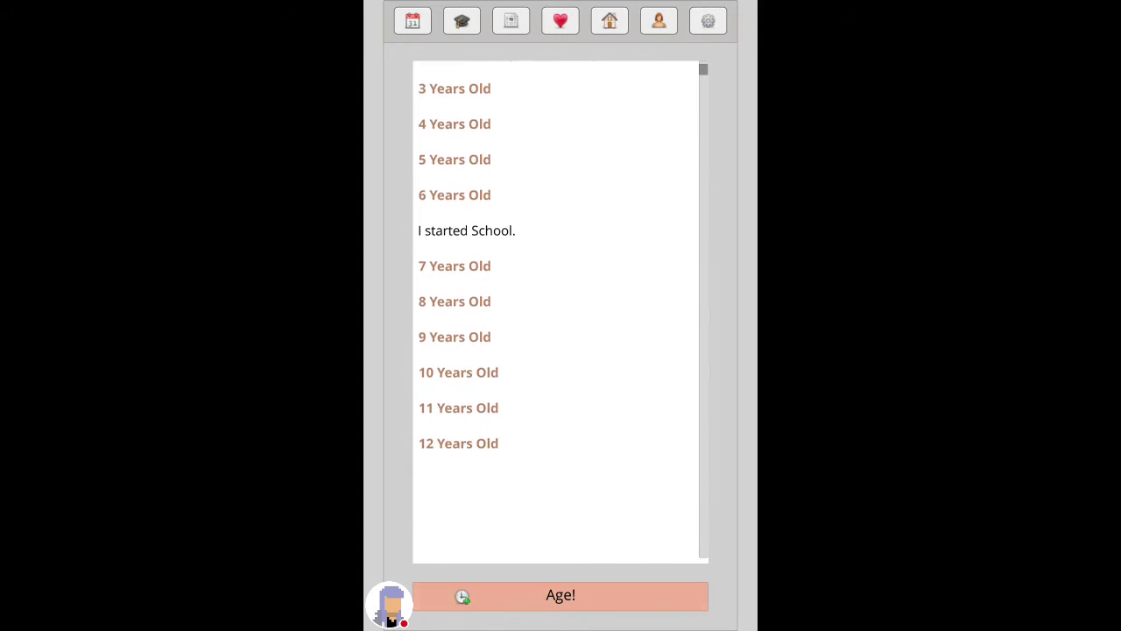
pyautogui.scroll(-3)
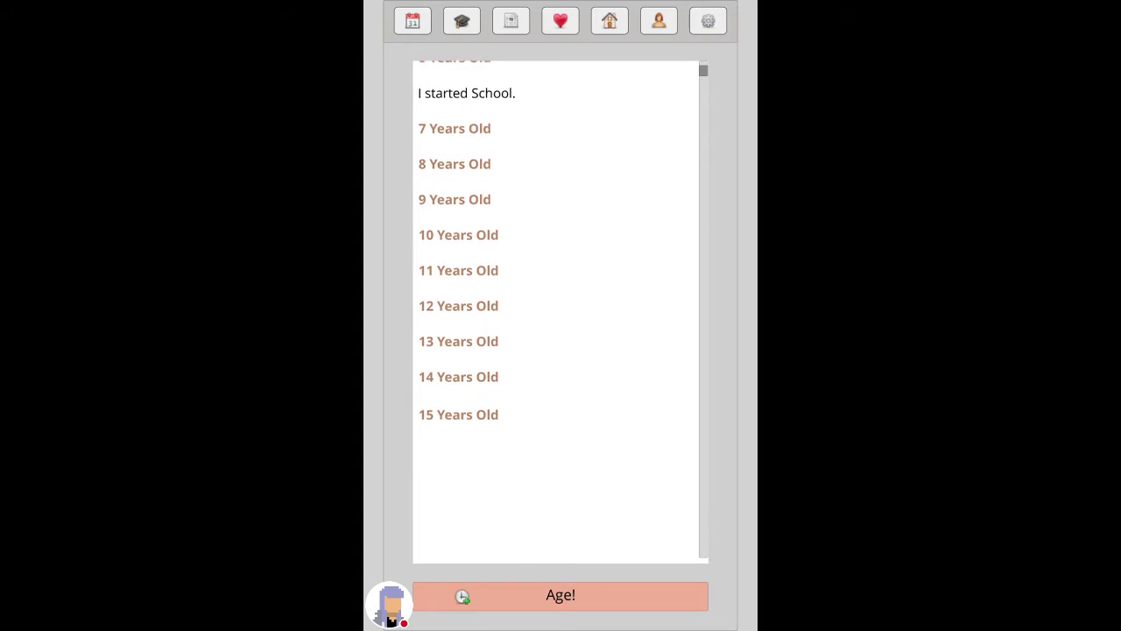
pyautogui.click(622, 72)
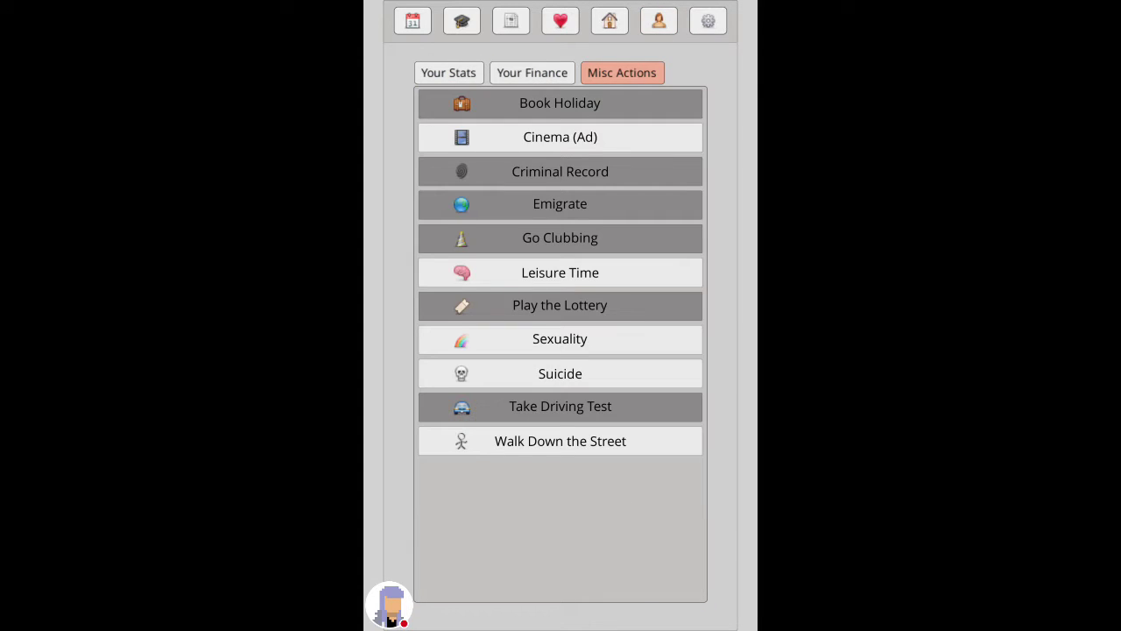
pyautogui.click(560, 407)
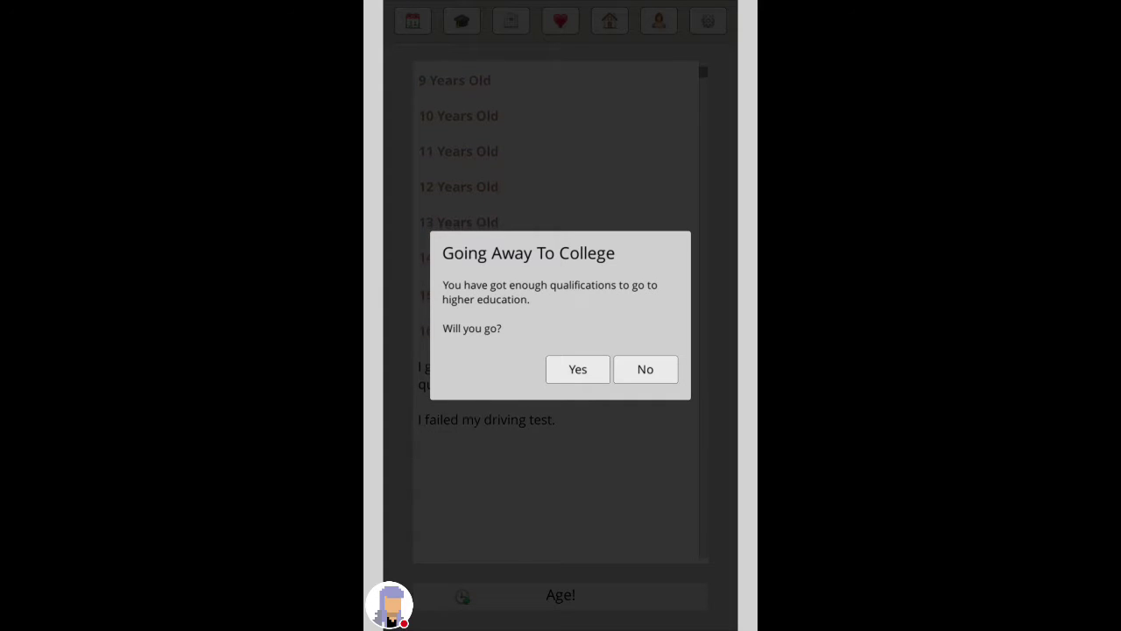
pyautogui.click(578, 368)
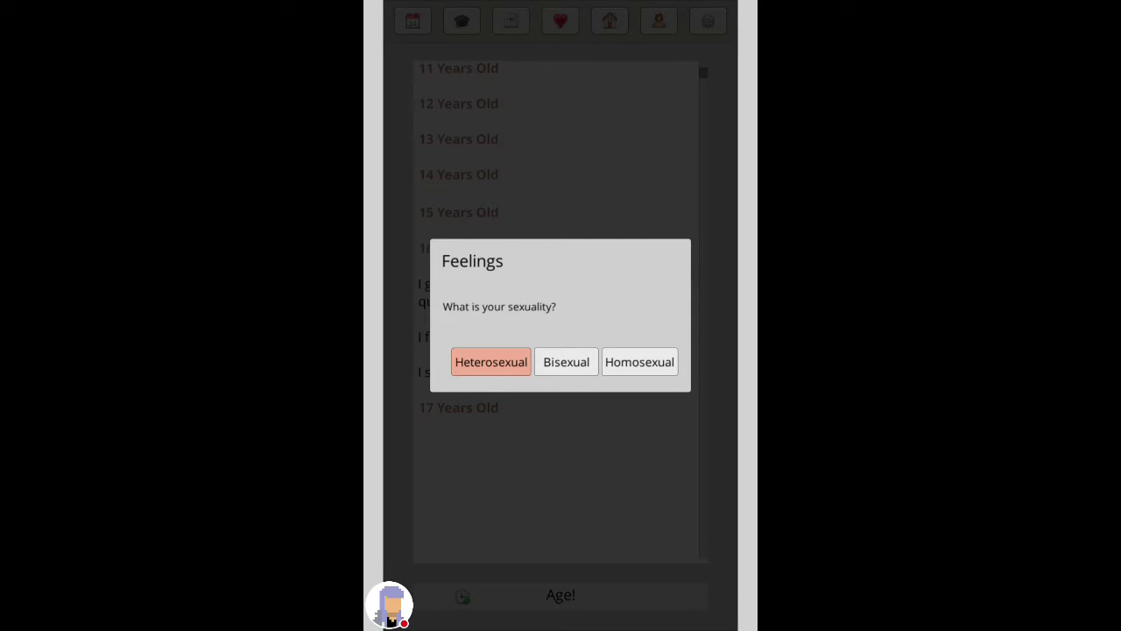
pyautogui.click(490, 361)
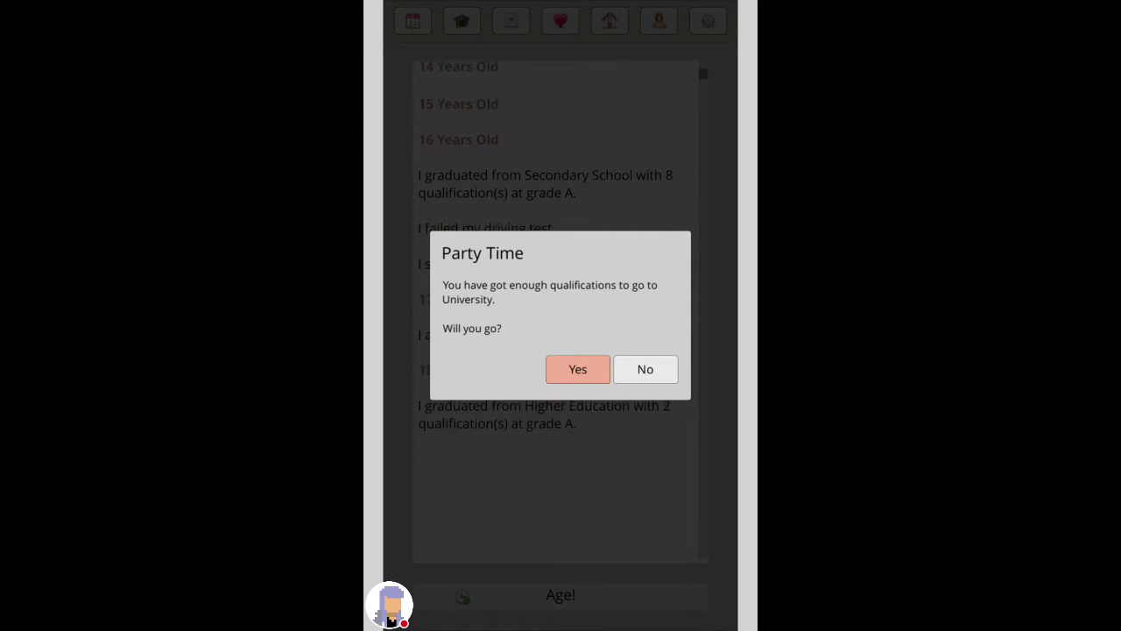
pyautogui.click(578, 368)
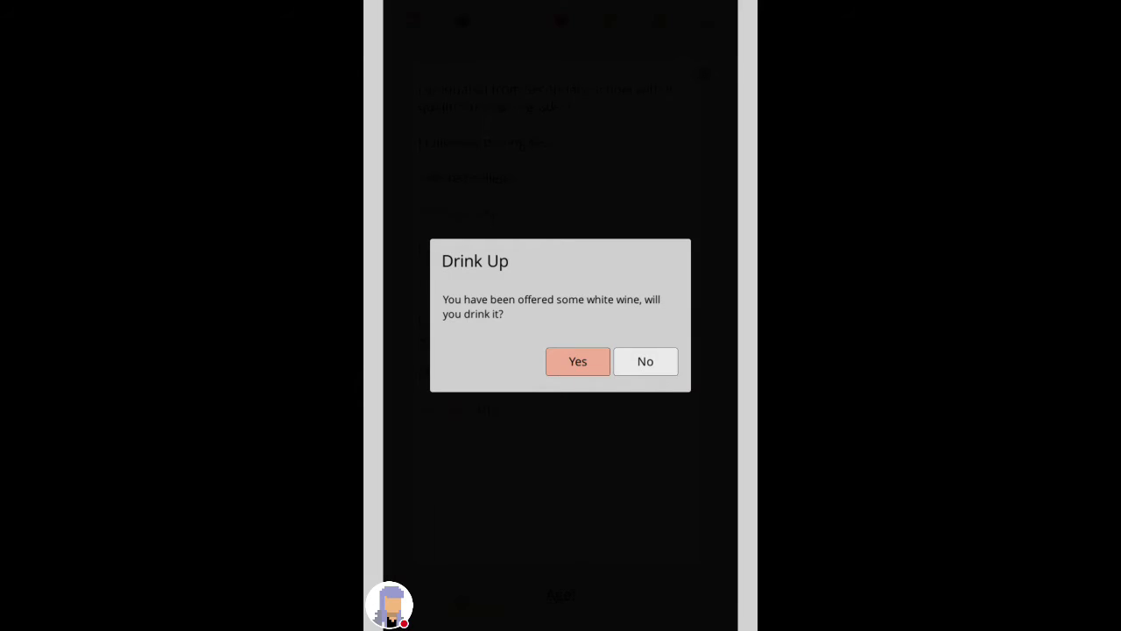
# Step: Answer the white wine offer, choose Chemistry as the degree and age toward graduation at 23
pyautogui.click(578, 361)
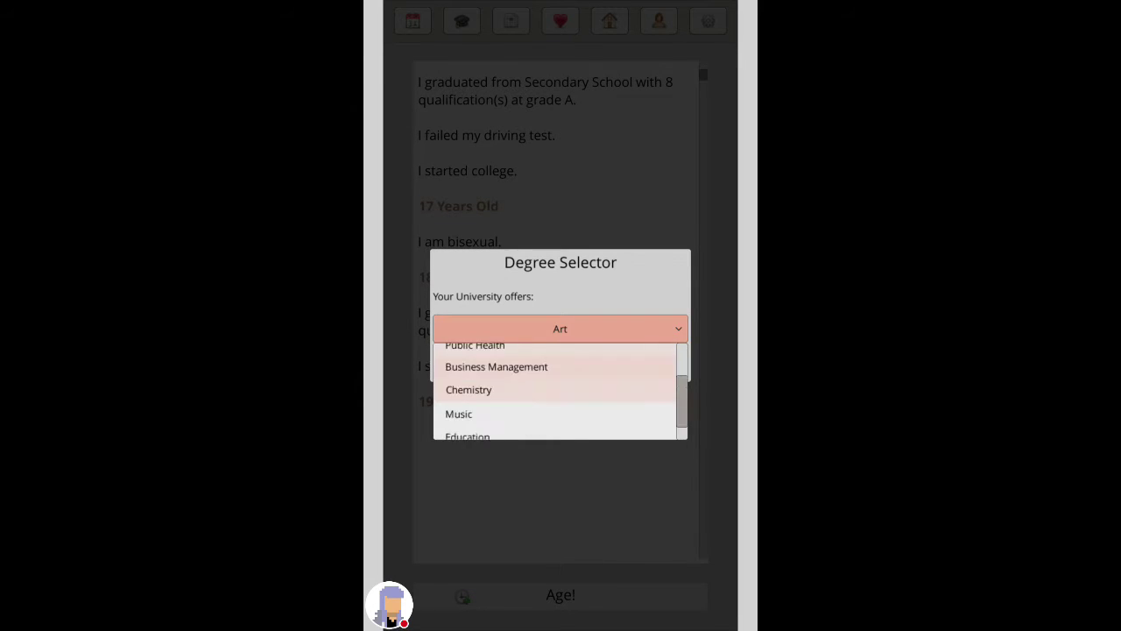
pyautogui.click(469, 389)
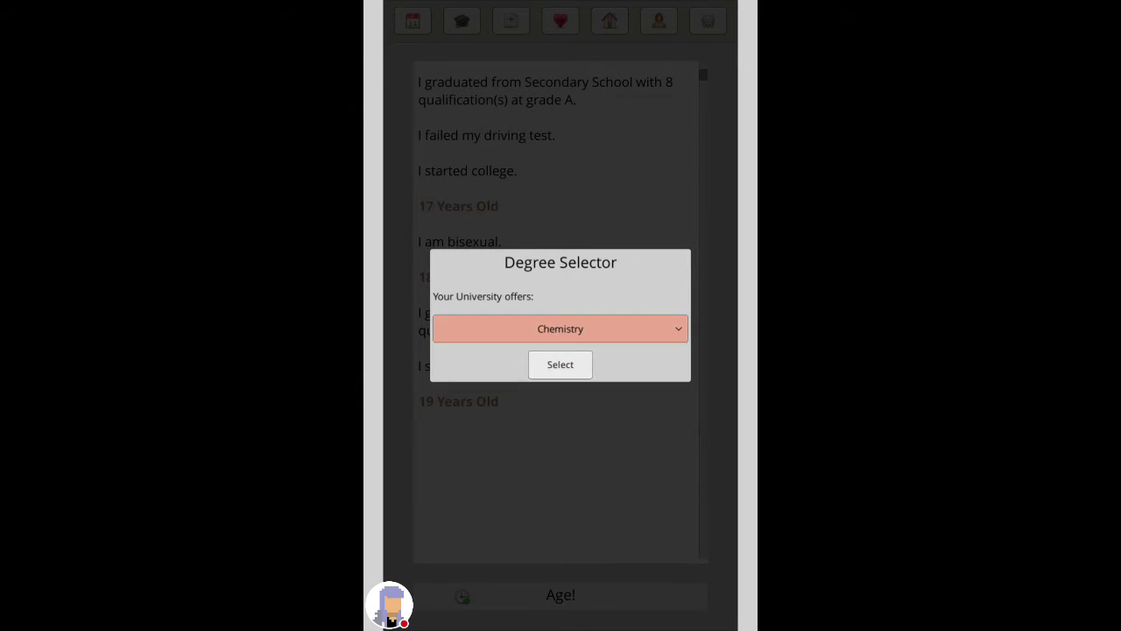
pyautogui.click(561, 365)
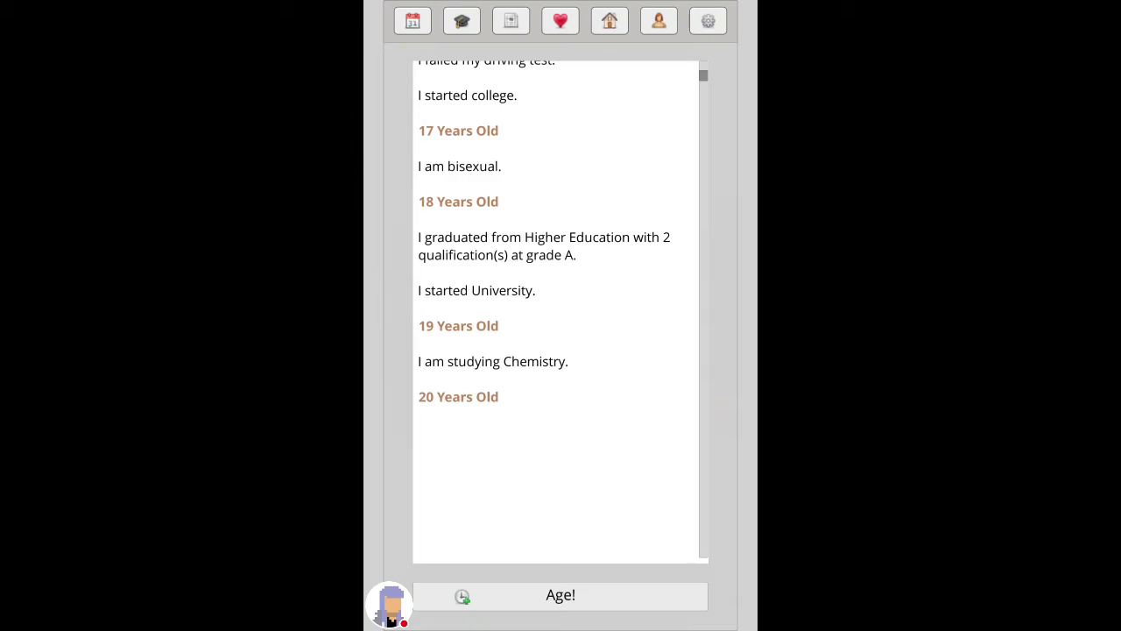
pyautogui.click(560, 596)
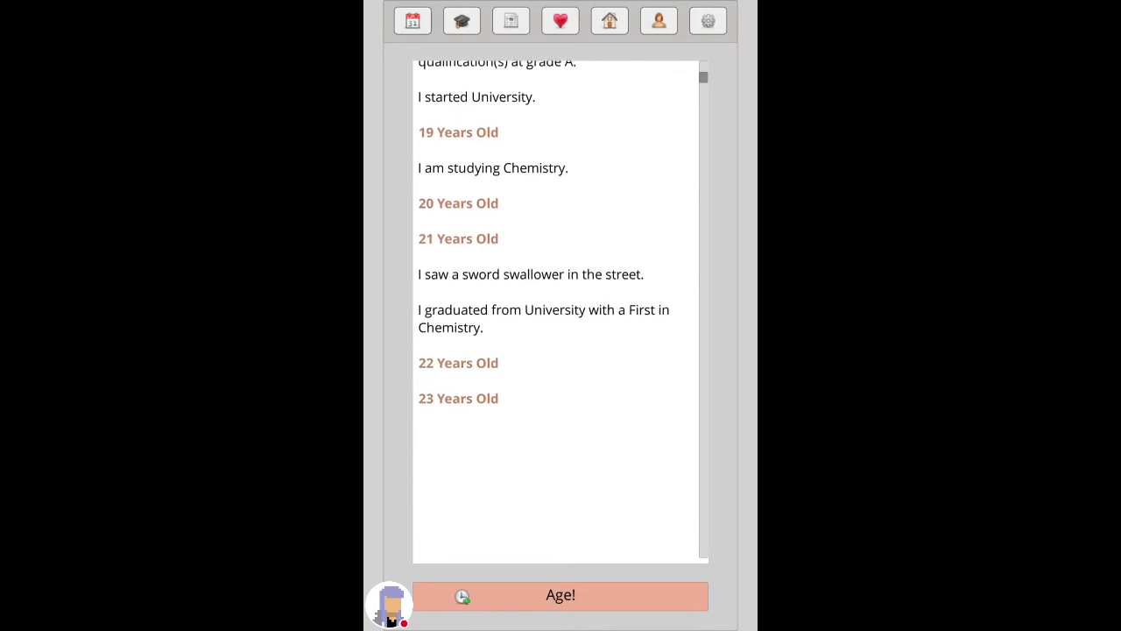
# Step: Browse available jobs and apply, getting rejected with no interview
pyautogui.click(512, 21)
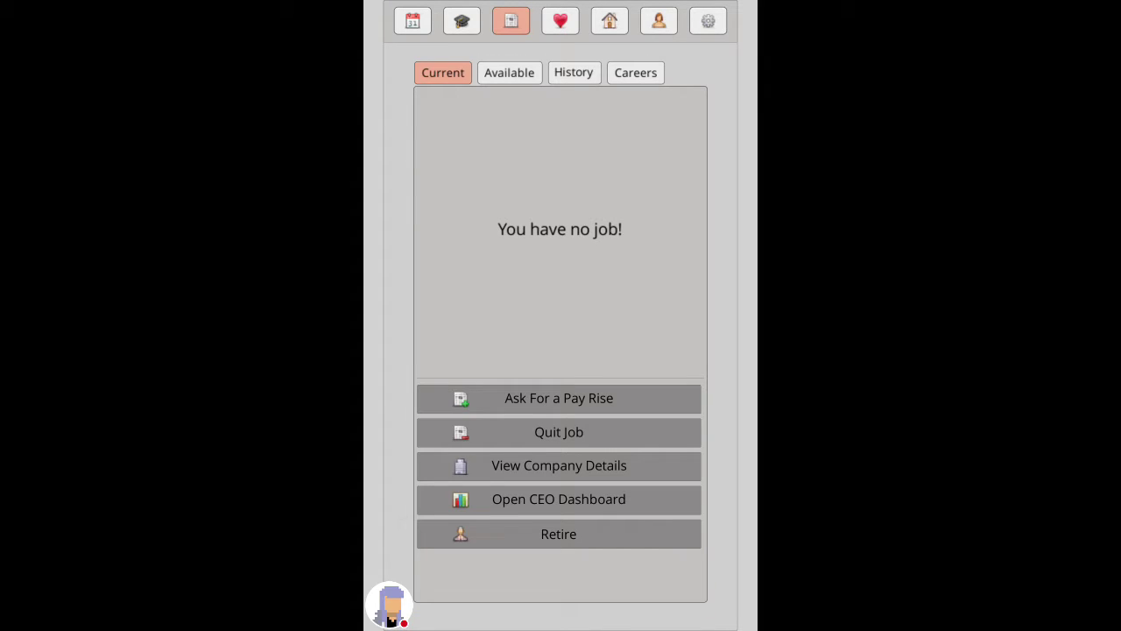
pyautogui.click(508, 72)
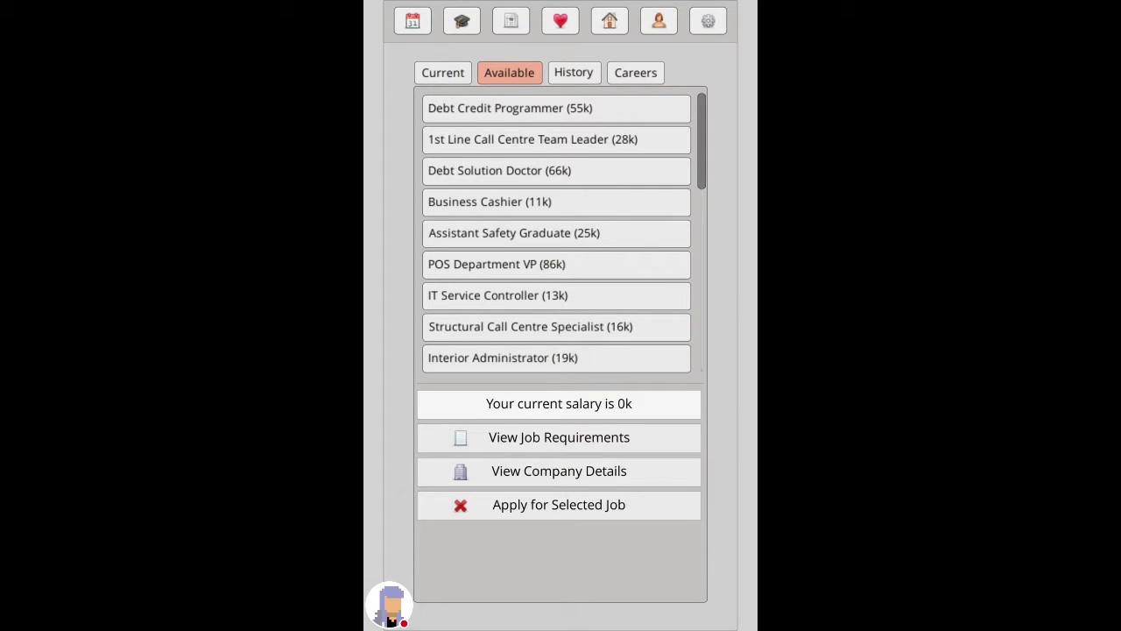
pyautogui.click(557, 170)
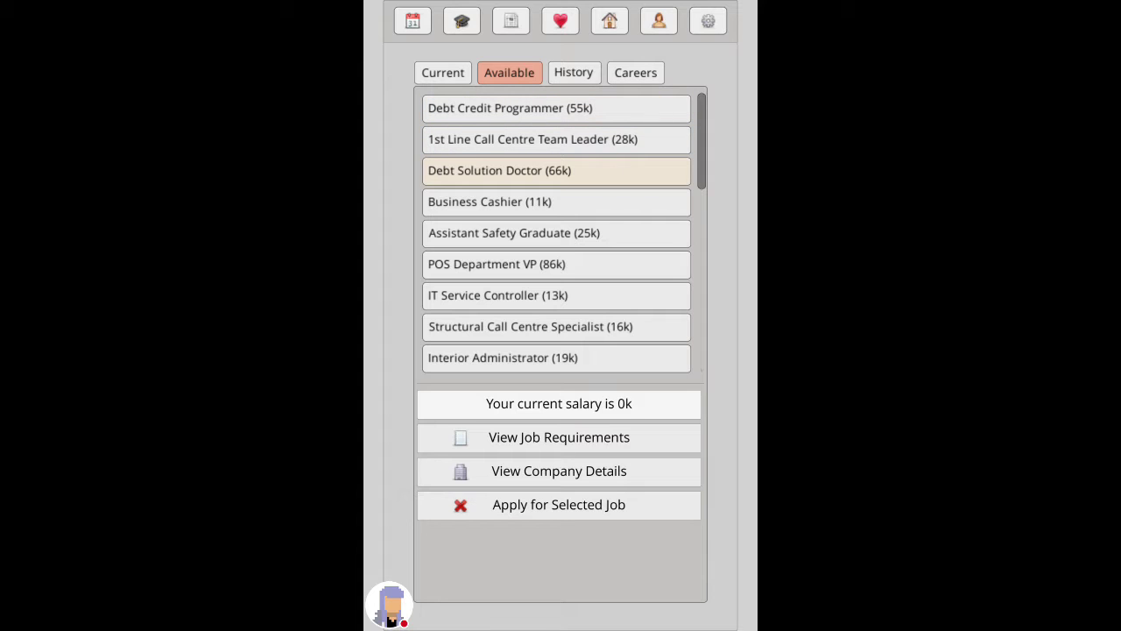
pyautogui.click(557, 231)
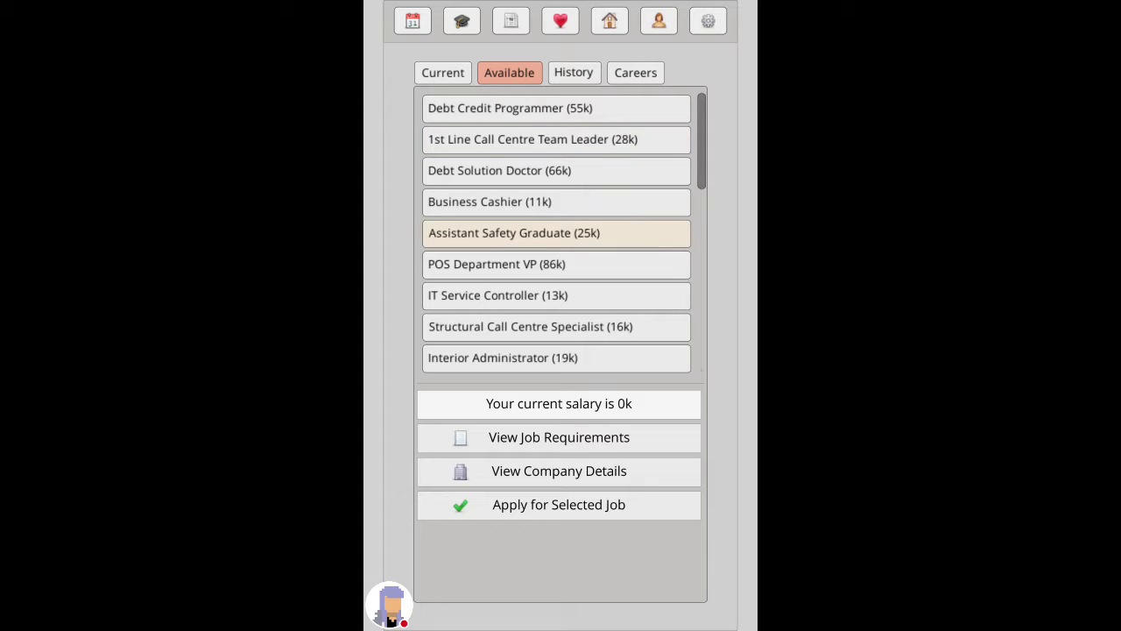
pyautogui.click(557, 326)
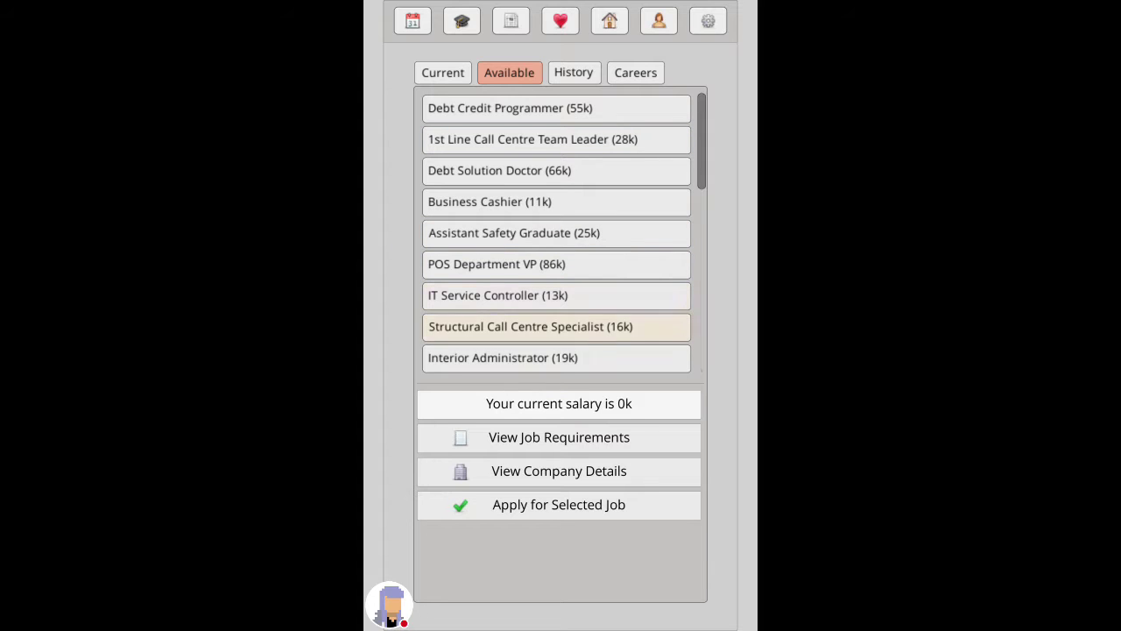
pyautogui.scroll(-3)
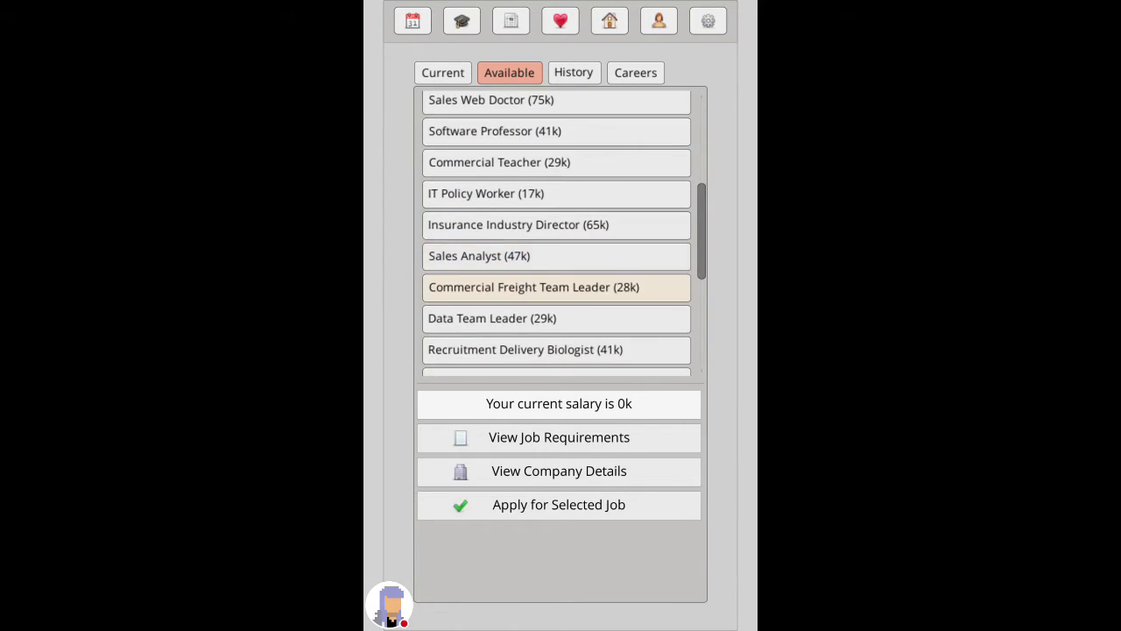
pyautogui.click(556, 350)
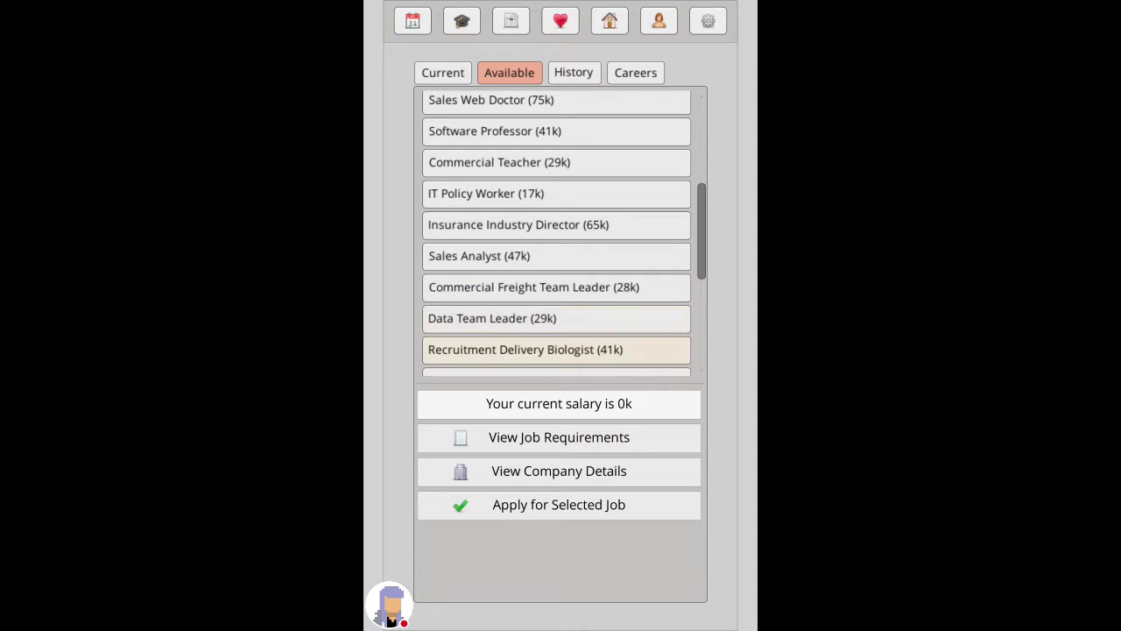
pyautogui.scroll(-3)
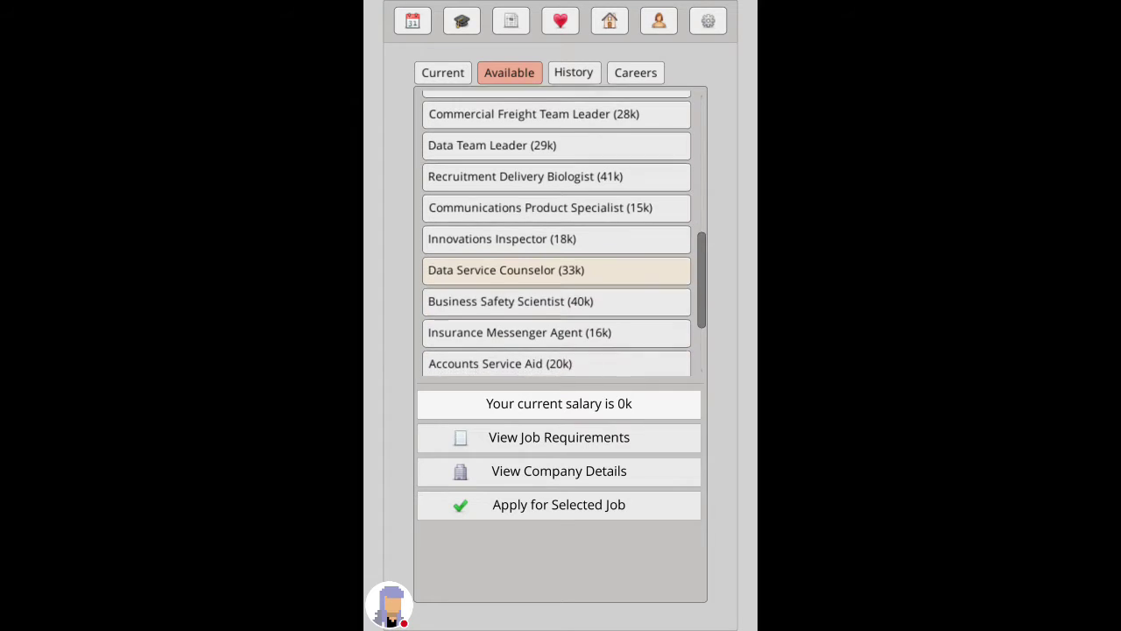
pyautogui.scroll(-3)
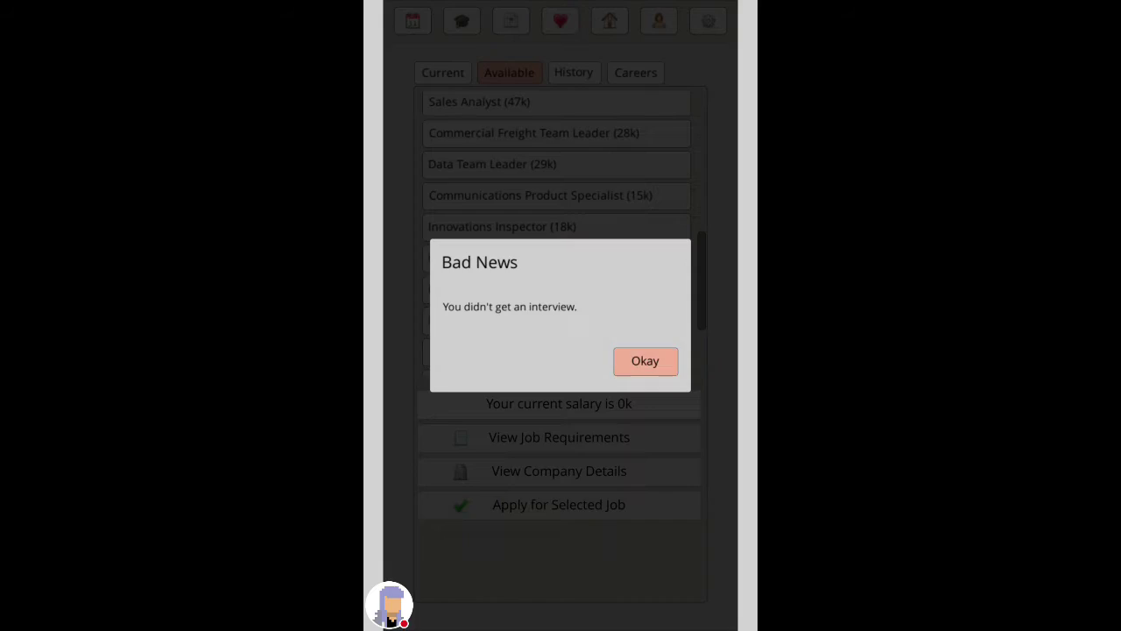
pyautogui.click(645, 361)
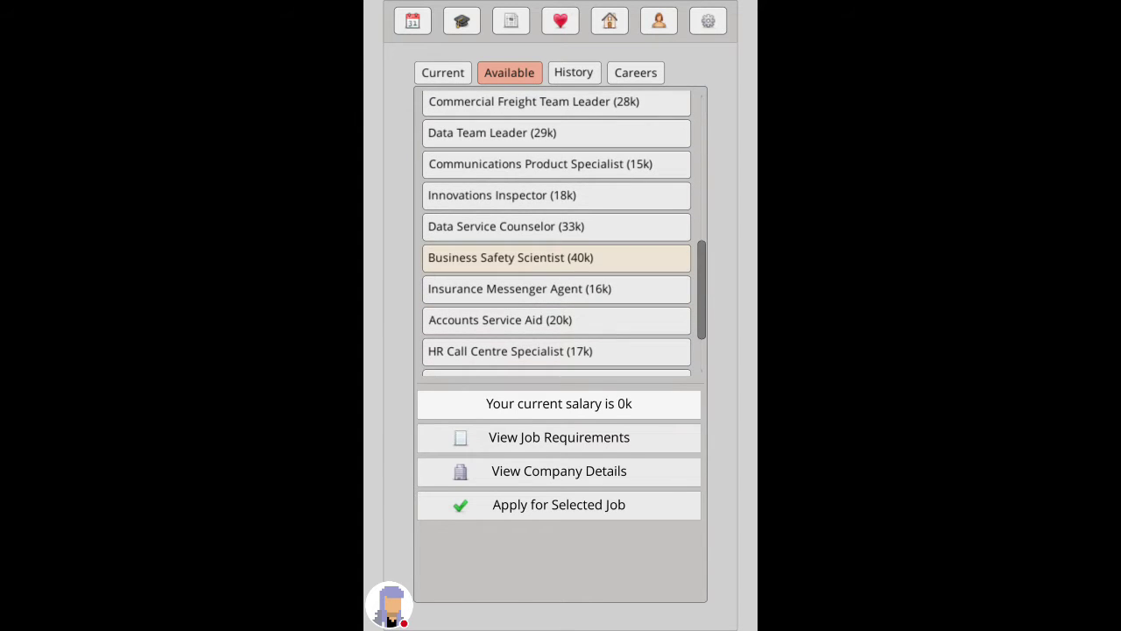
# Step: Land the Business Safety Scientist job at Sol Agency on 40,597 and view its details
pyautogui.click(559, 505)
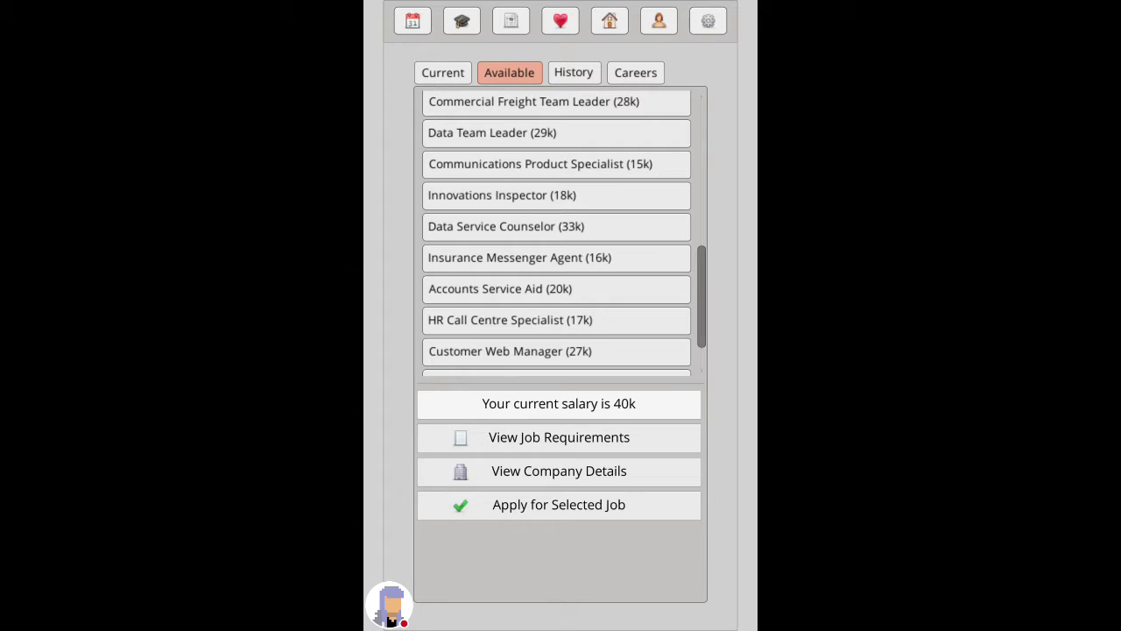
pyautogui.click(442, 72)
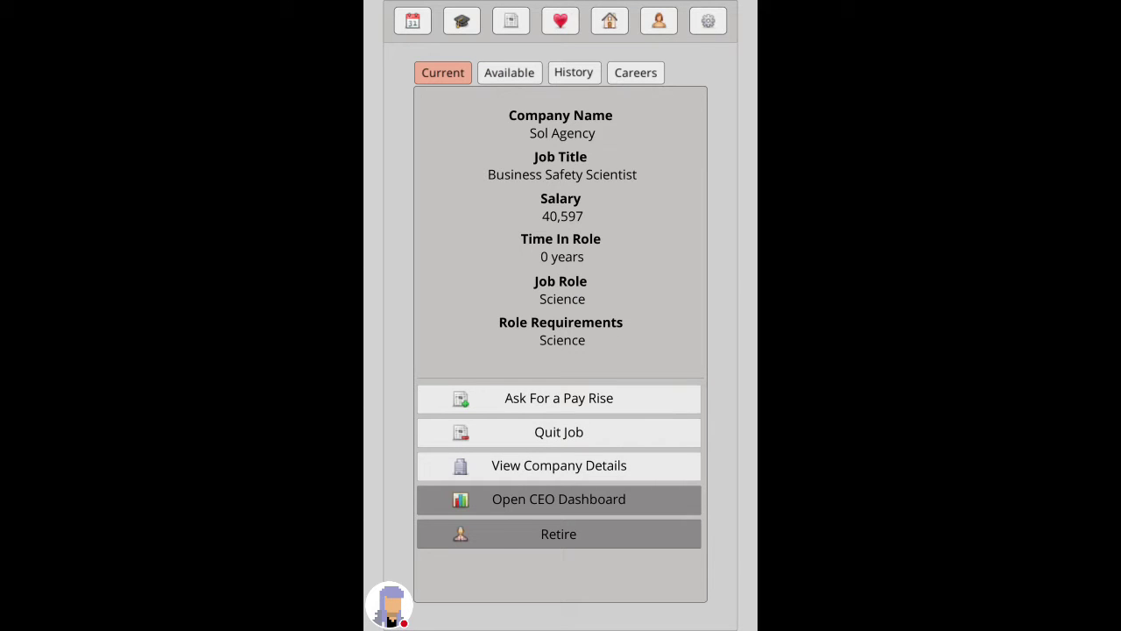
# Step: Find love and date the 32-year-old Indian woman, starting a relationship with Nilima Basu
pyautogui.click(561, 21)
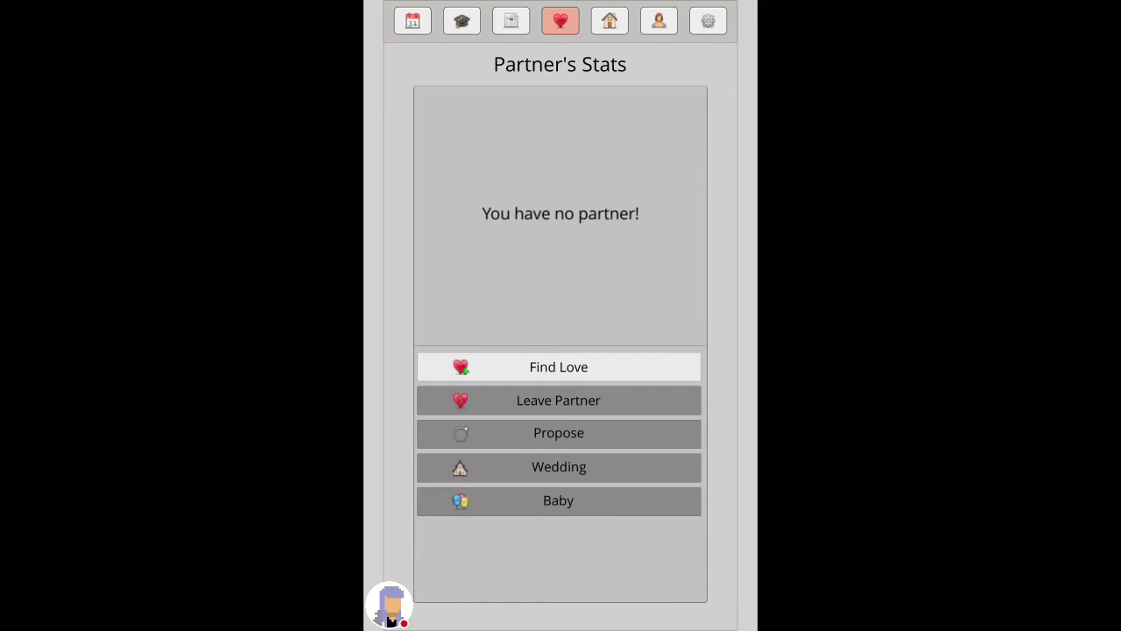
pyautogui.click(557, 366)
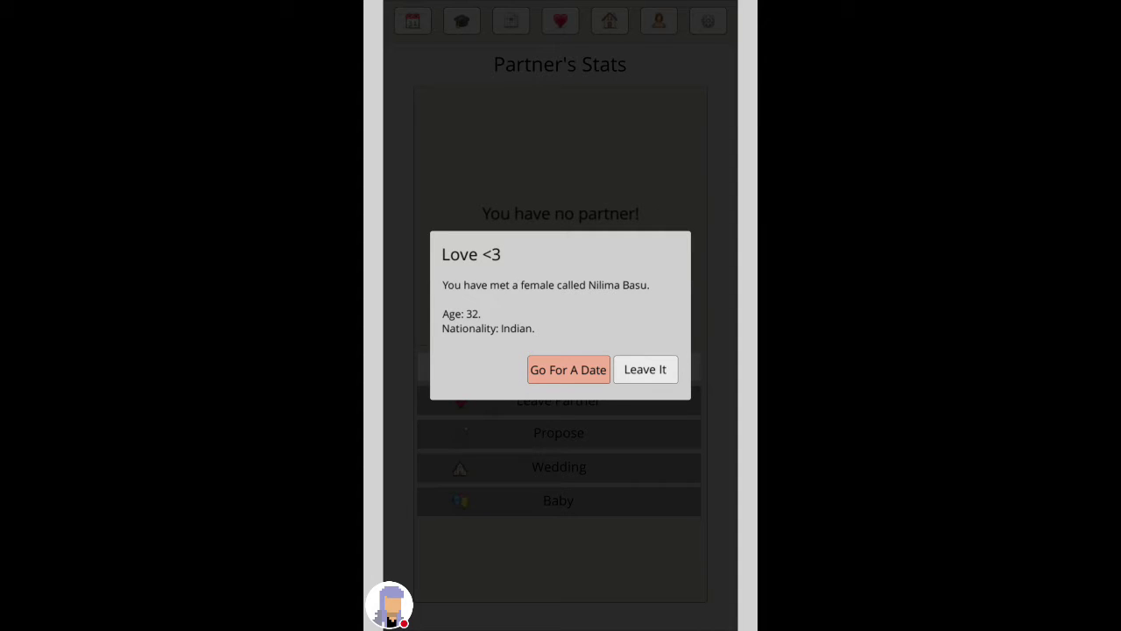
pyautogui.click(567, 368)
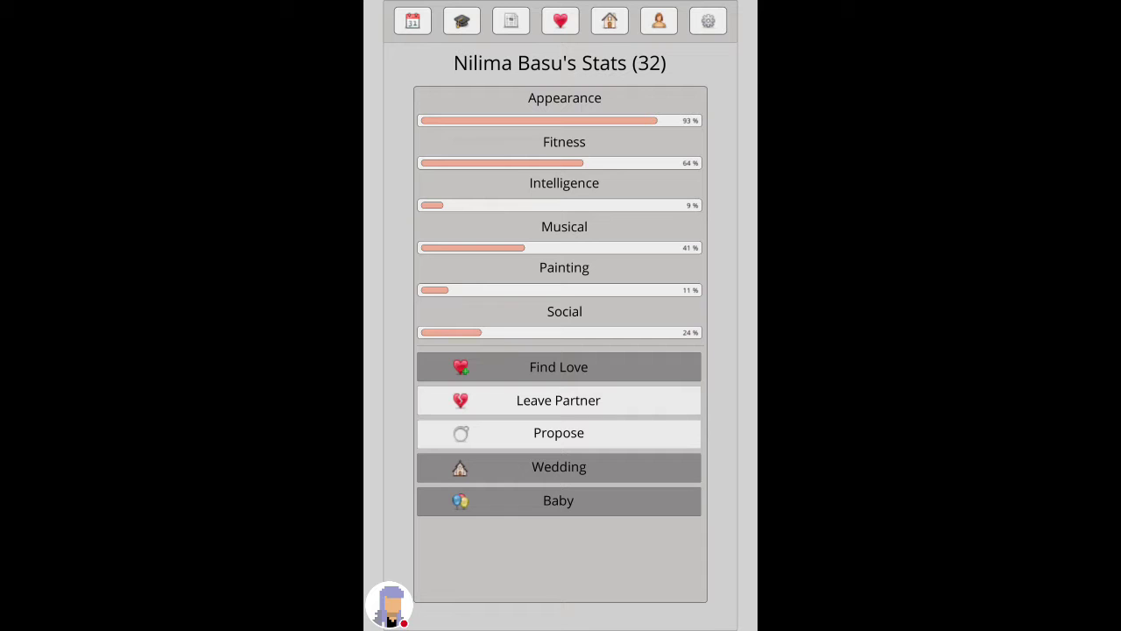
pyautogui.click(412, 21)
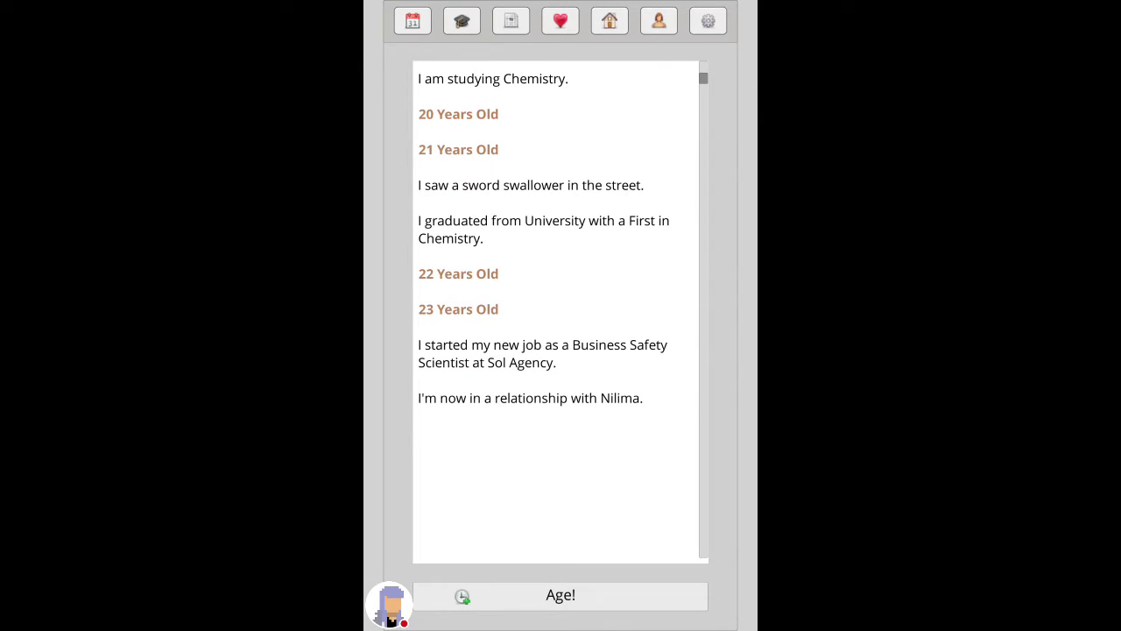
pyautogui.click(560, 596)
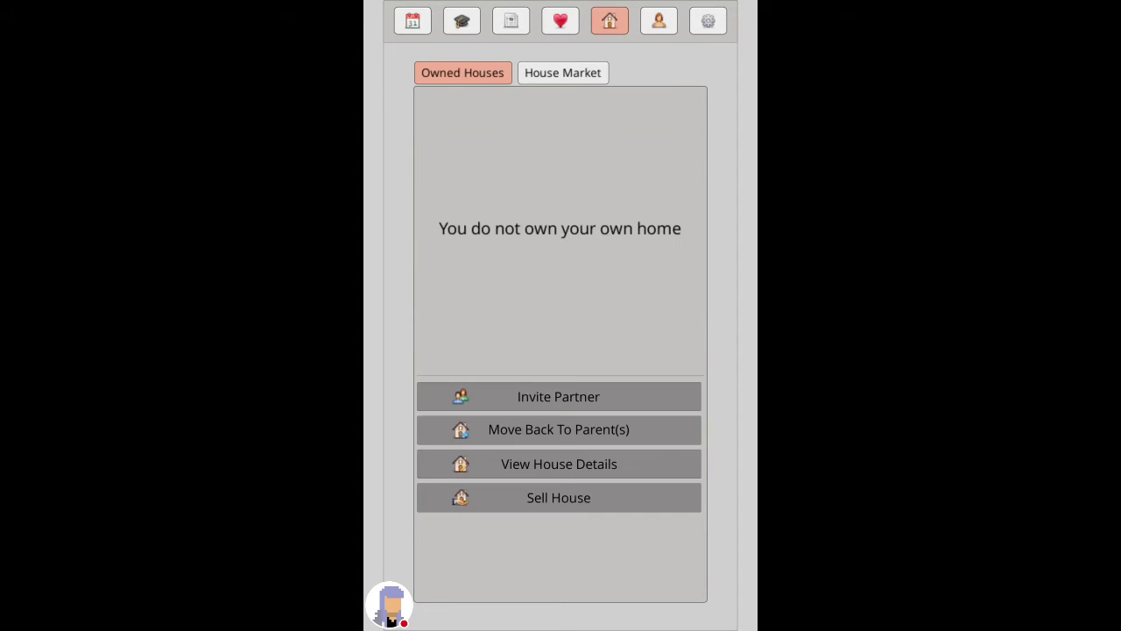
# Step: Browse houses for sale, check finances and back out of a suicide confirmation in Misc Actions
pyautogui.click(562, 74)
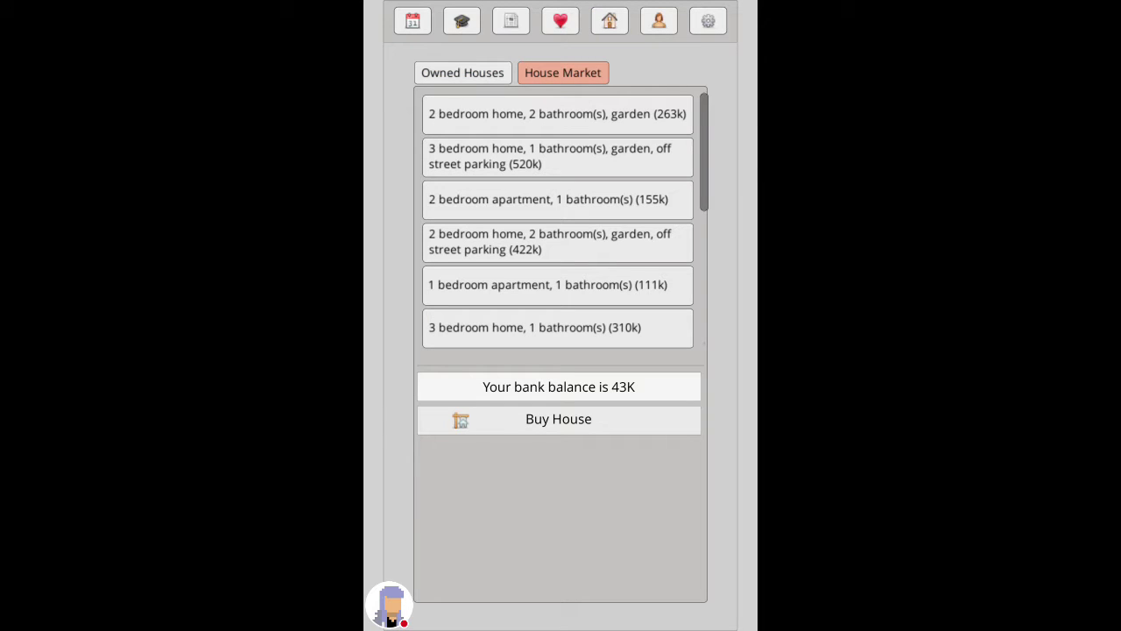
pyautogui.click(659, 21)
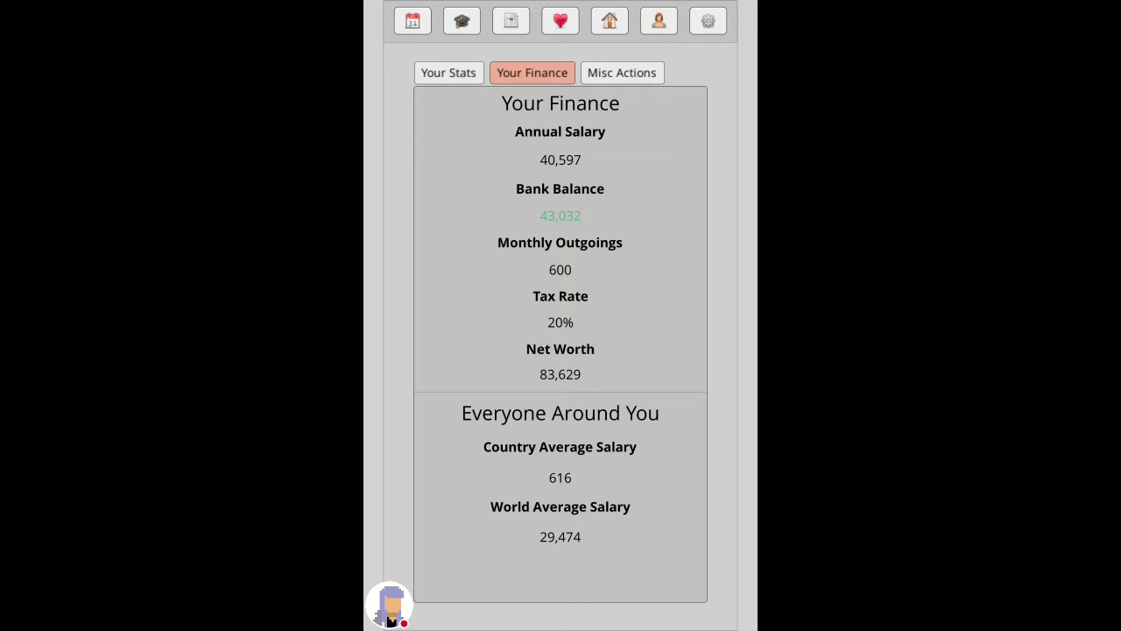
pyautogui.click(658, 21)
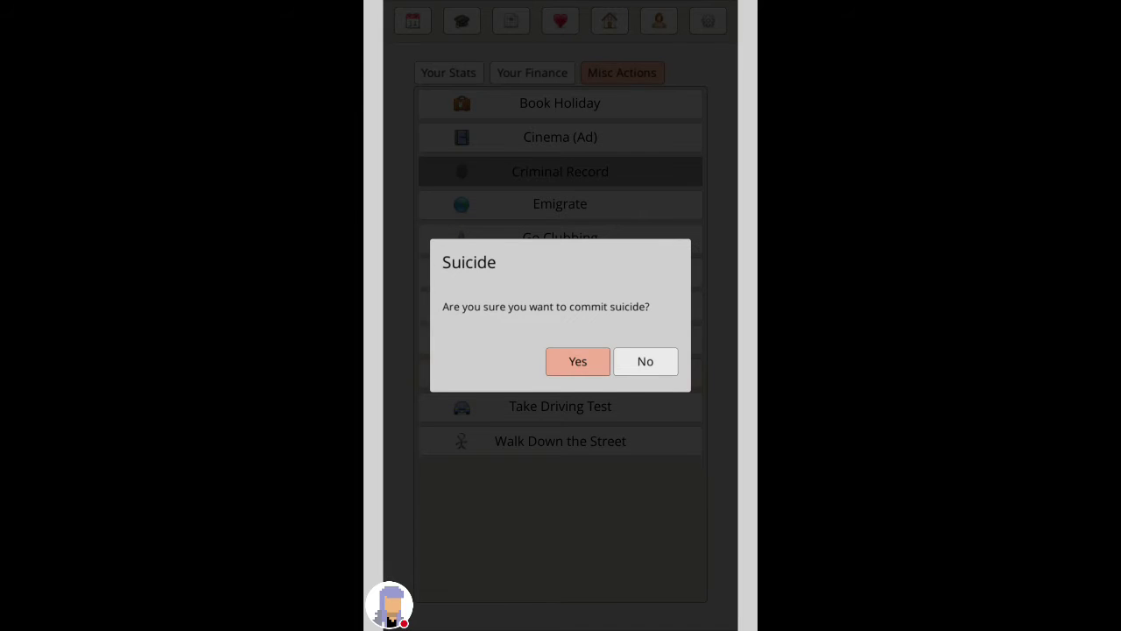
pyautogui.click(645, 360)
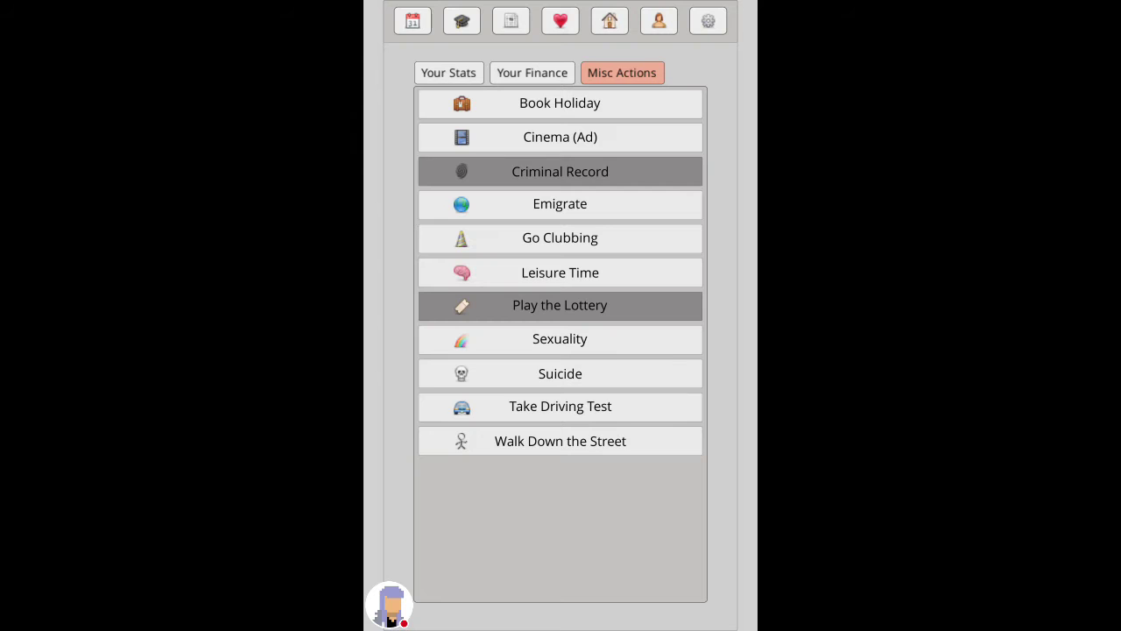
# Step: Start going to art classes from Leisure Time and close the leisure dashboard
pyautogui.click(561, 273)
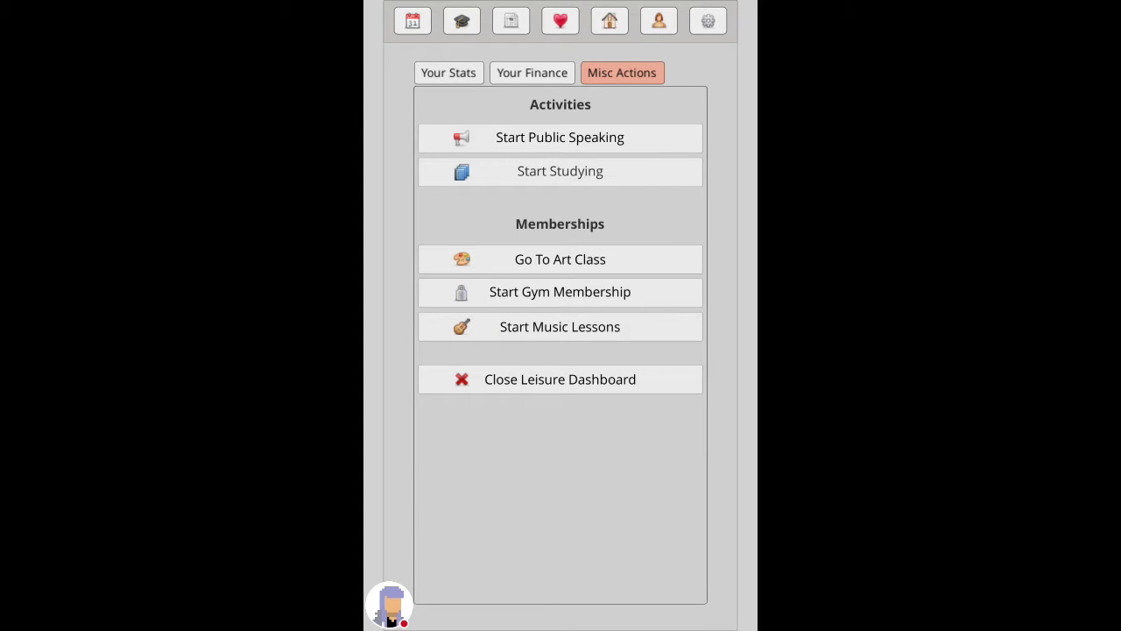
pyautogui.click(561, 259)
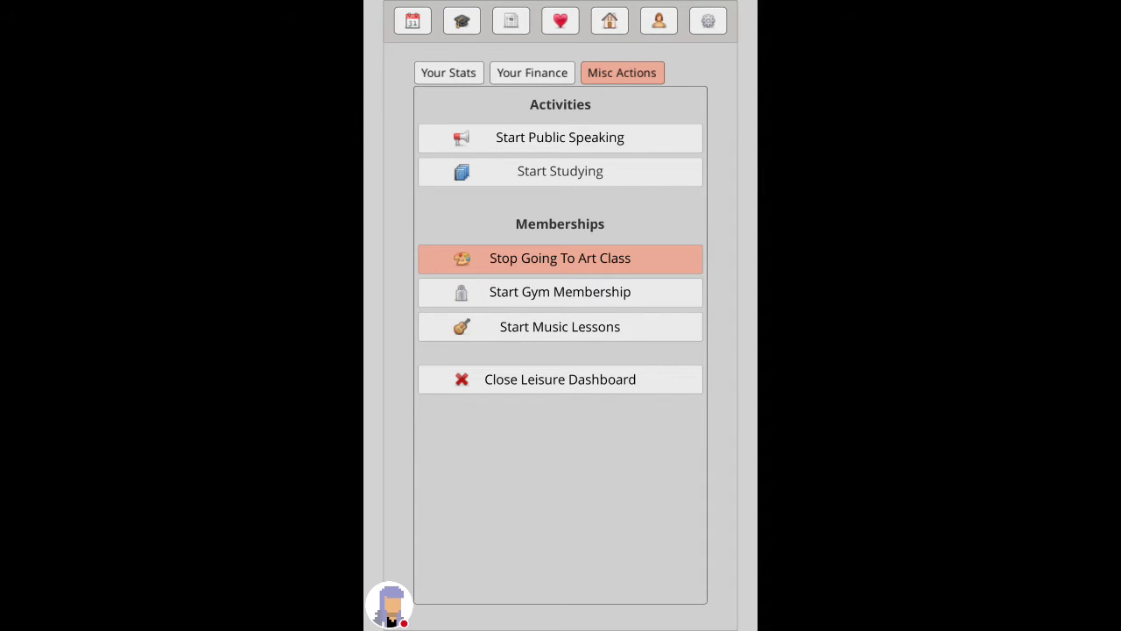
pyautogui.click(533, 71)
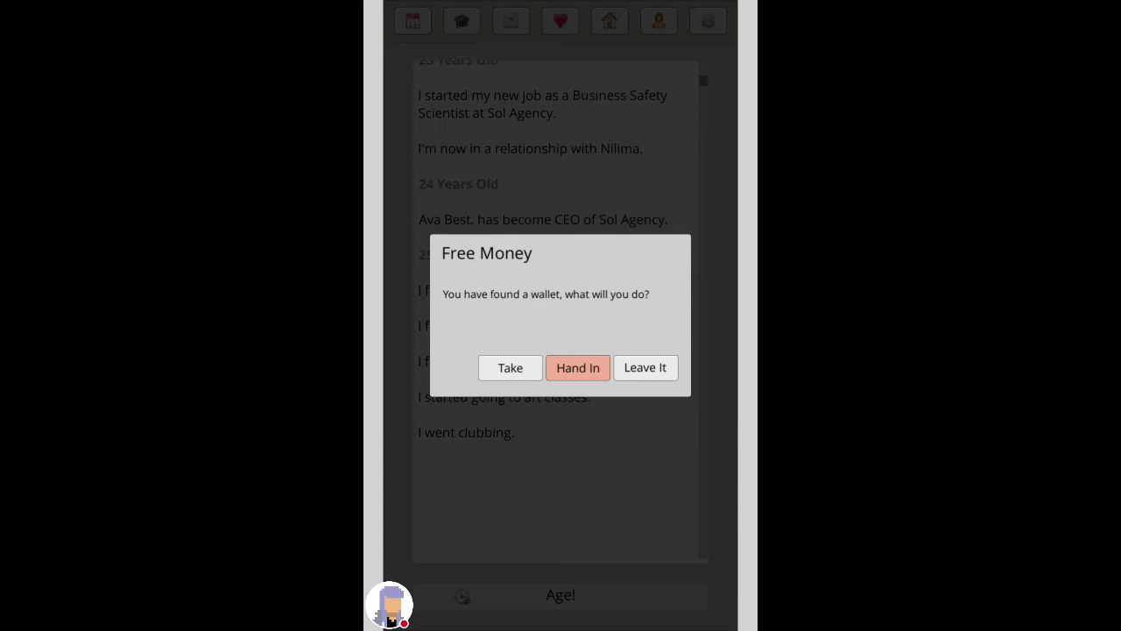
# Step: Hand the found wallet in to police, age a year and dismiss Nilima's breakup notice
pyautogui.click(578, 367)
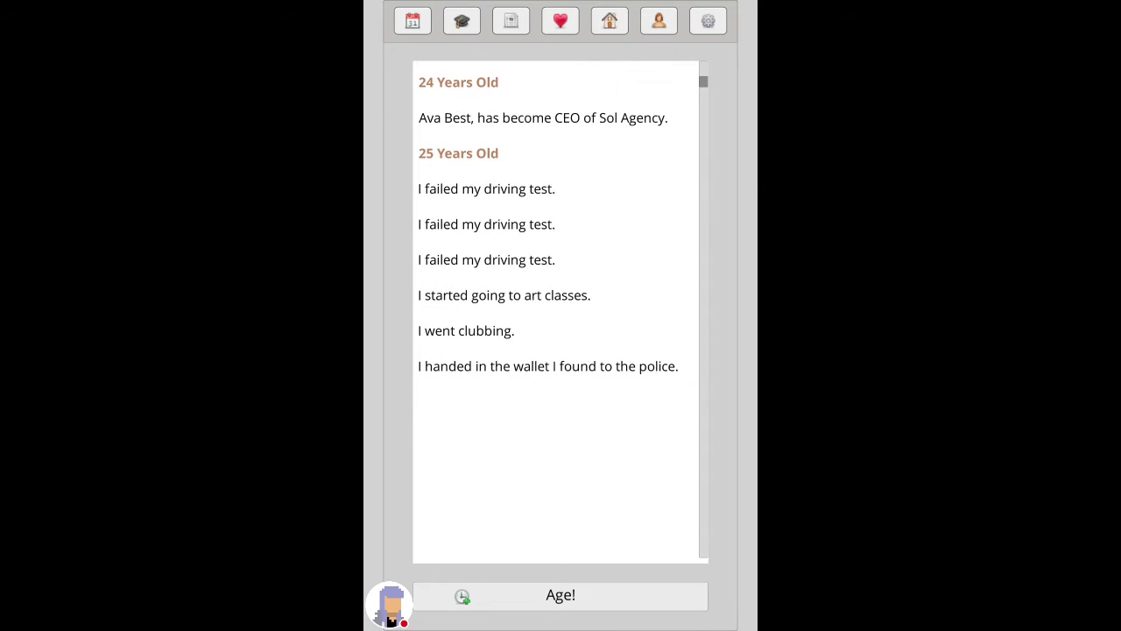
pyautogui.click(561, 596)
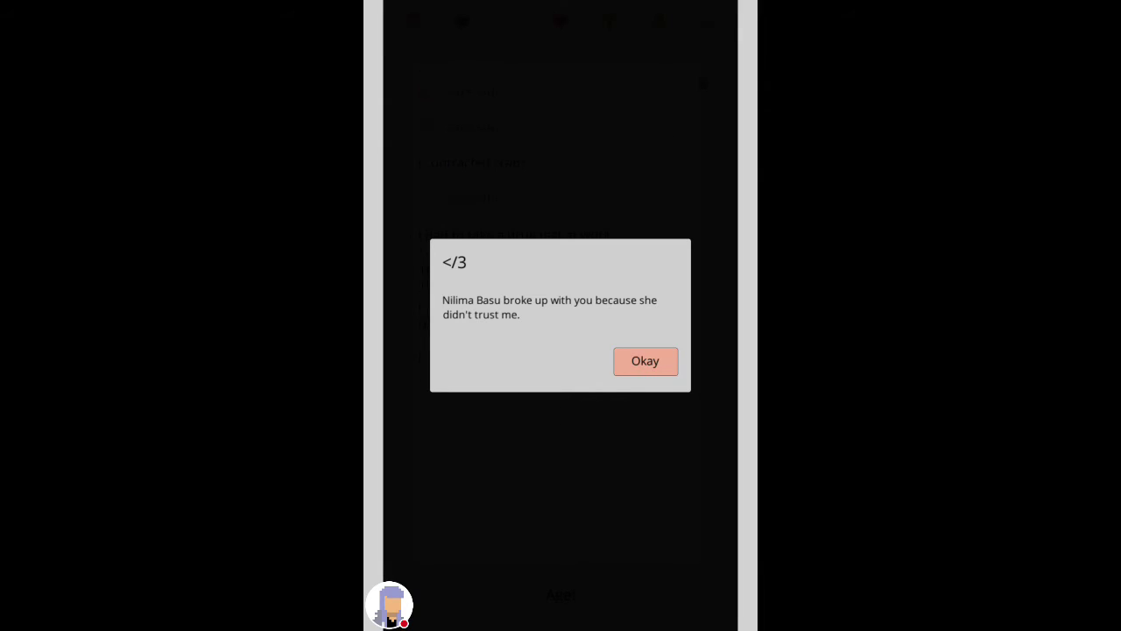
pyautogui.click(645, 361)
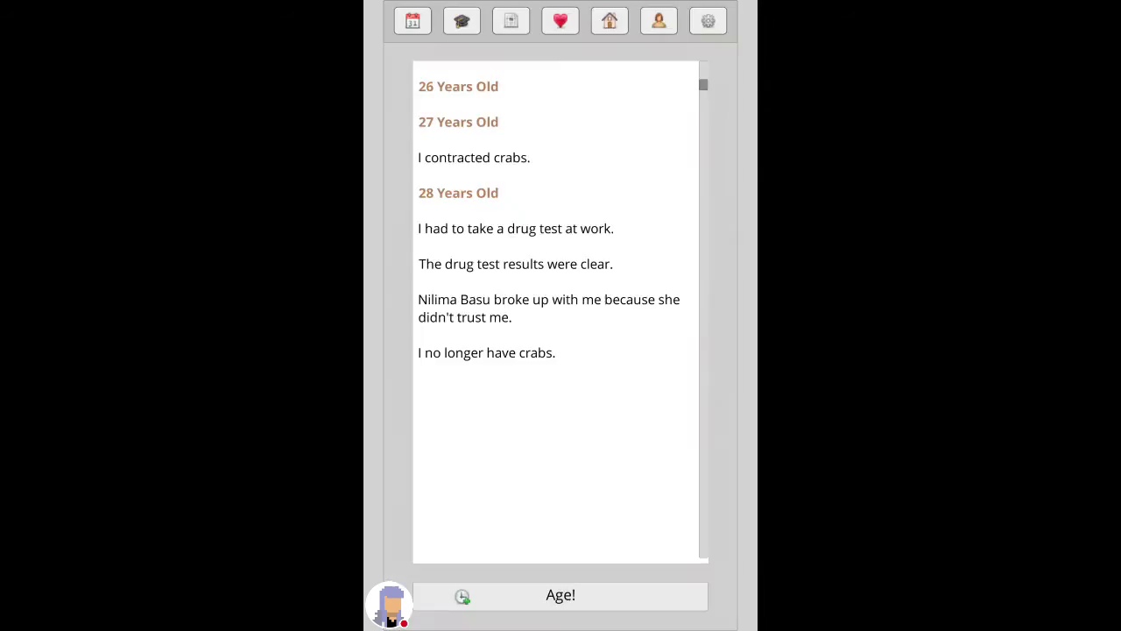
# Step: Go clubbing, date Aryan Agarwal, accept his marriage proposal and view his stats
pyautogui.click(659, 21)
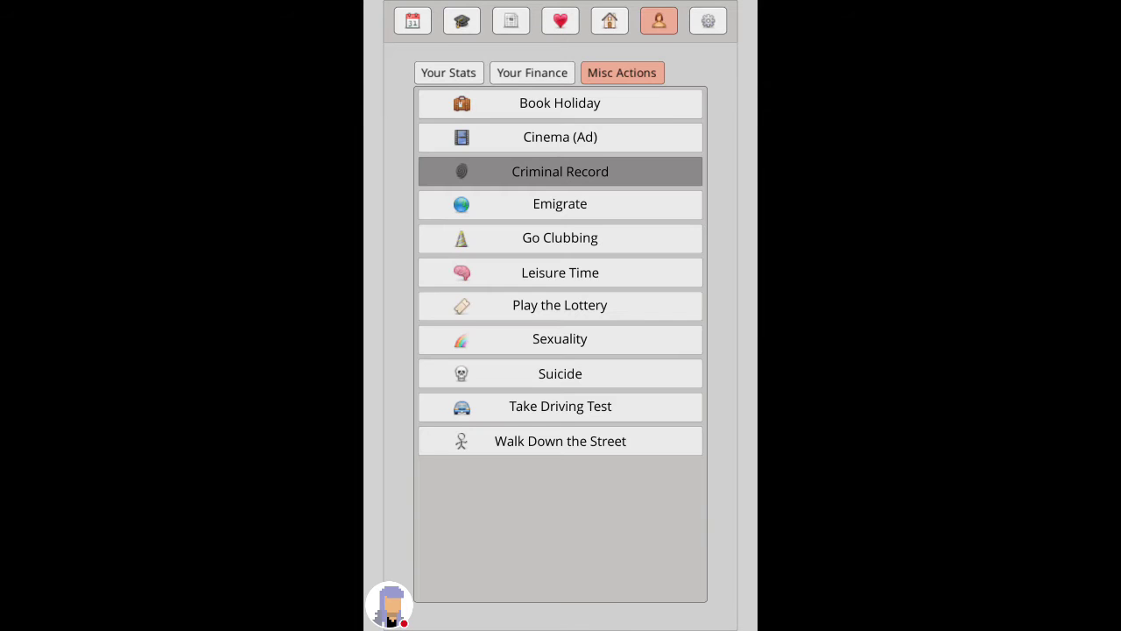
pyautogui.click(659, 21)
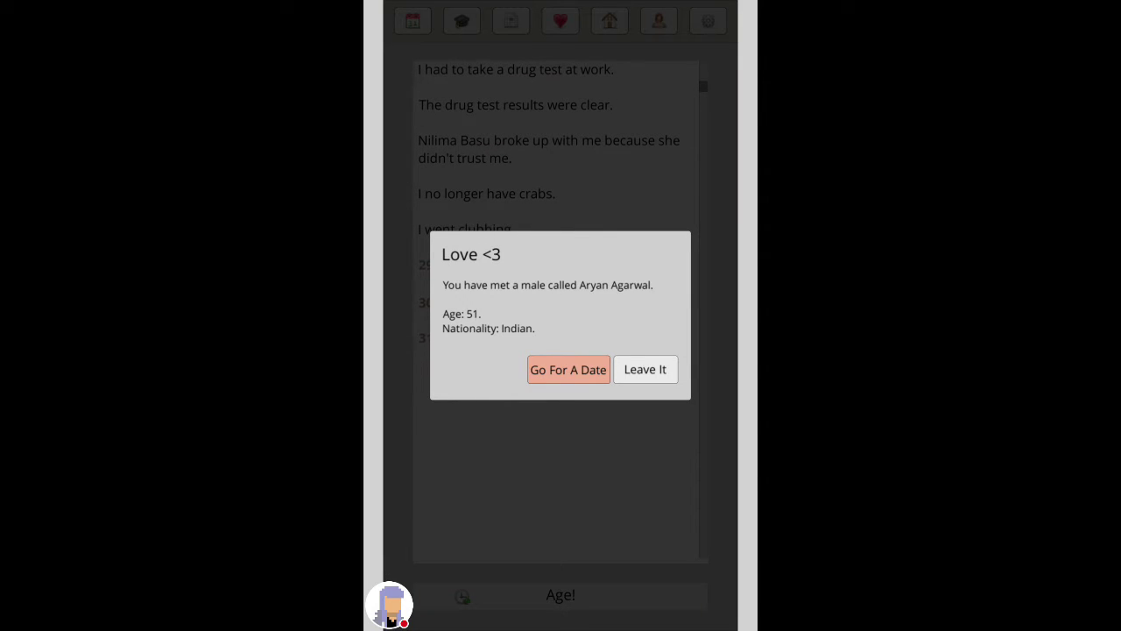
pyautogui.click(644, 368)
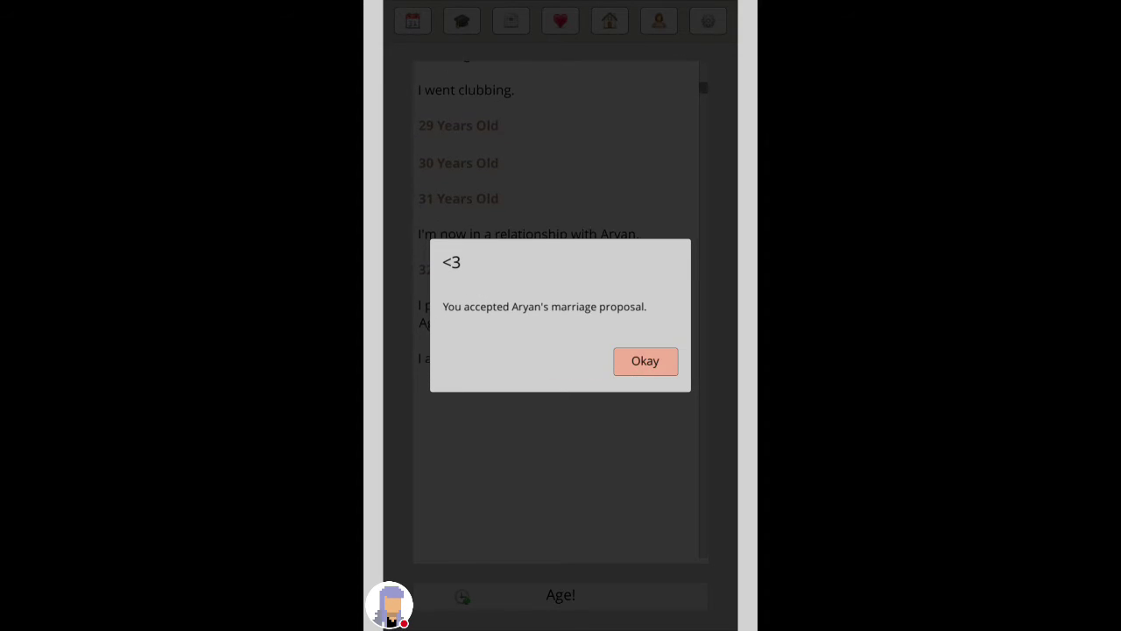
pyautogui.click(645, 361)
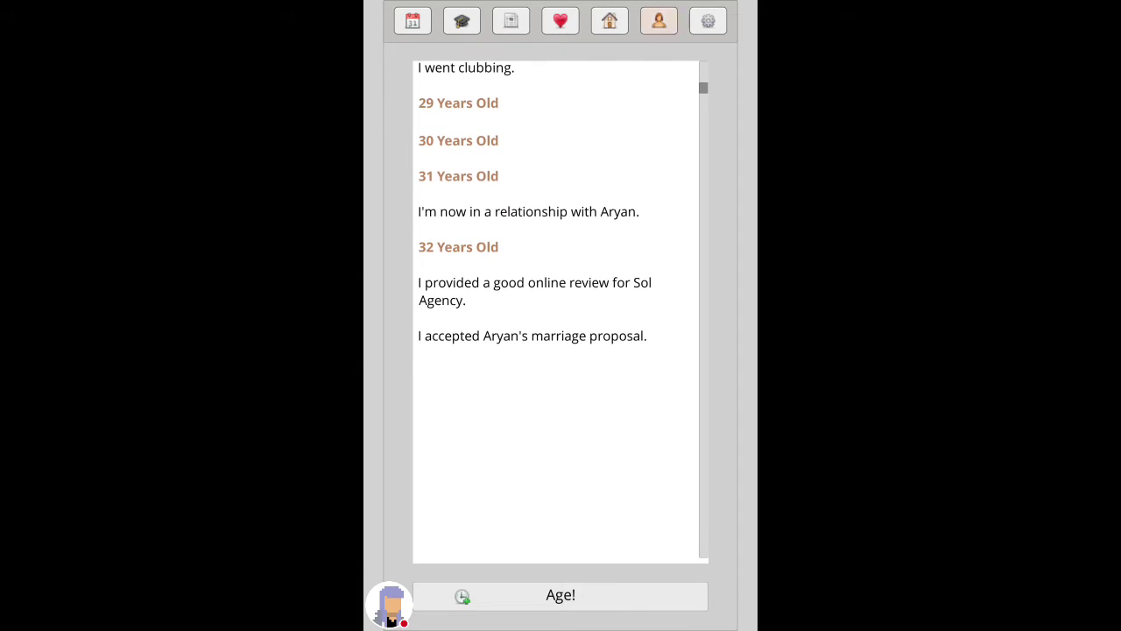
pyautogui.click(658, 21)
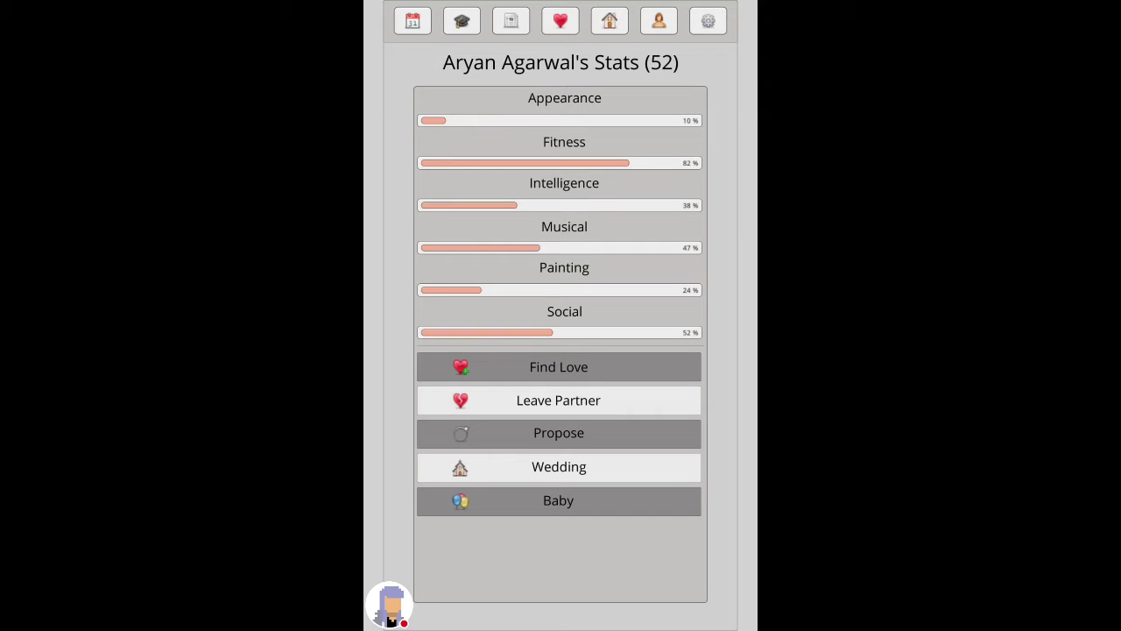
pyautogui.click(658, 21)
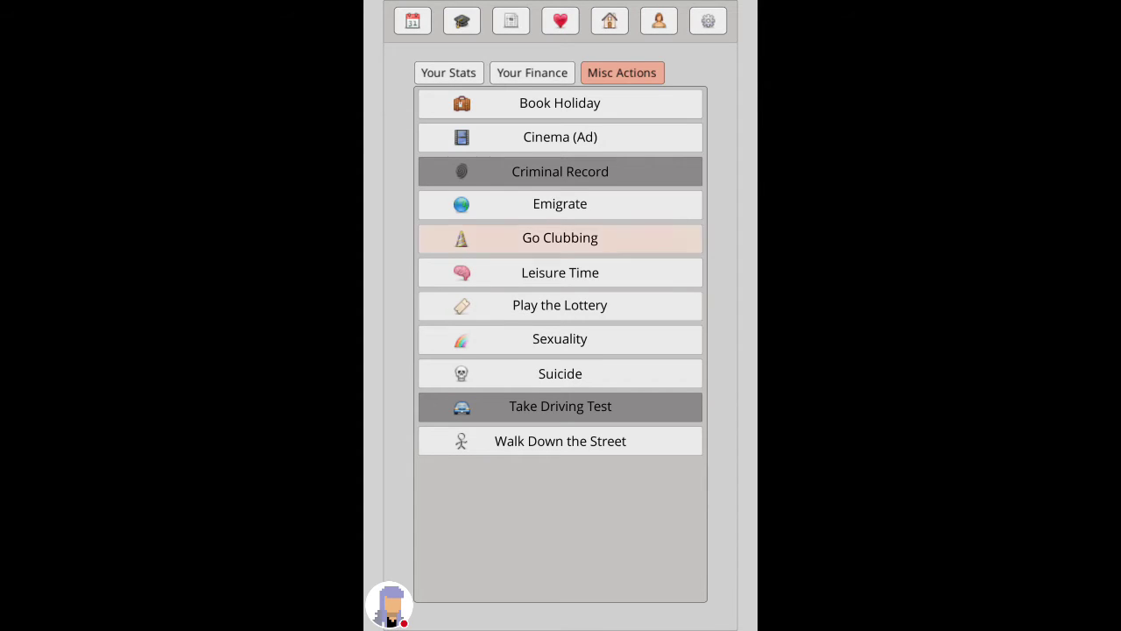
# Step: Go clubbing and assault the attackers, landing a 4-year jail sentence and dismissal
pyautogui.click(561, 239)
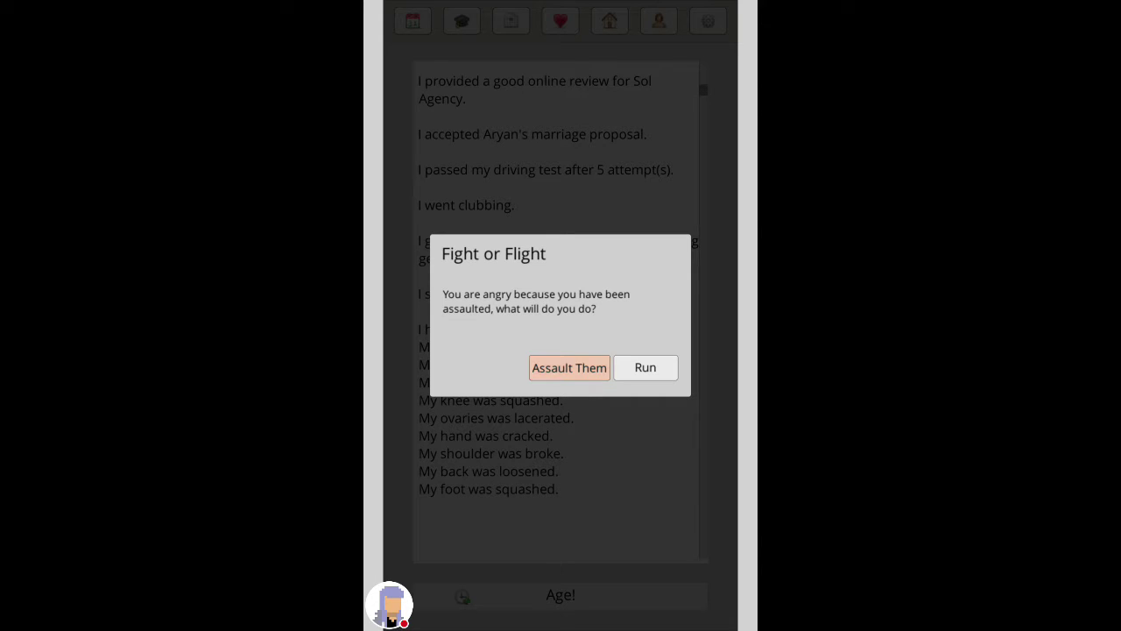
pyautogui.click(568, 368)
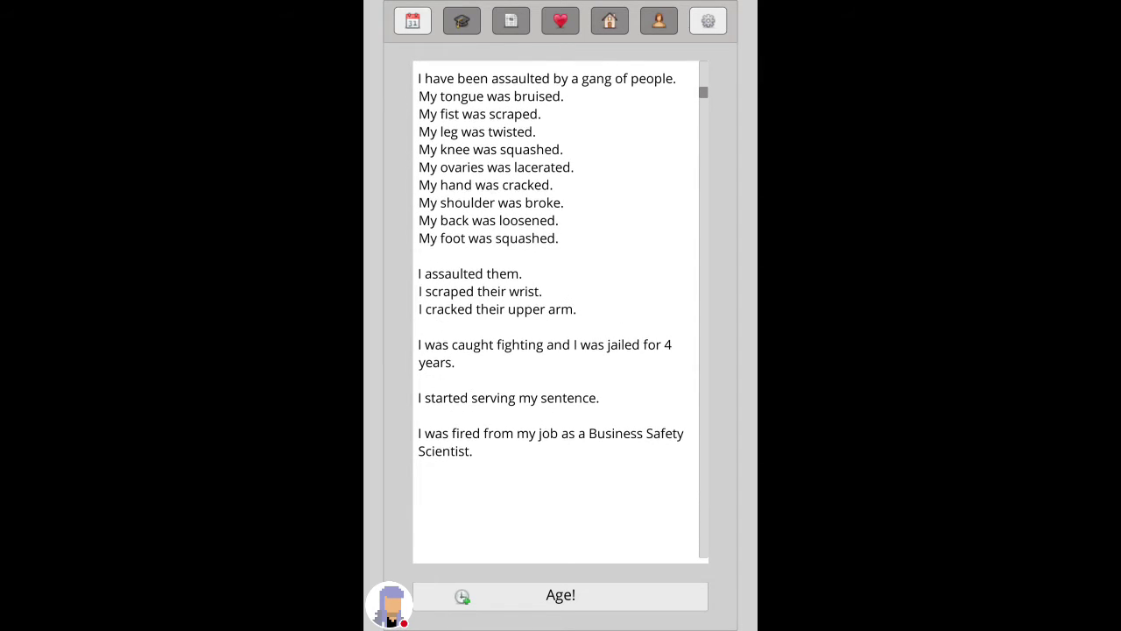
# Step: Review the log and age through the prison sentence to 38
pyautogui.scroll(-3)
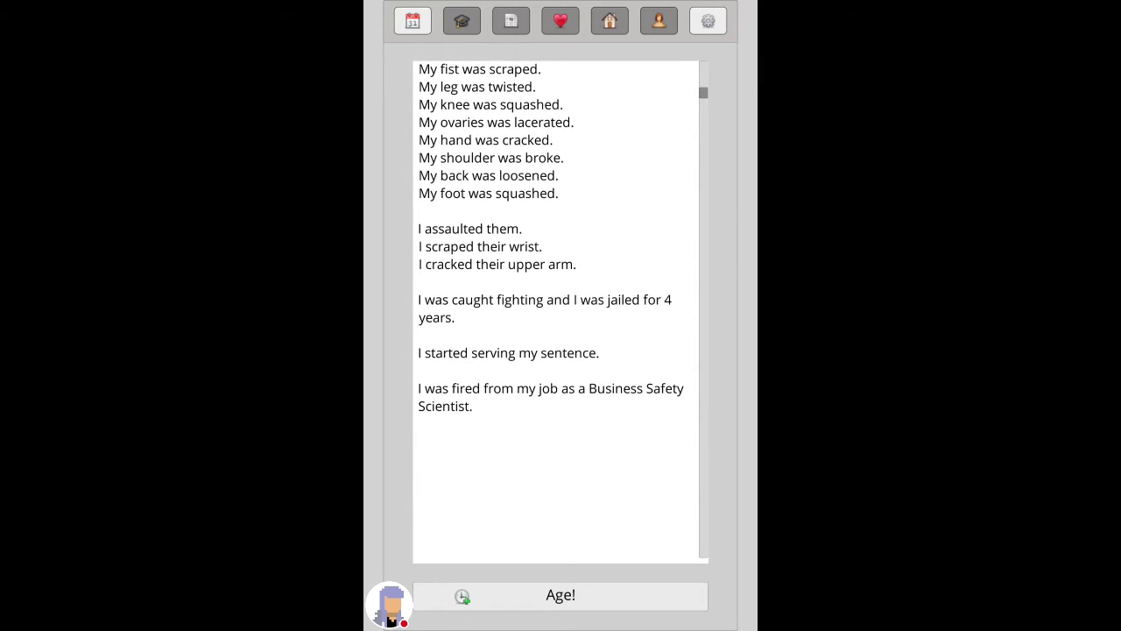
pyautogui.scroll(-3)
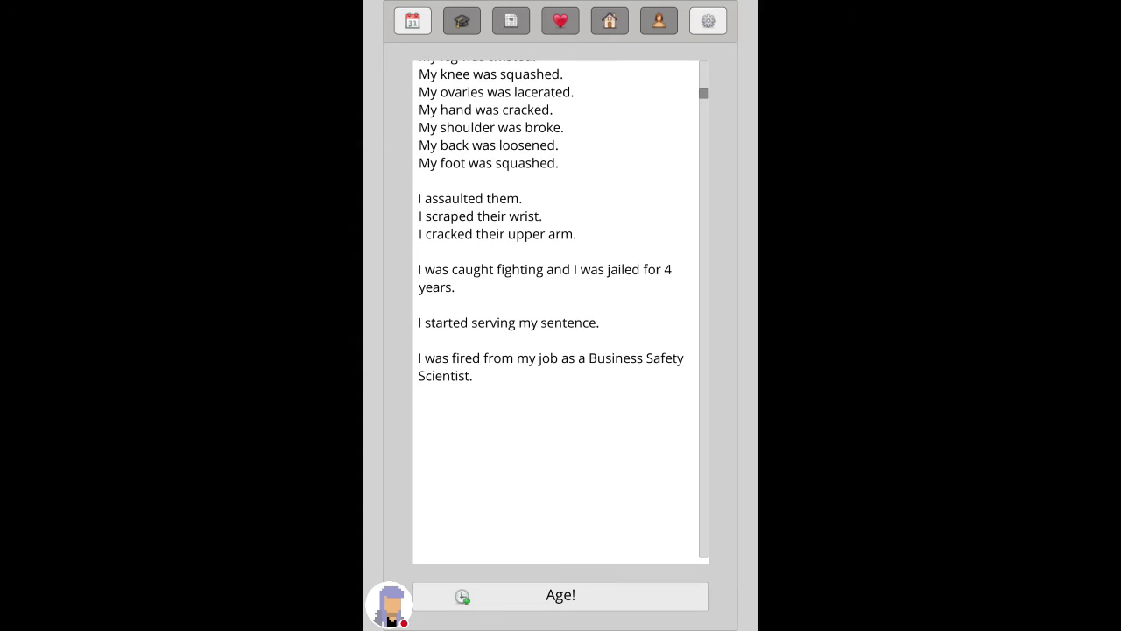
pyautogui.scroll(-3)
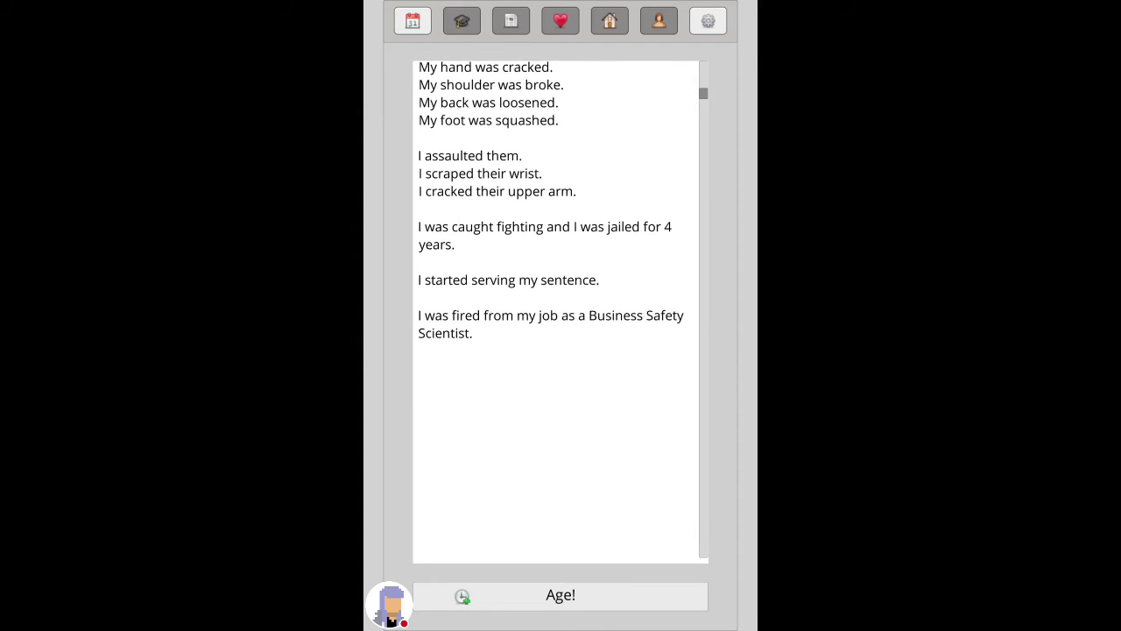
pyautogui.click(560, 595)
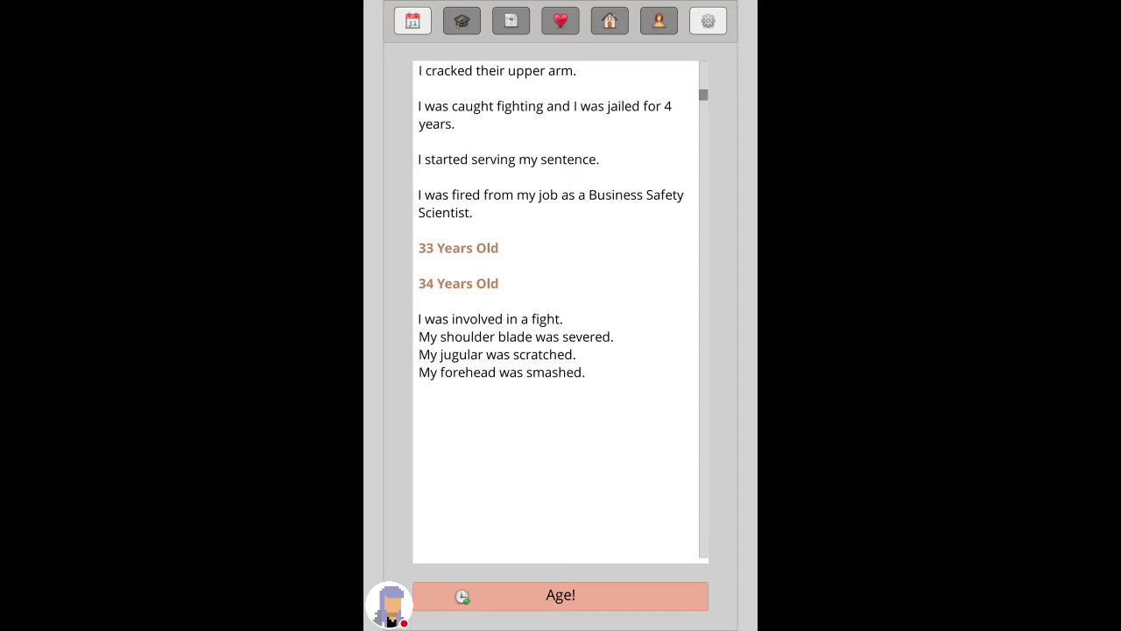
pyautogui.click(561, 596)
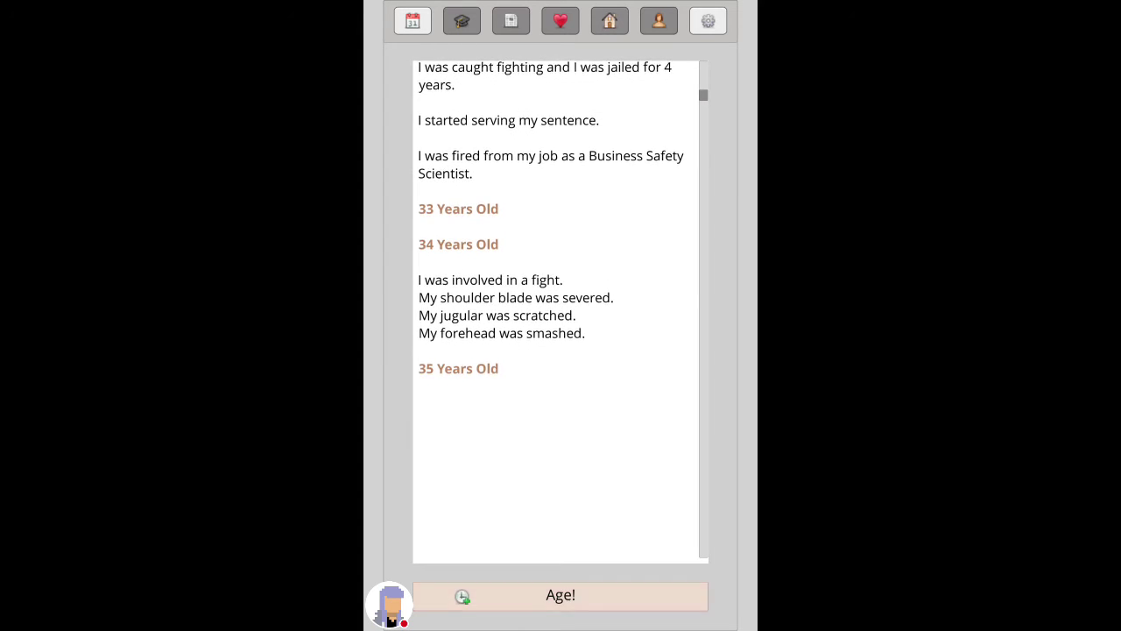
pyautogui.click(561, 596)
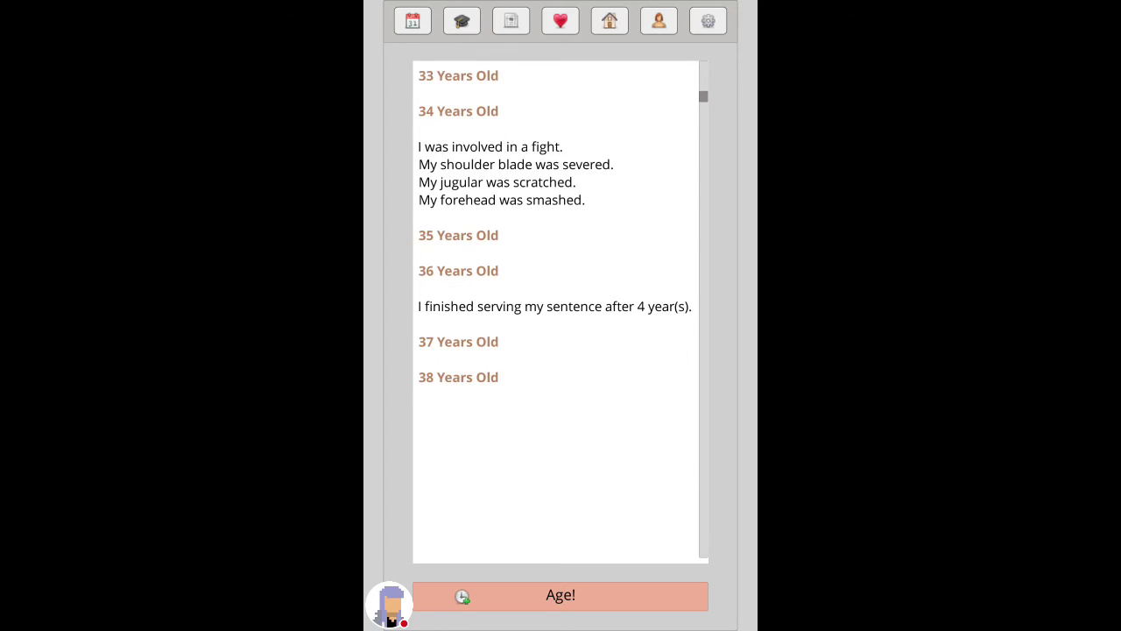
# Step: Check Aryan Agarwal's stats, then donate spare change to the fire-eater
pyautogui.click(560, 21)
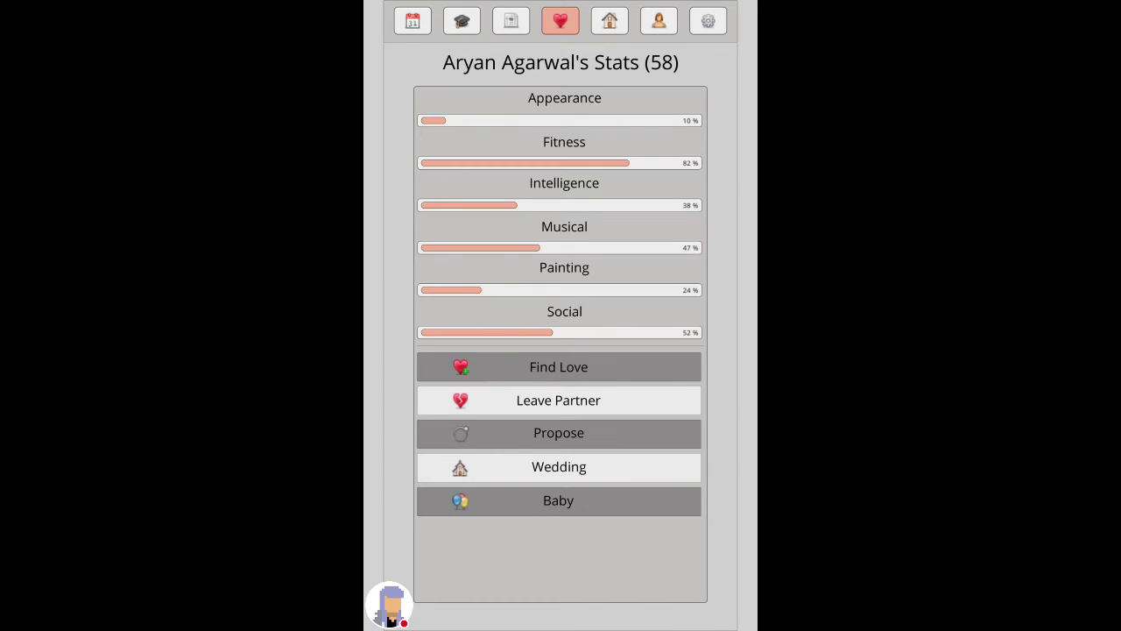
pyautogui.click(412, 21)
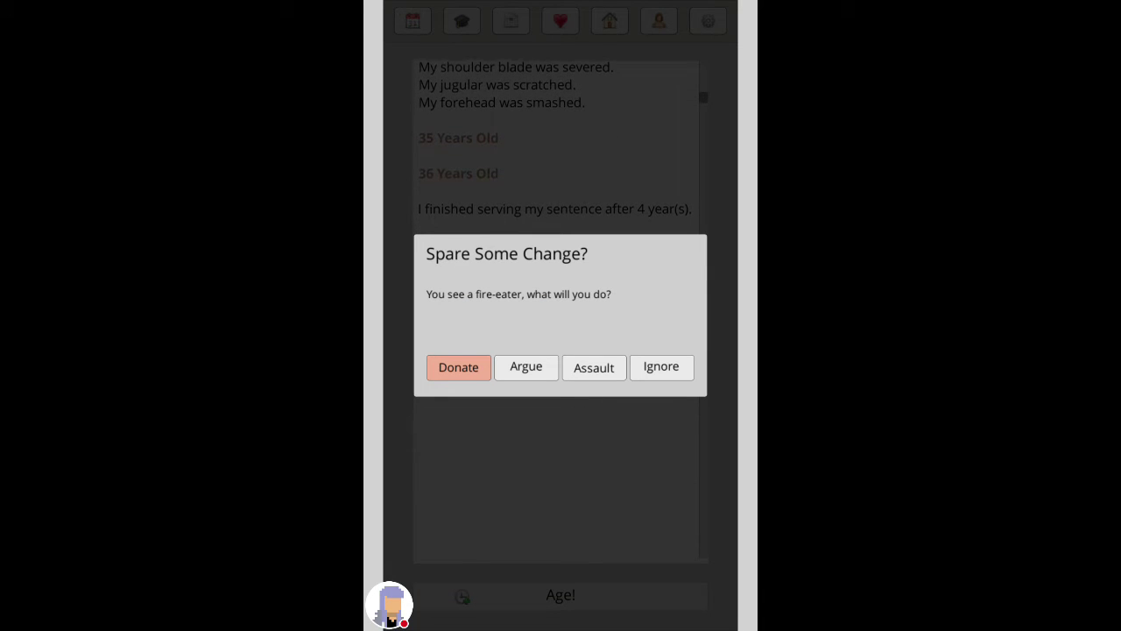
pyautogui.click(459, 366)
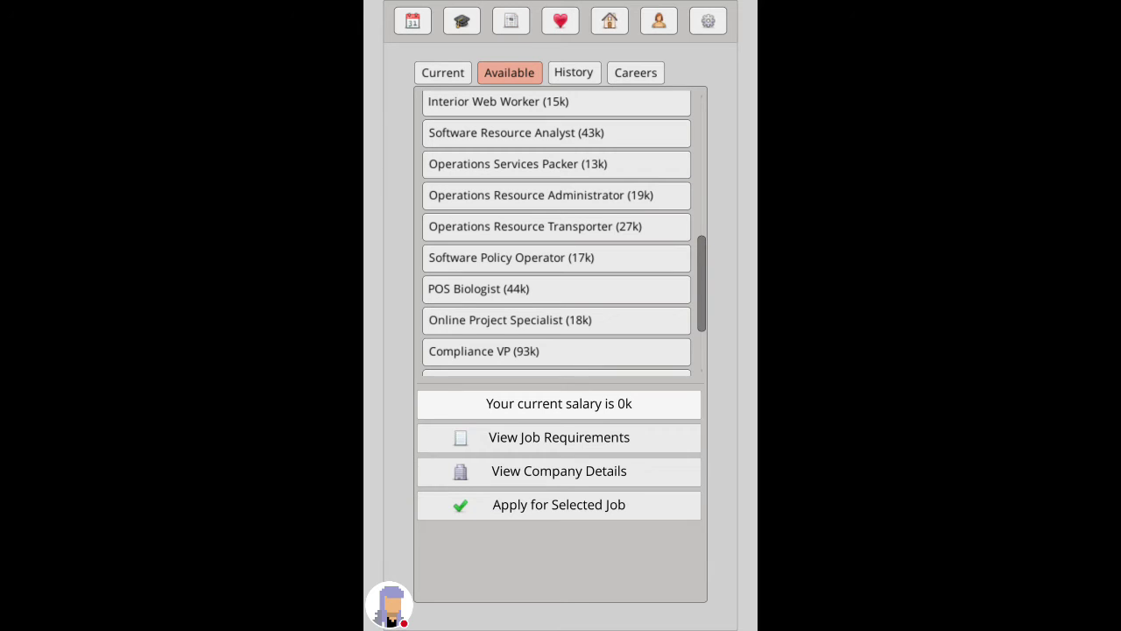
# Step: Apply for and accept the POS Biologist job at Top Hat Rail
pyautogui.click(559, 504)
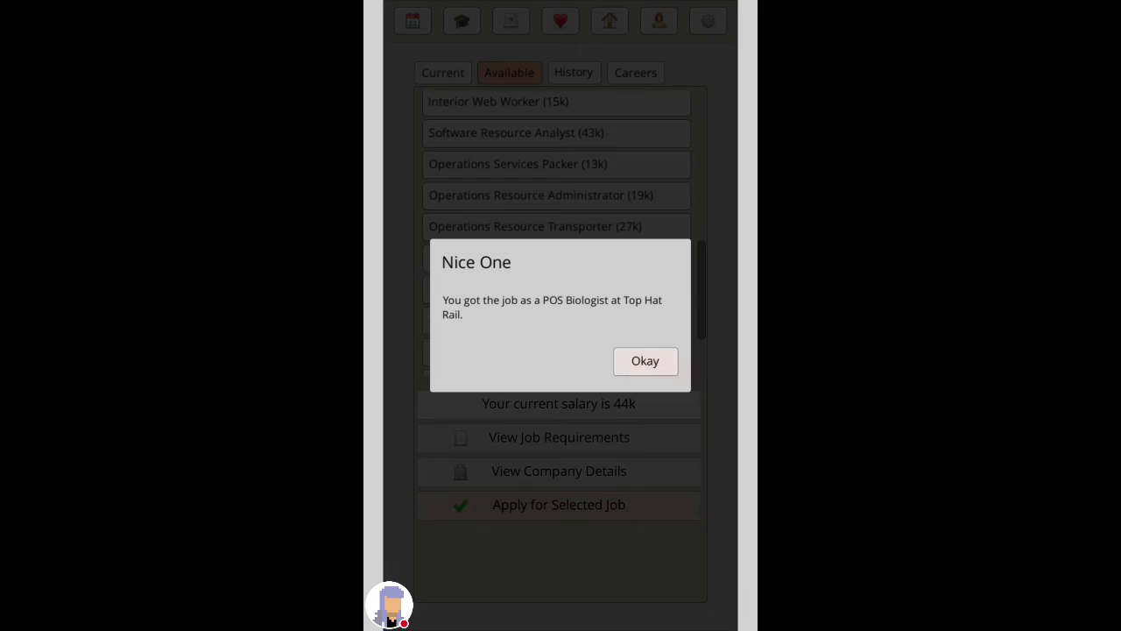
pyautogui.click(645, 361)
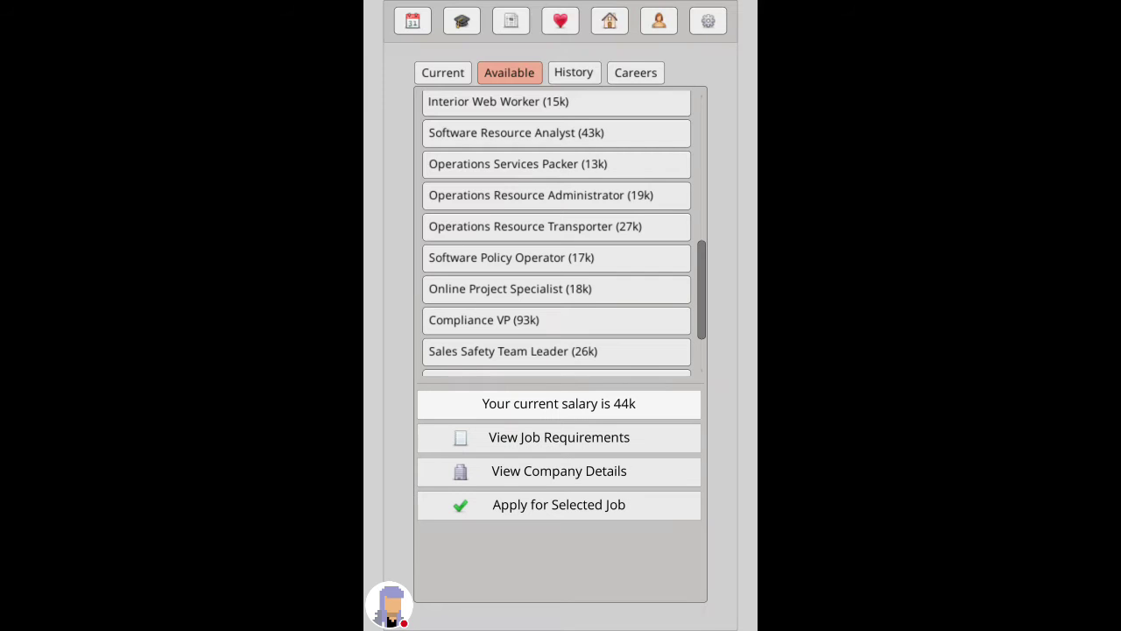
# Step: Ask for a pay rise in the current job and get it approved at 44,381
pyautogui.click(442, 72)
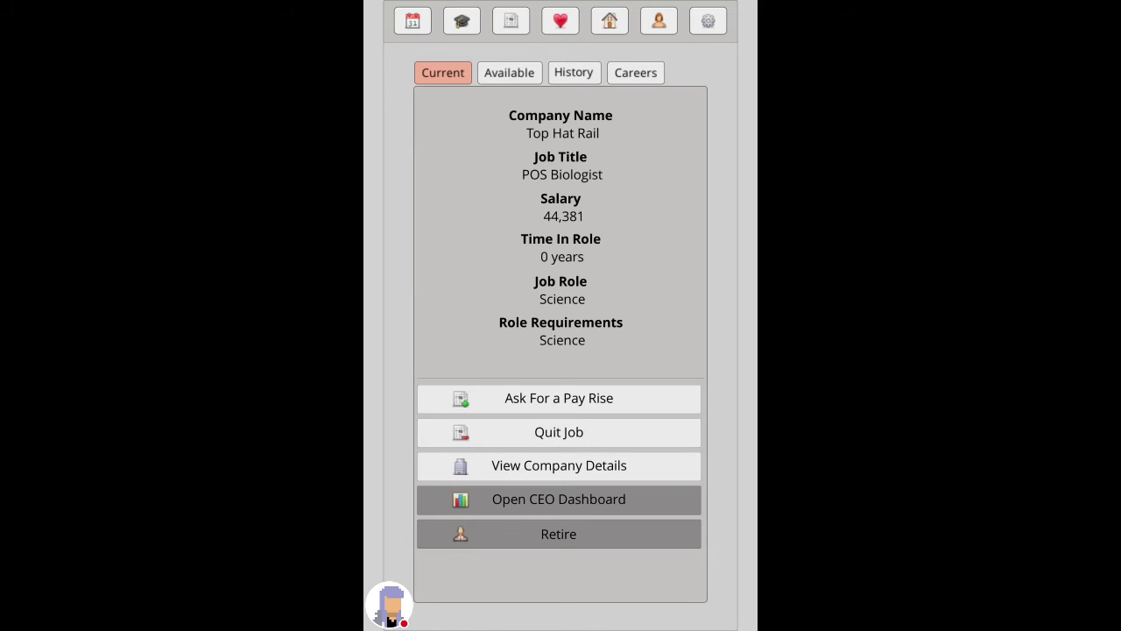
pyautogui.click(557, 397)
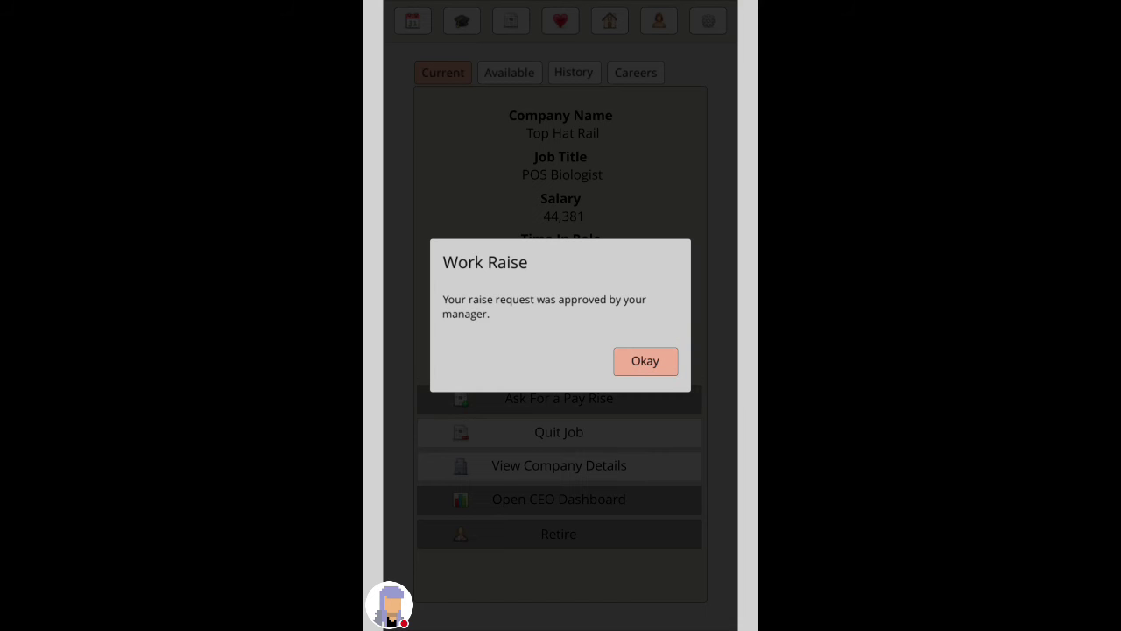
pyautogui.click(645, 361)
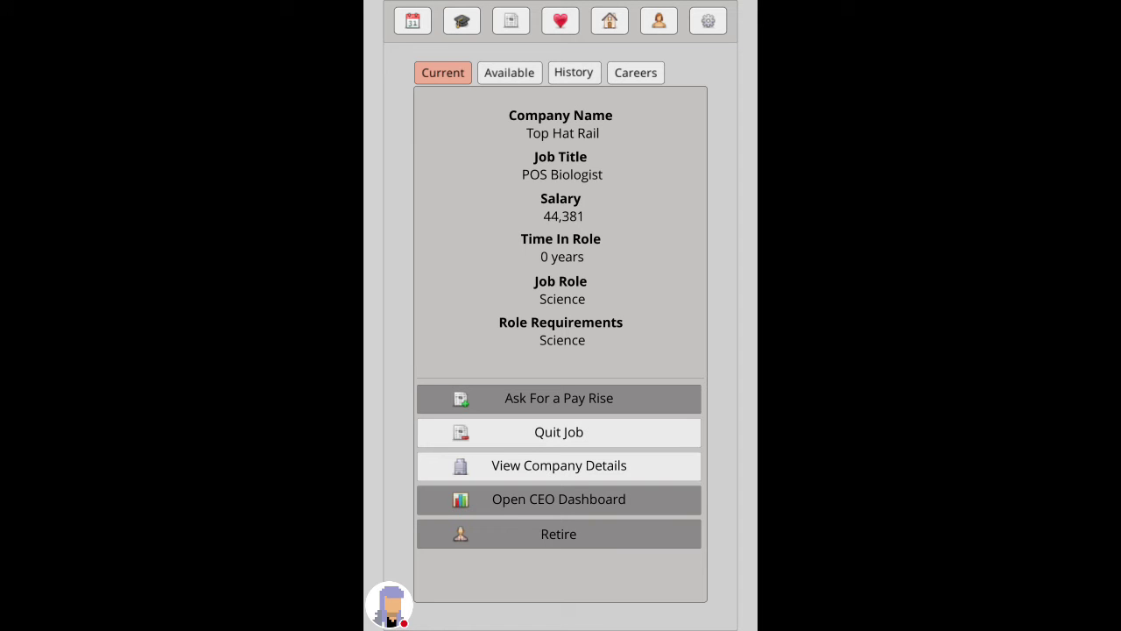
pyautogui.click(609, 21)
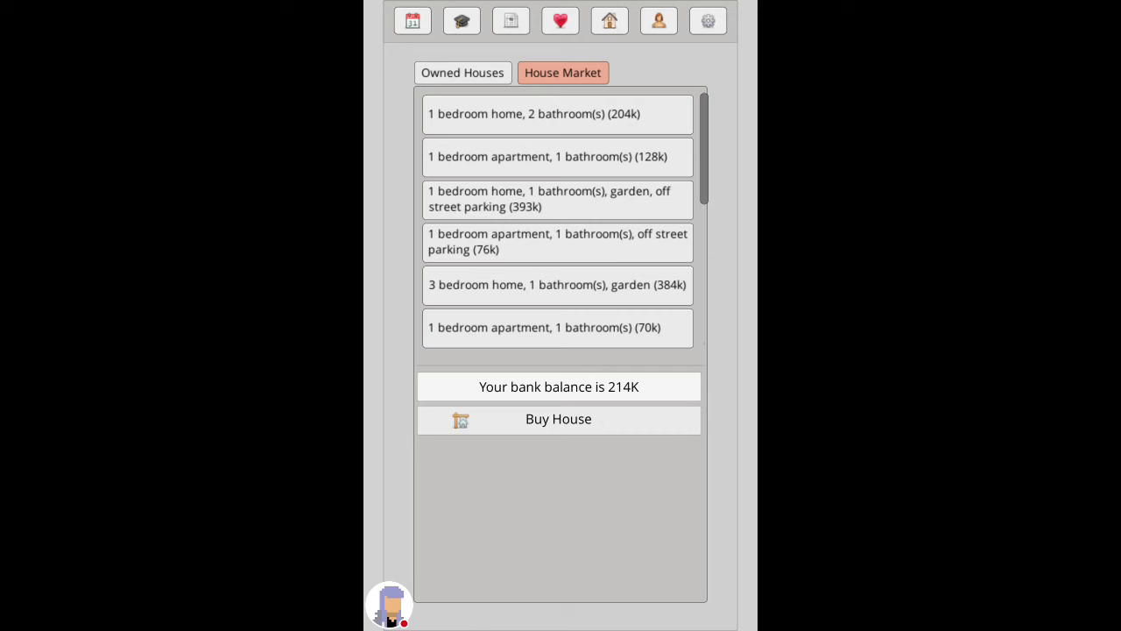
# Step: Buy the 128k one-bedroom apartment and confirm it among owned houses, leaving 85K
pyautogui.click(557, 157)
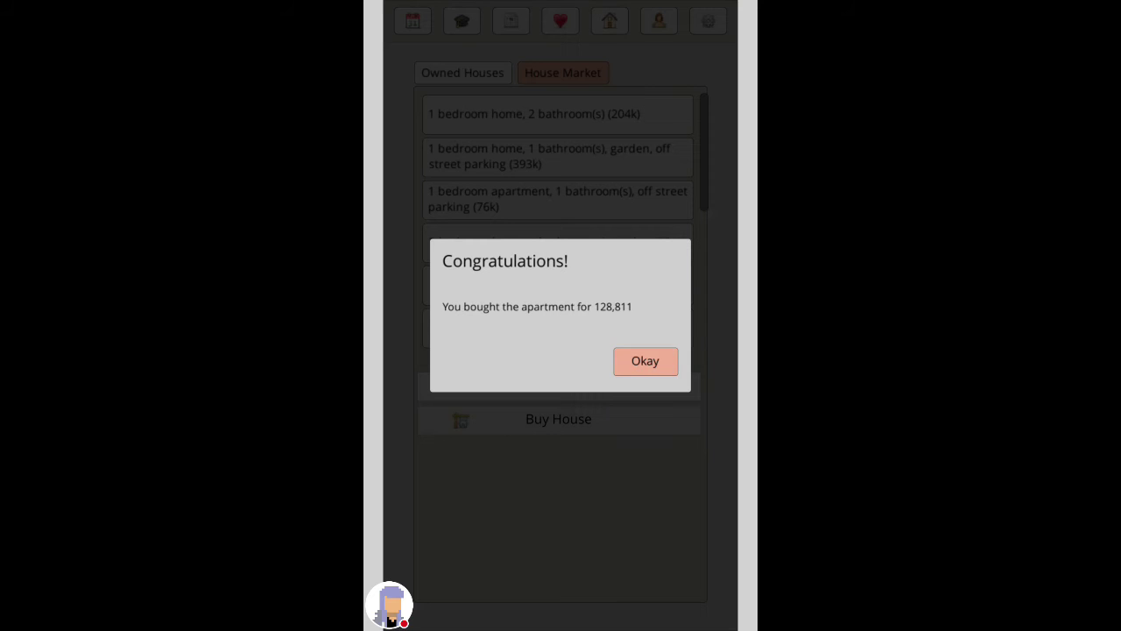
pyautogui.click(645, 361)
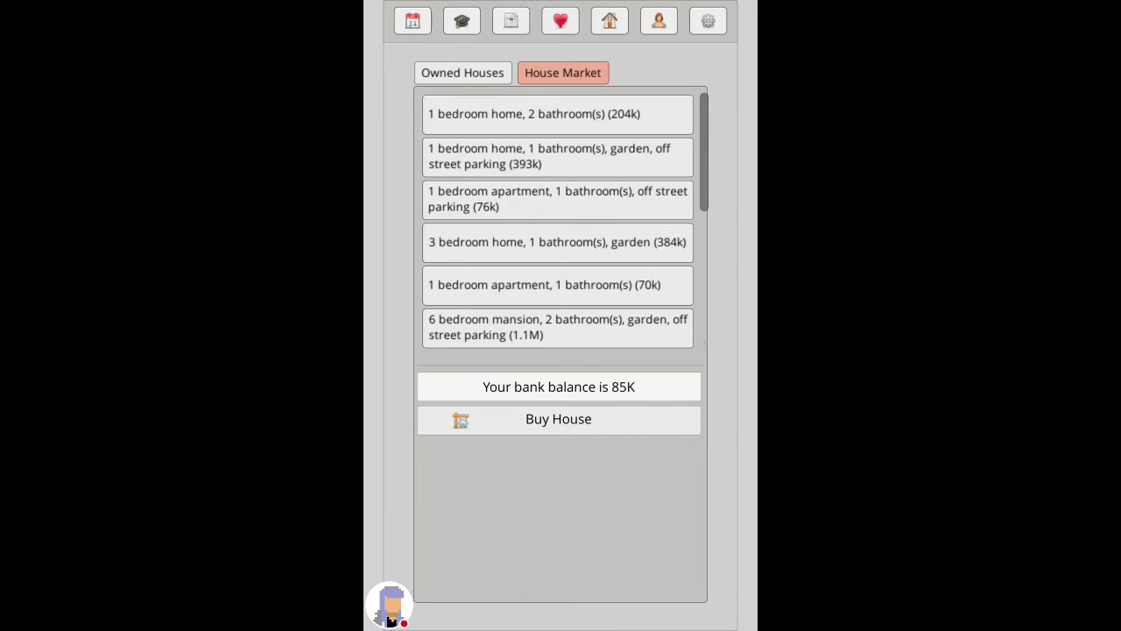
pyautogui.click(462, 72)
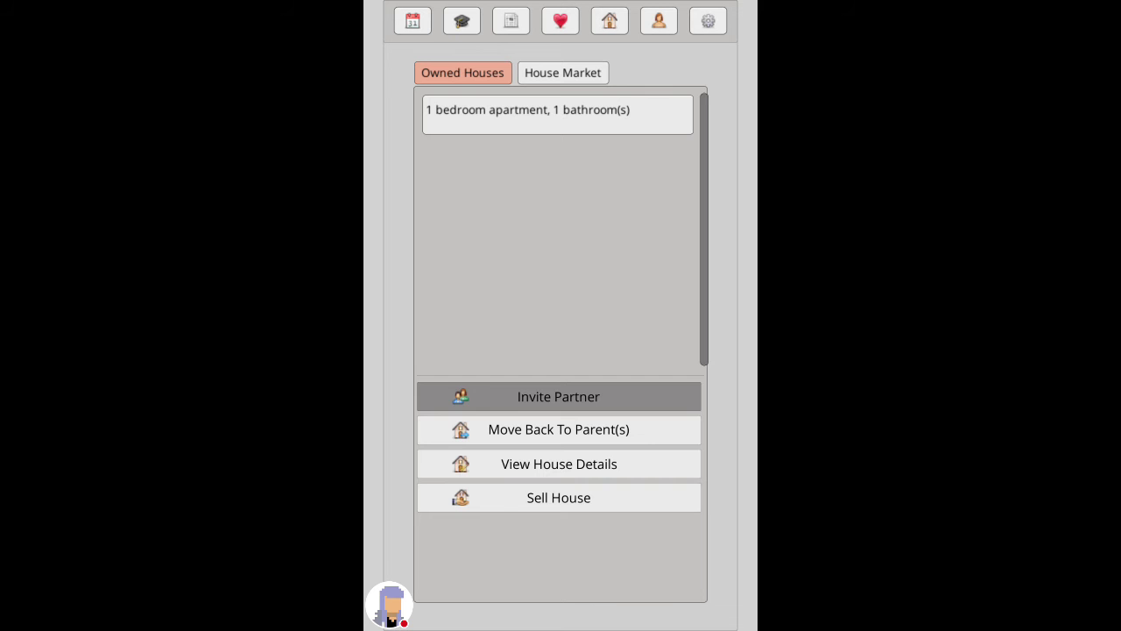
pyautogui.click(561, 21)
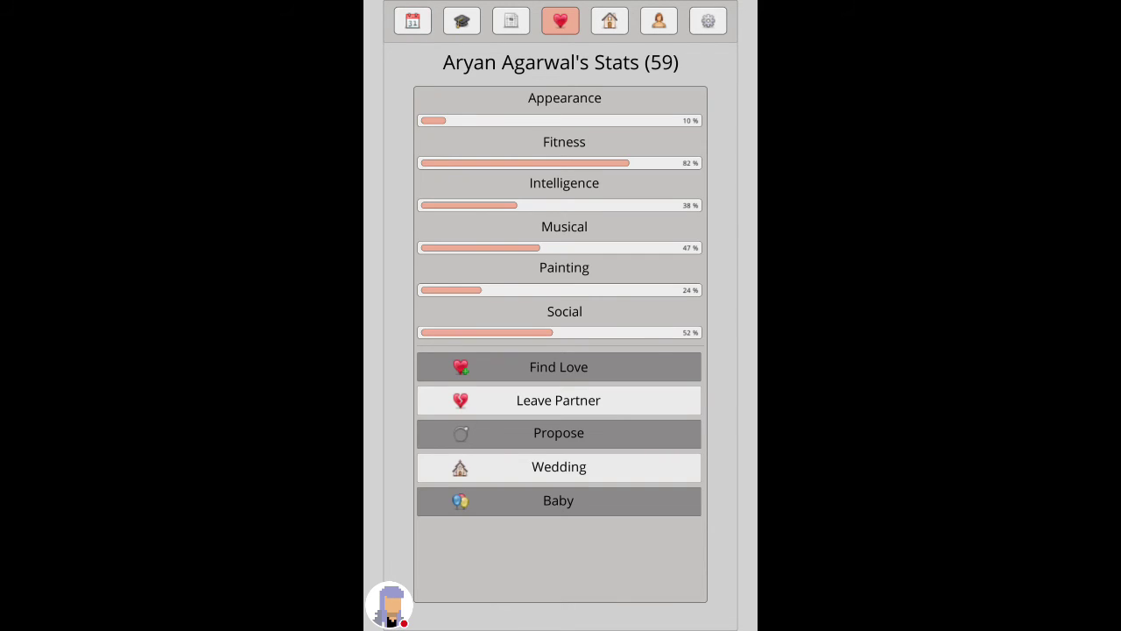
# Step: Hold the wedding with Aryan Agarwal, including a Brazil honeymoon, for 9,990
pyautogui.click(557, 466)
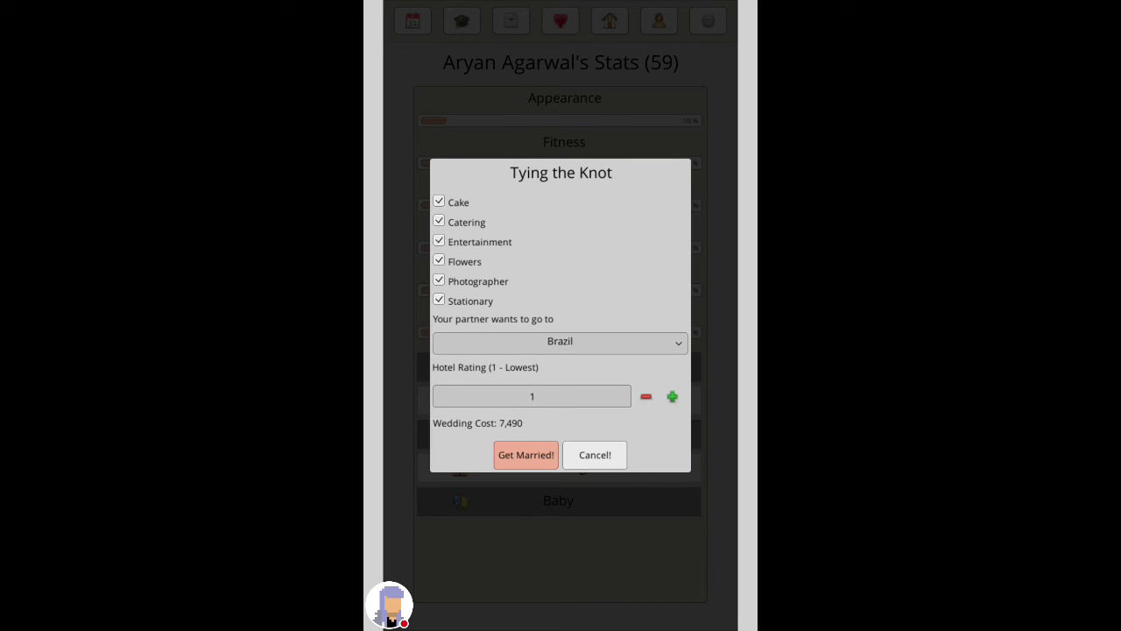
pyautogui.click(673, 396)
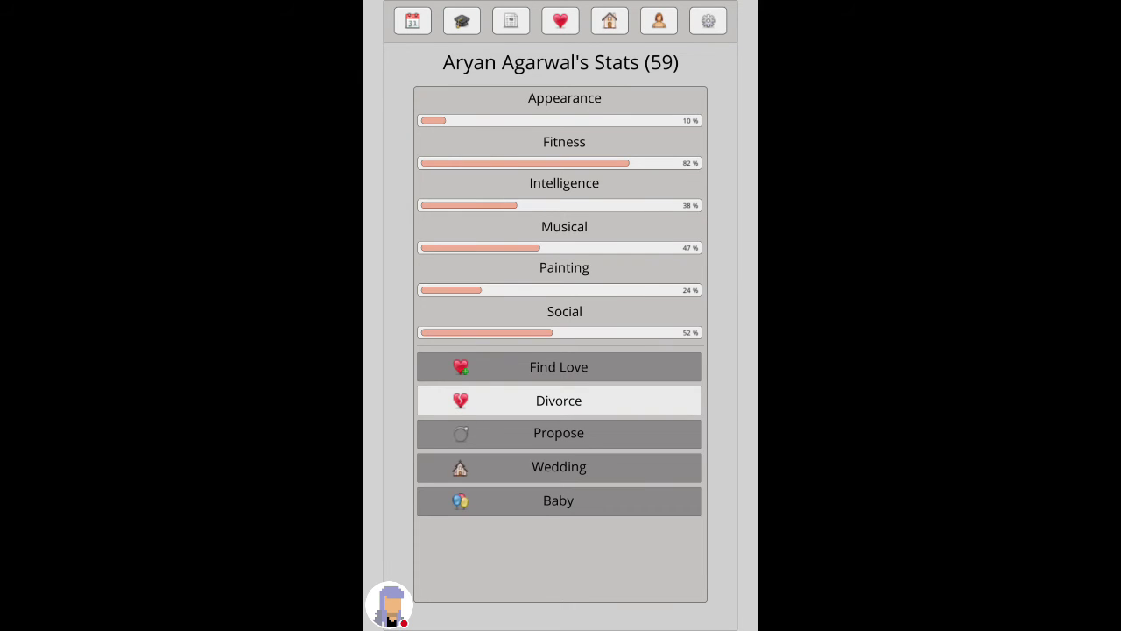
# Step: Age up a few years to 44, surviving the car accident along the way
pyautogui.click(412, 21)
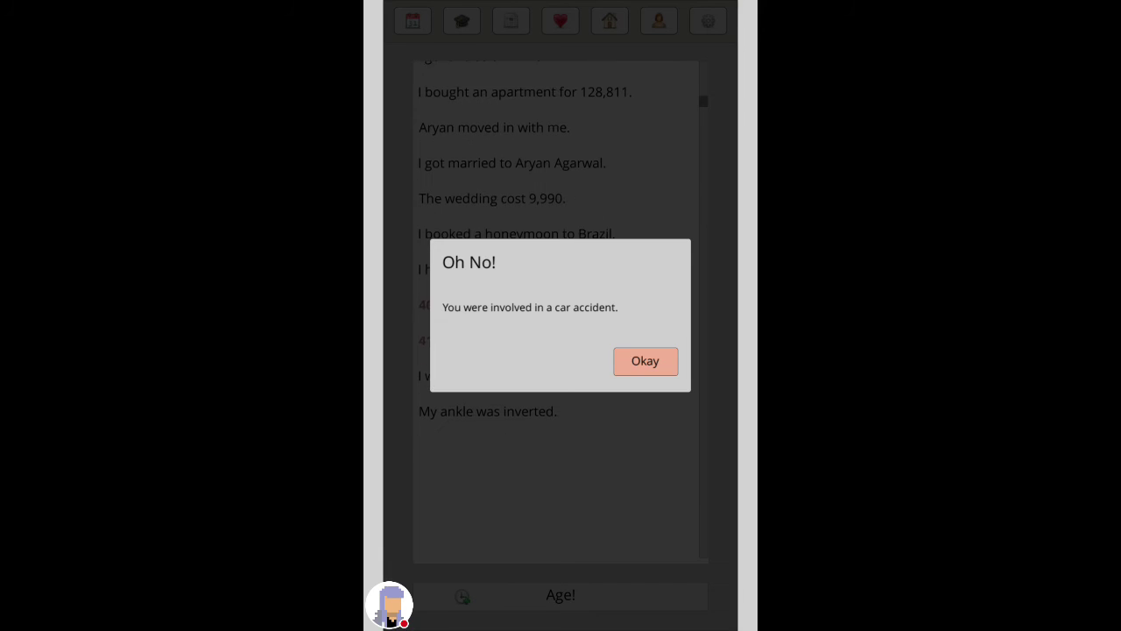
pyautogui.click(645, 361)
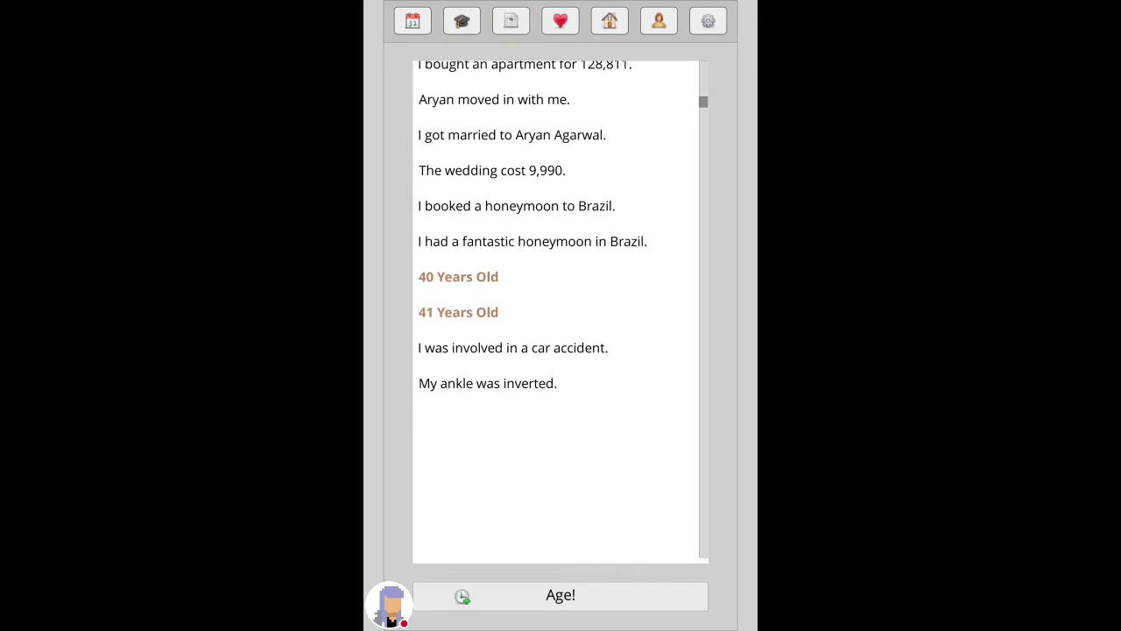
pyautogui.click(561, 595)
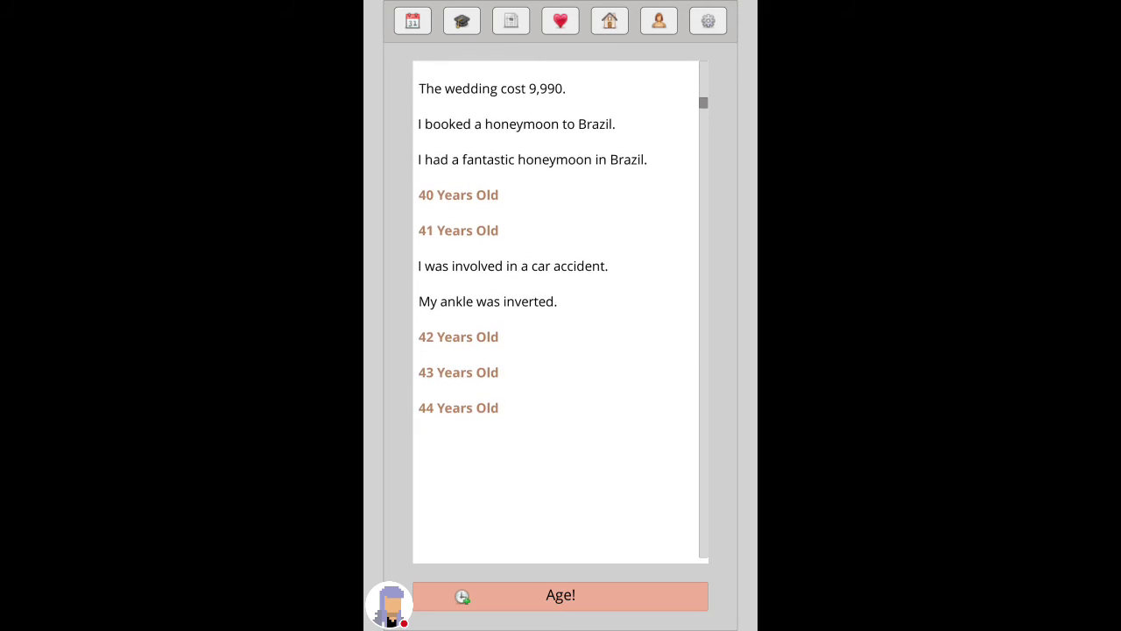
pyautogui.click(561, 21)
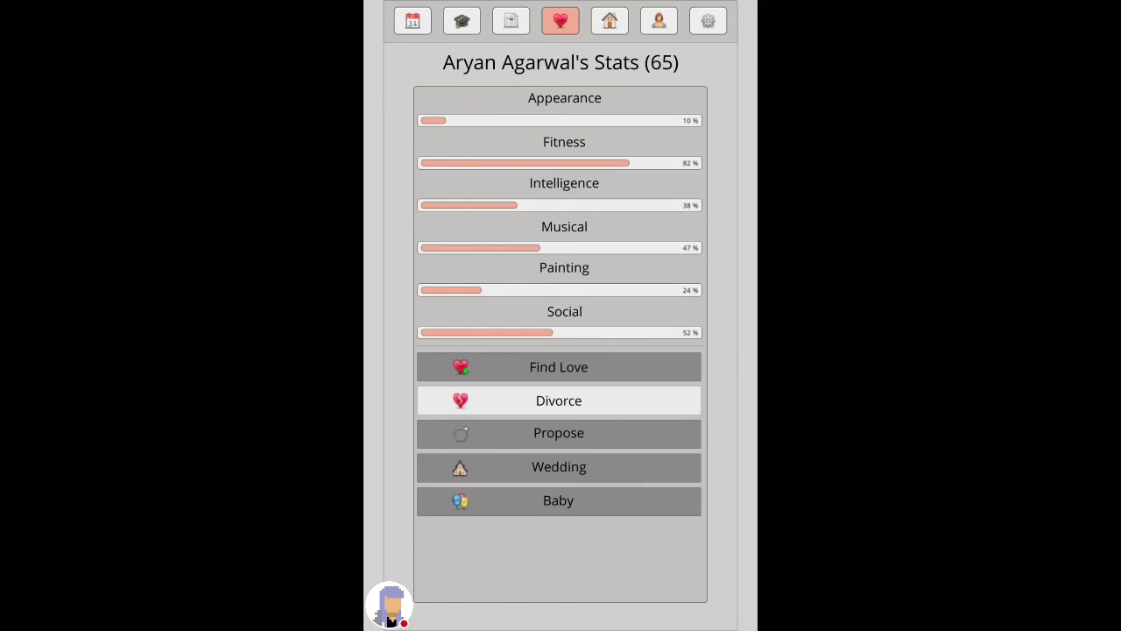
# Step: Play the lottery from Misc Actions and lose the ticket
pyautogui.click(658, 21)
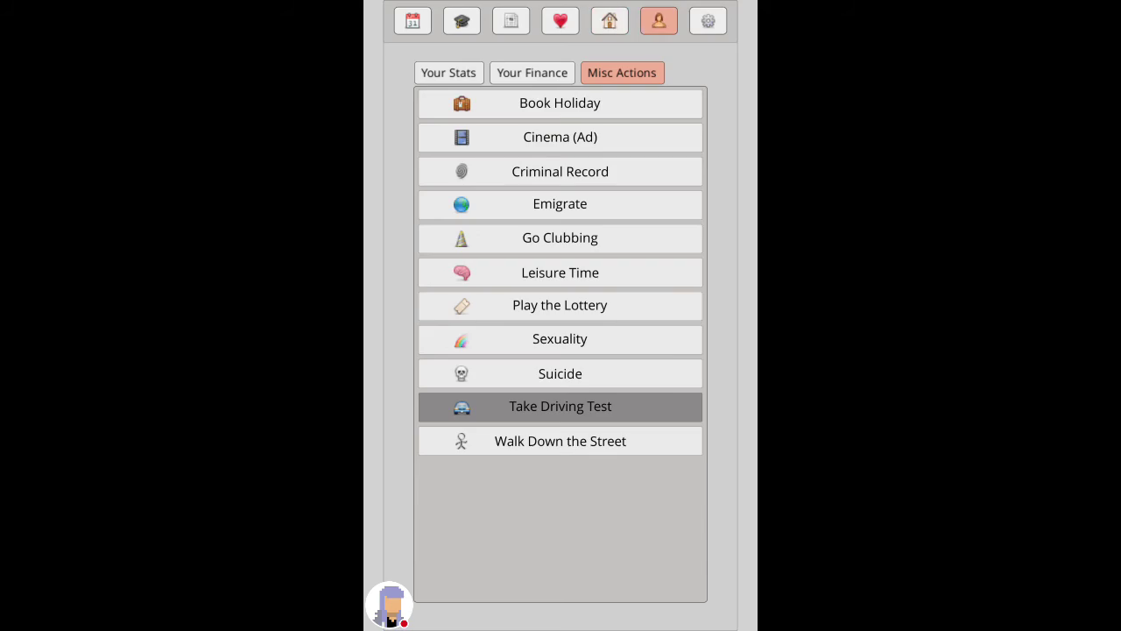
pyautogui.click(659, 21)
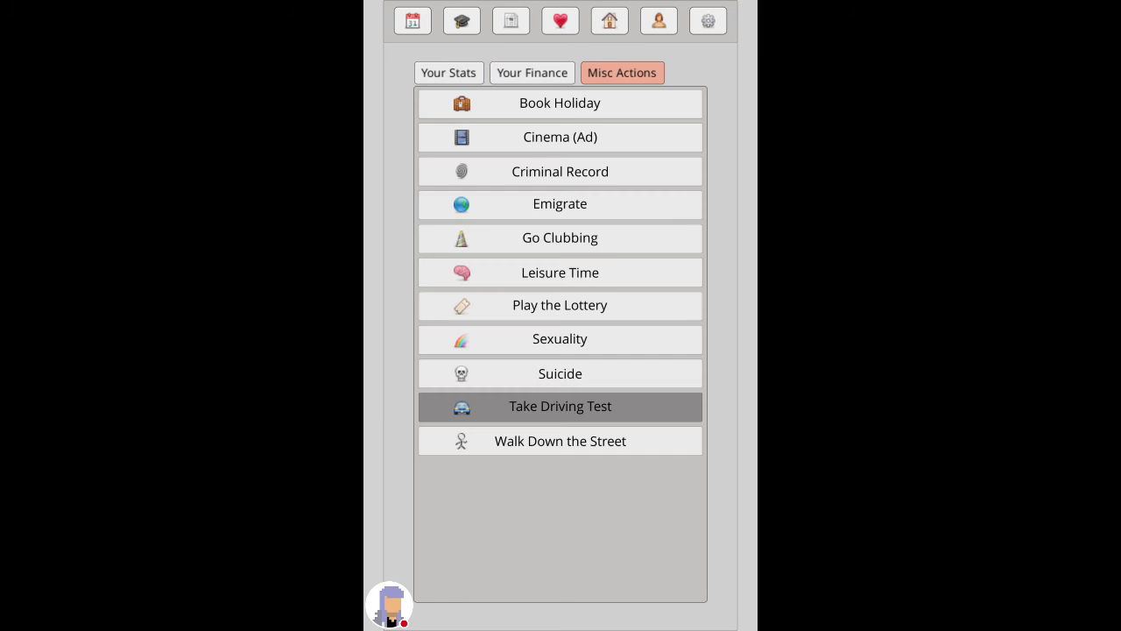
pyautogui.click(560, 305)
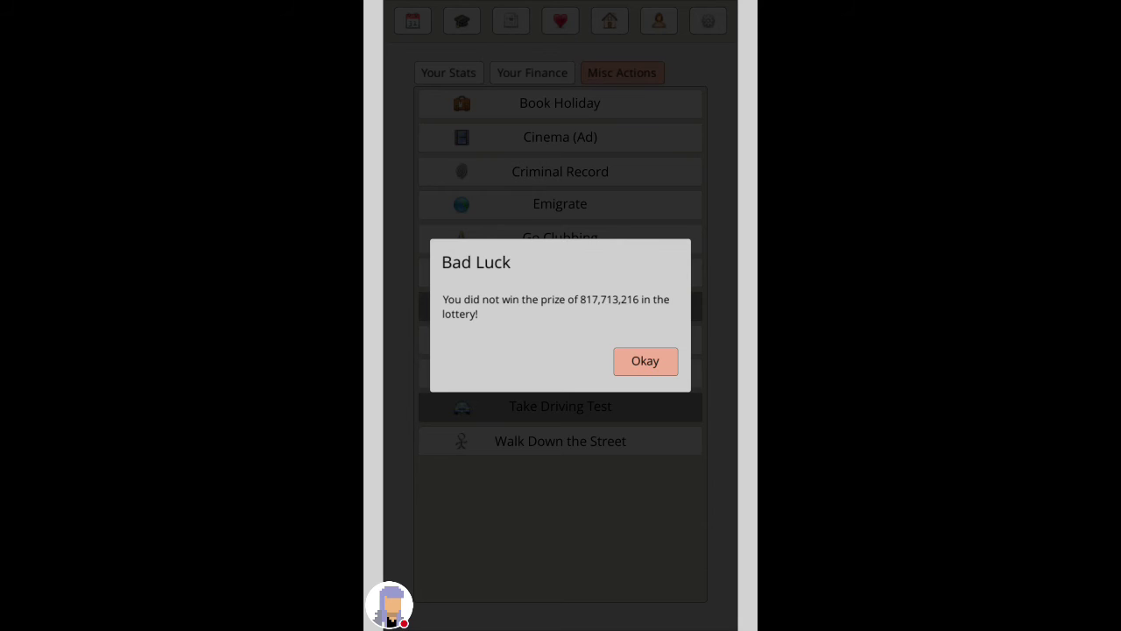
pyautogui.click(645, 361)
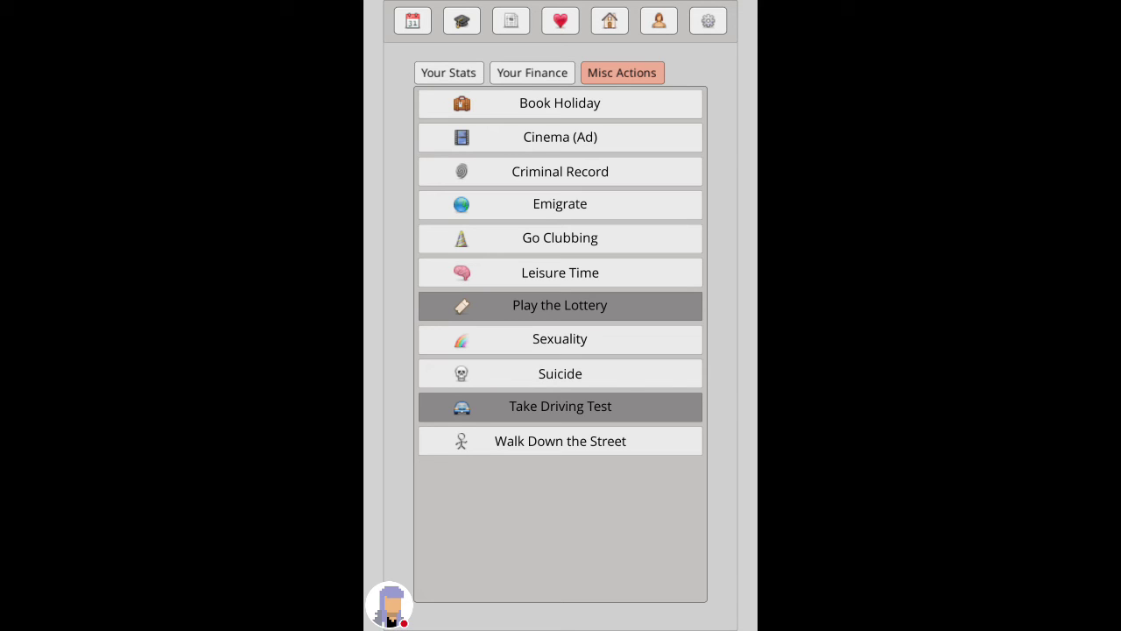
# Step: Look over the leisure activities dashboard without changing memberships
pyautogui.click(561, 273)
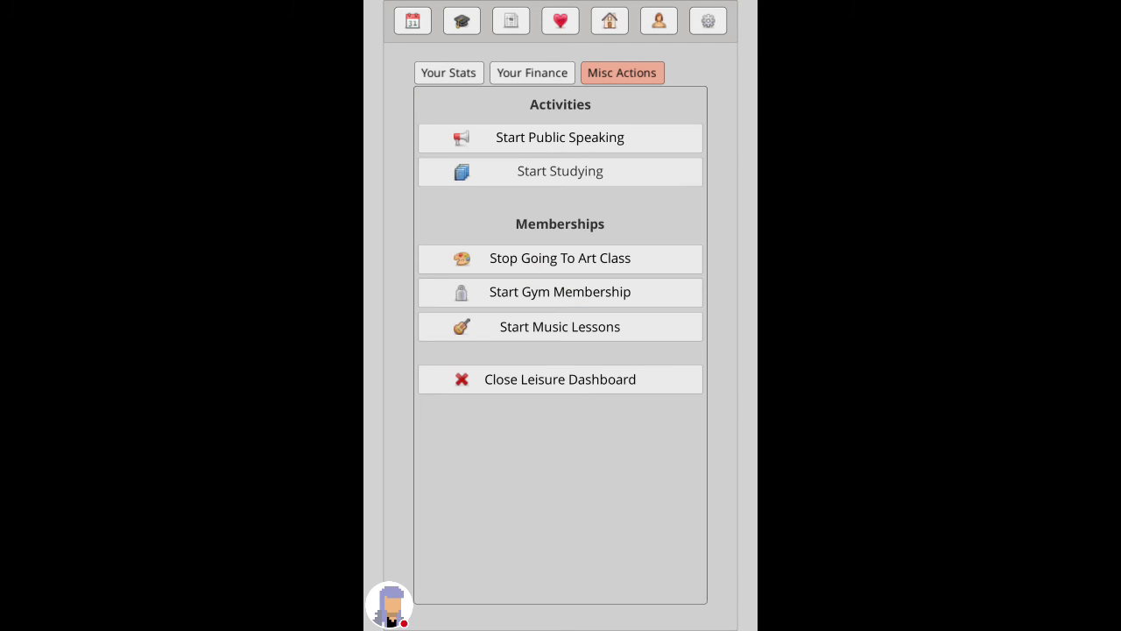
pyautogui.click(411, 21)
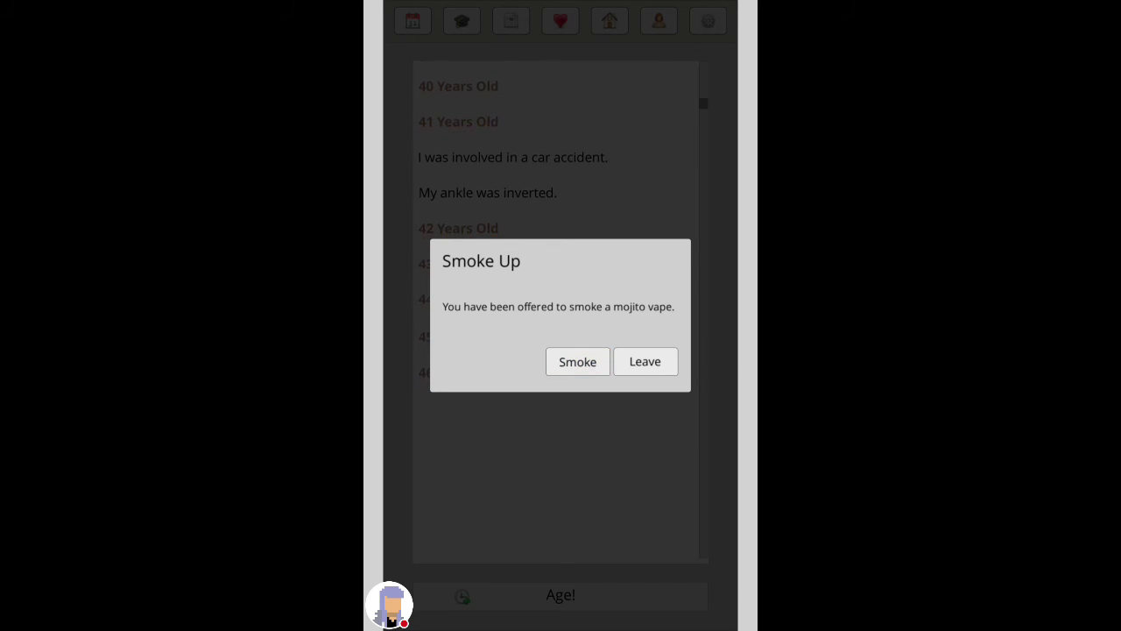
# Step: Decline the mojito vape, pass the drug test, confront the burglars and age a year
pyautogui.click(644, 360)
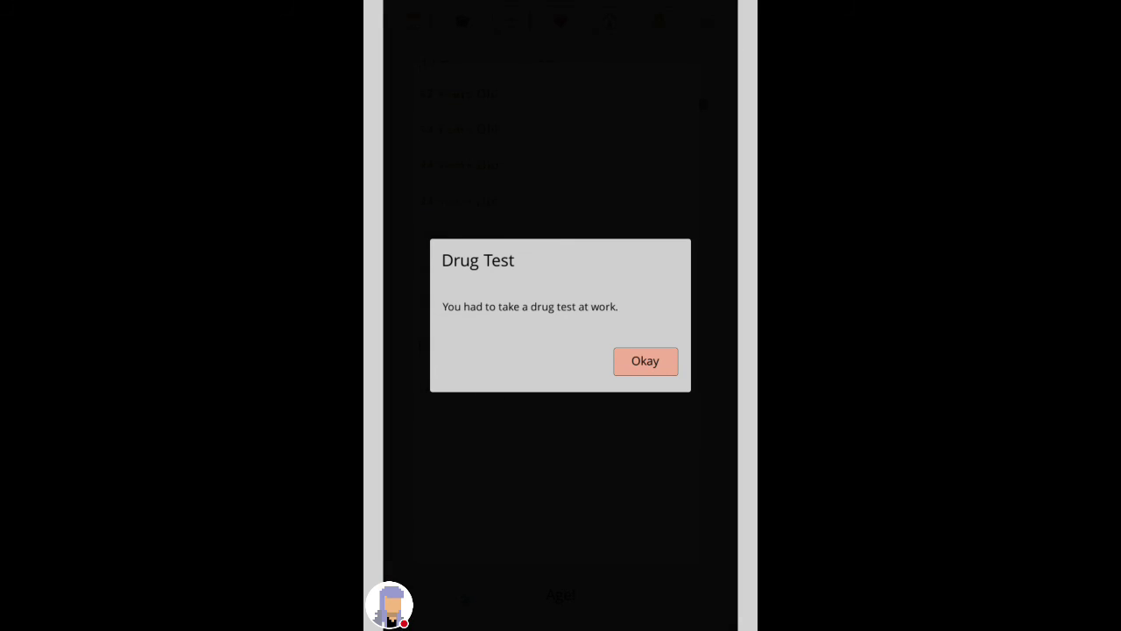
pyautogui.click(645, 361)
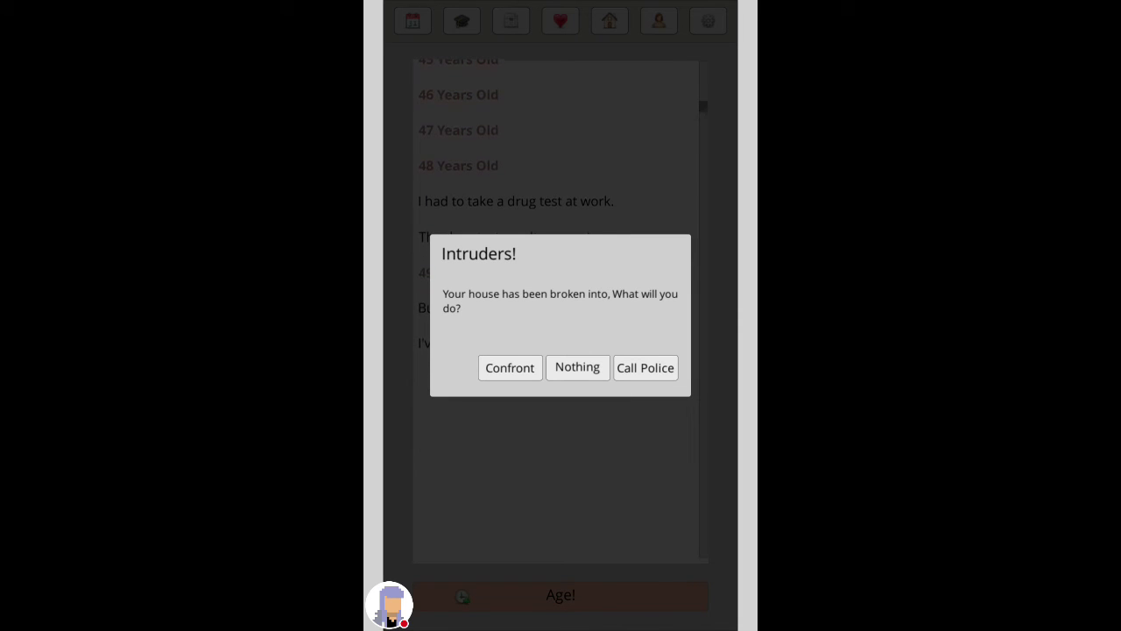
pyautogui.click(508, 368)
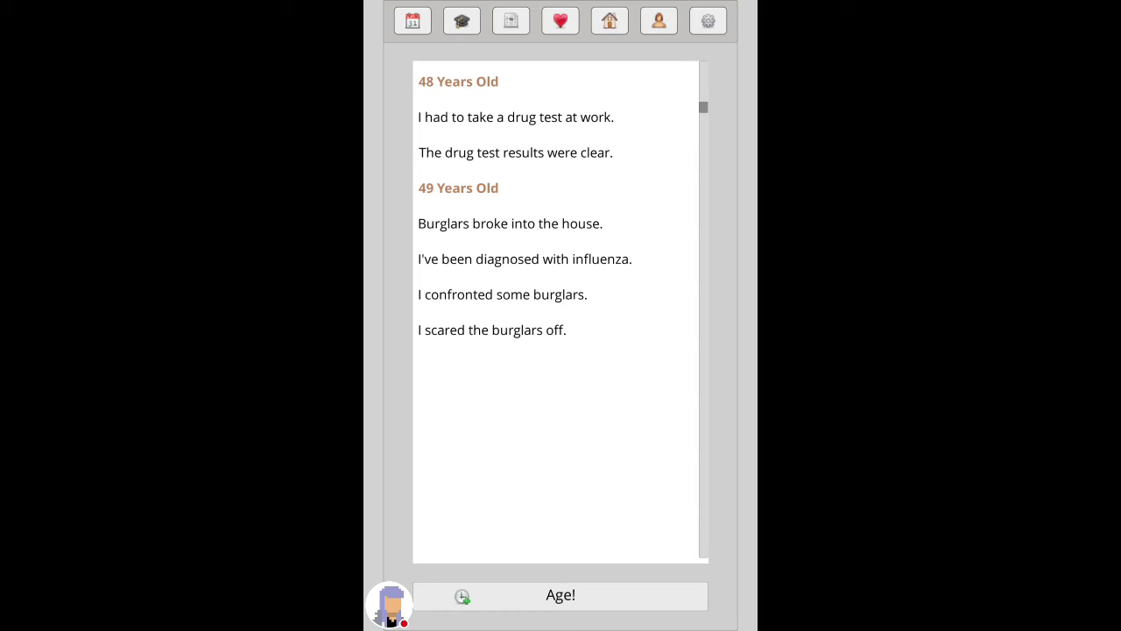
pyautogui.click(560, 596)
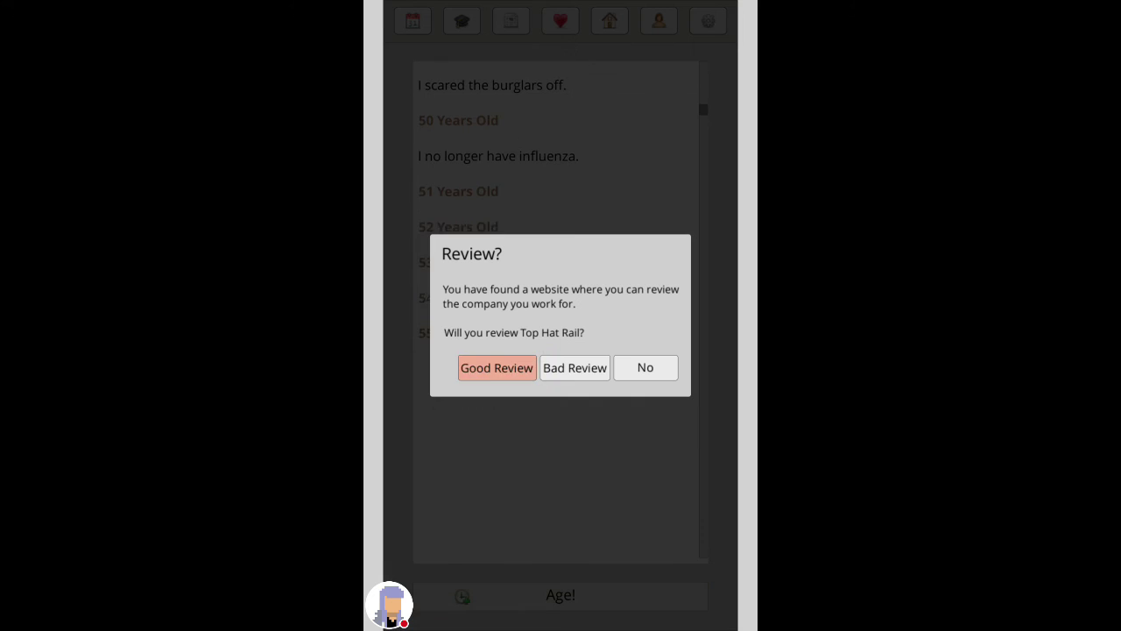
# Step: Give the company a good review, donate to the fire-eater and age on toward 65
pyautogui.click(498, 367)
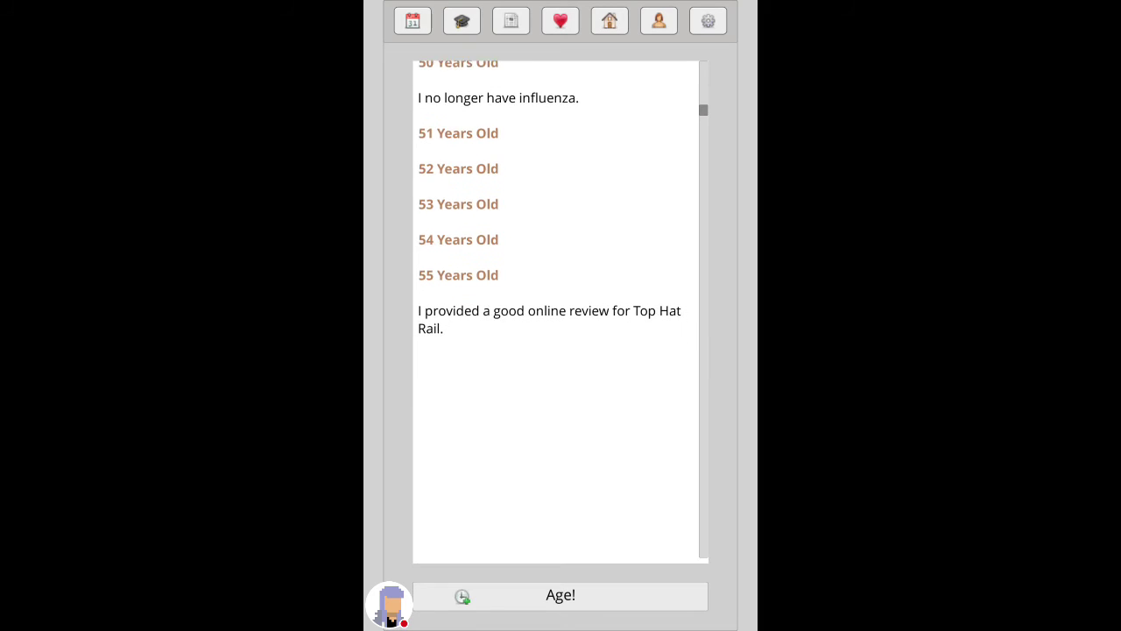
pyautogui.click(560, 595)
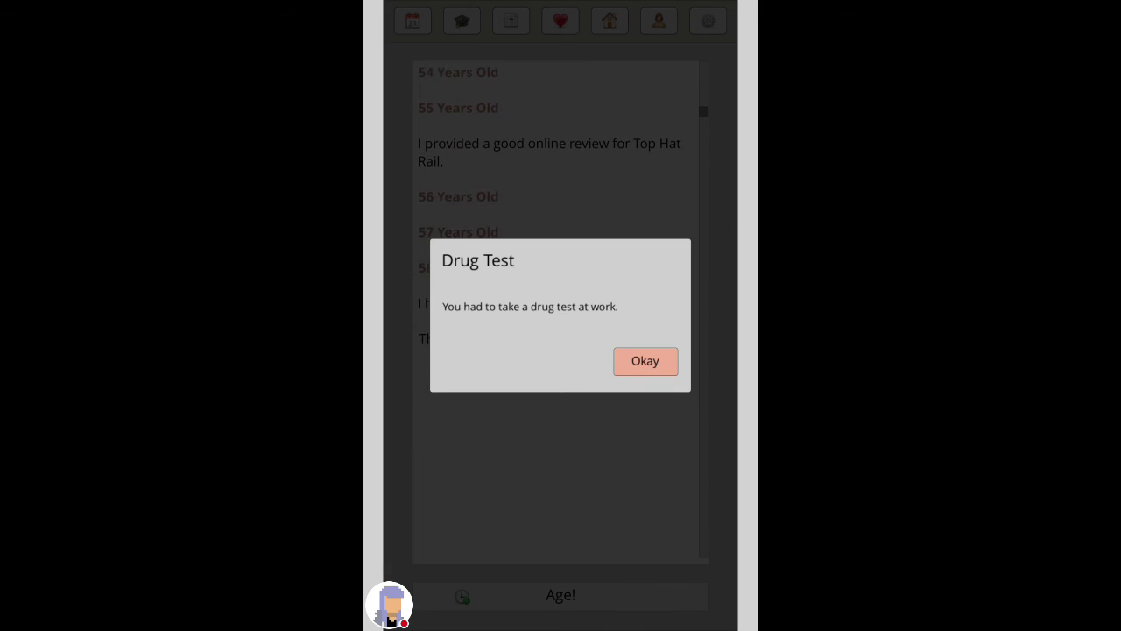
pyautogui.click(645, 361)
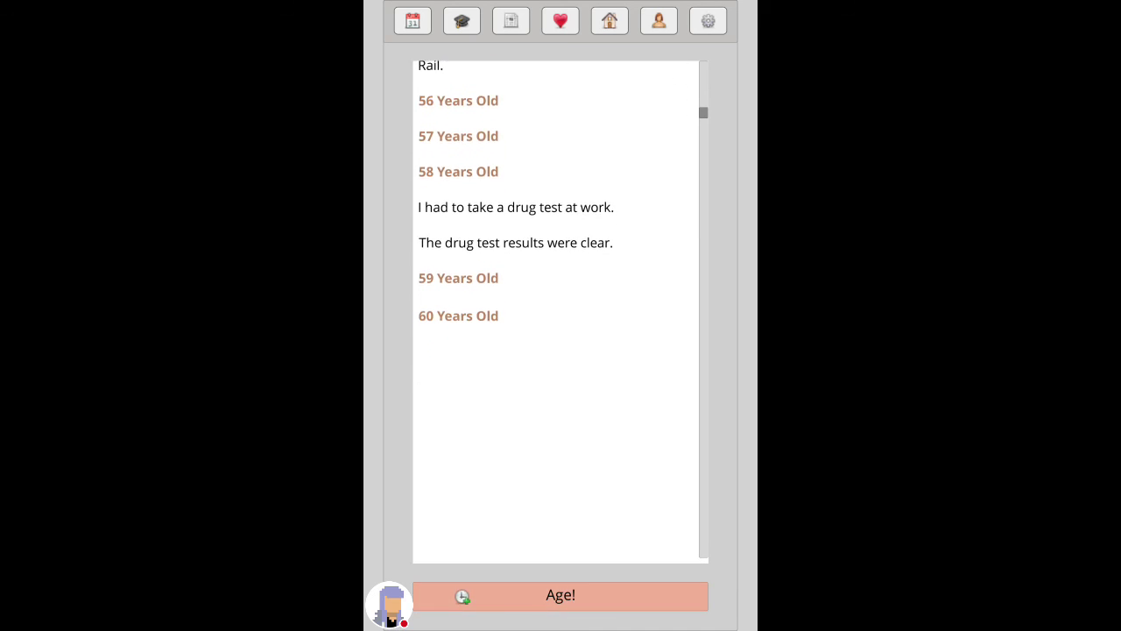
pyautogui.click(561, 596)
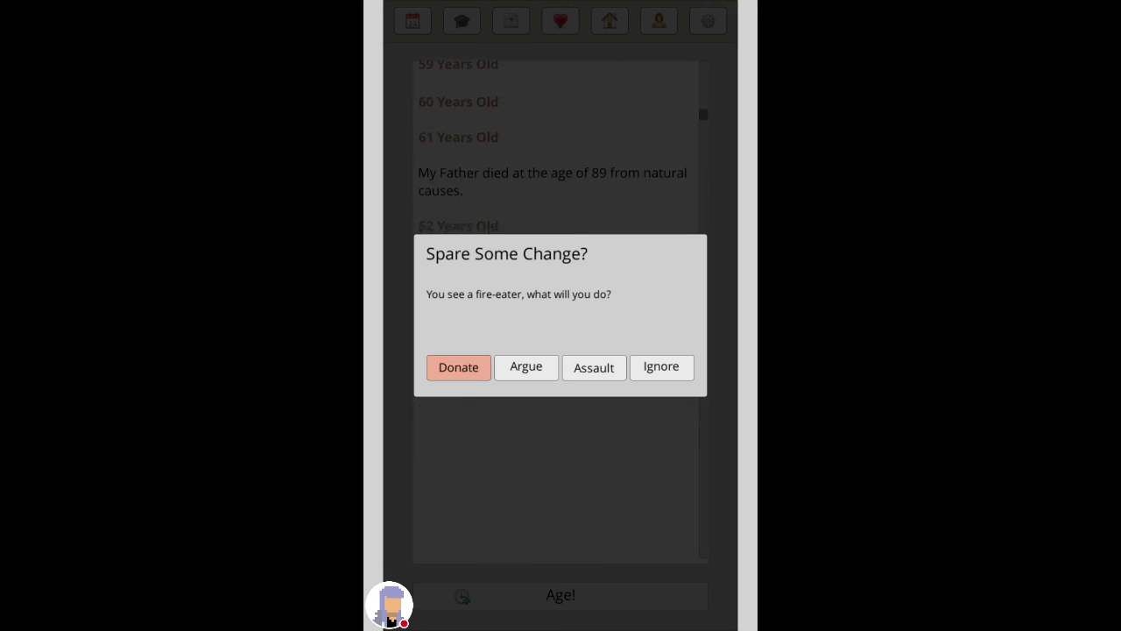
pyautogui.click(457, 368)
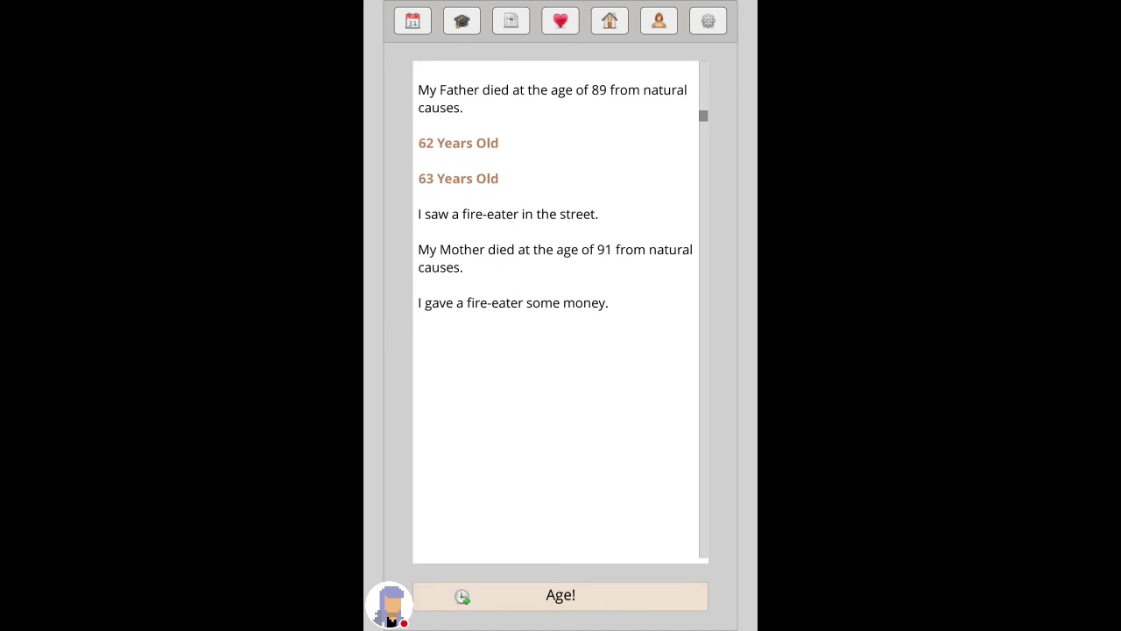
pyautogui.click(560, 596)
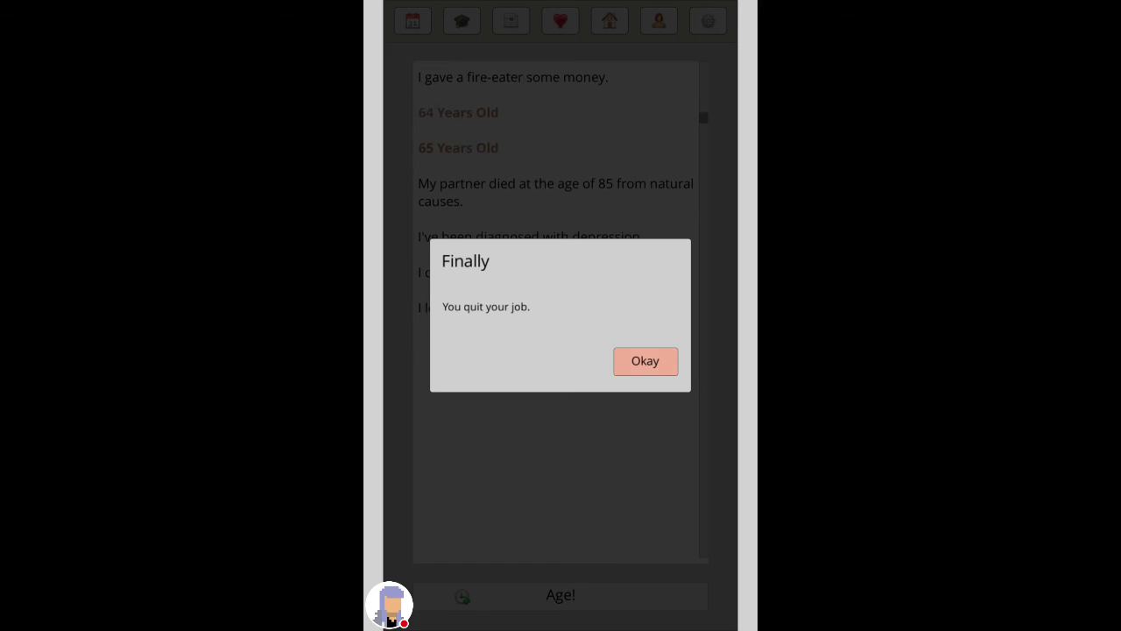
# Step: Acknowledge retirement, donate to the street puppeteer and age to death at 83
pyautogui.click(645, 361)
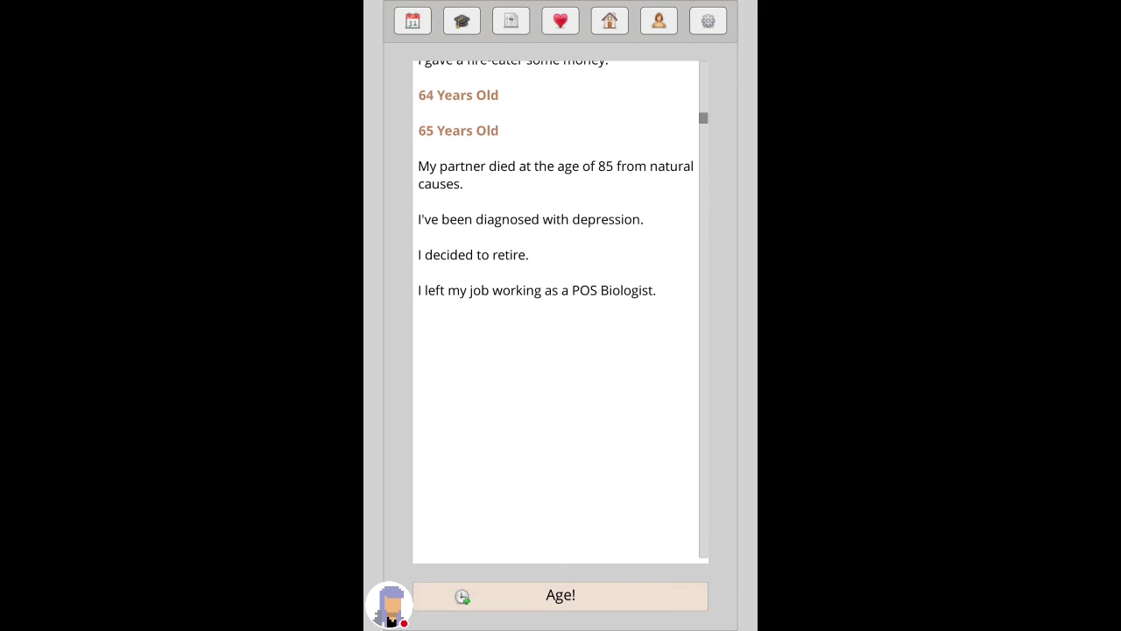
pyautogui.click(560, 596)
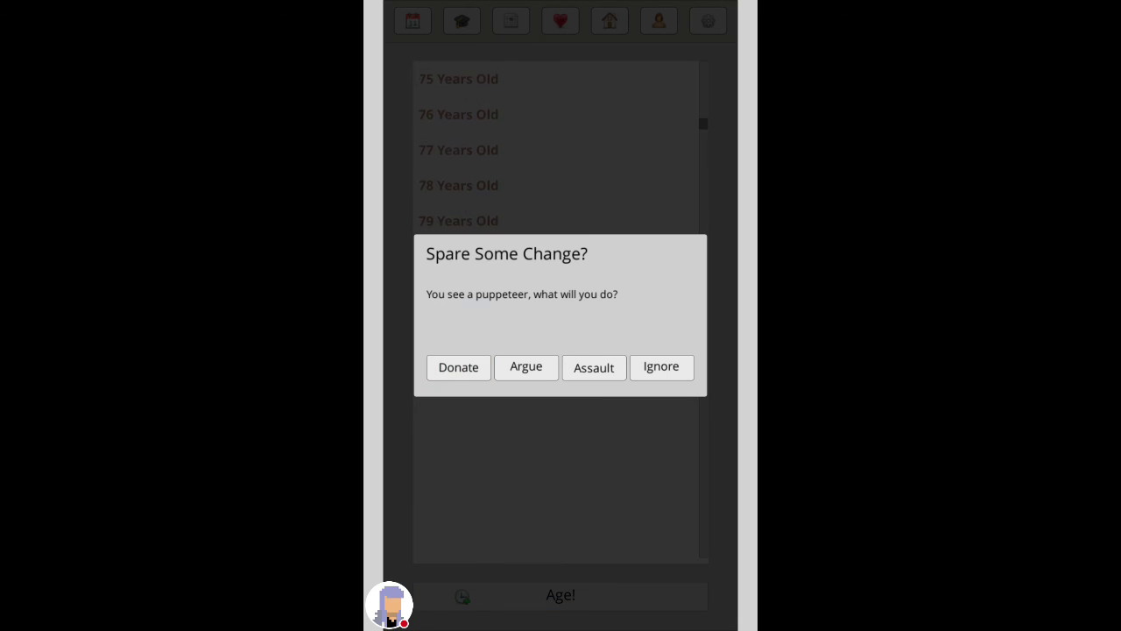
pyautogui.click(459, 368)
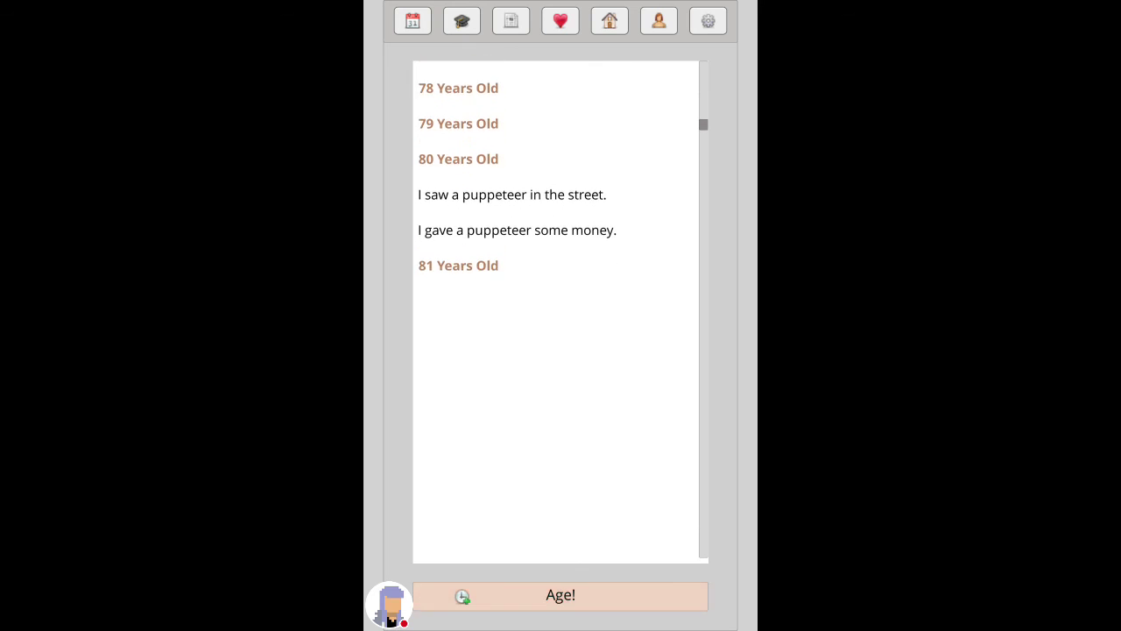
pyautogui.click(561, 595)
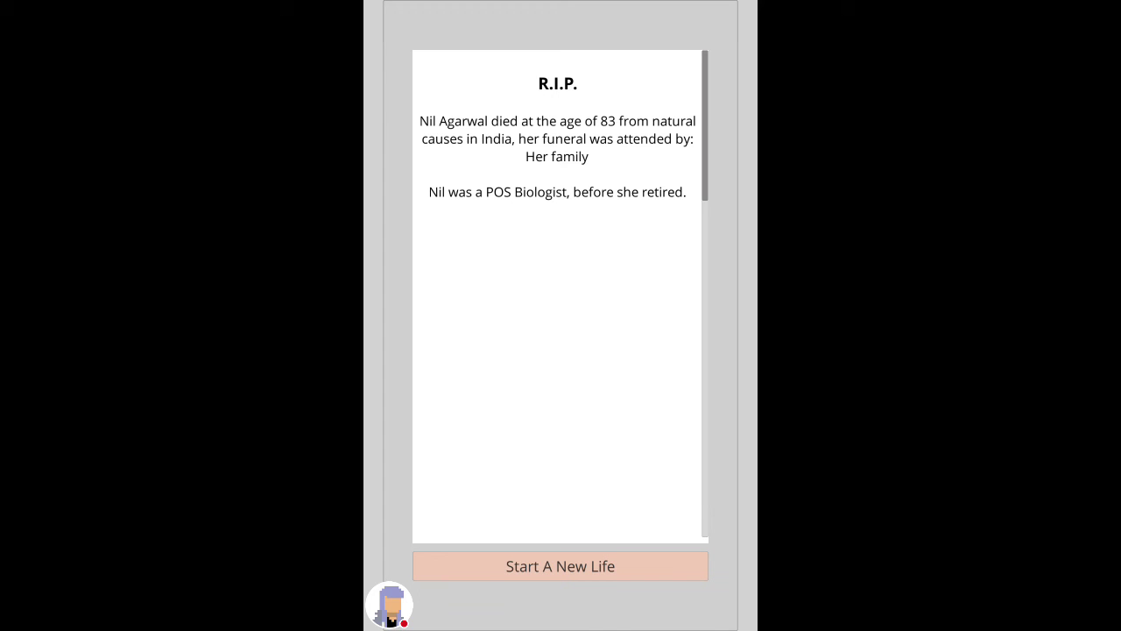
# Step: Start a new life as Michael Harris, born in the United States
pyautogui.click(560, 565)
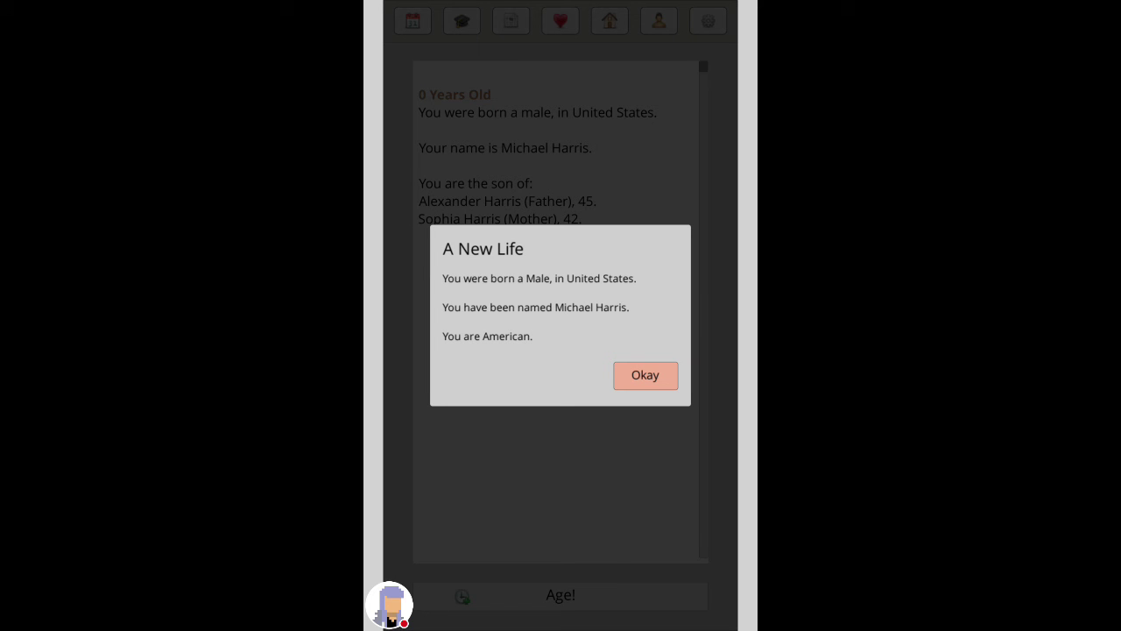